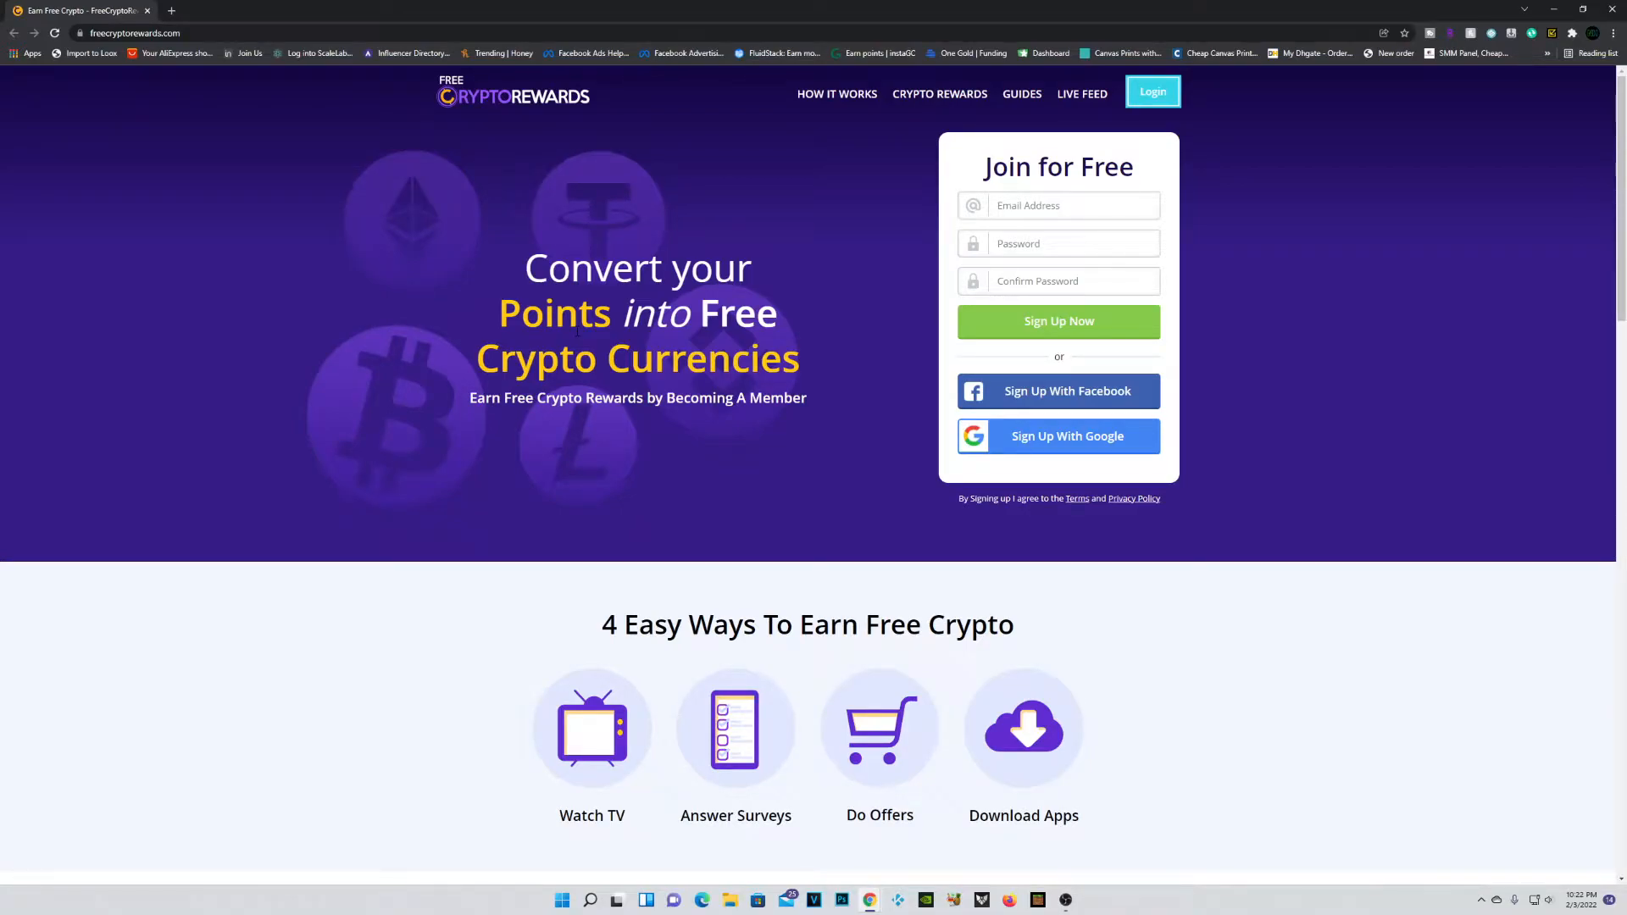
Step: Sign up for FreeCryptoRewards with a Google account and complete the profile form
scroll(down, 3)
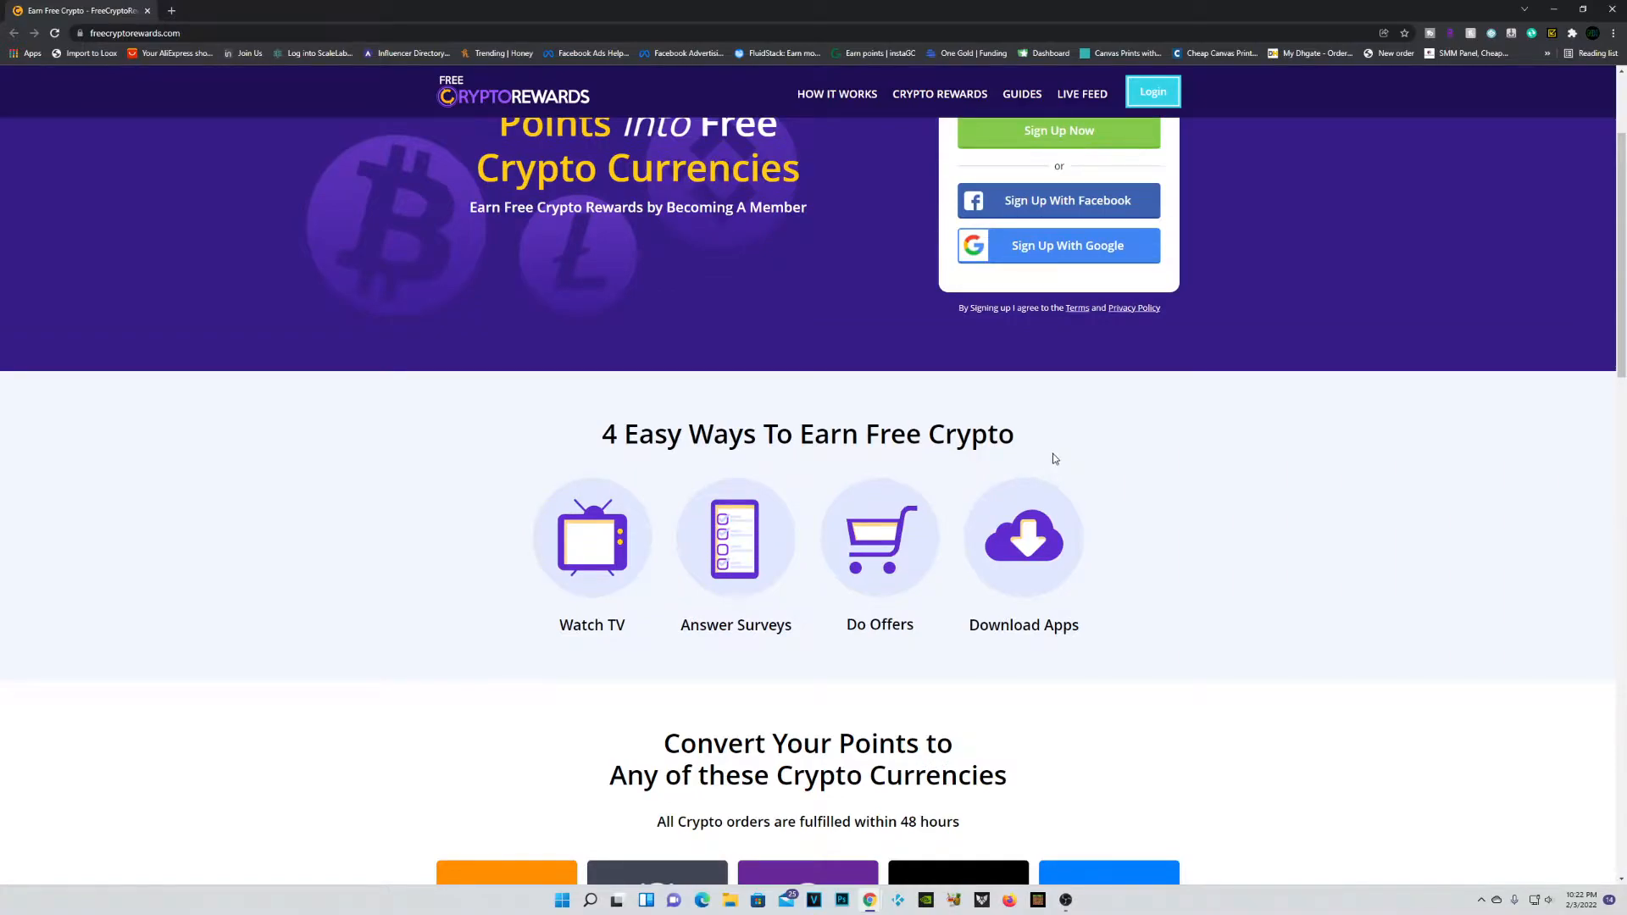
scroll(down, 3)
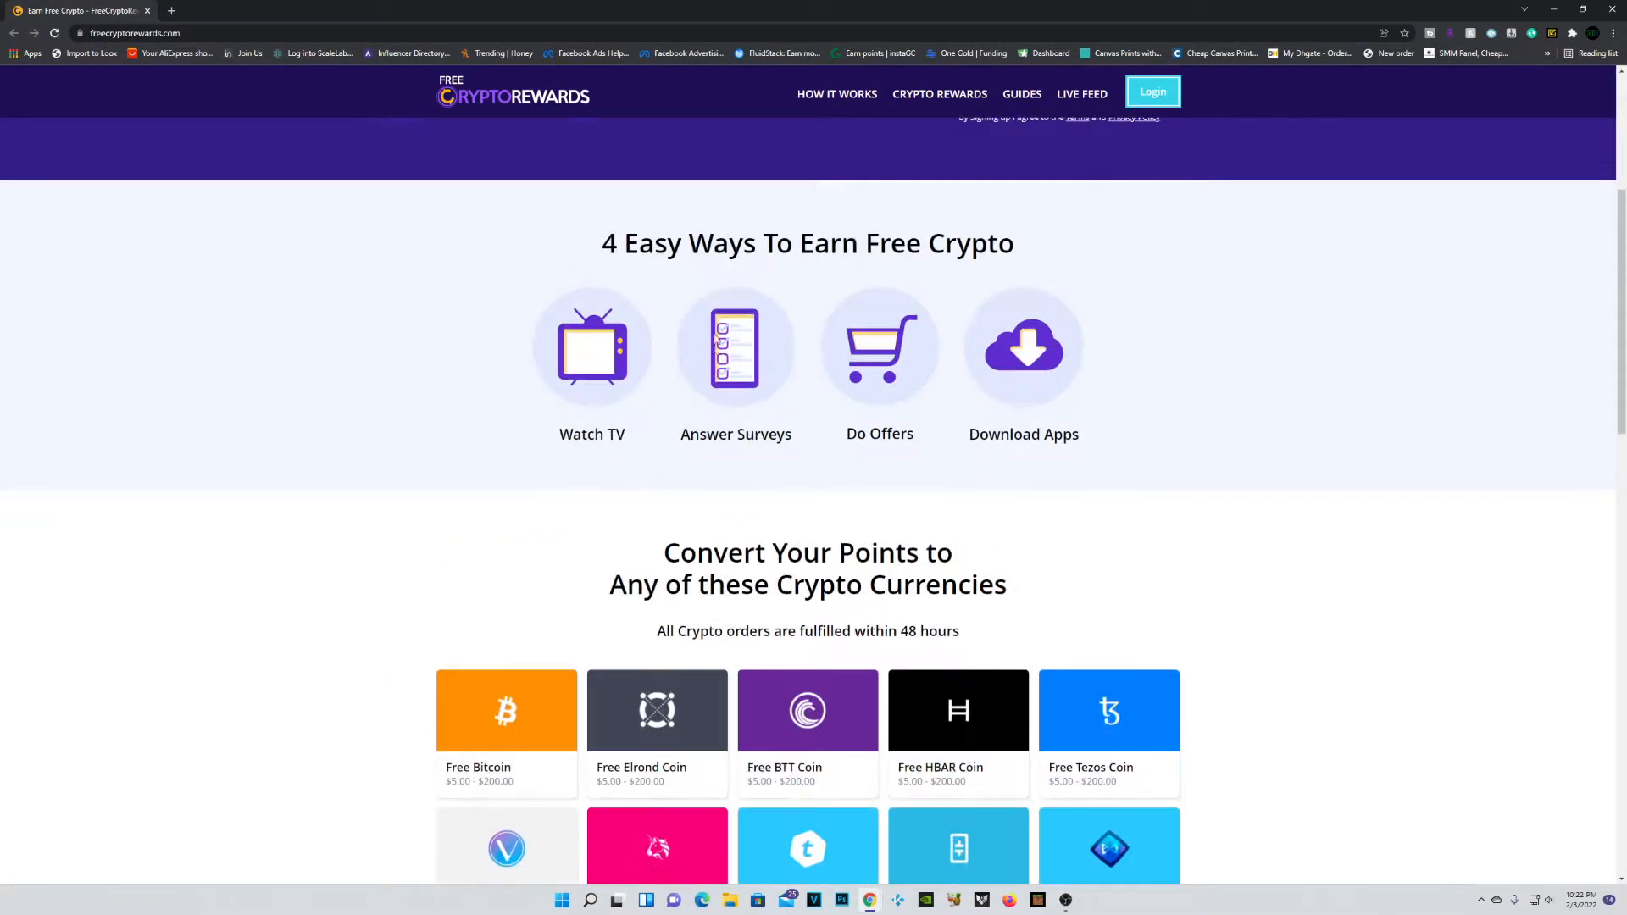
mouse_move(1028, 336)
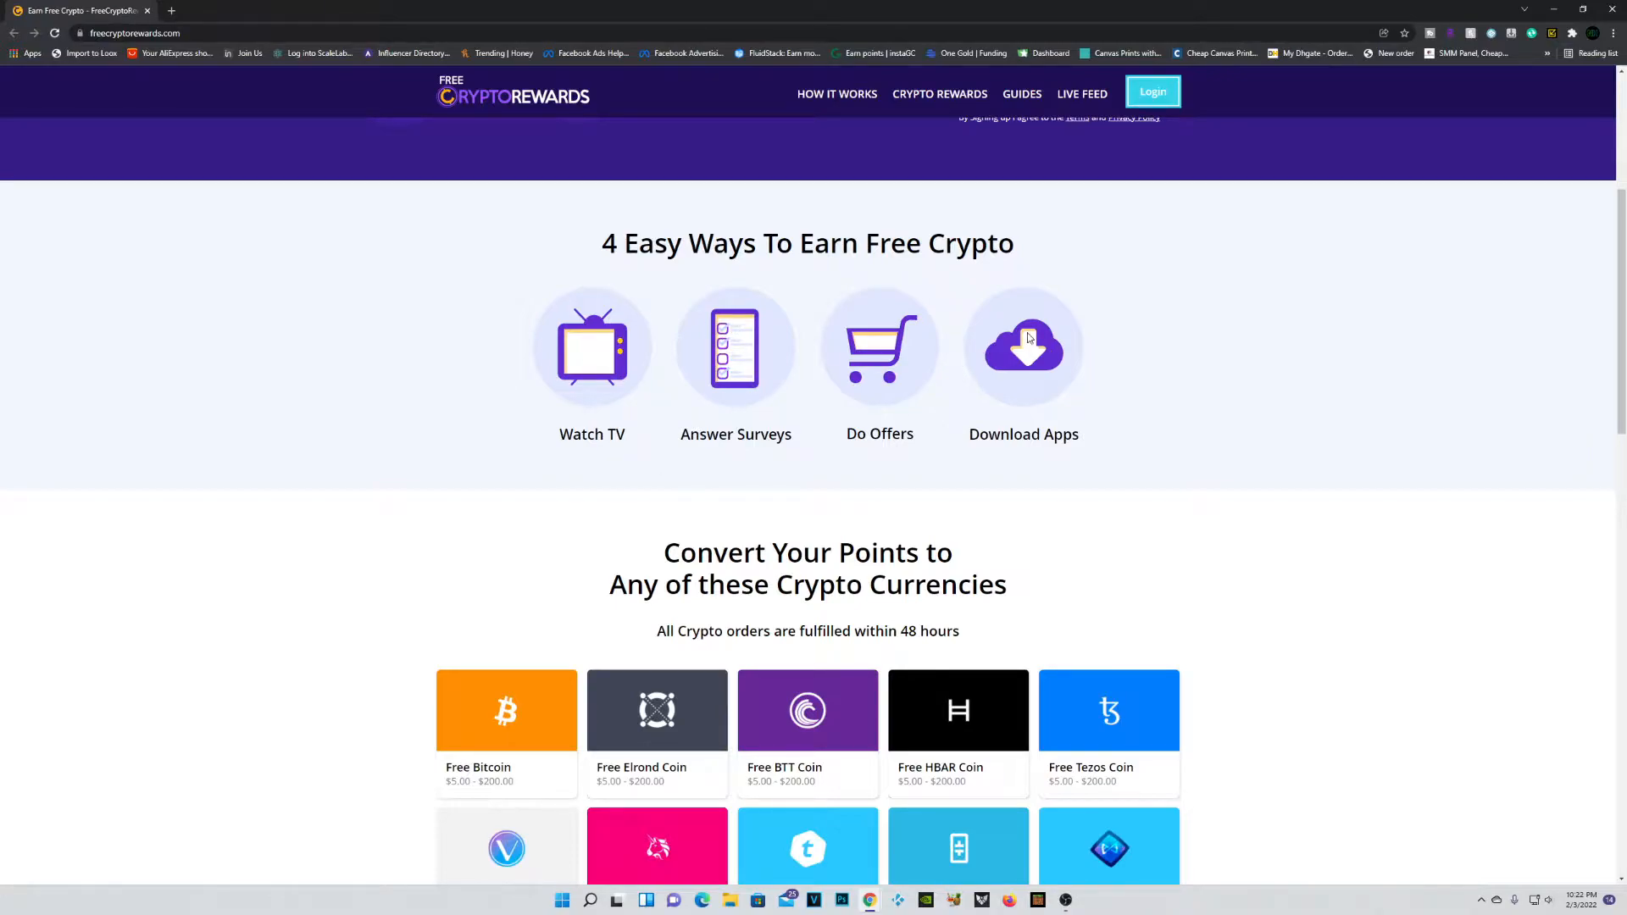
scroll(down, 3)
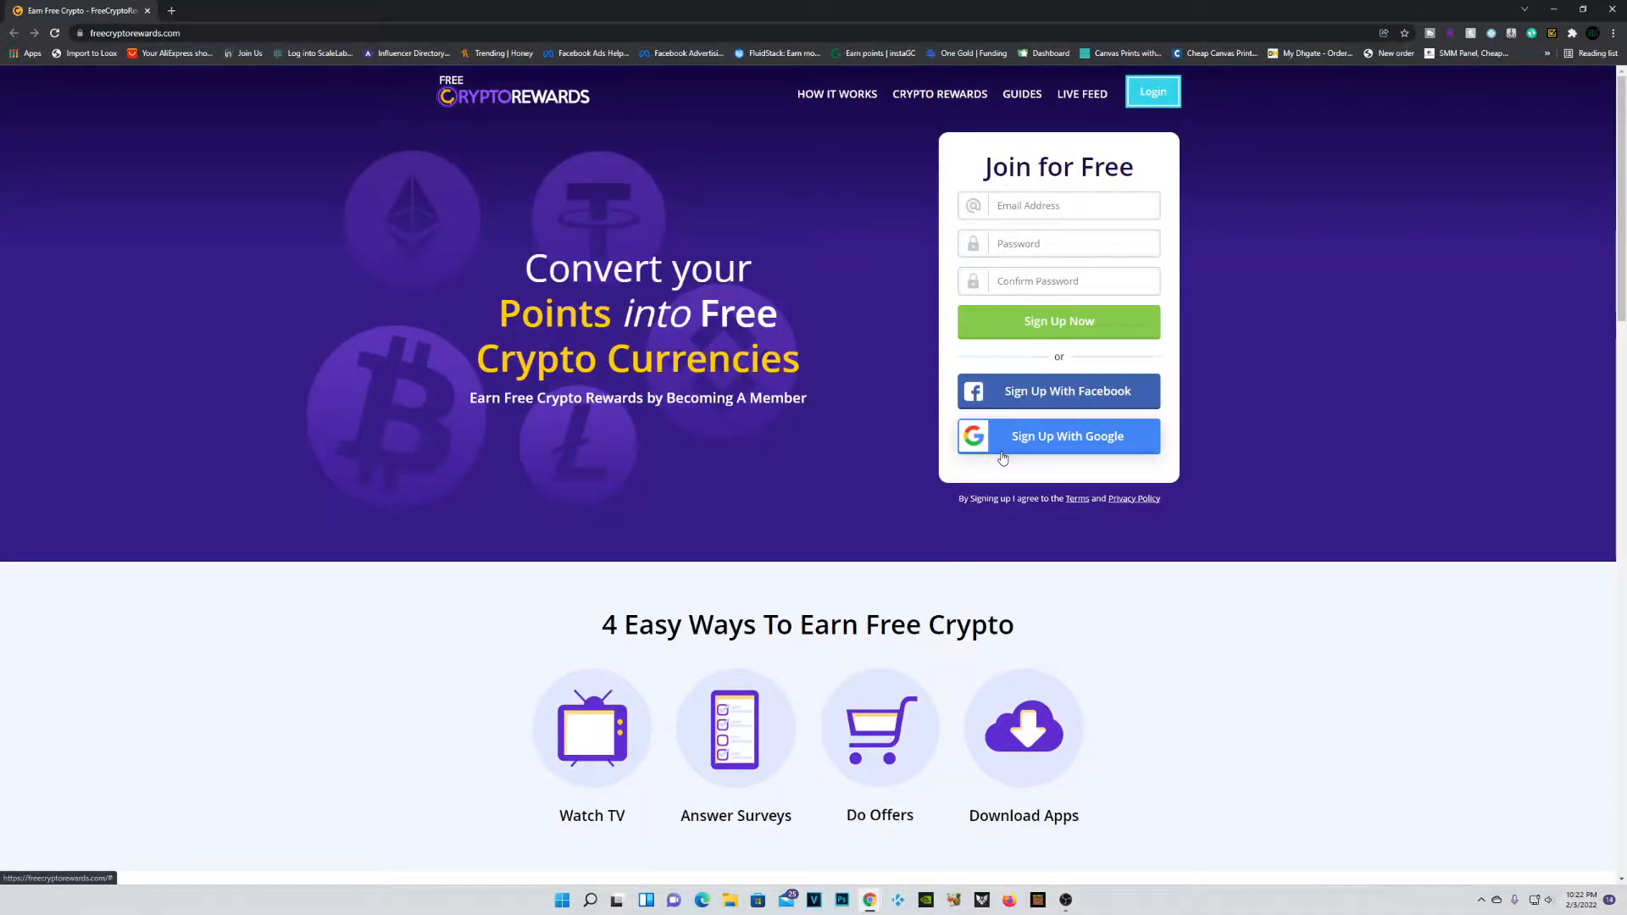
click(1059, 436)
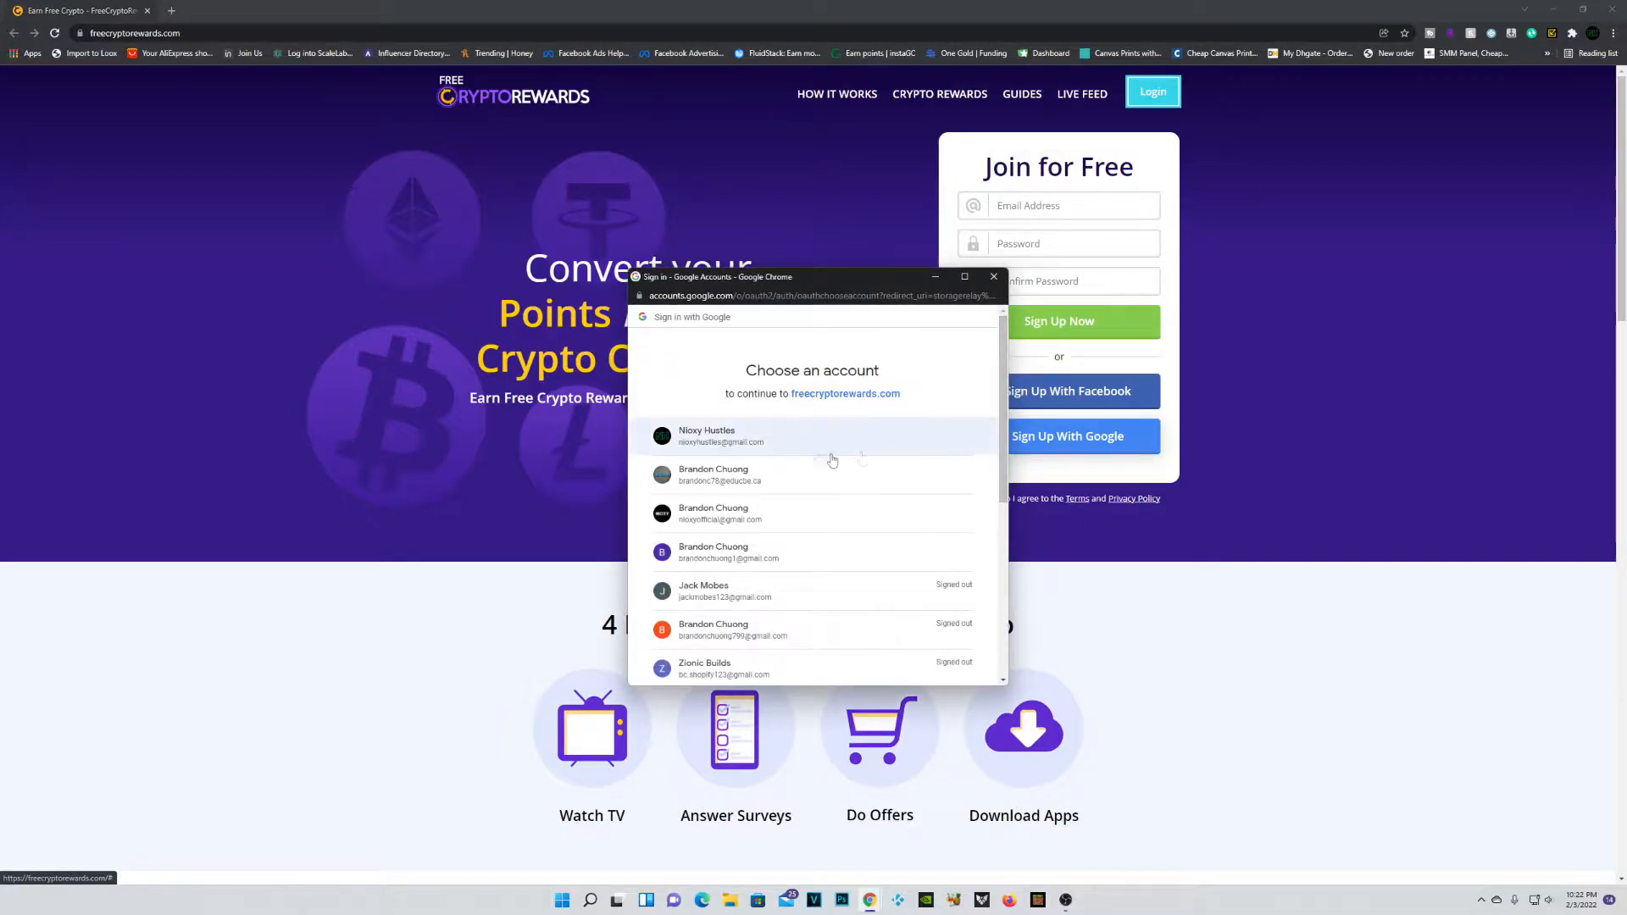
click(761, 435)
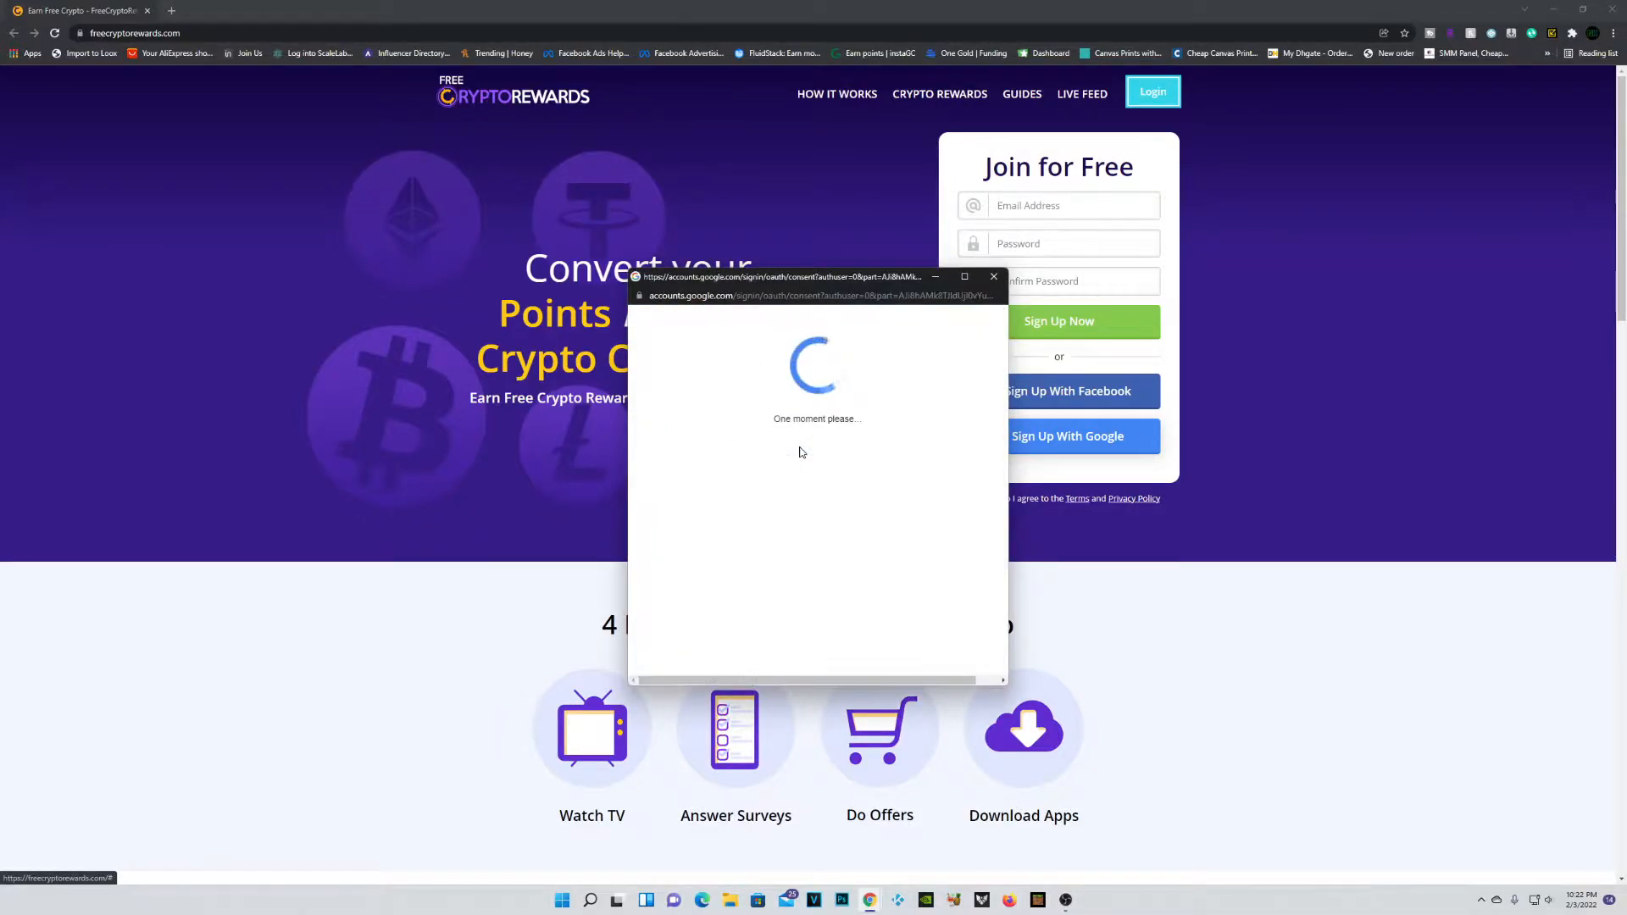
click(1068, 436)
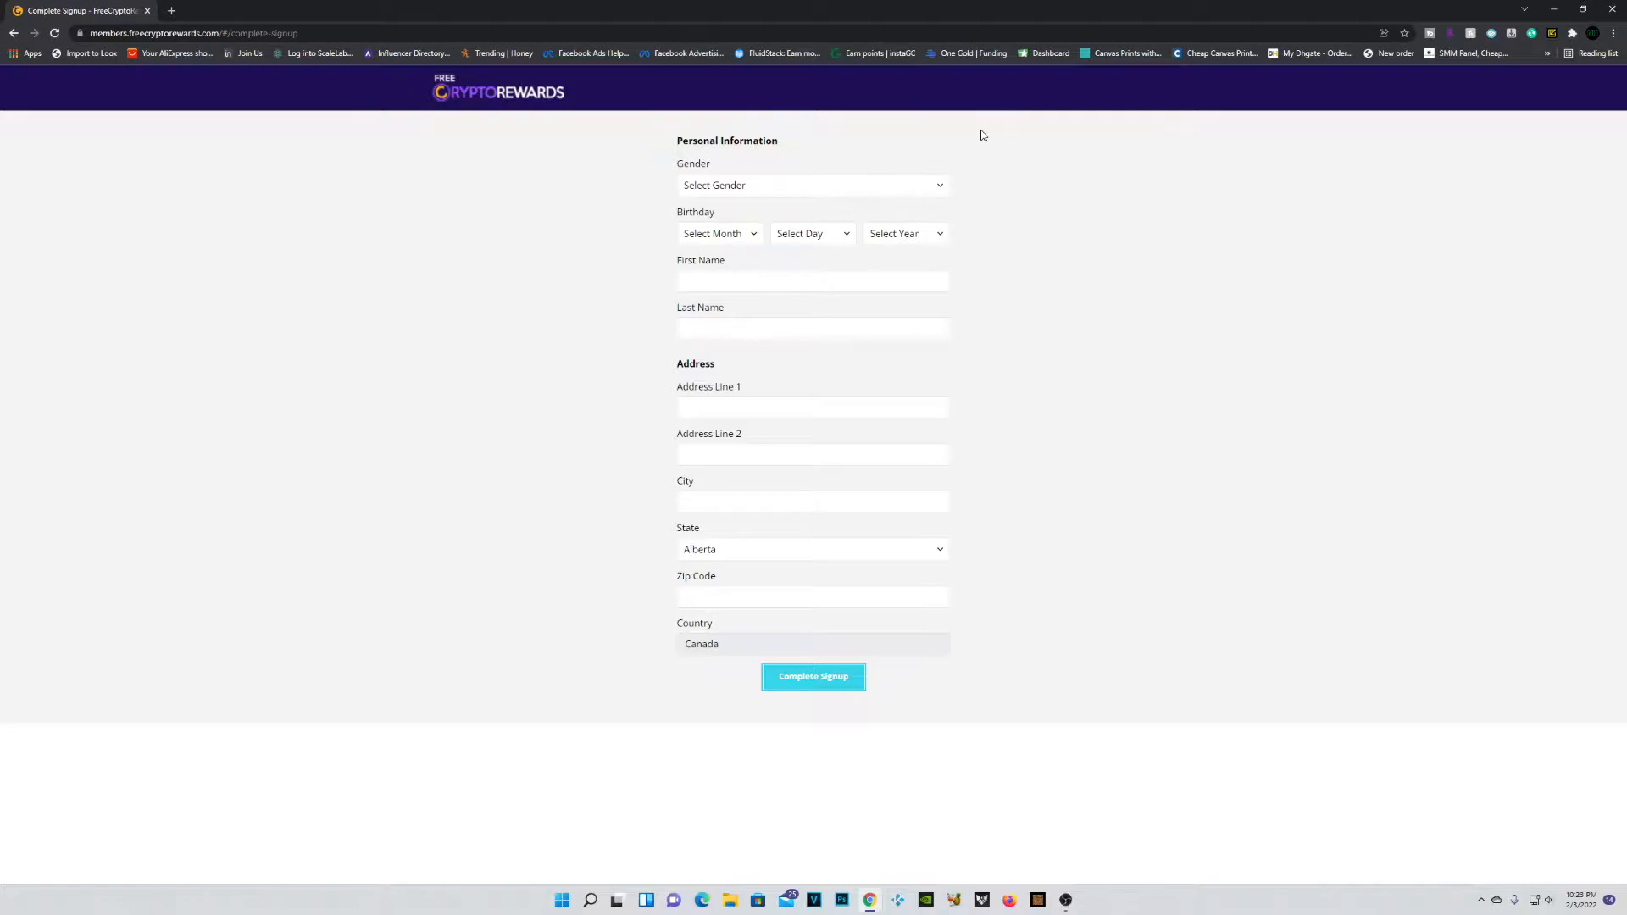
mouse_move(1008, 622)
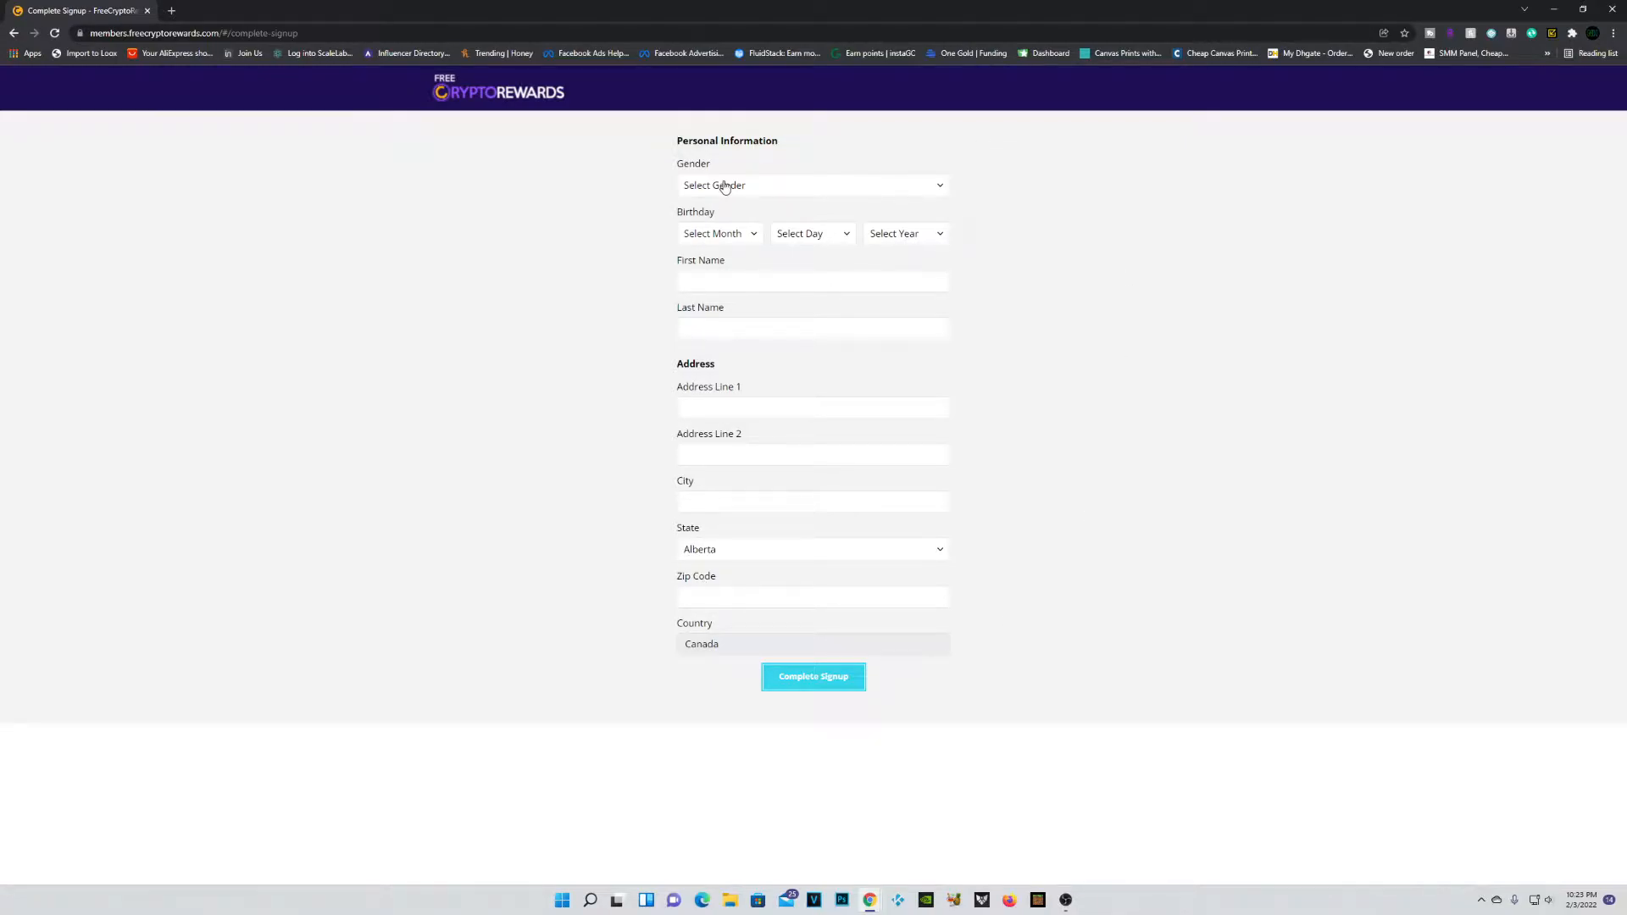
click(813, 676)
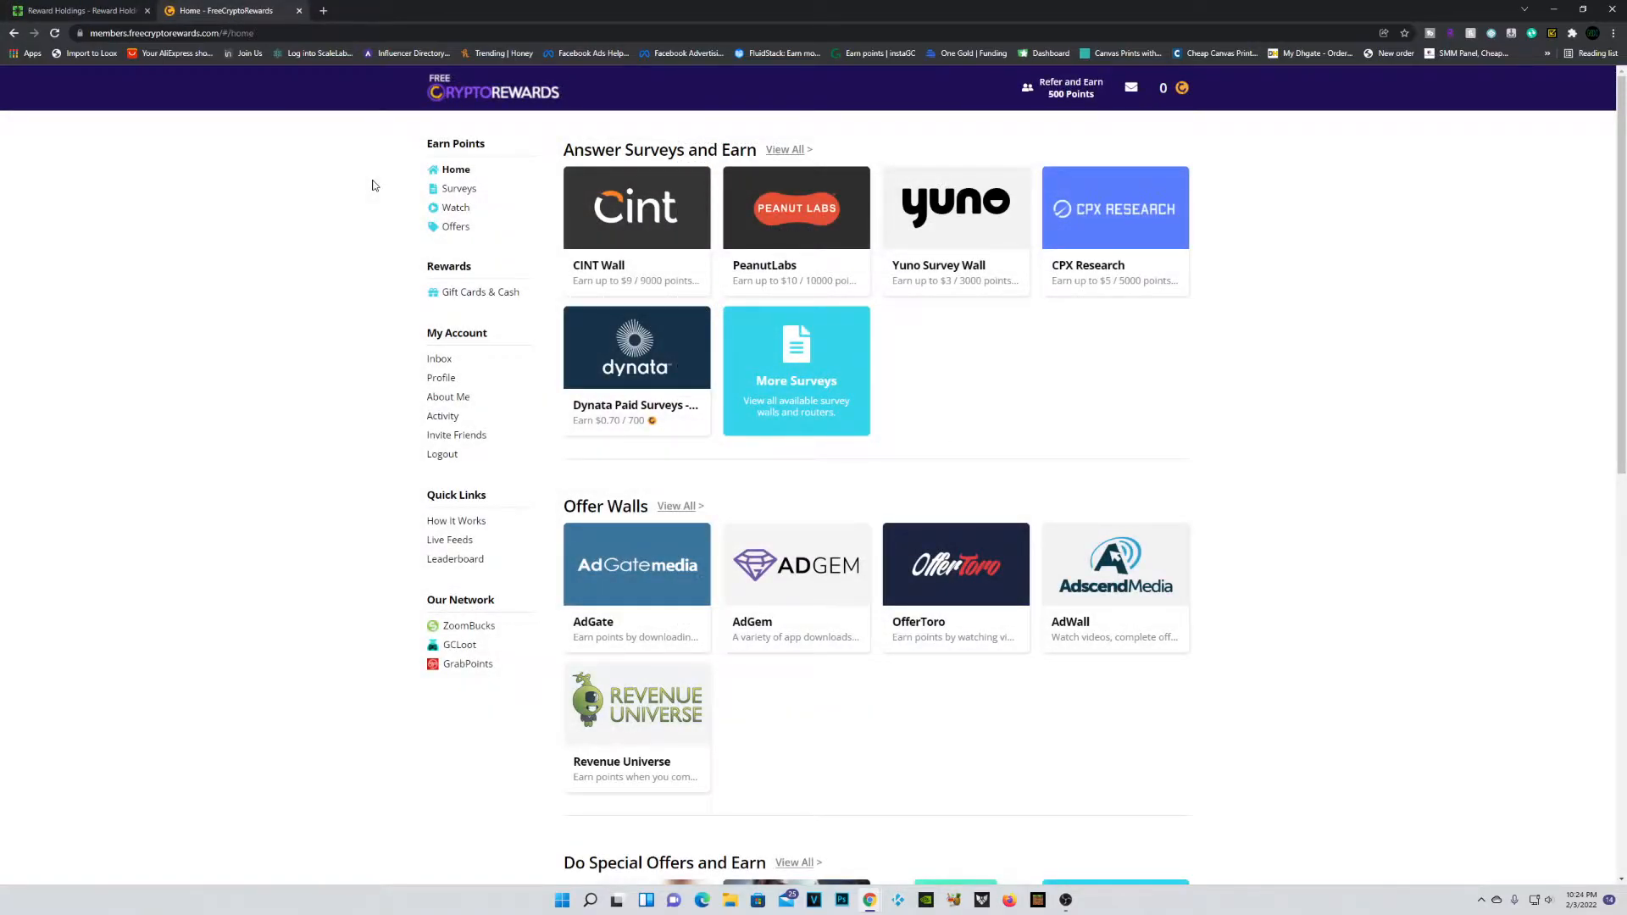
mouse_move(255, 81)
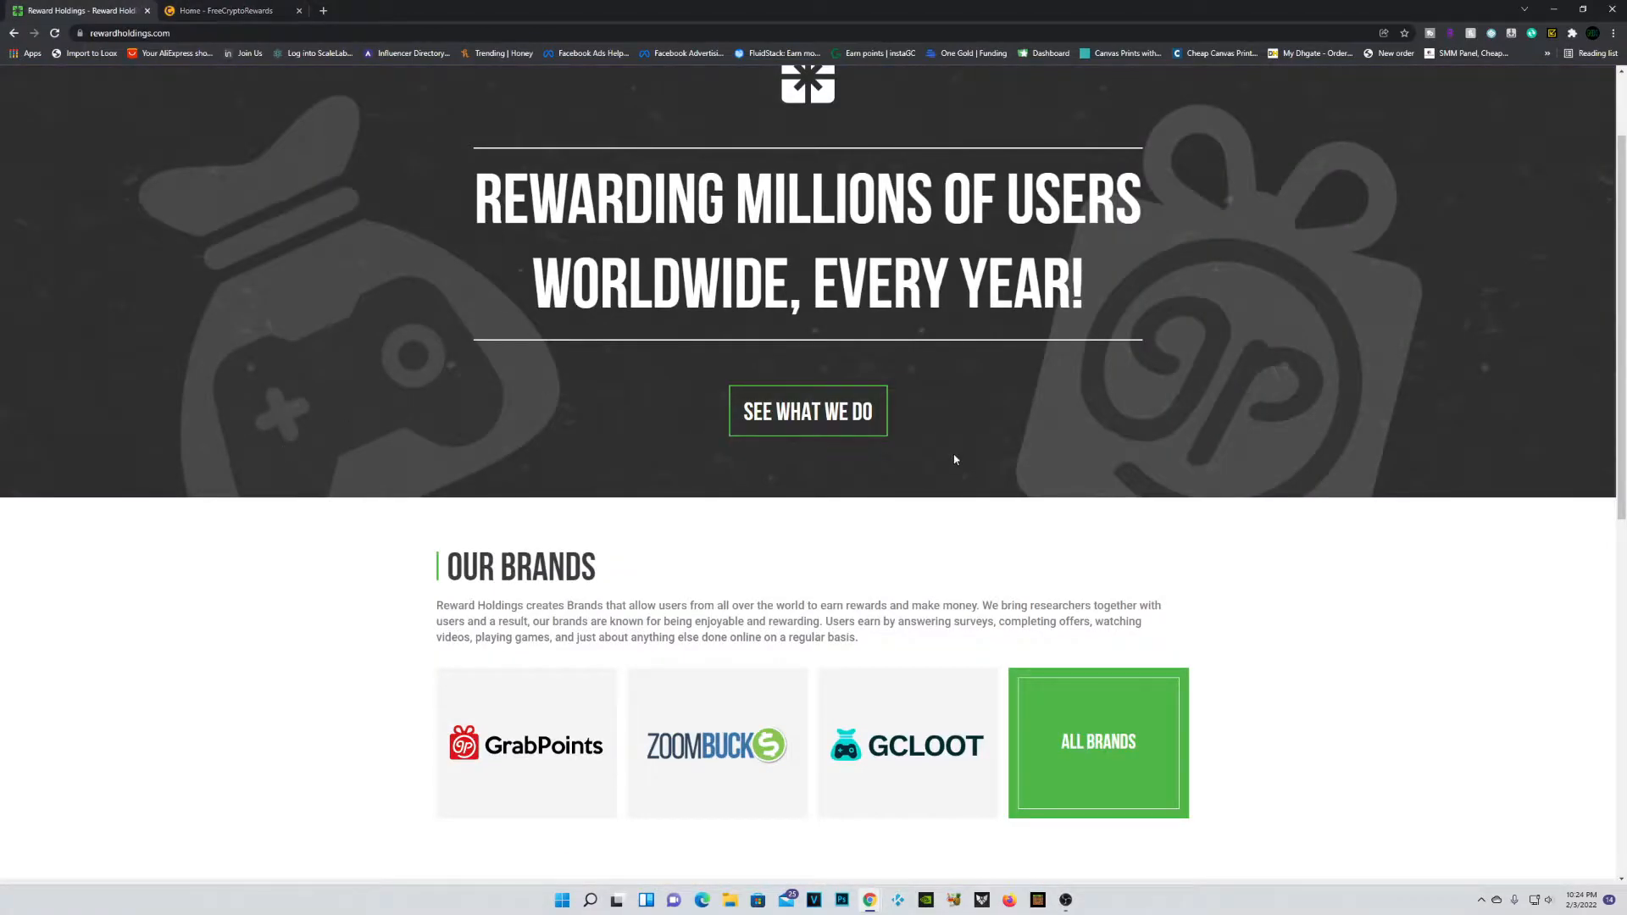
Step: Return to the FreeCryptoRewards tab and open Gift Cards & Cash under Rewards
click(233, 10)
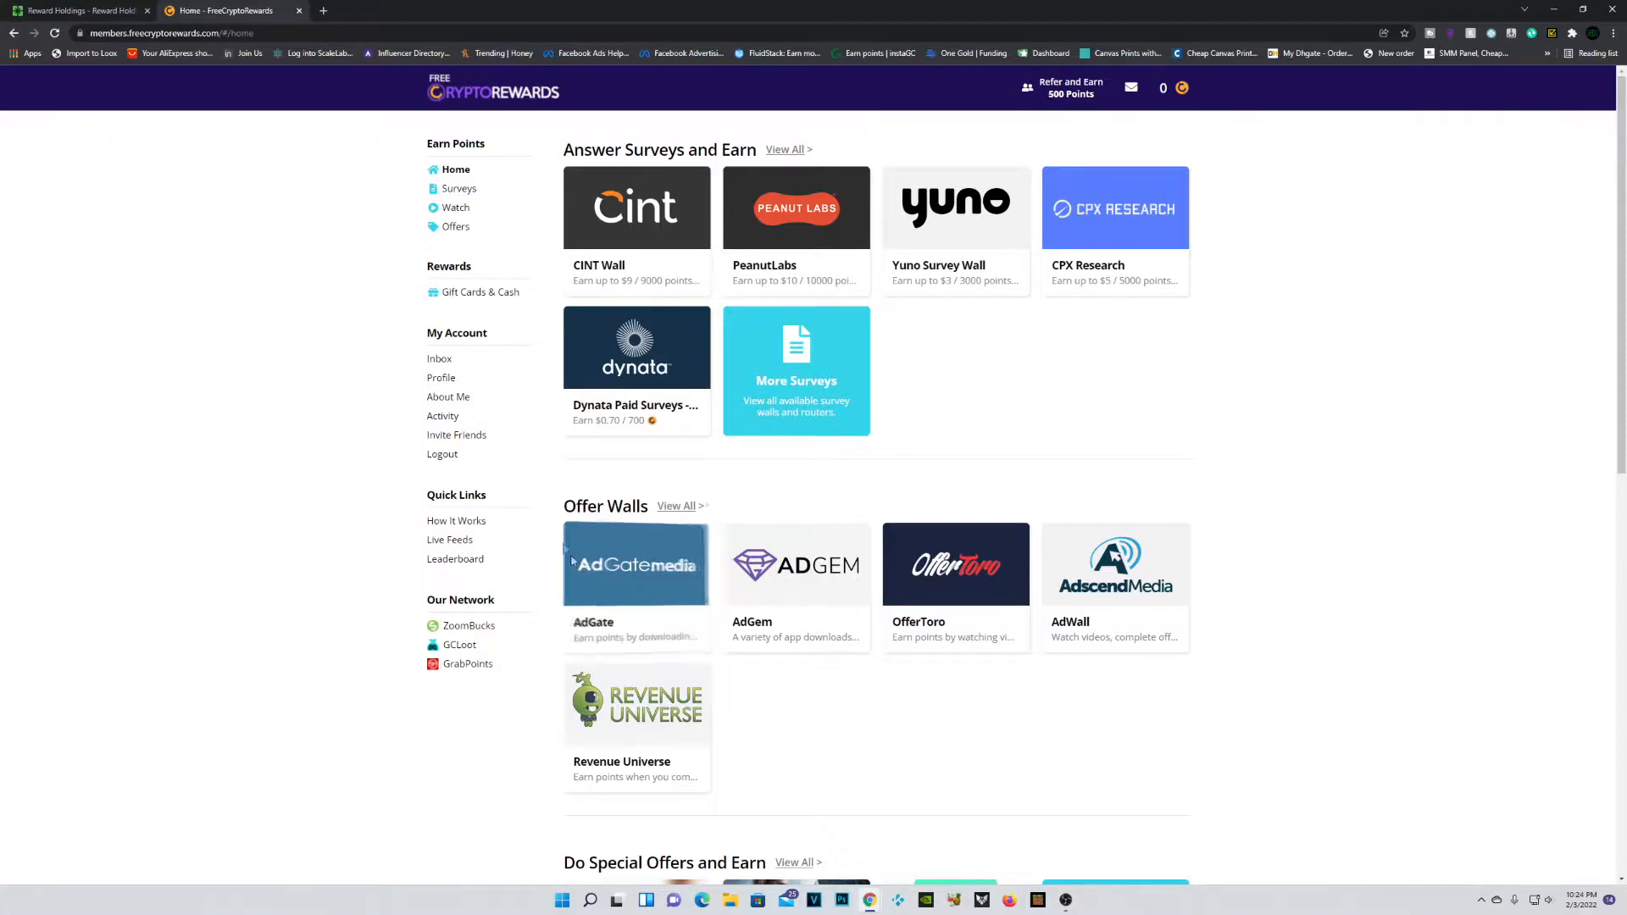
mouse_move(480, 667)
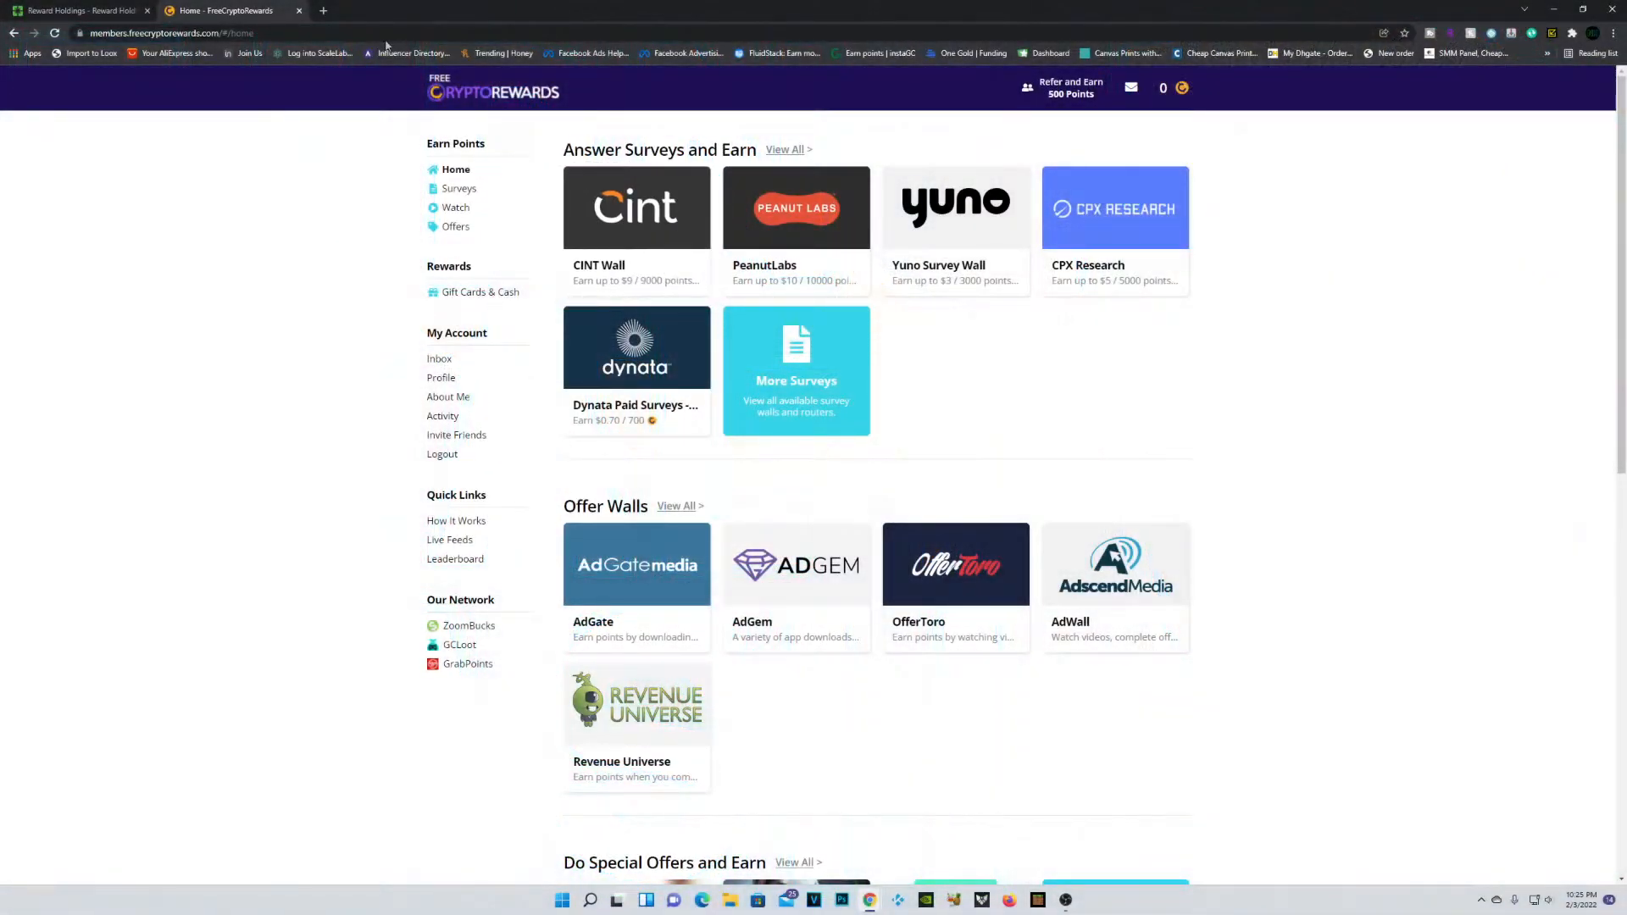
mouse_move(461, 237)
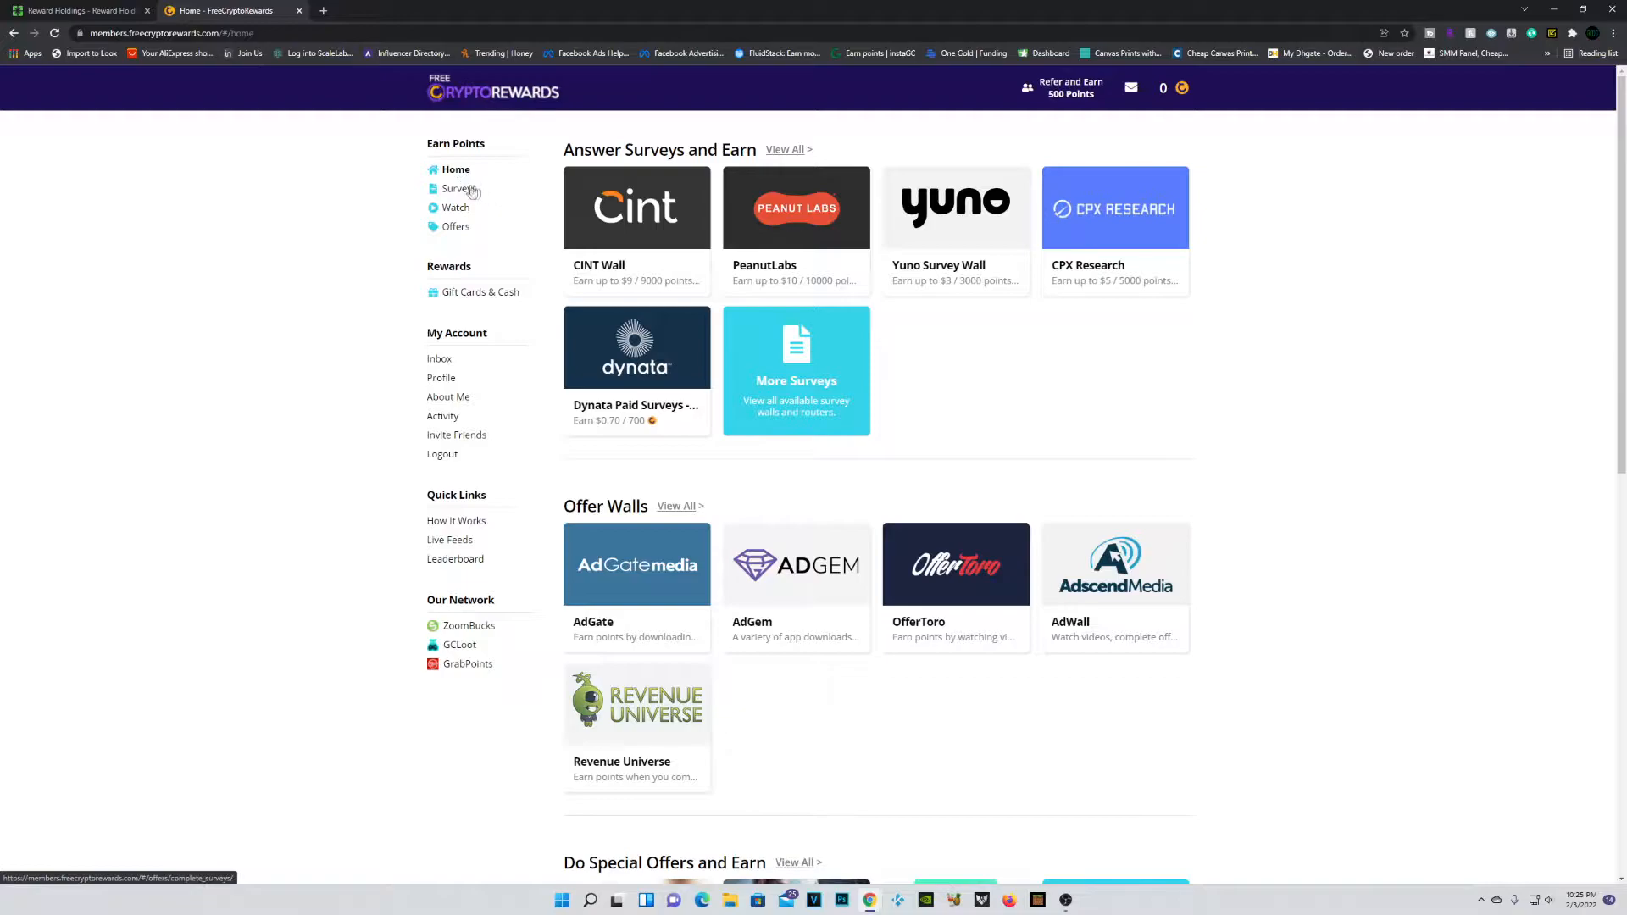
mouse_move(471, 230)
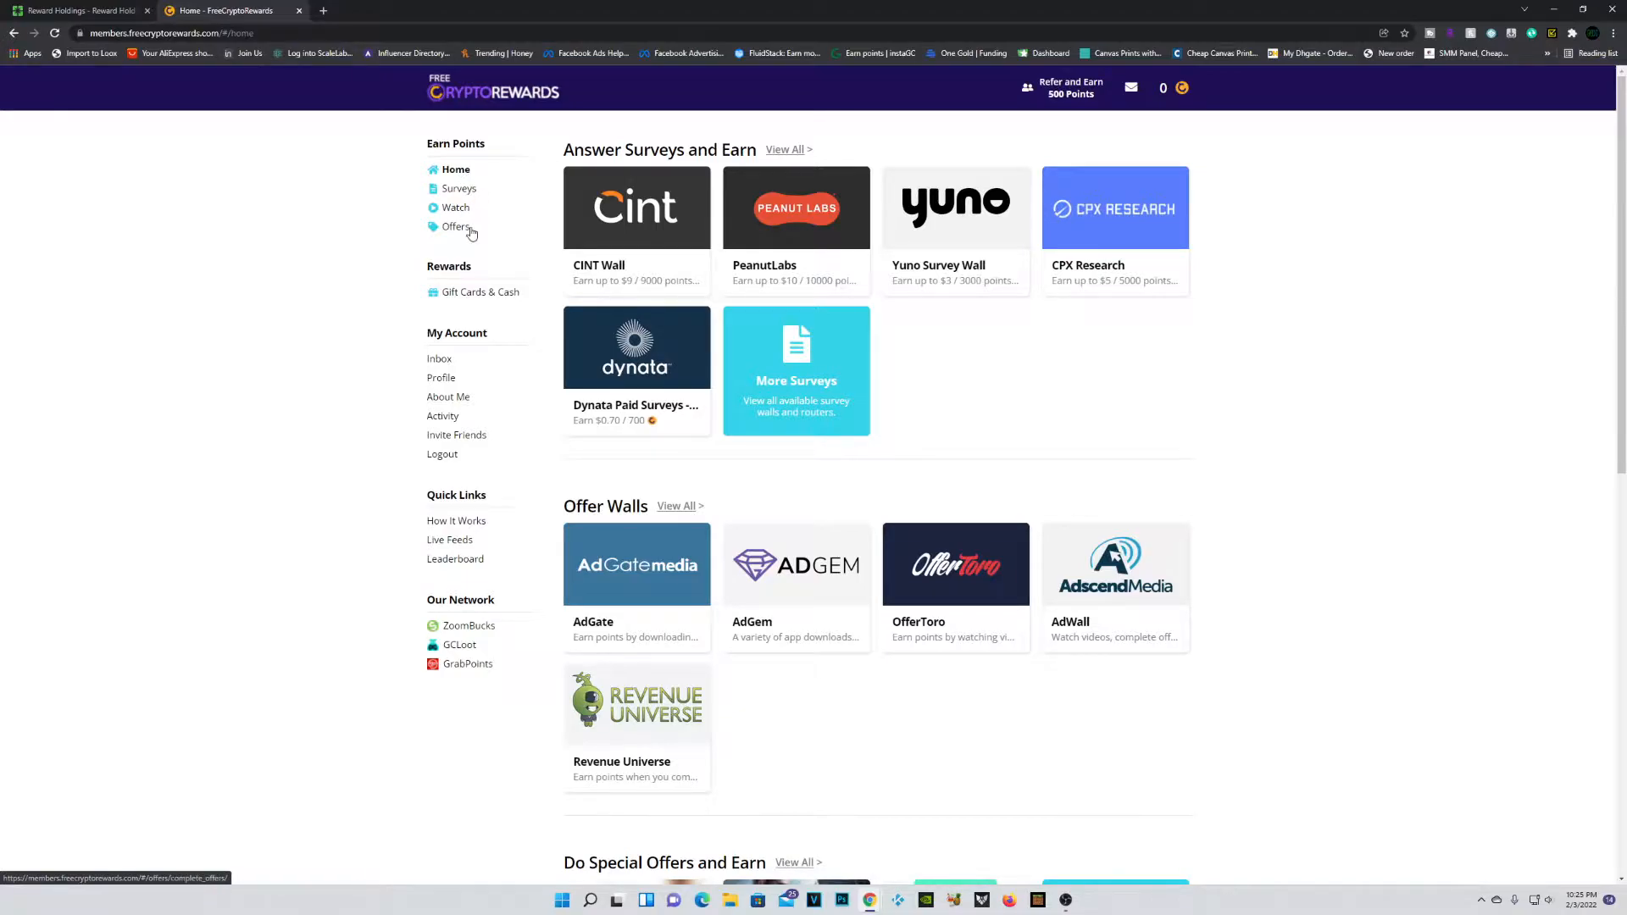
click(482, 291)
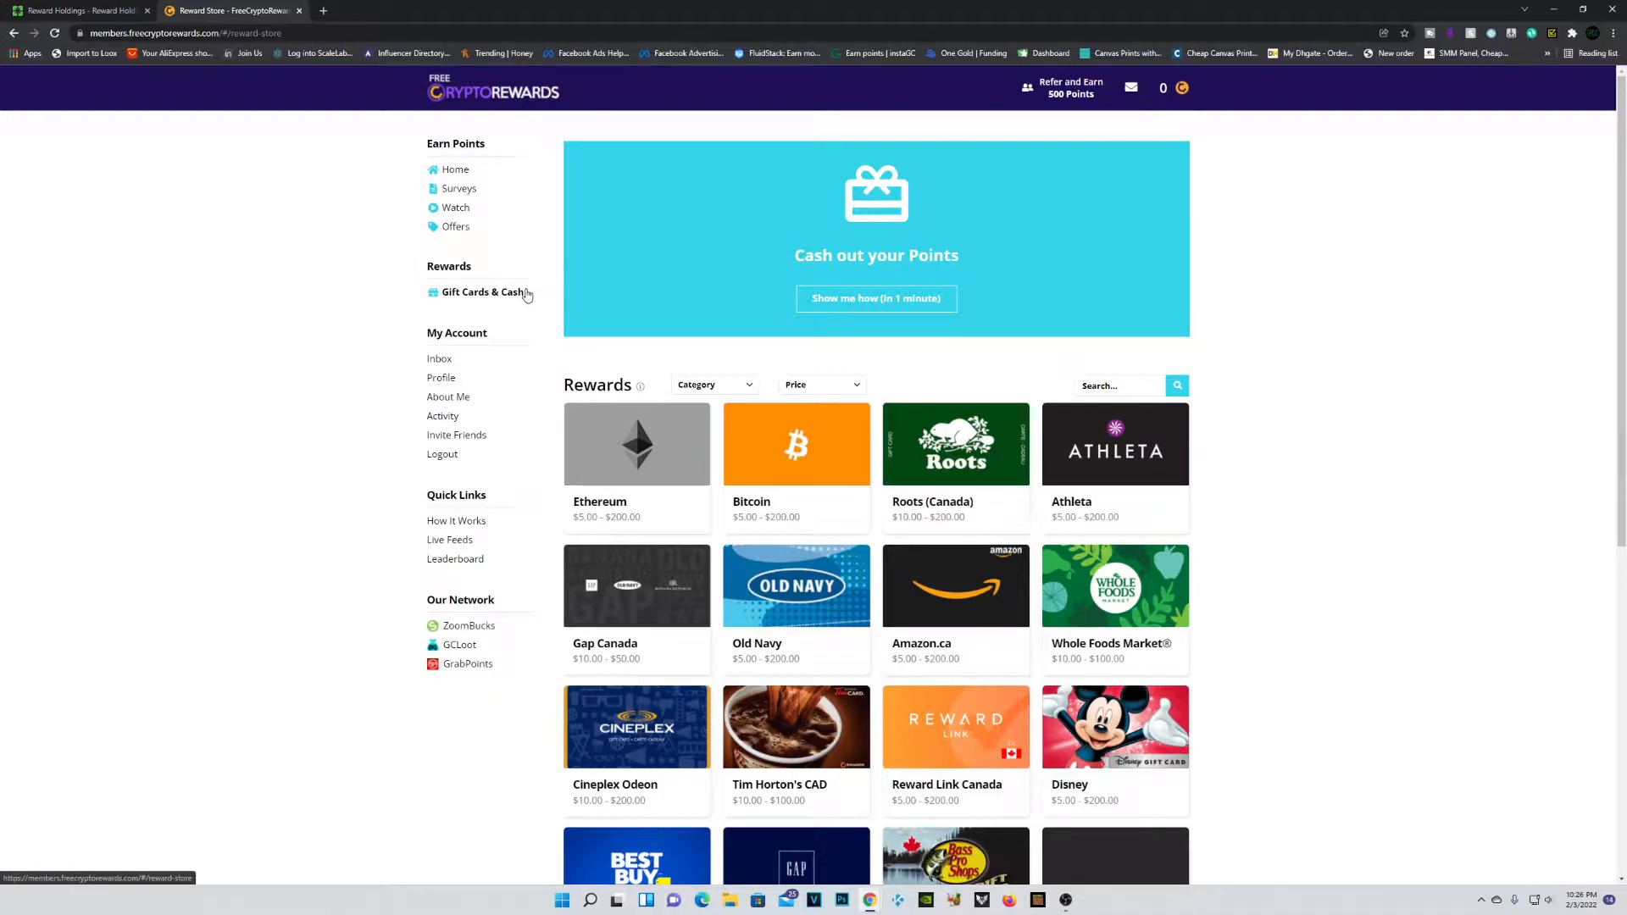
Step: Filter the rewards store to Cryptocurrencies, showing Ethereum and Bitcoin, then return Home
click(713, 385)
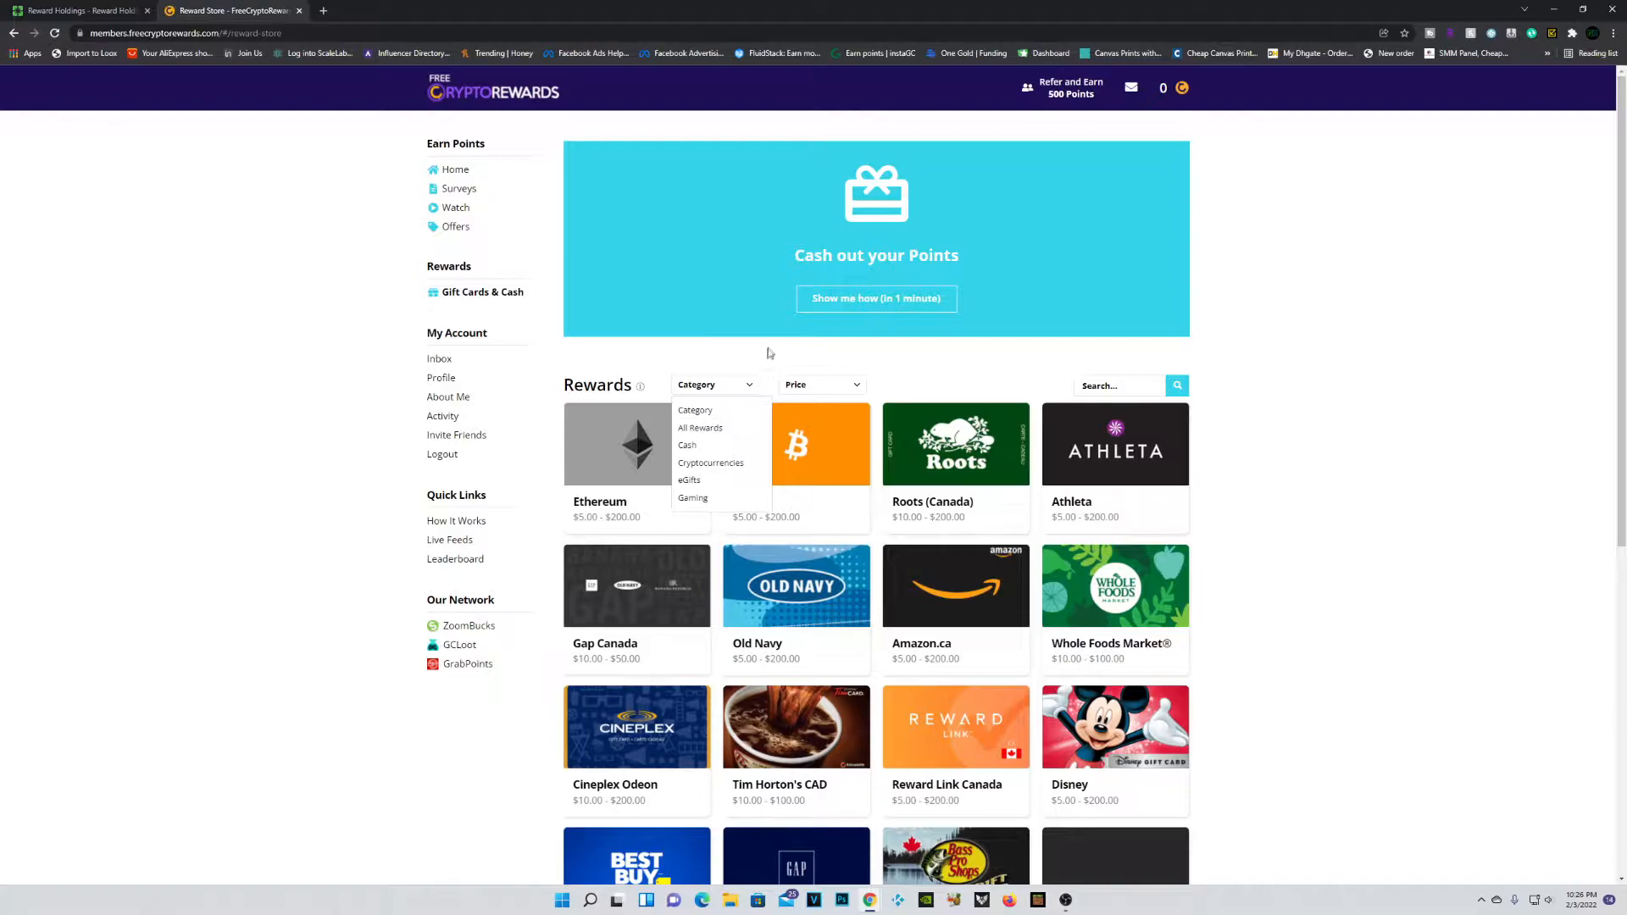
click(710, 463)
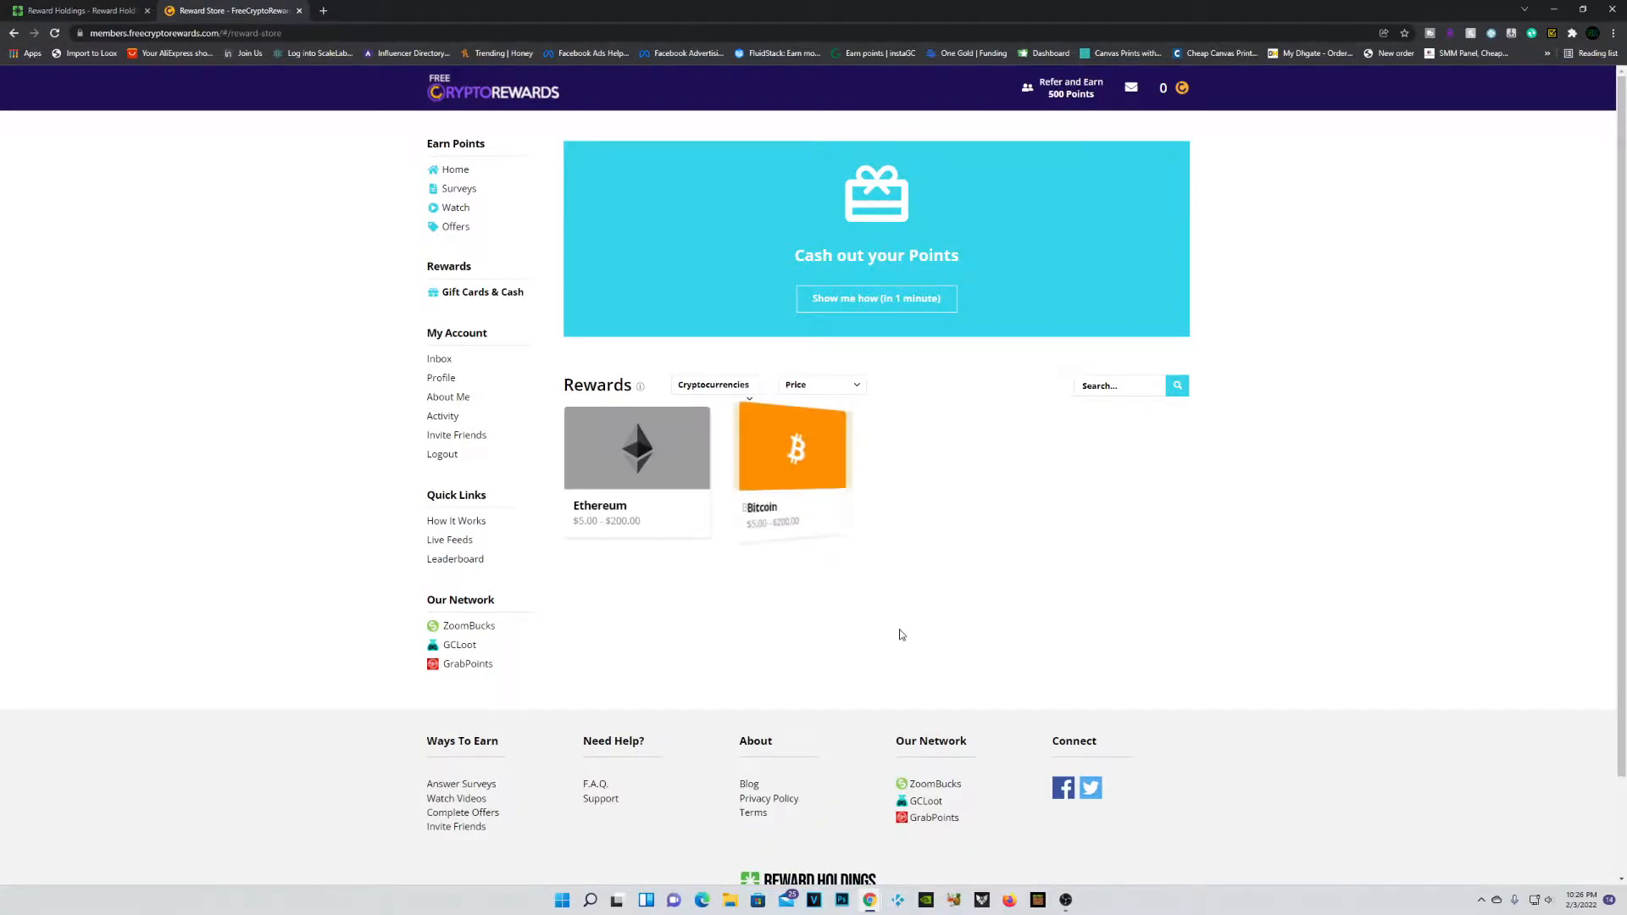
mouse_move(639, 456)
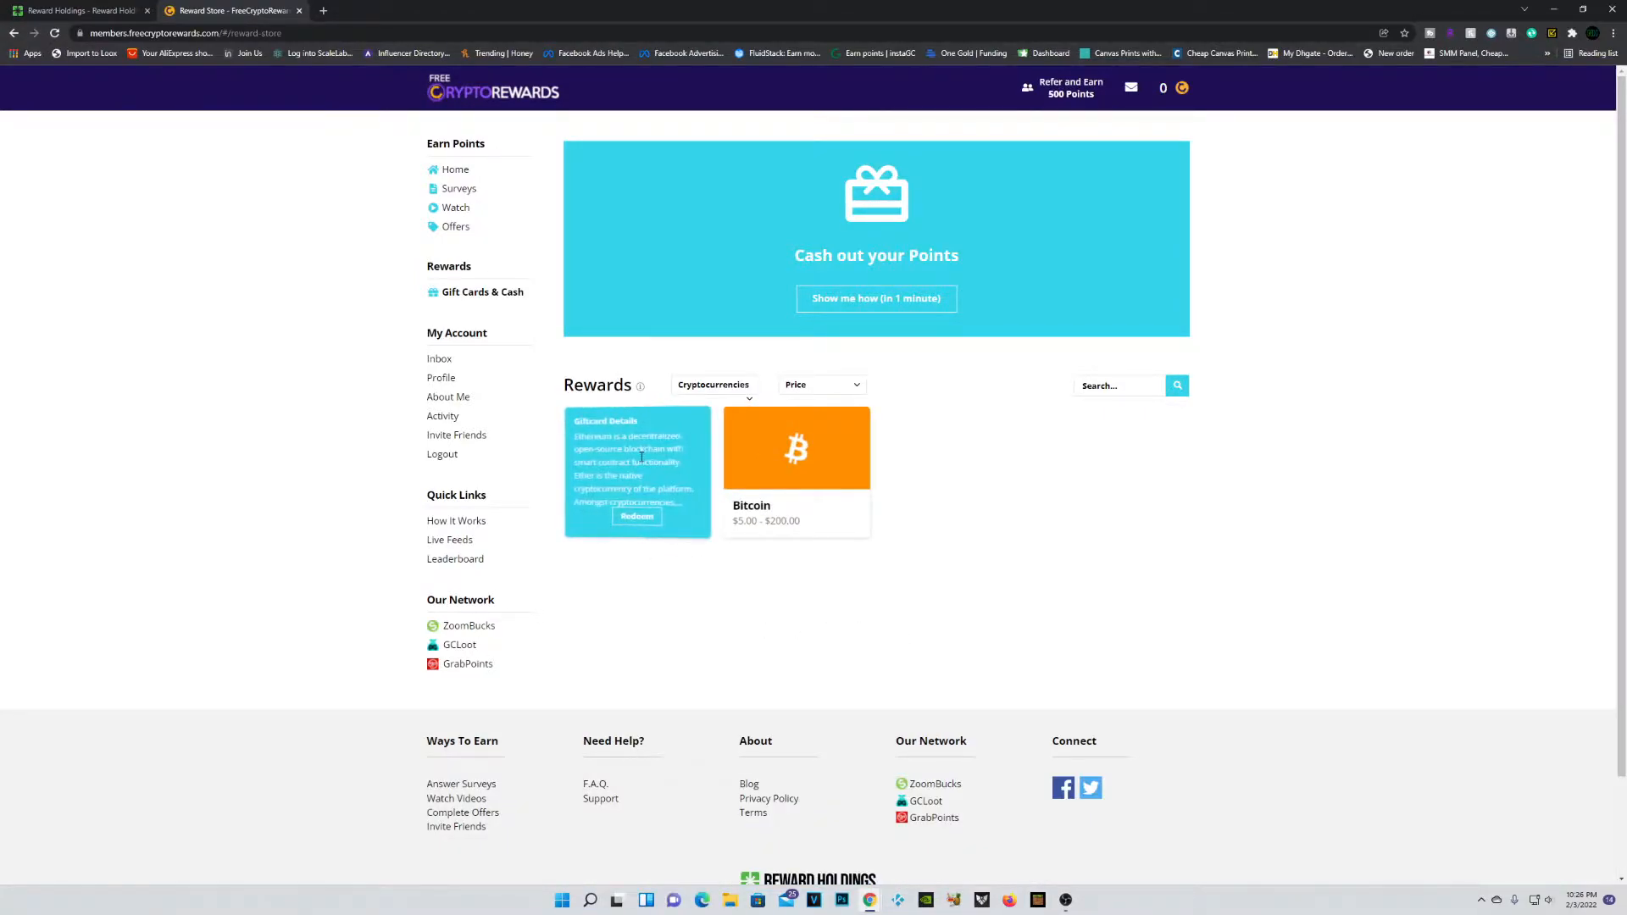
click(457, 169)
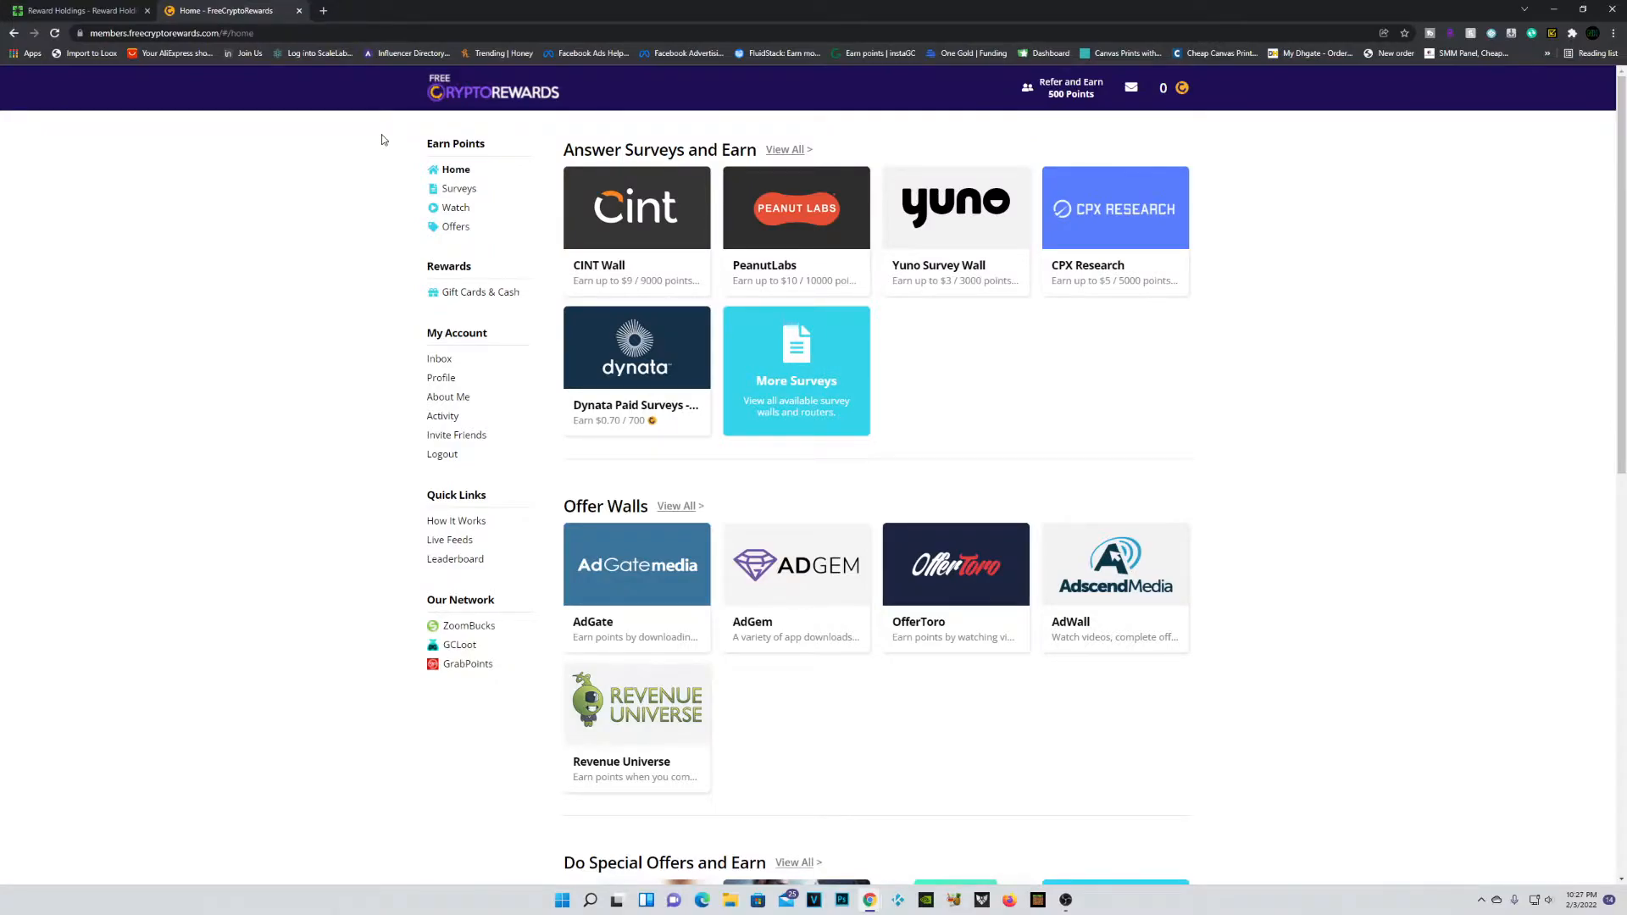
mouse_move(1184, 329)
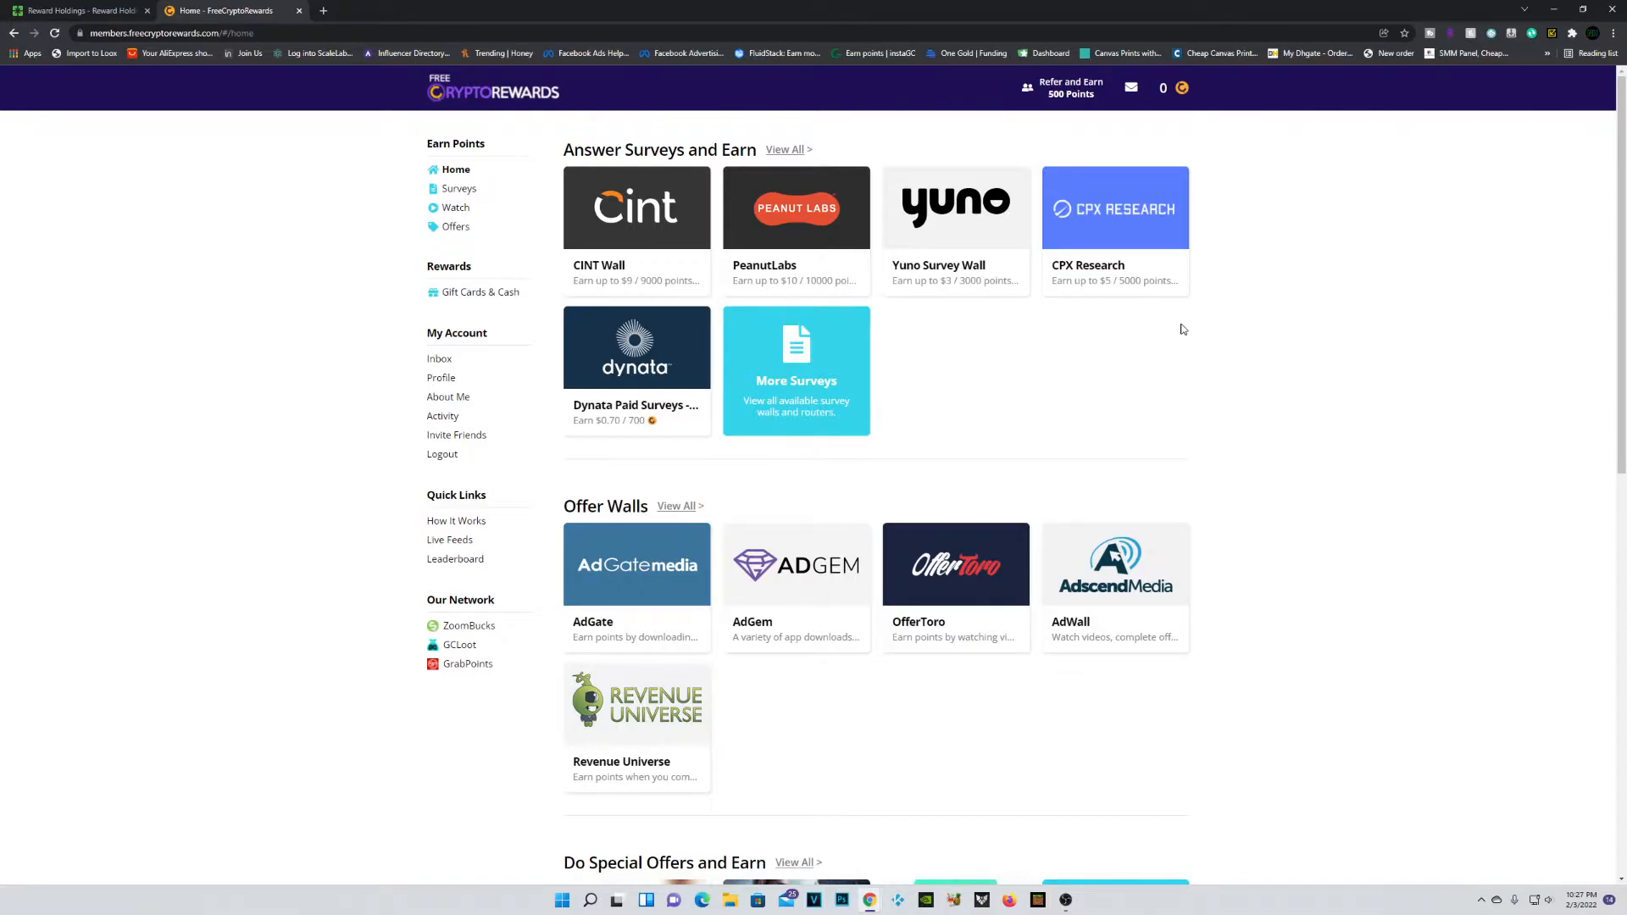
Step: Open Surveys from the sidebar and scroll to the demographics bonus and surveys table
click(457, 189)
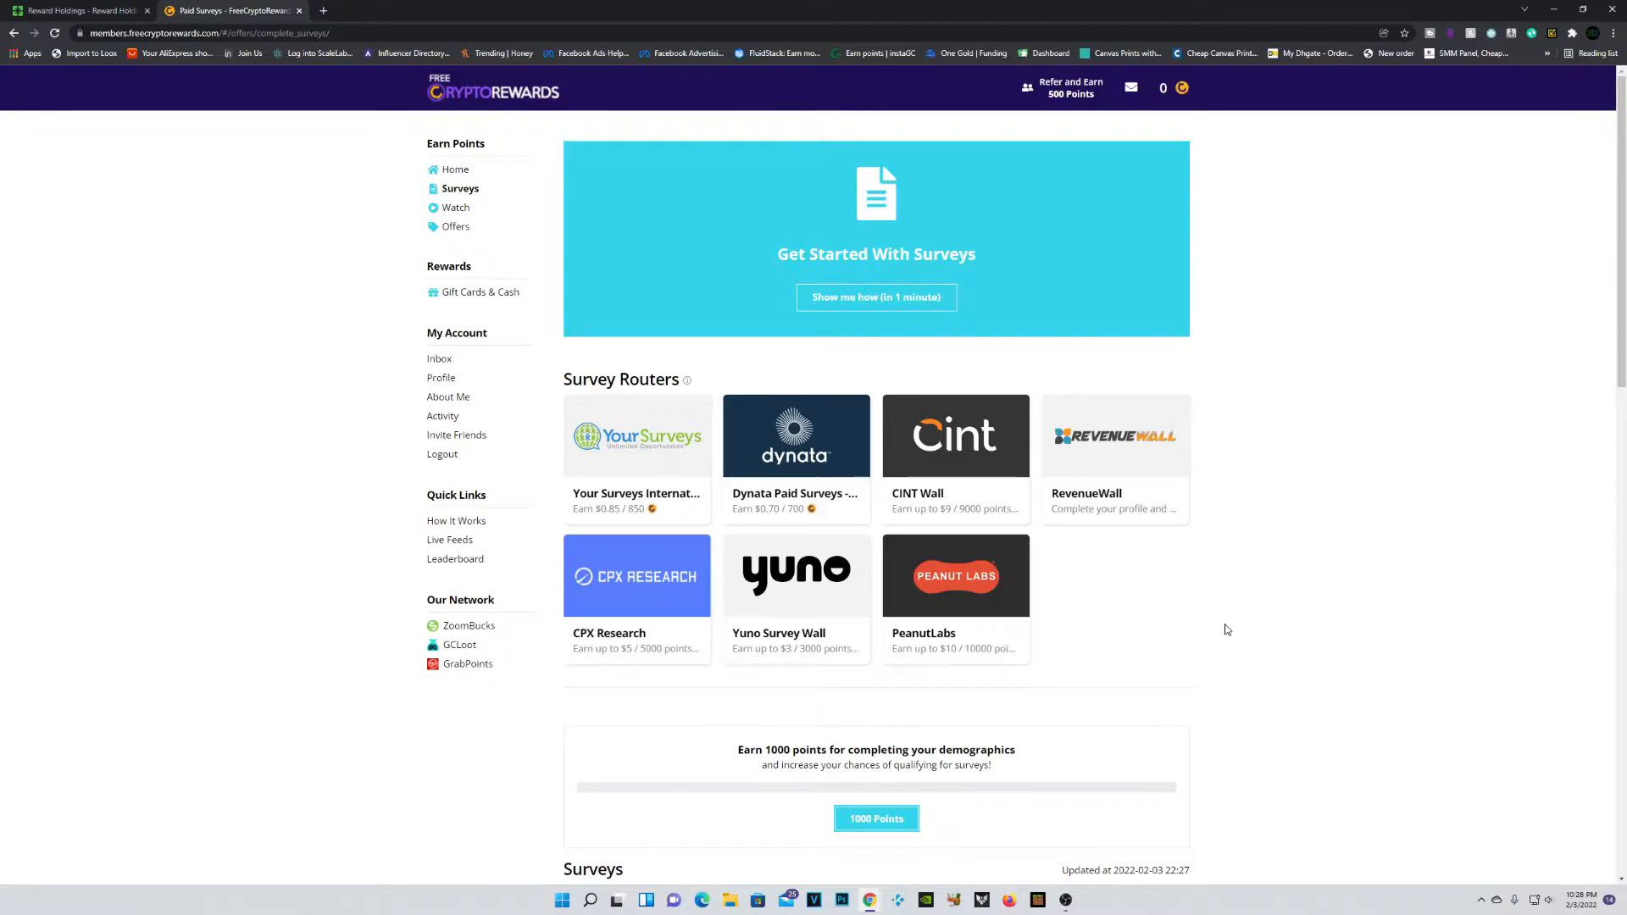
scroll(down, 3)
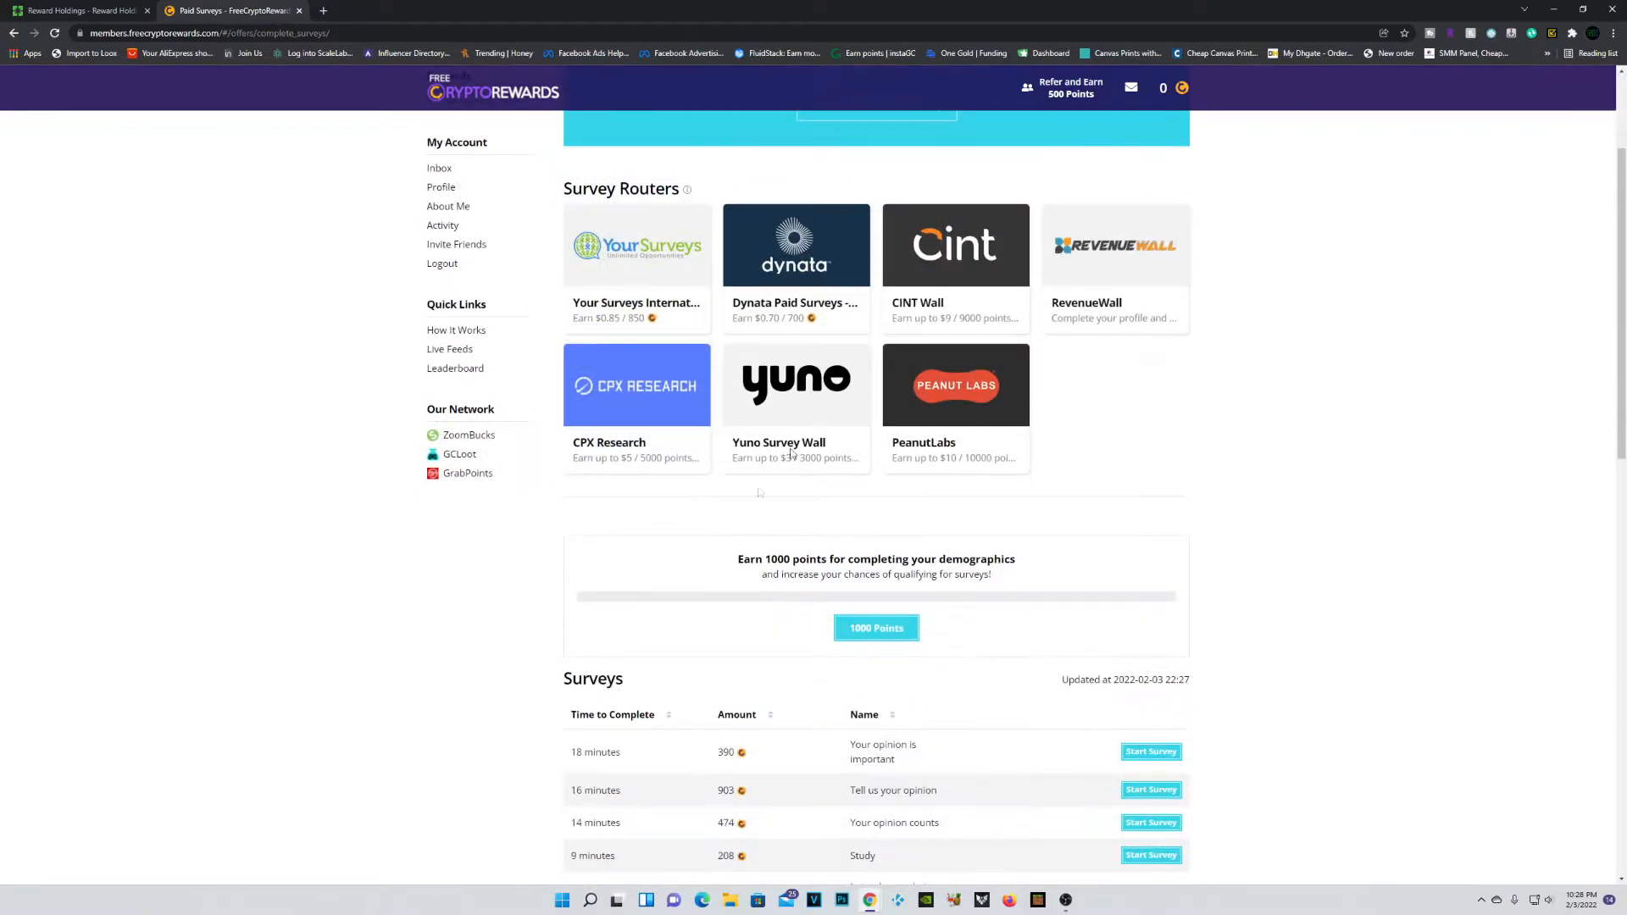
mouse_move(804, 608)
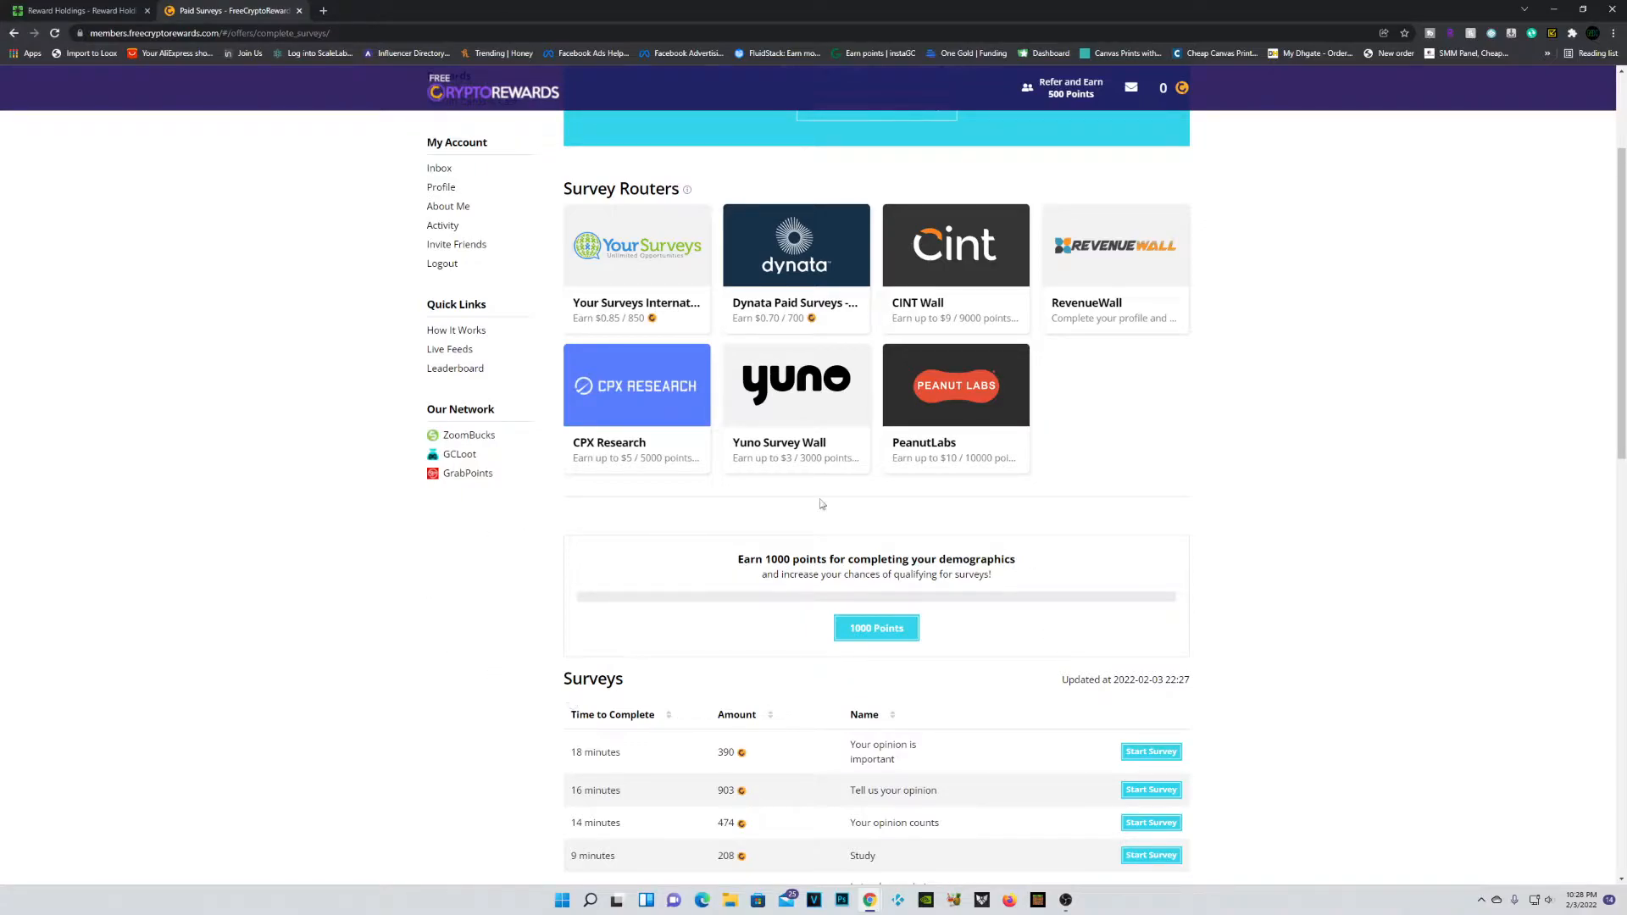
mouse_move(925, 630)
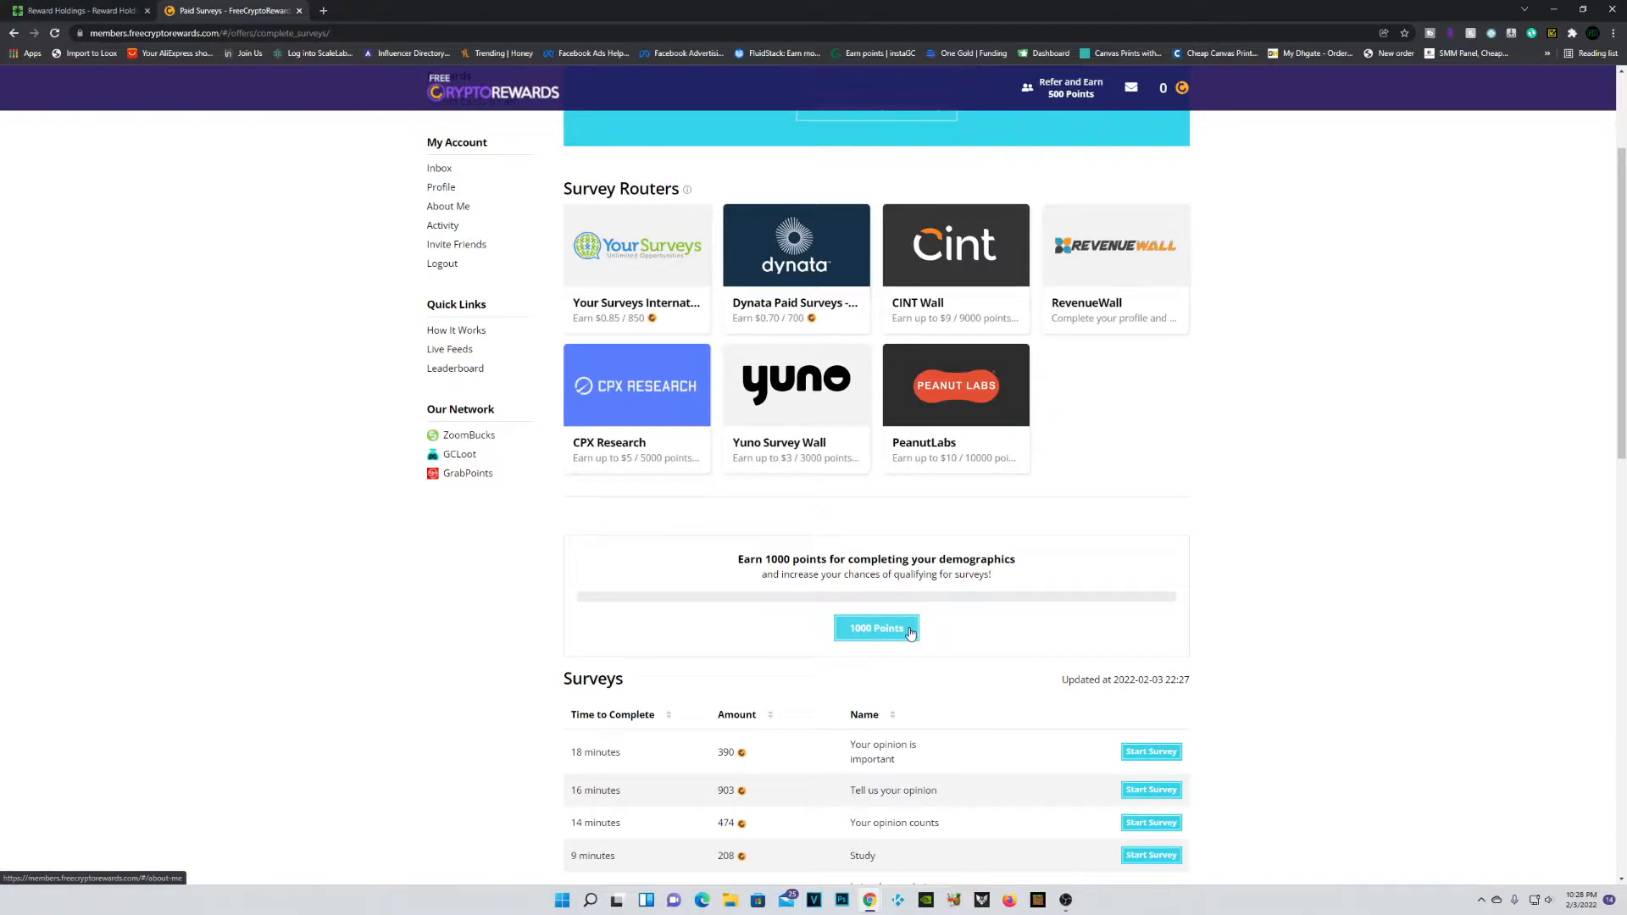
mouse_move(940, 575)
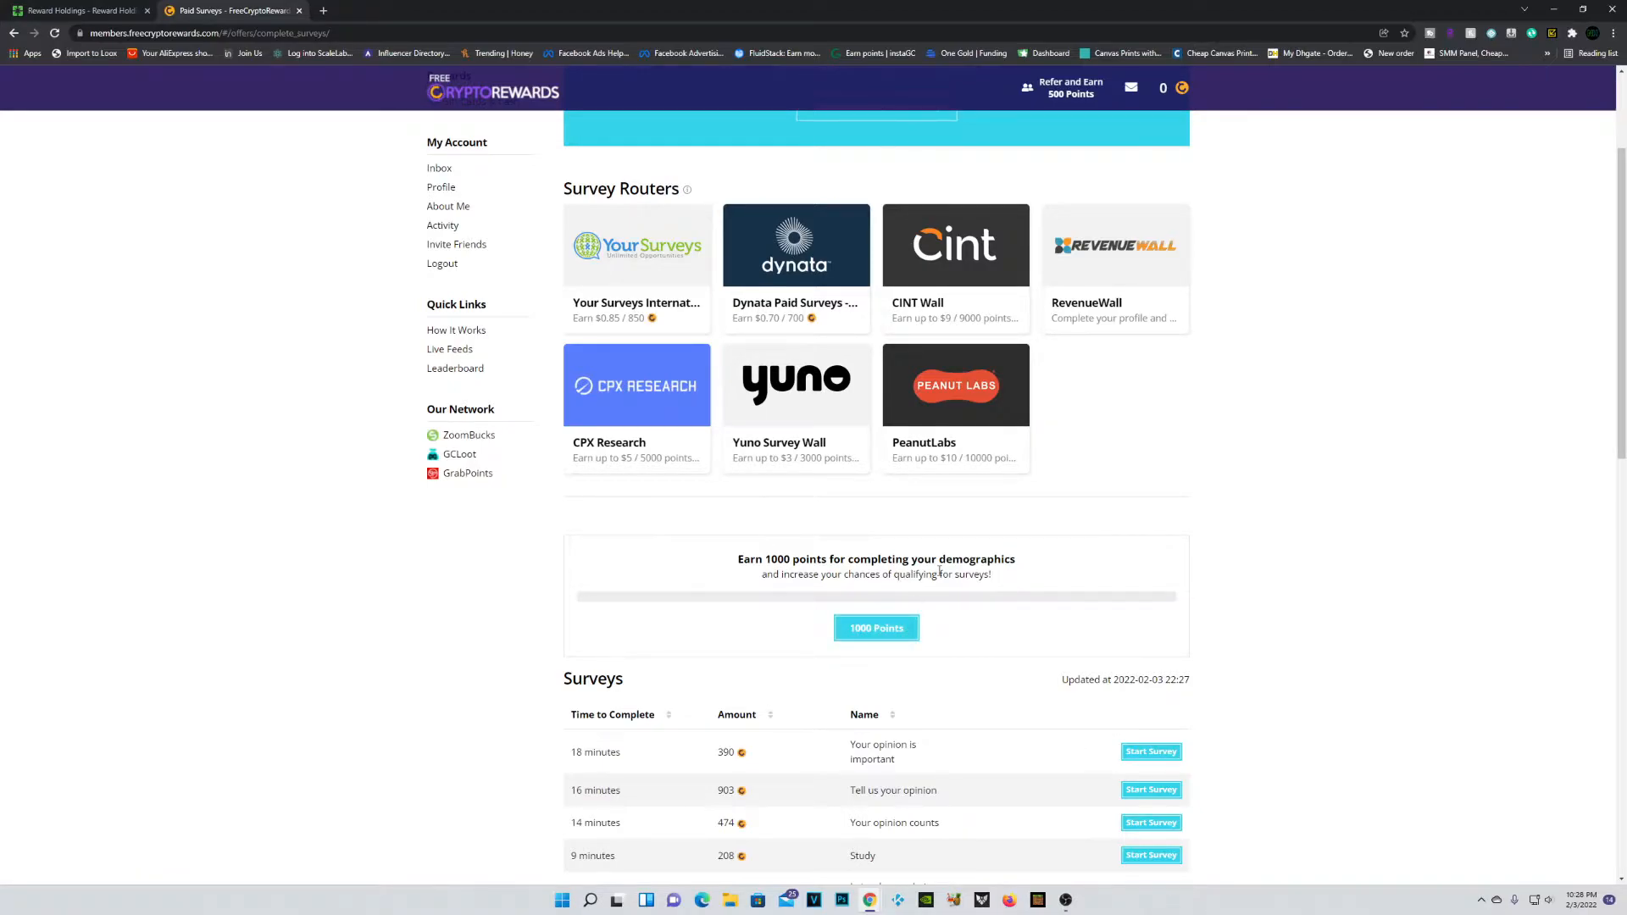
Step: Answer the Work demographic questions in About Me to earn the 1000-point bonus
click(877, 628)
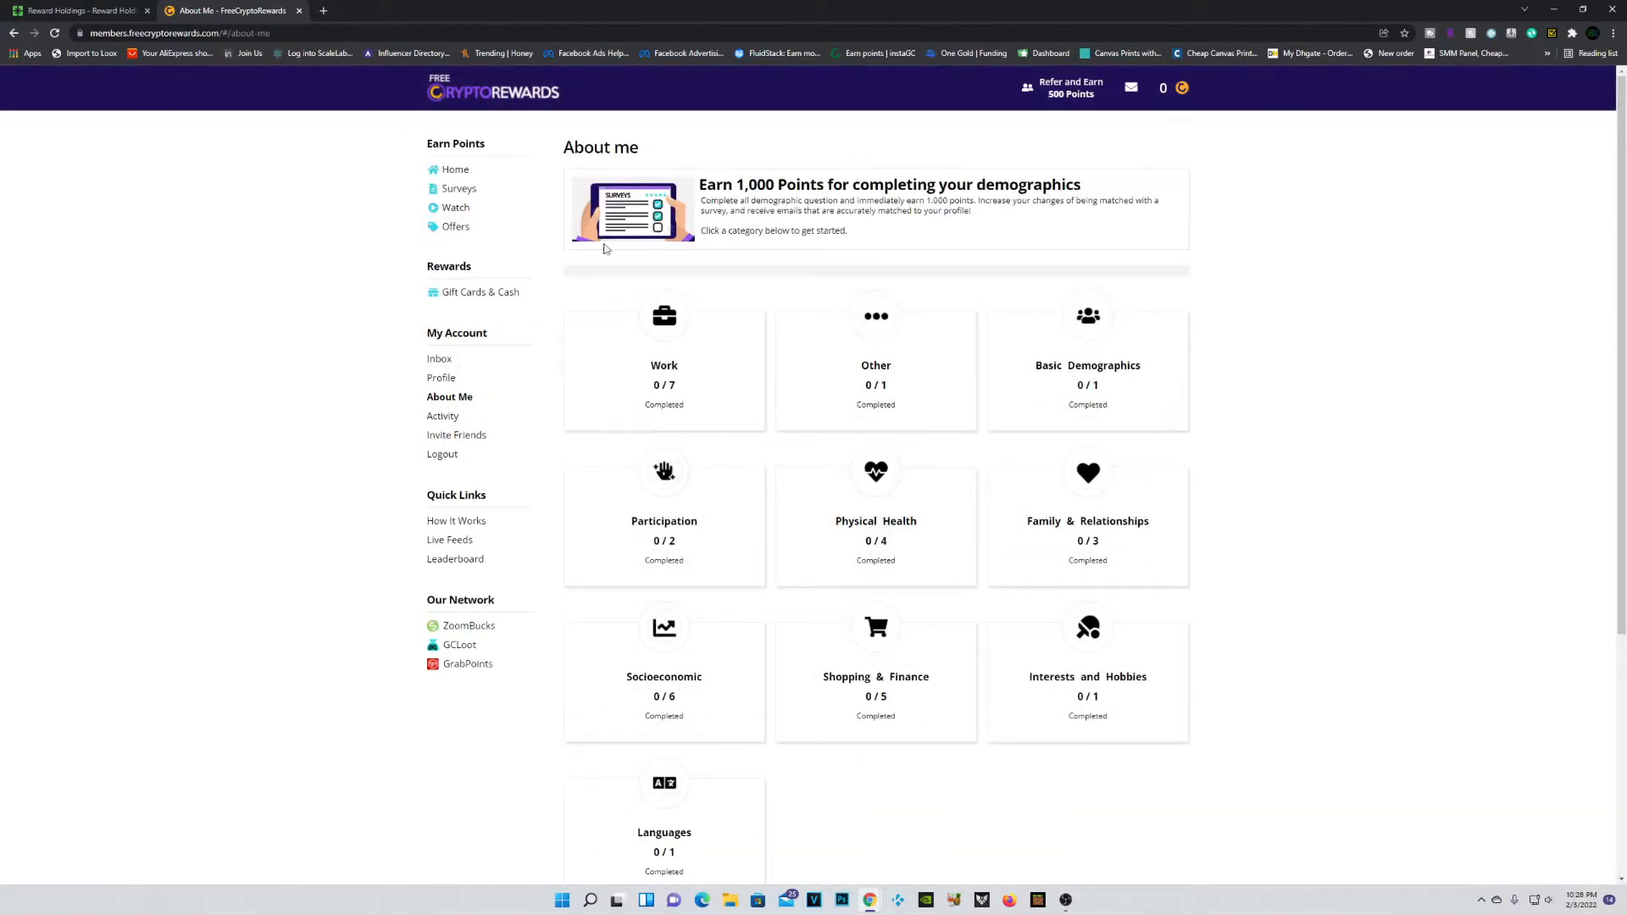
mouse_move(1196, 556)
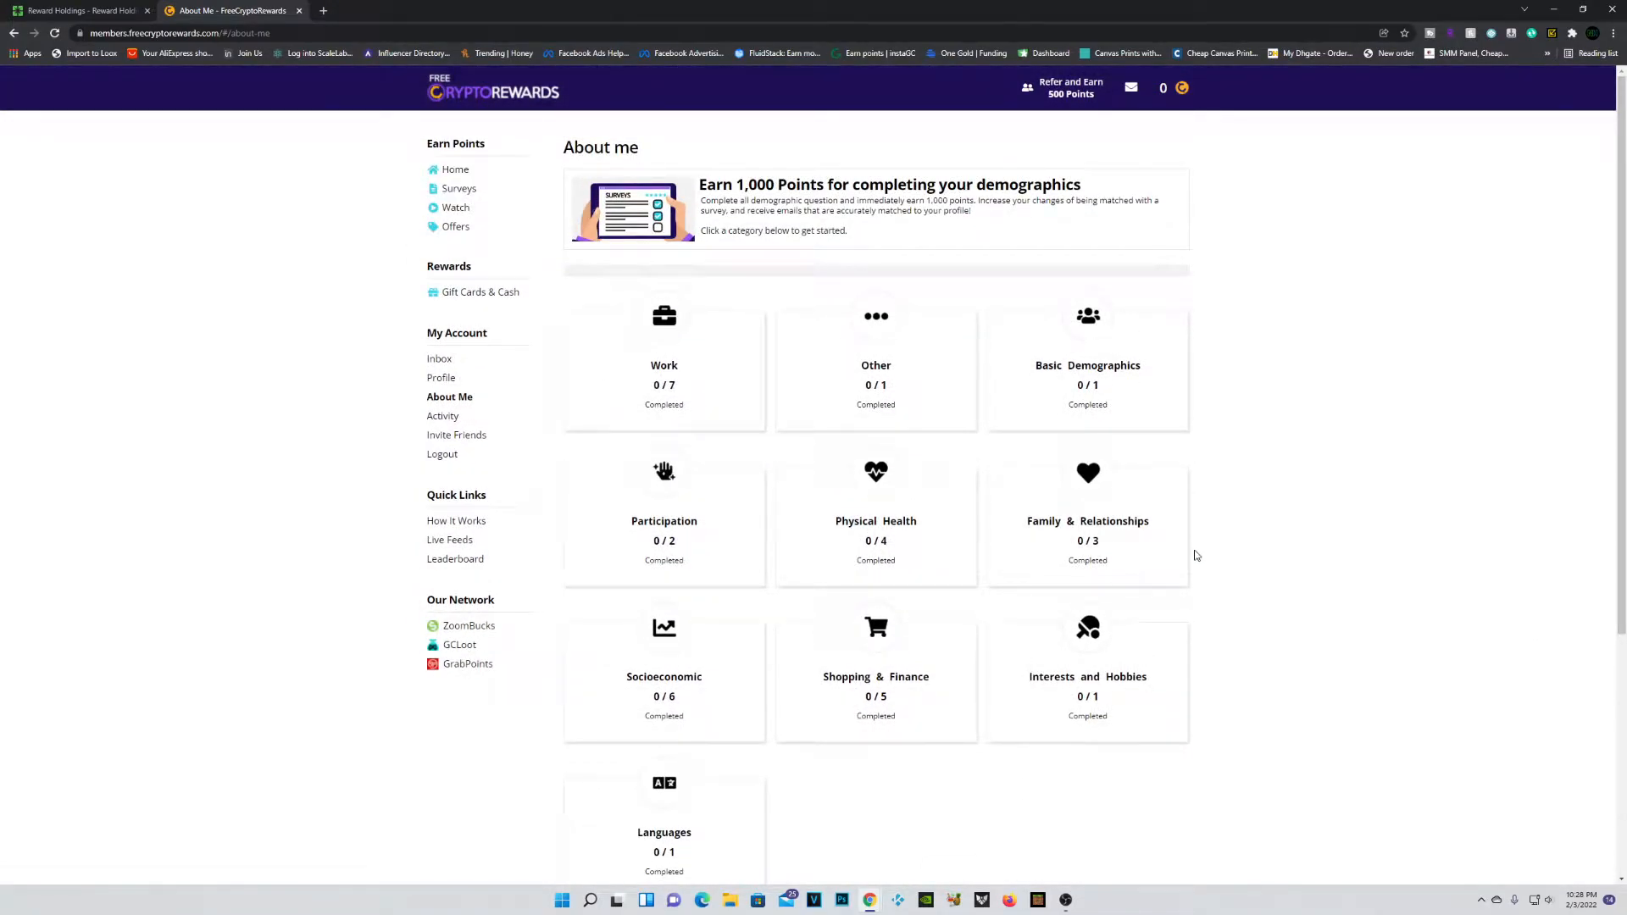
mouse_move(479, 199)
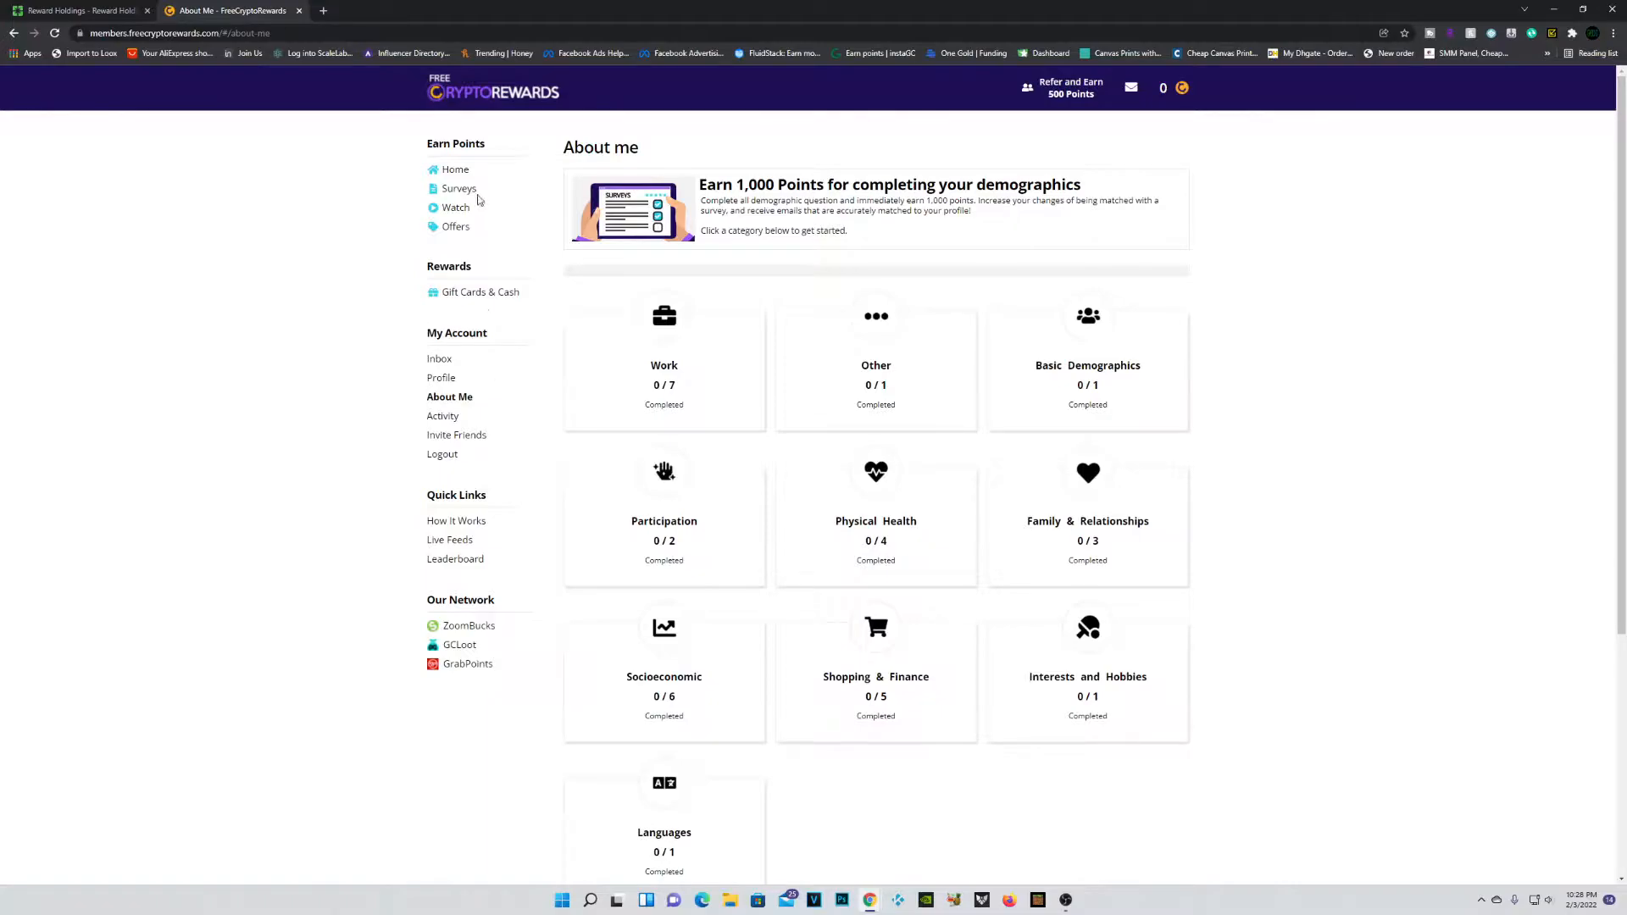
click(457, 188)
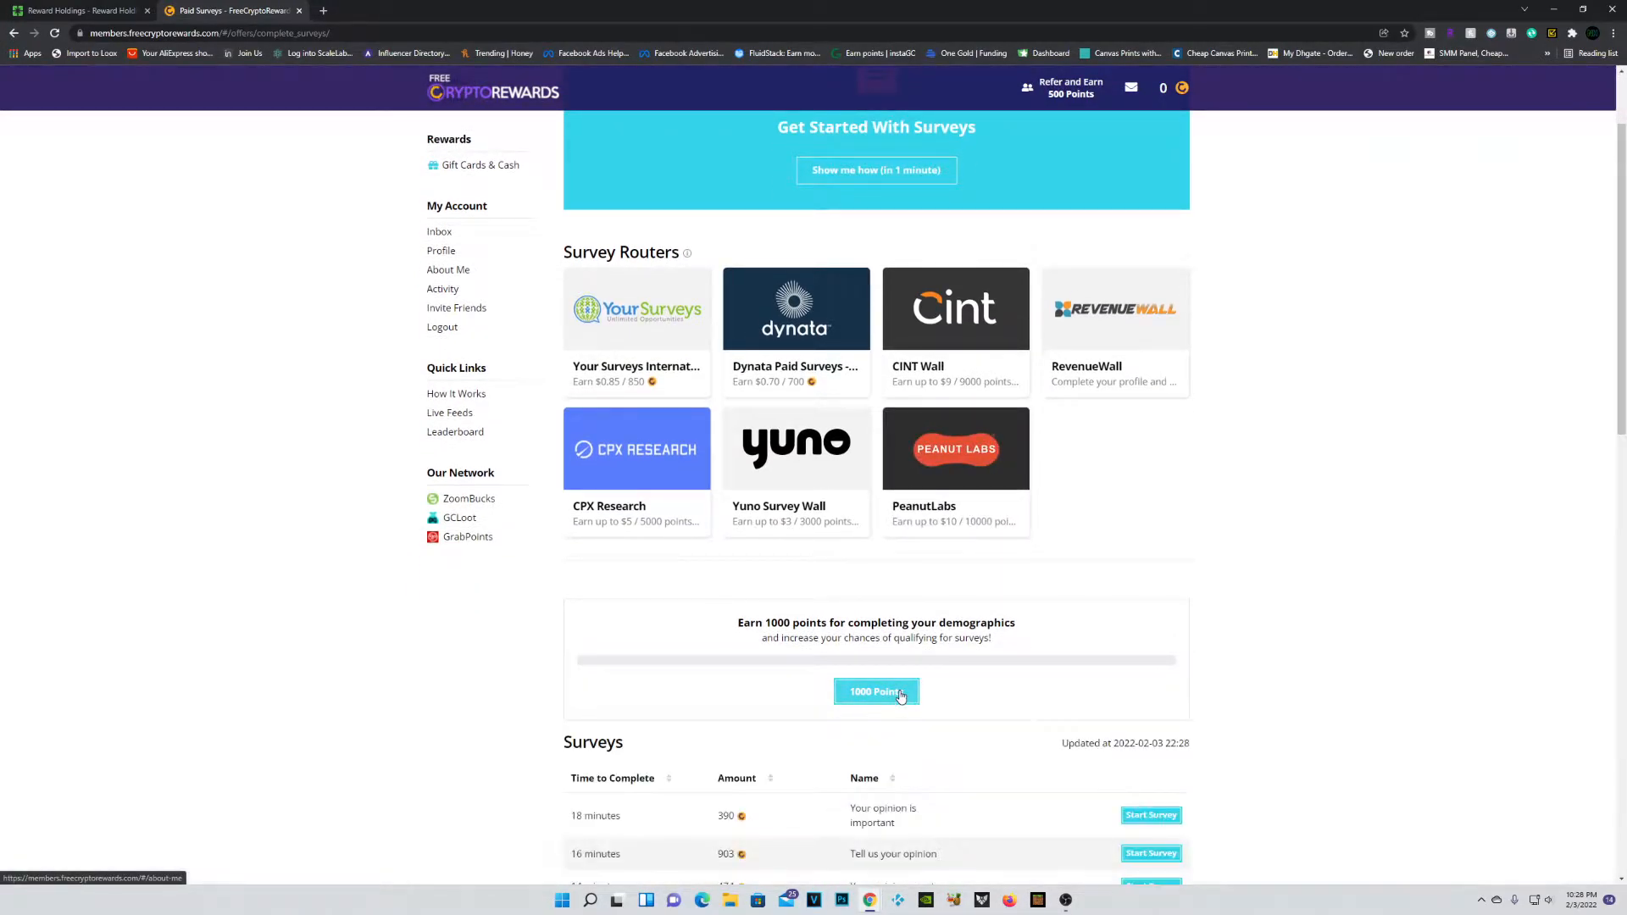
click(877, 691)
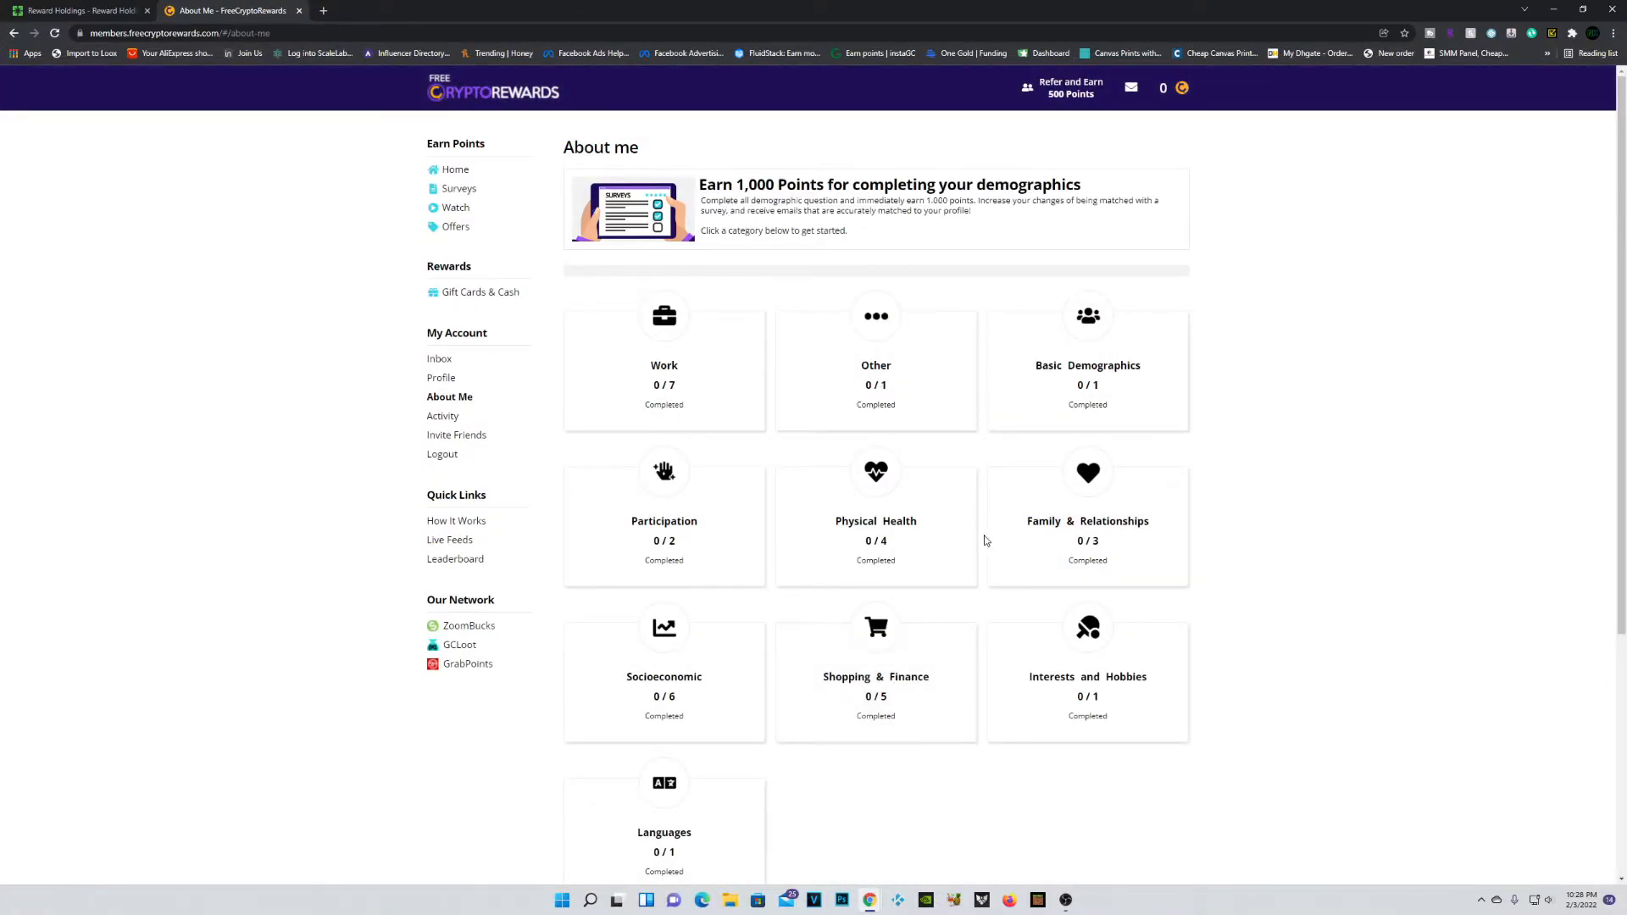
mouse_move(615, 292)
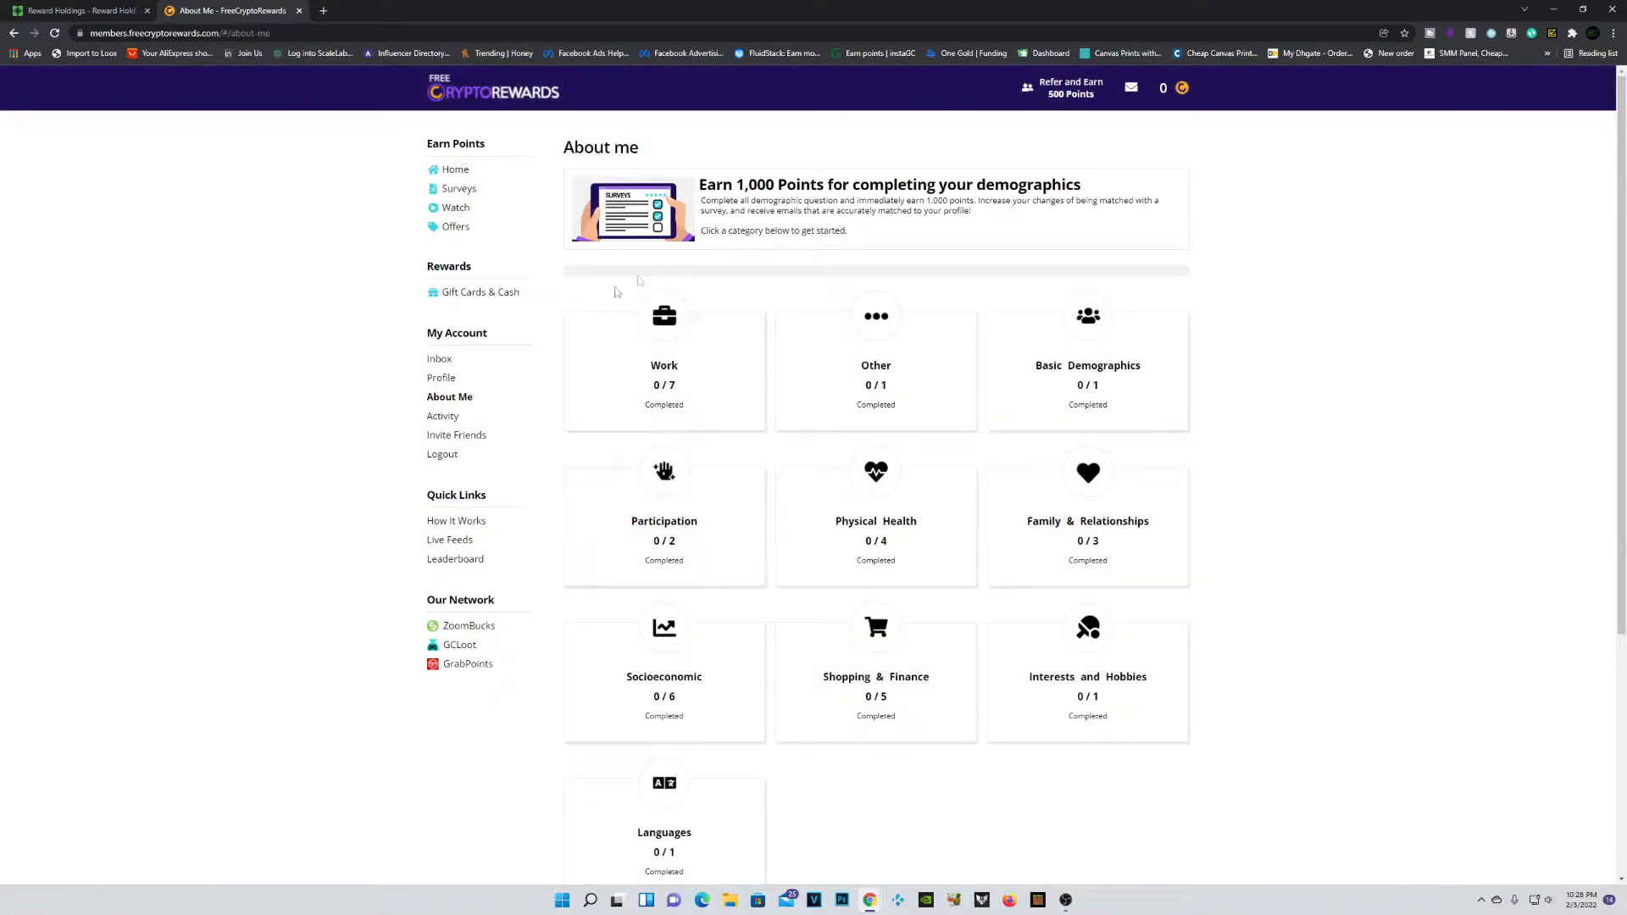
mouse_move(1043, 288)
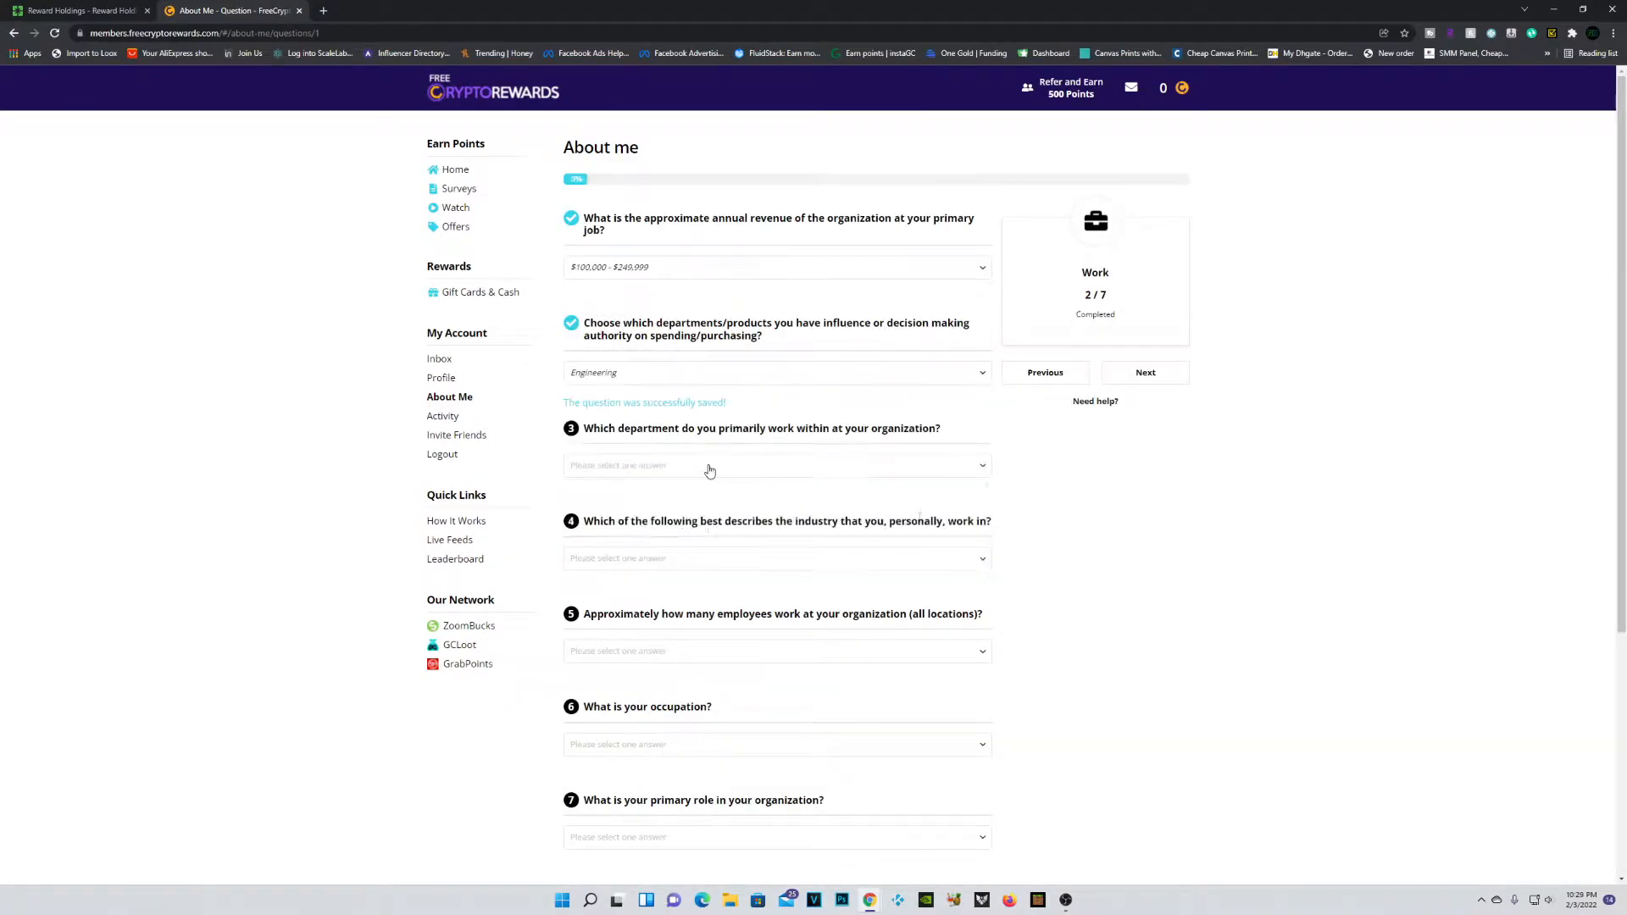
click(458, 189)
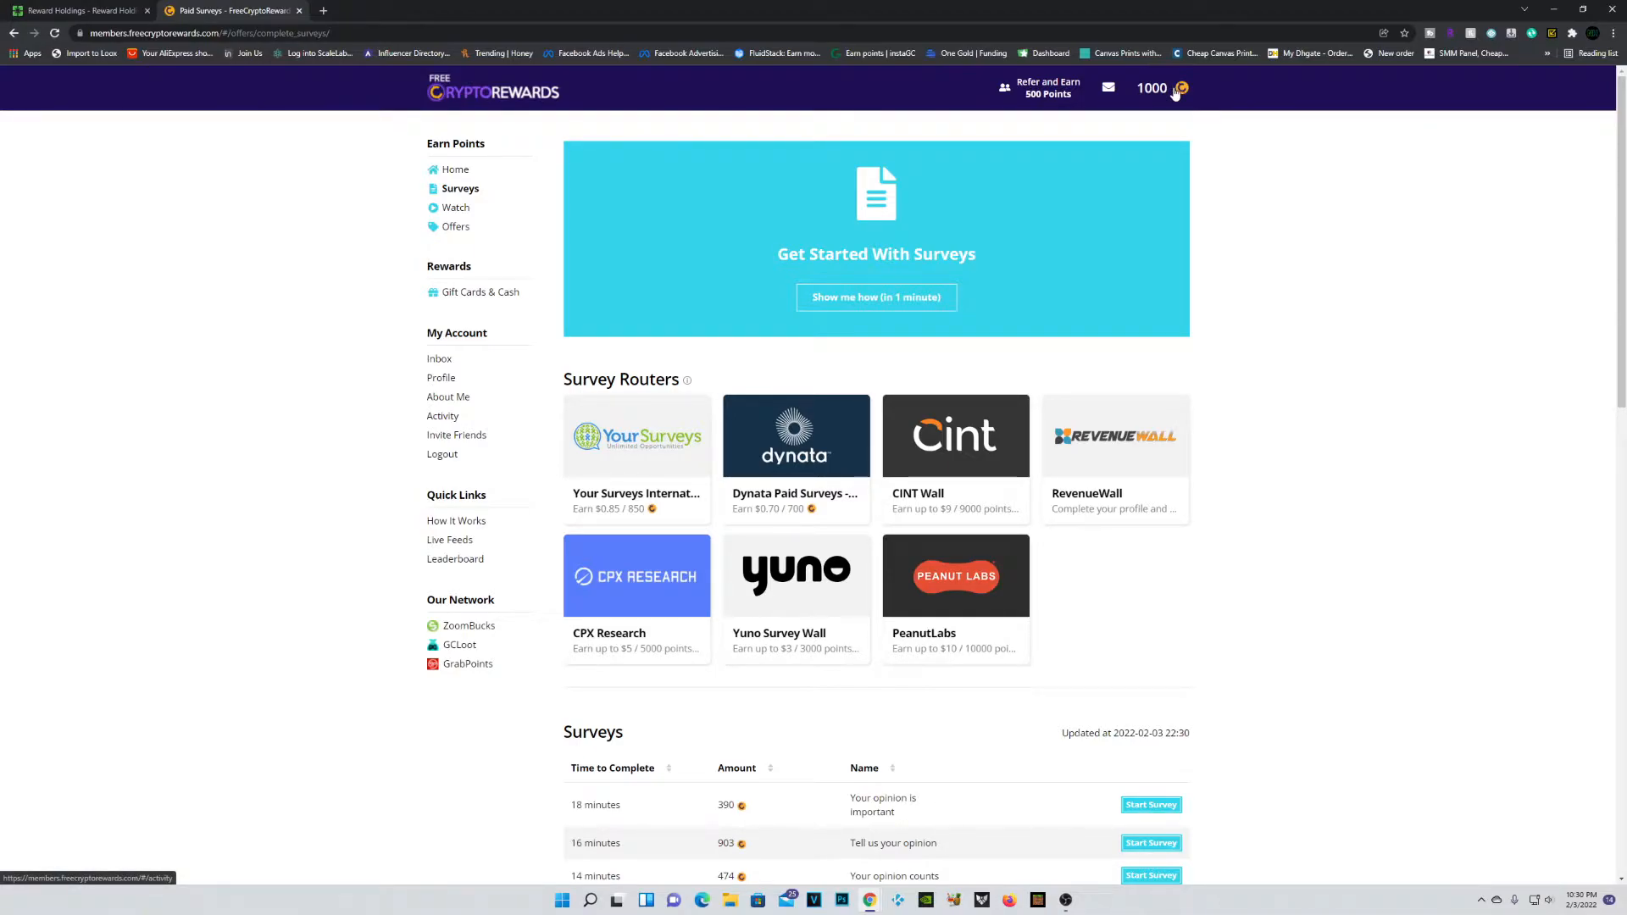
Step: Open the Bitcoin reward's Redeem details and highlight its $200 maximum value
click(484, 292)
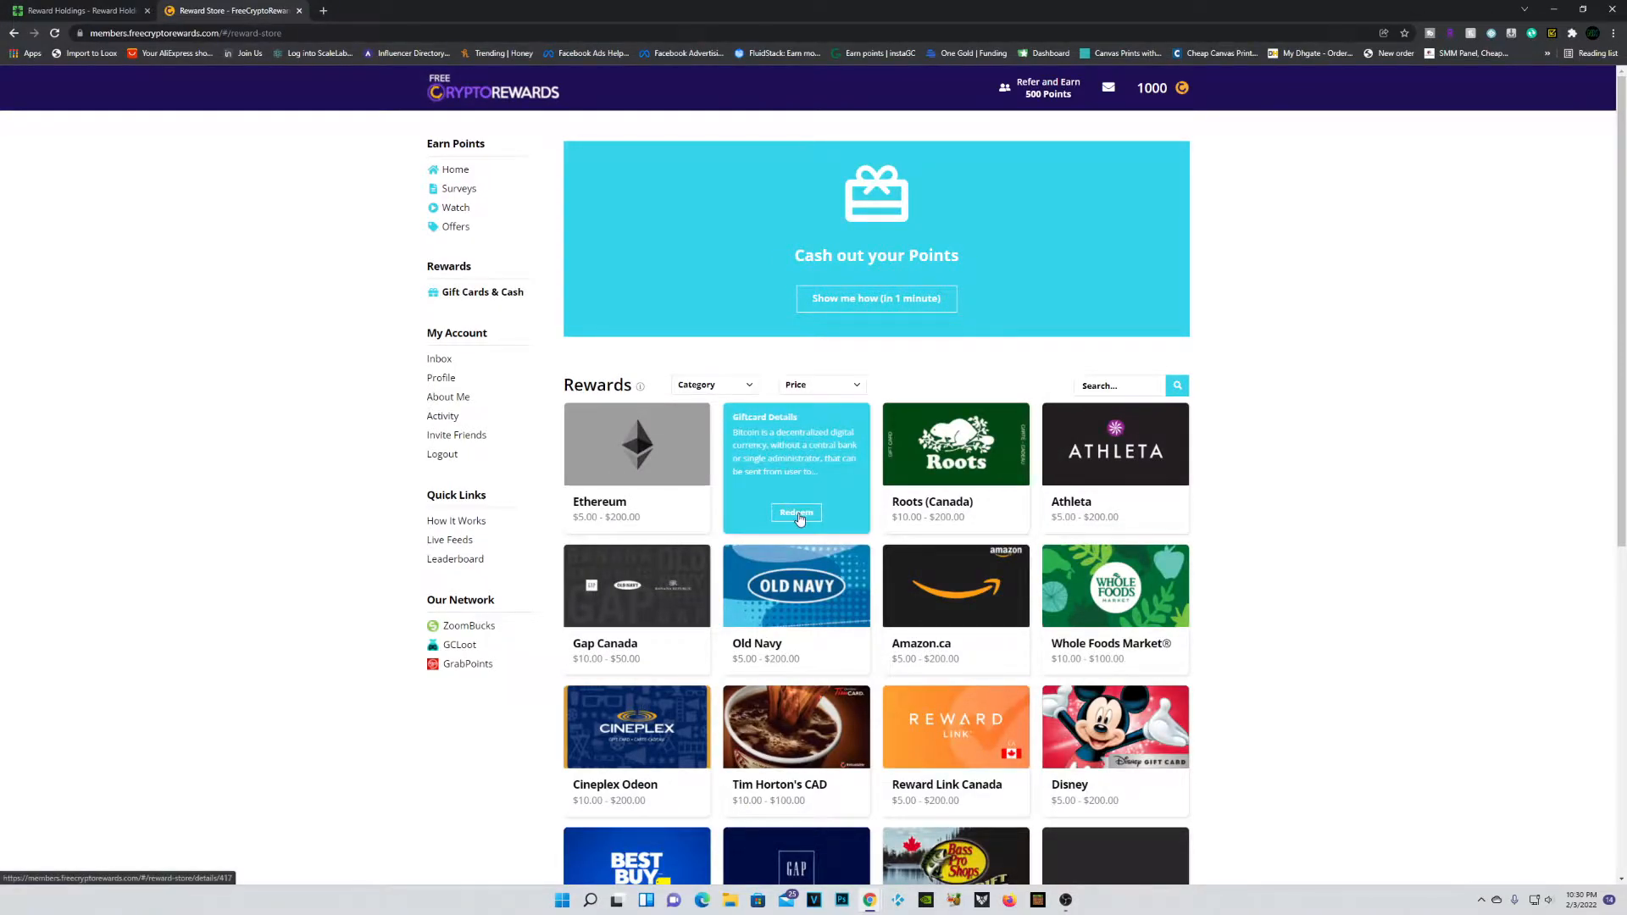
click(796, 513)
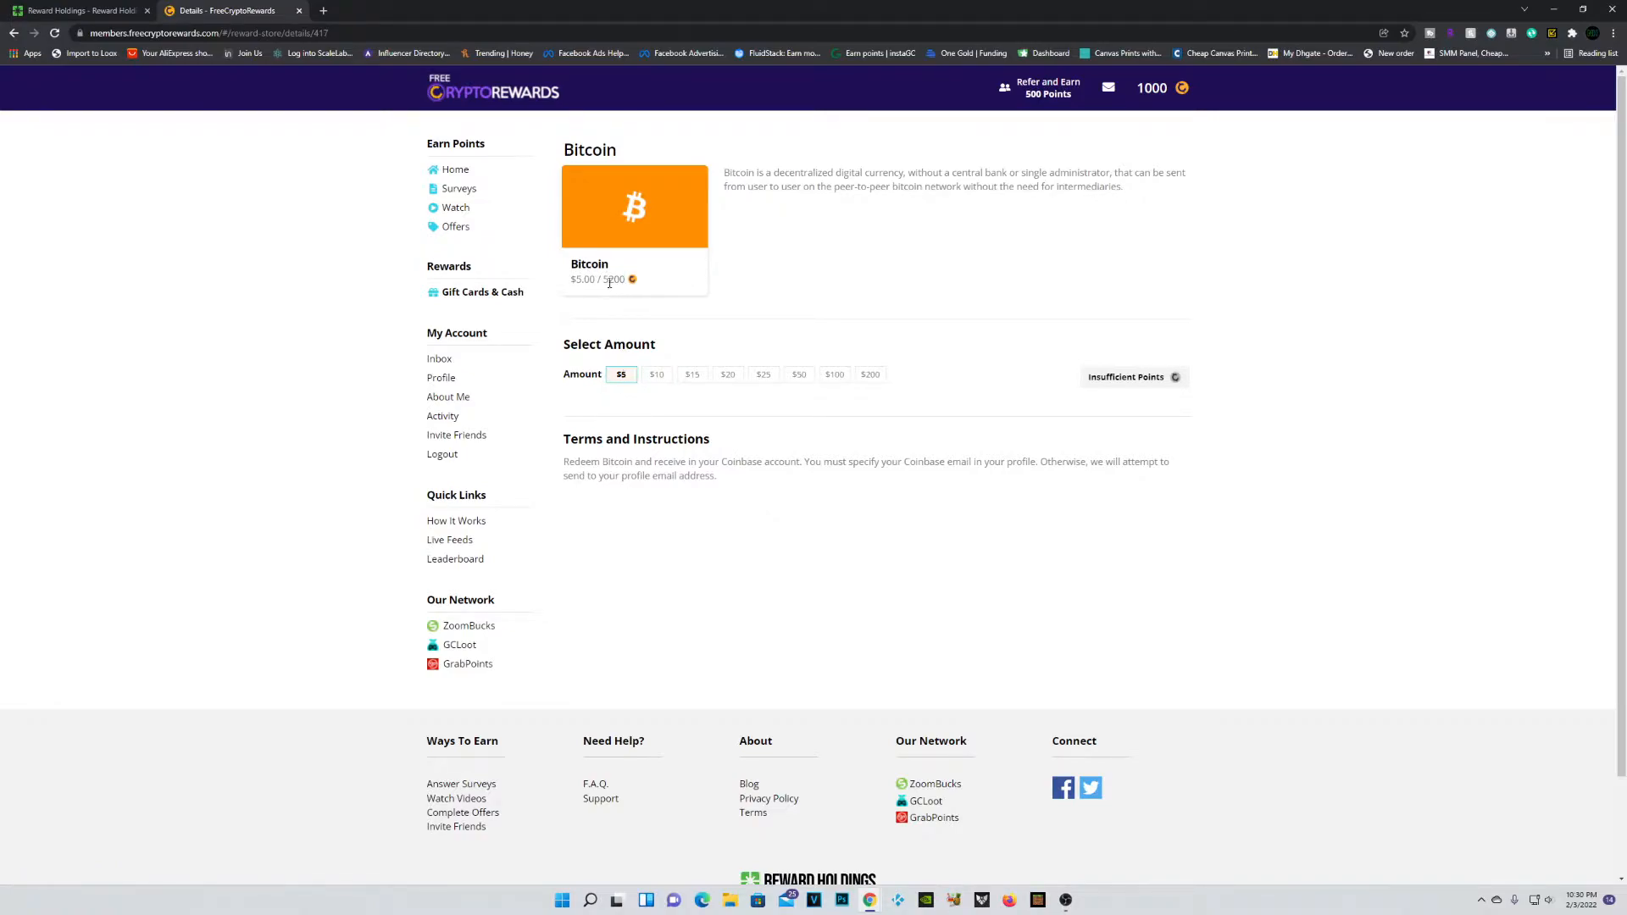
double_click(614, 280)
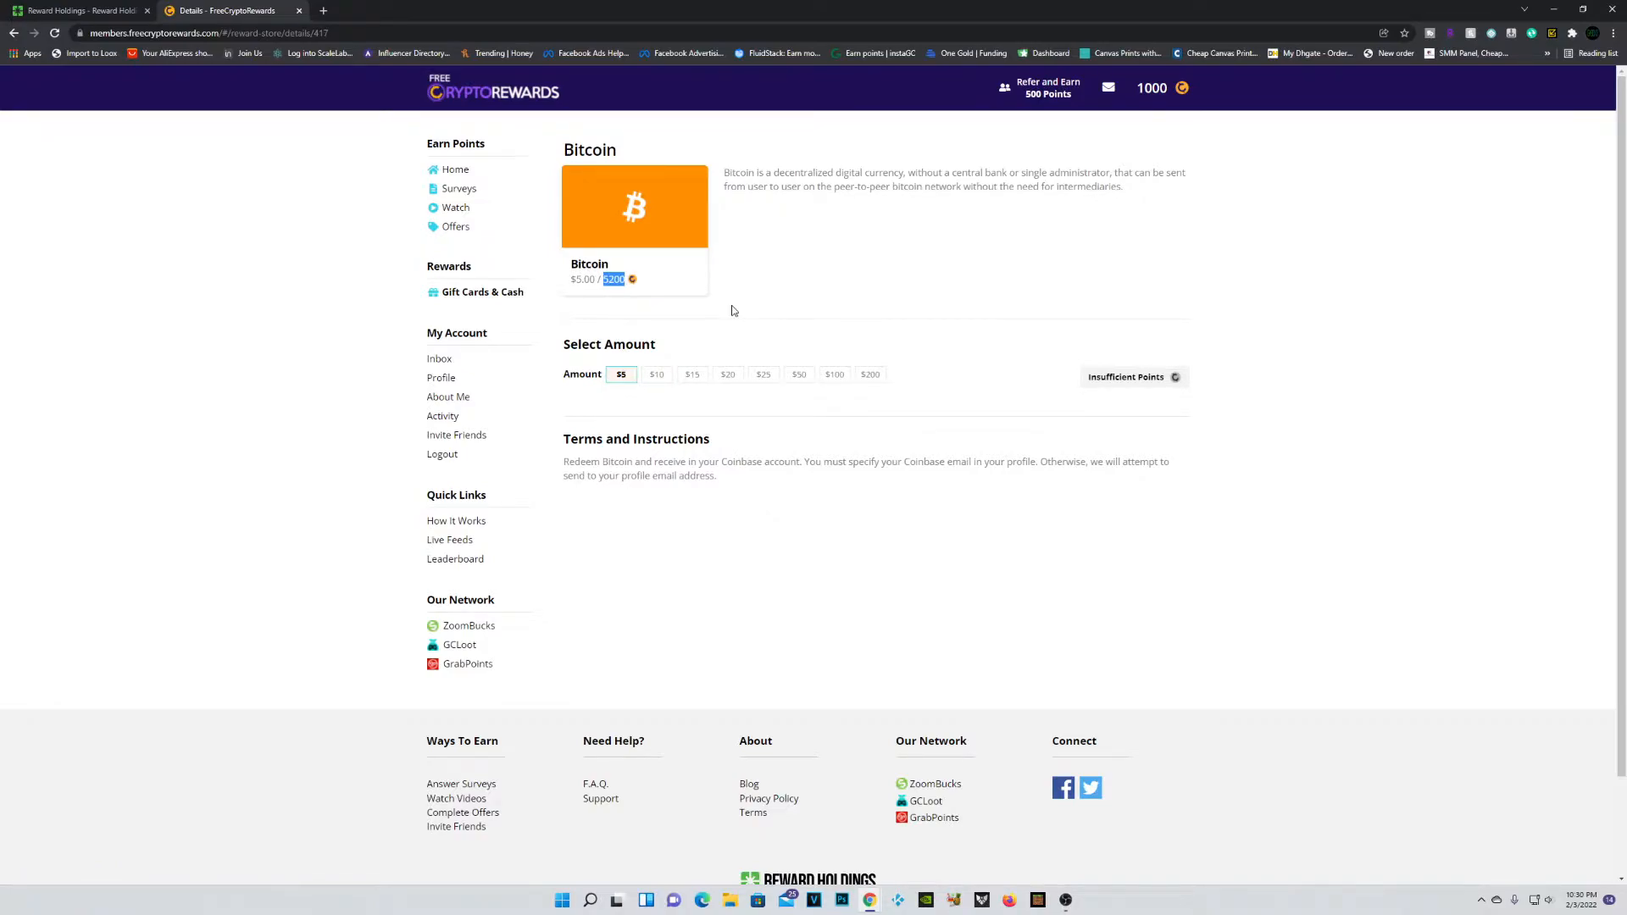
mouse_move(1221, 53)
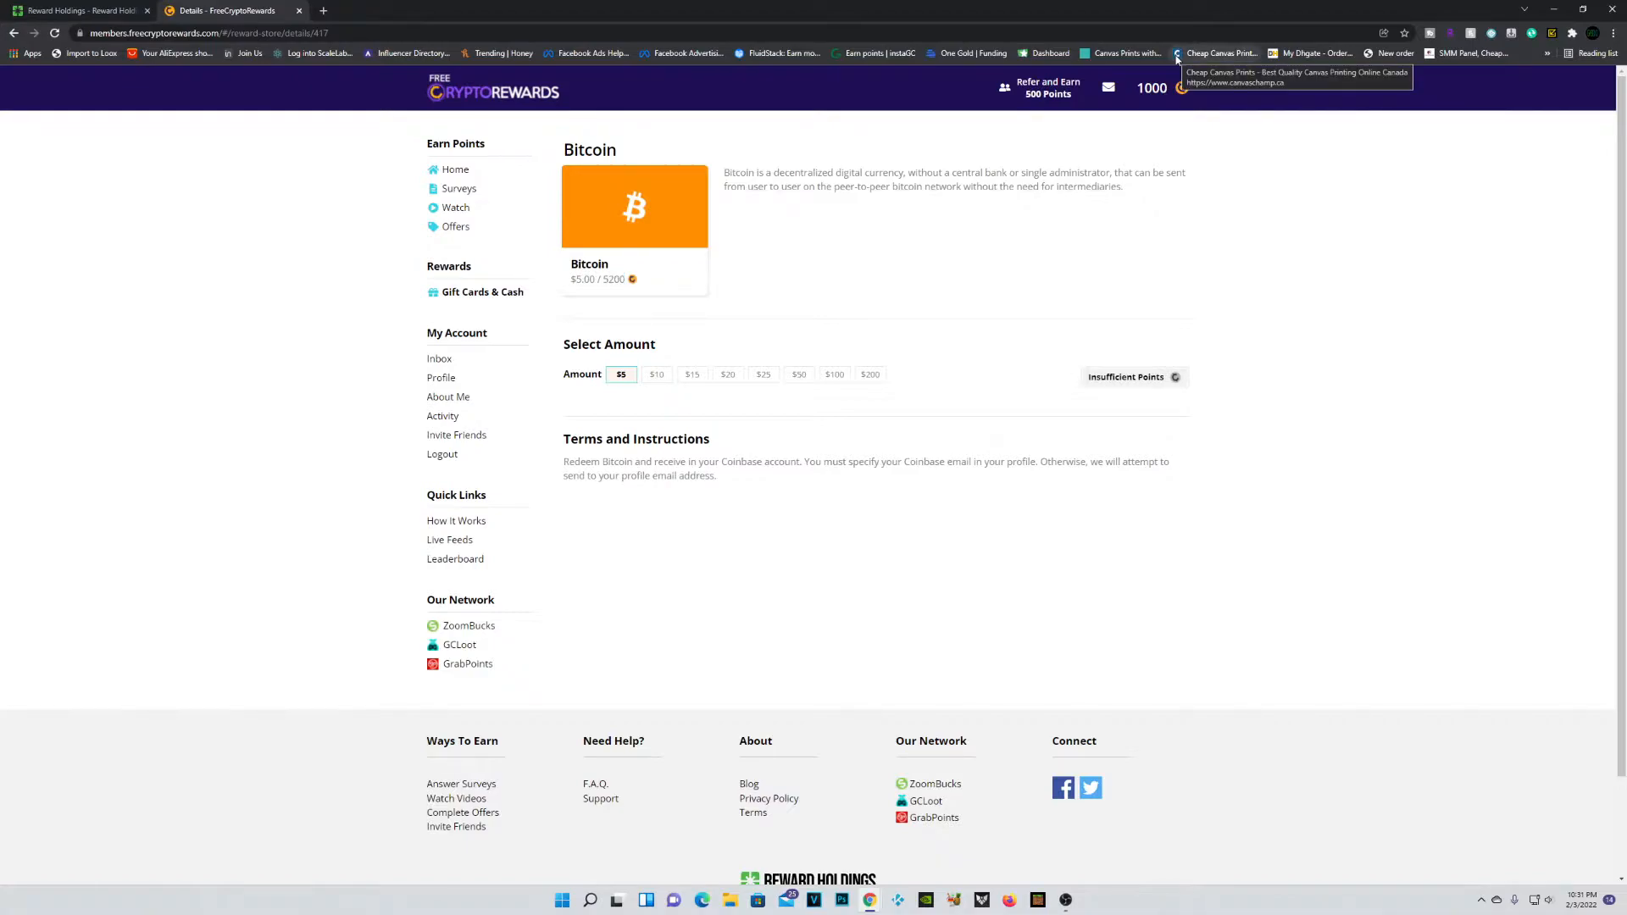
mouse_move(768, 323)
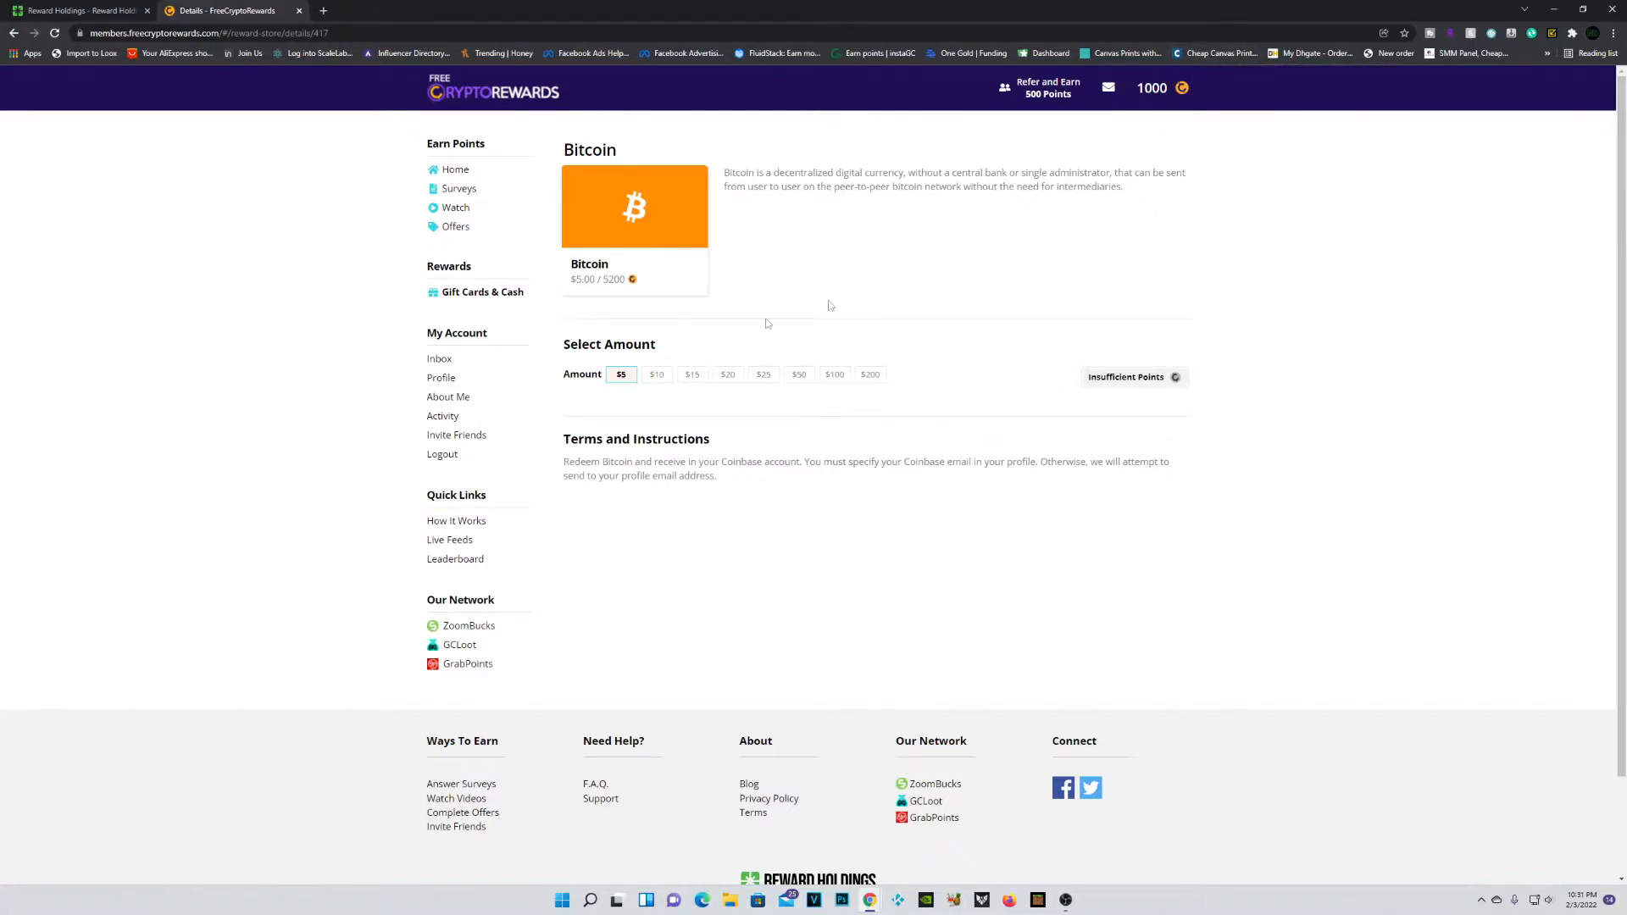
mouse_move(623, 273)
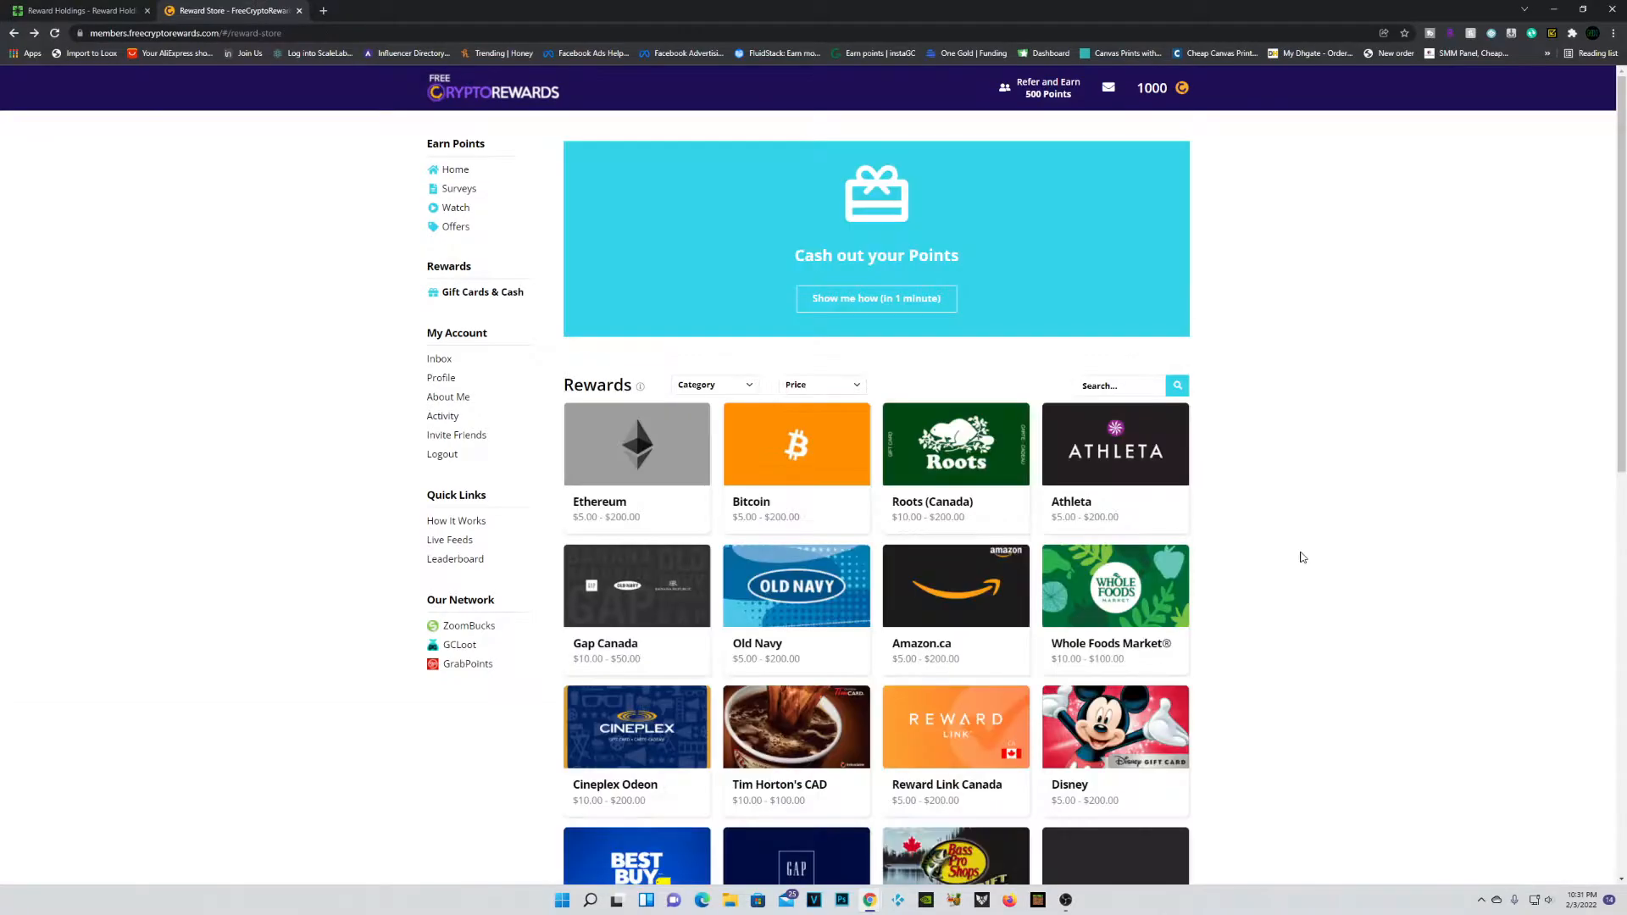
scroll(down, 3)
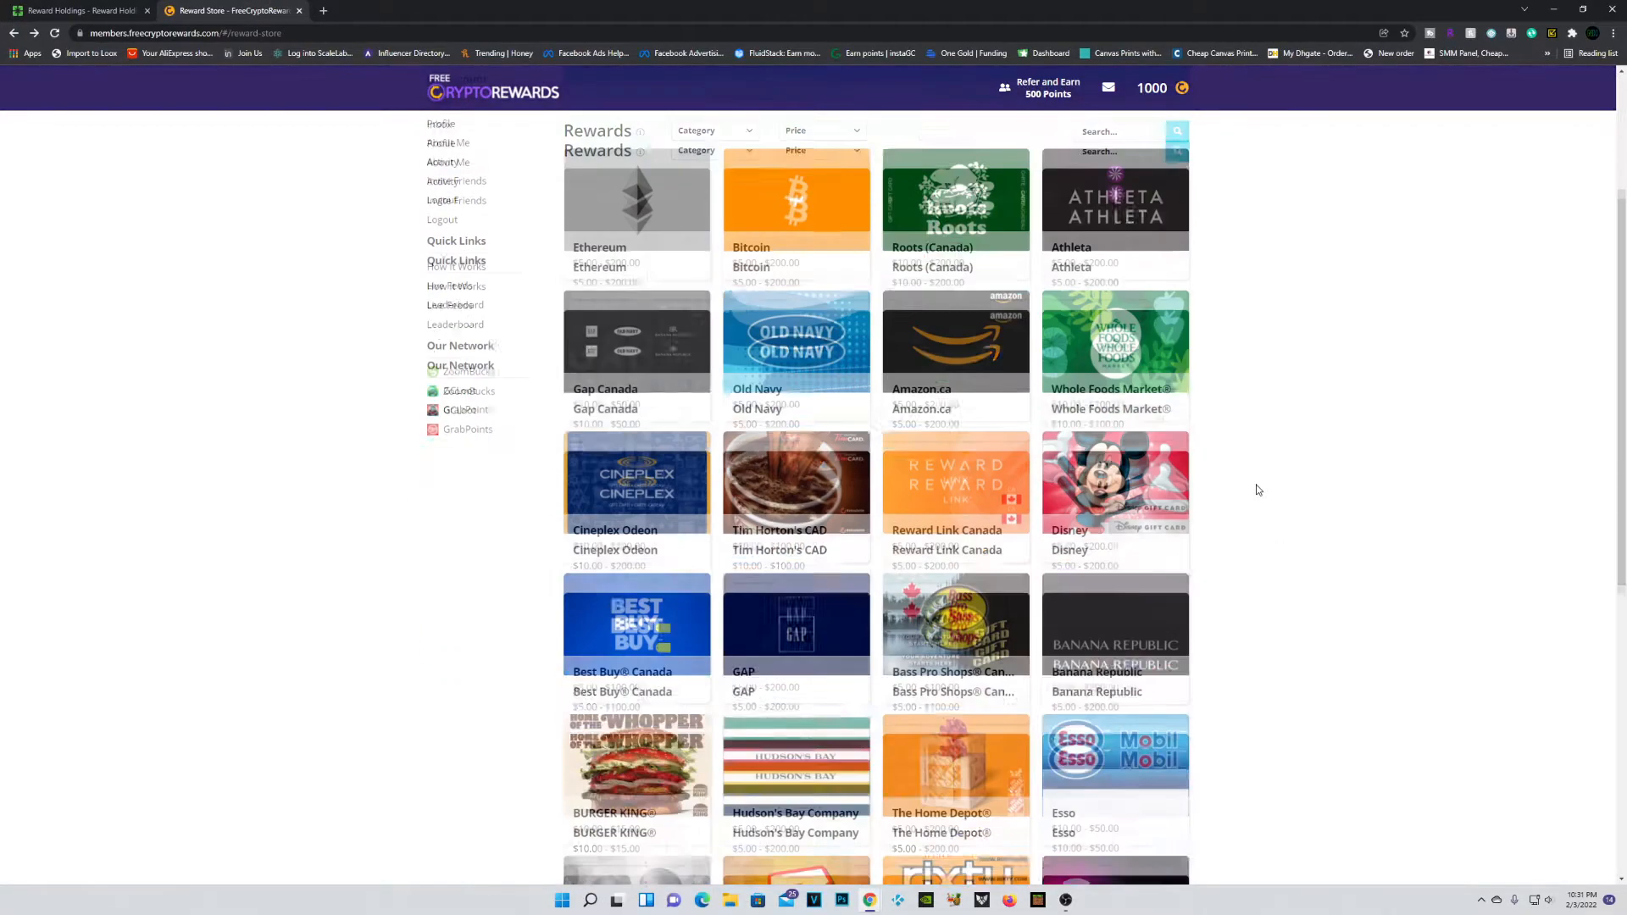
scroll(down, 3)
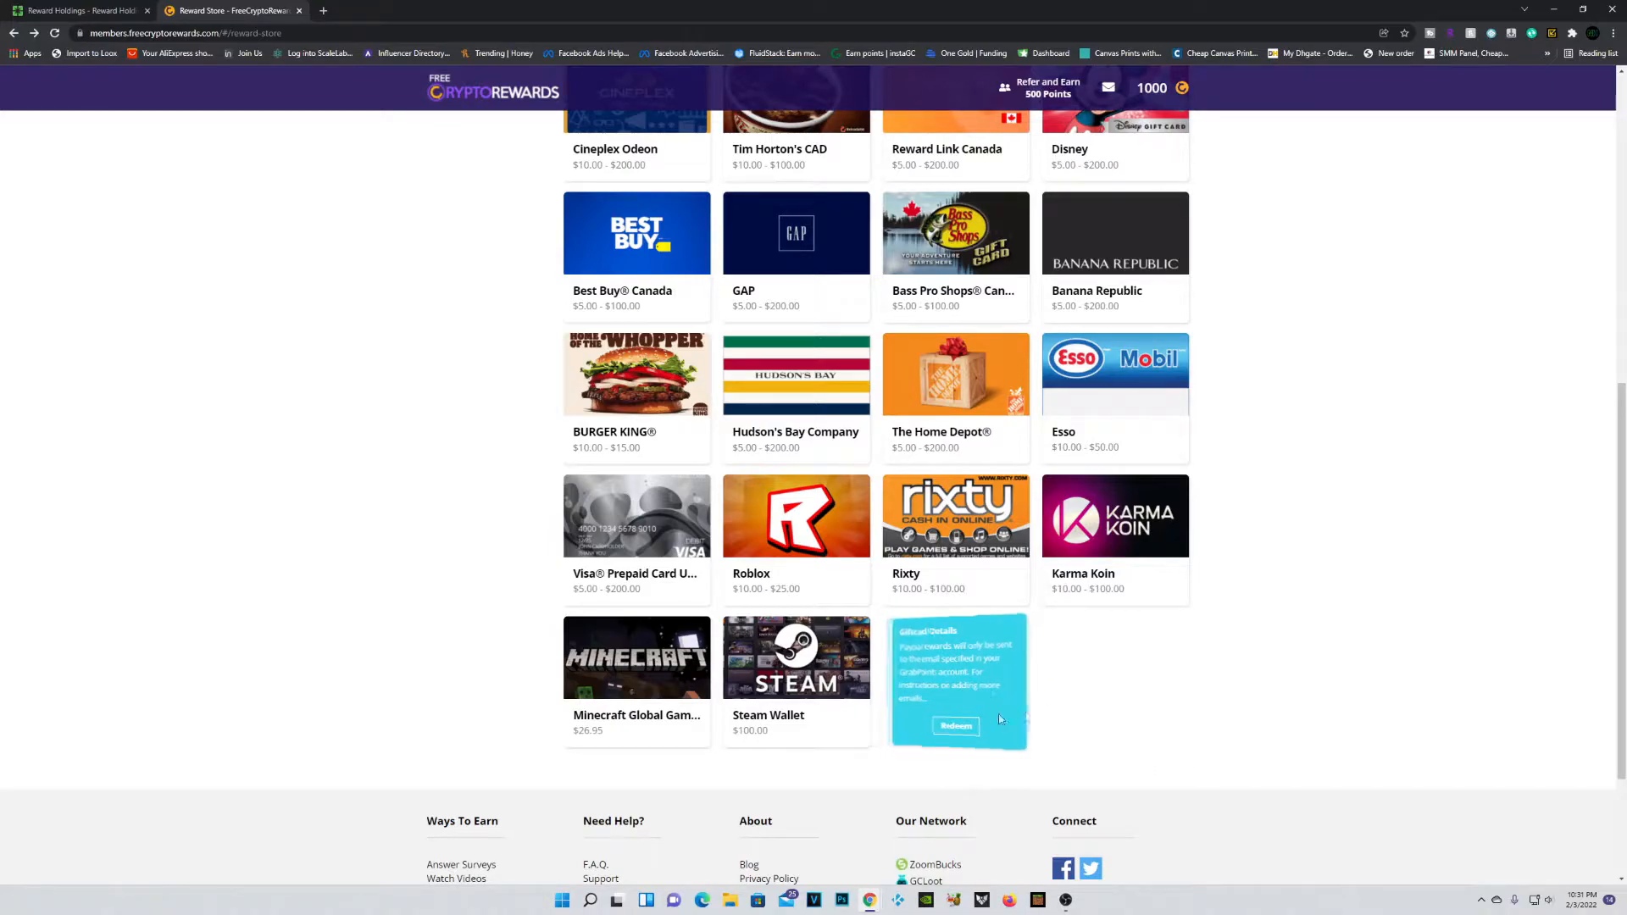
scroll(up, 3)
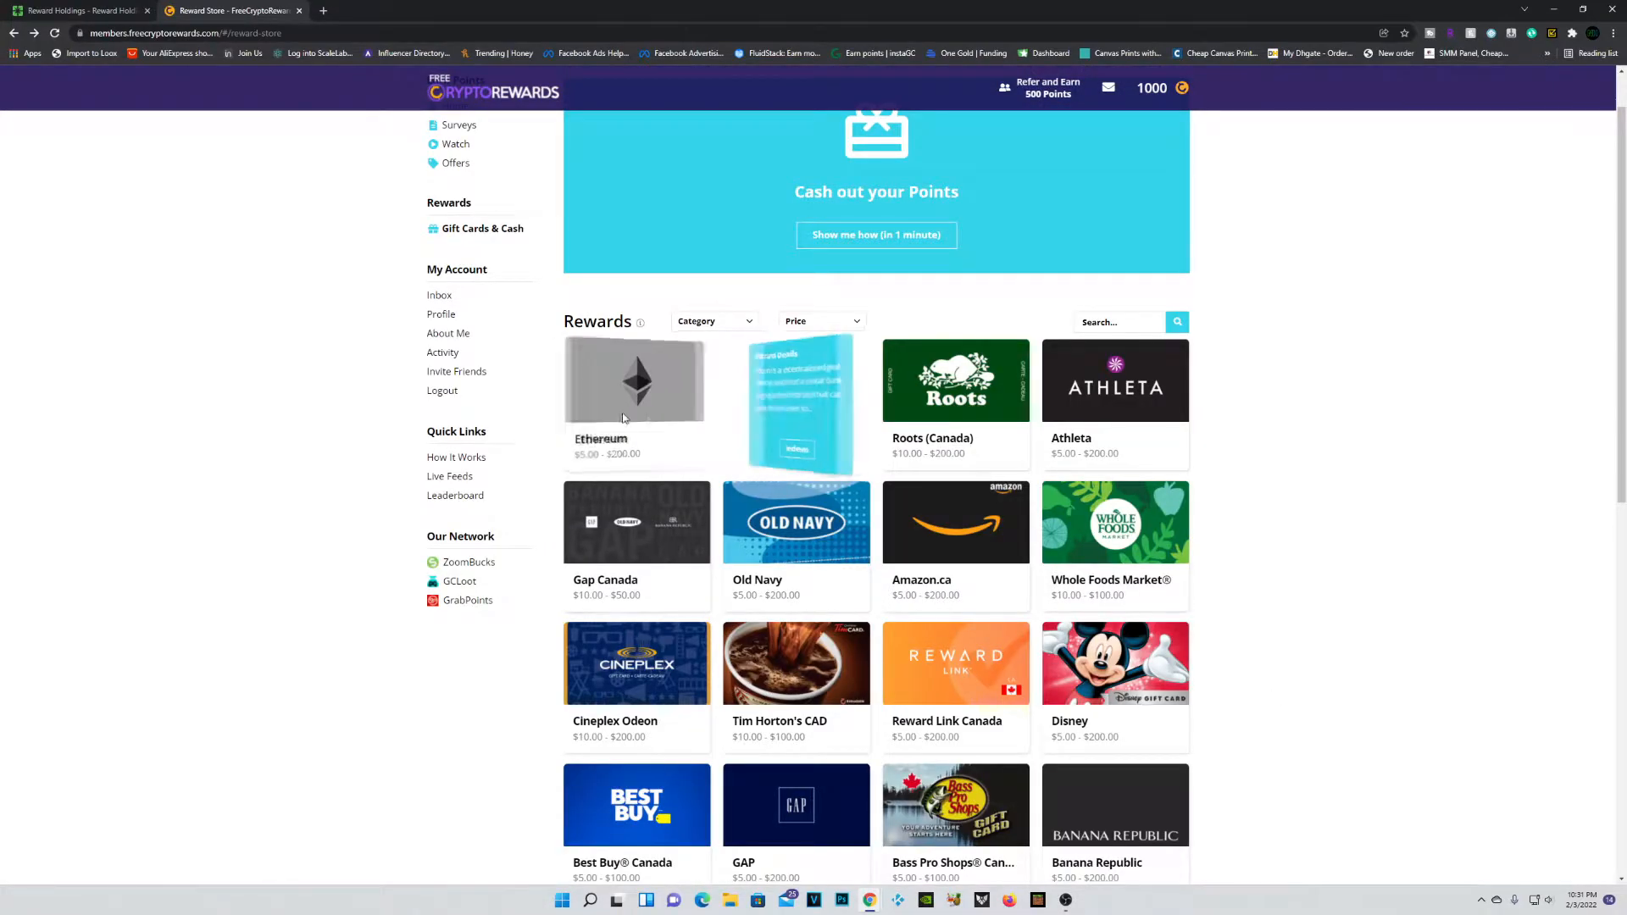
scroll(down, 3)
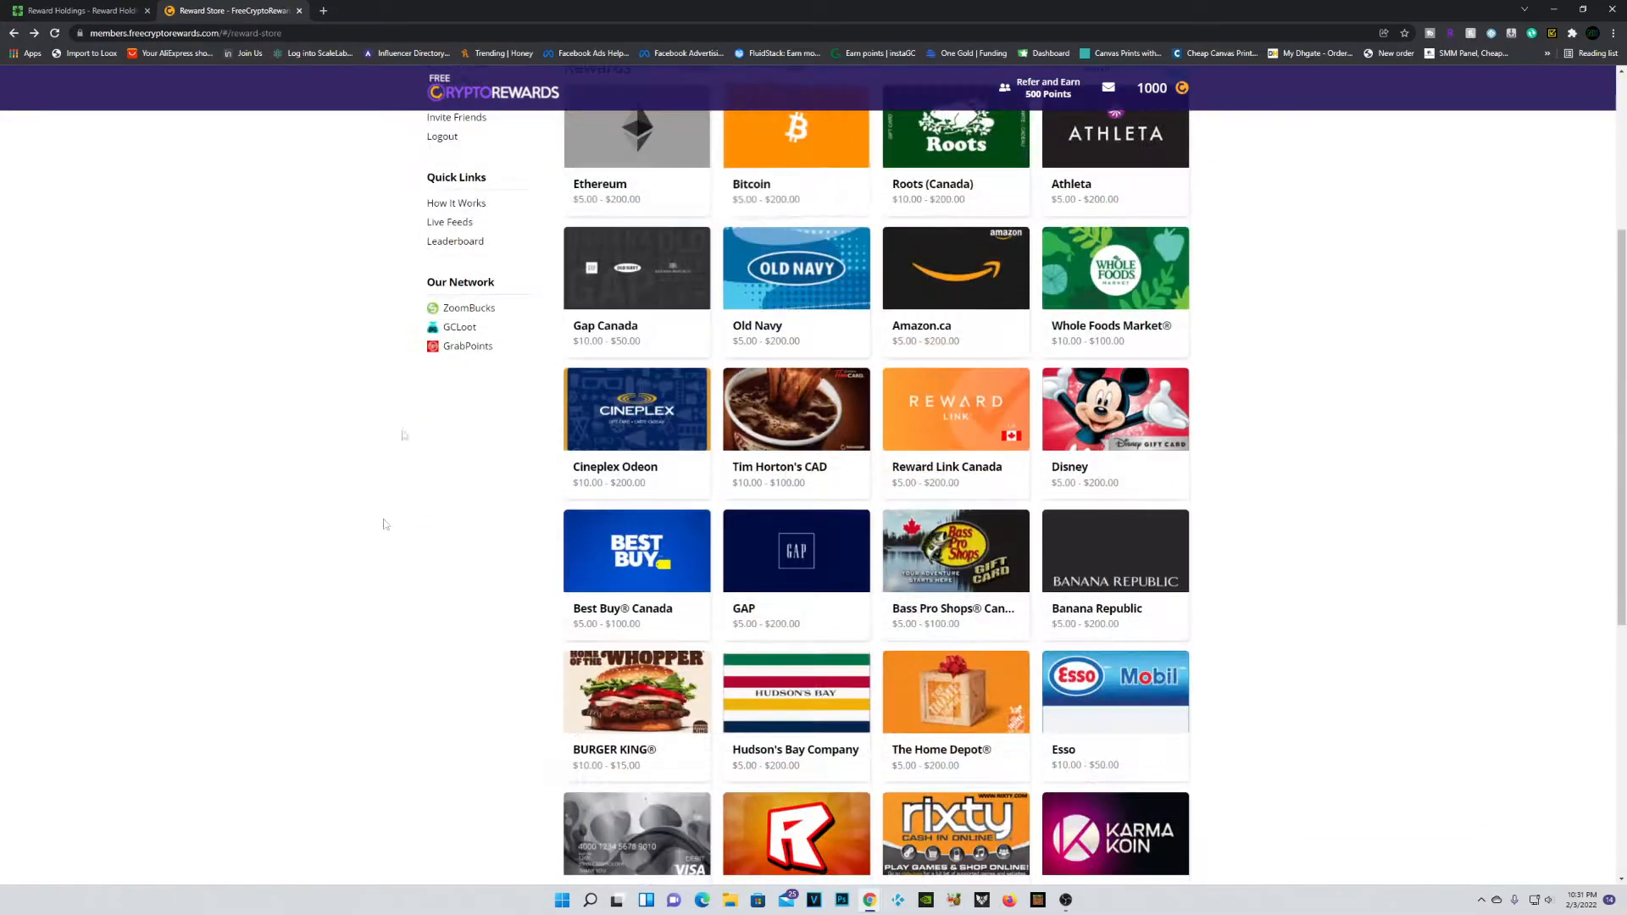
scroll(down, 3)
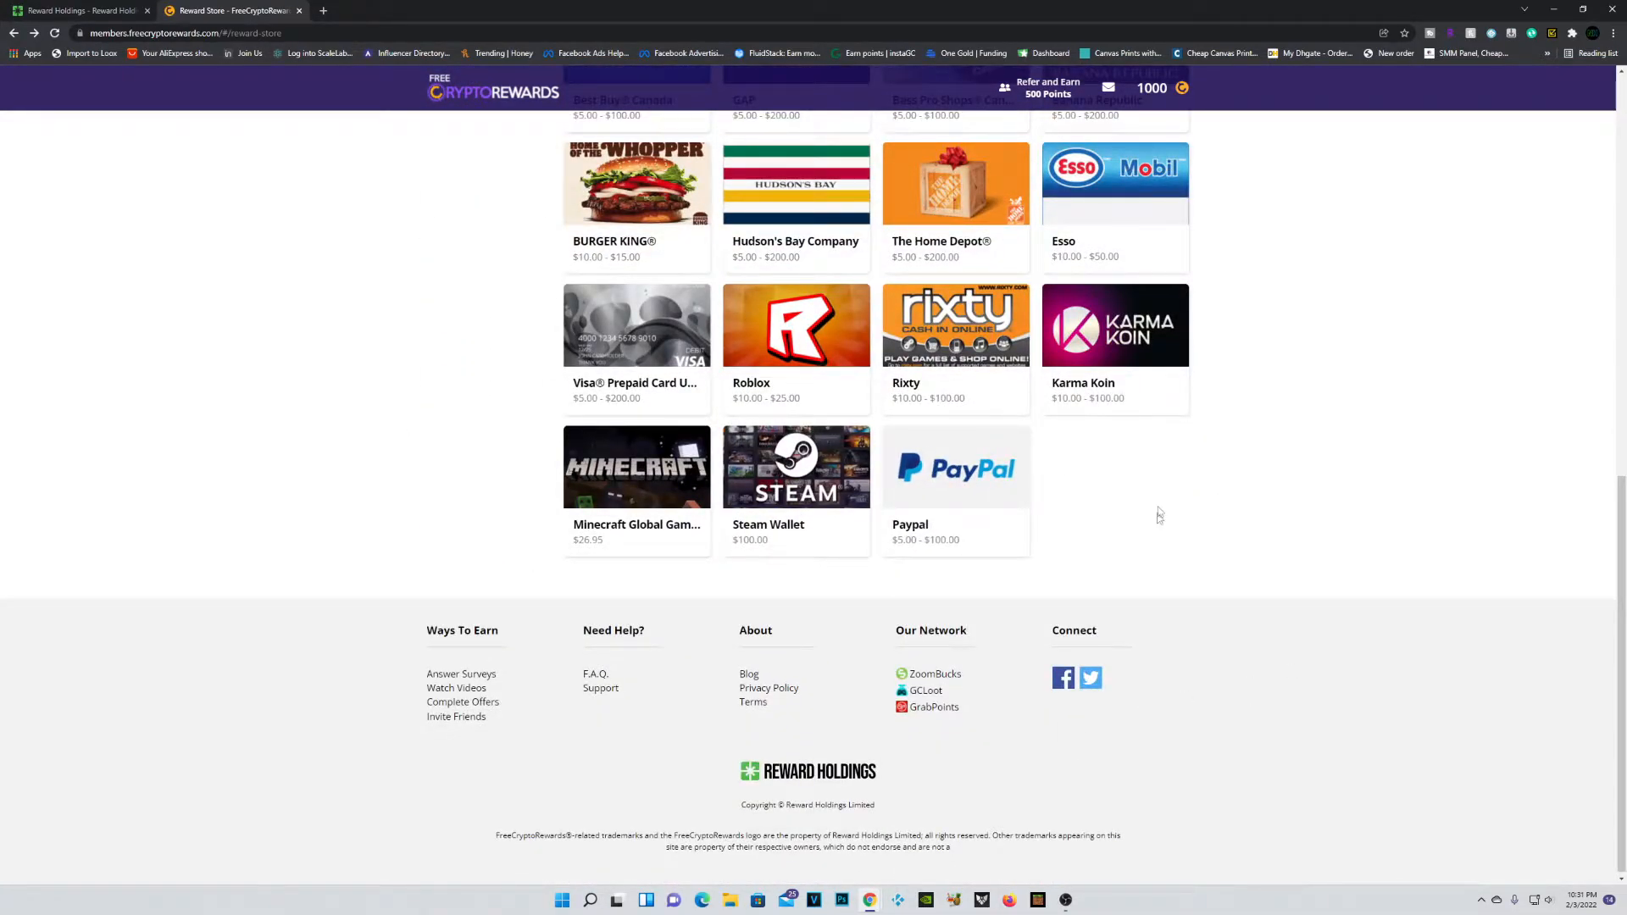
scroll(up, 3)
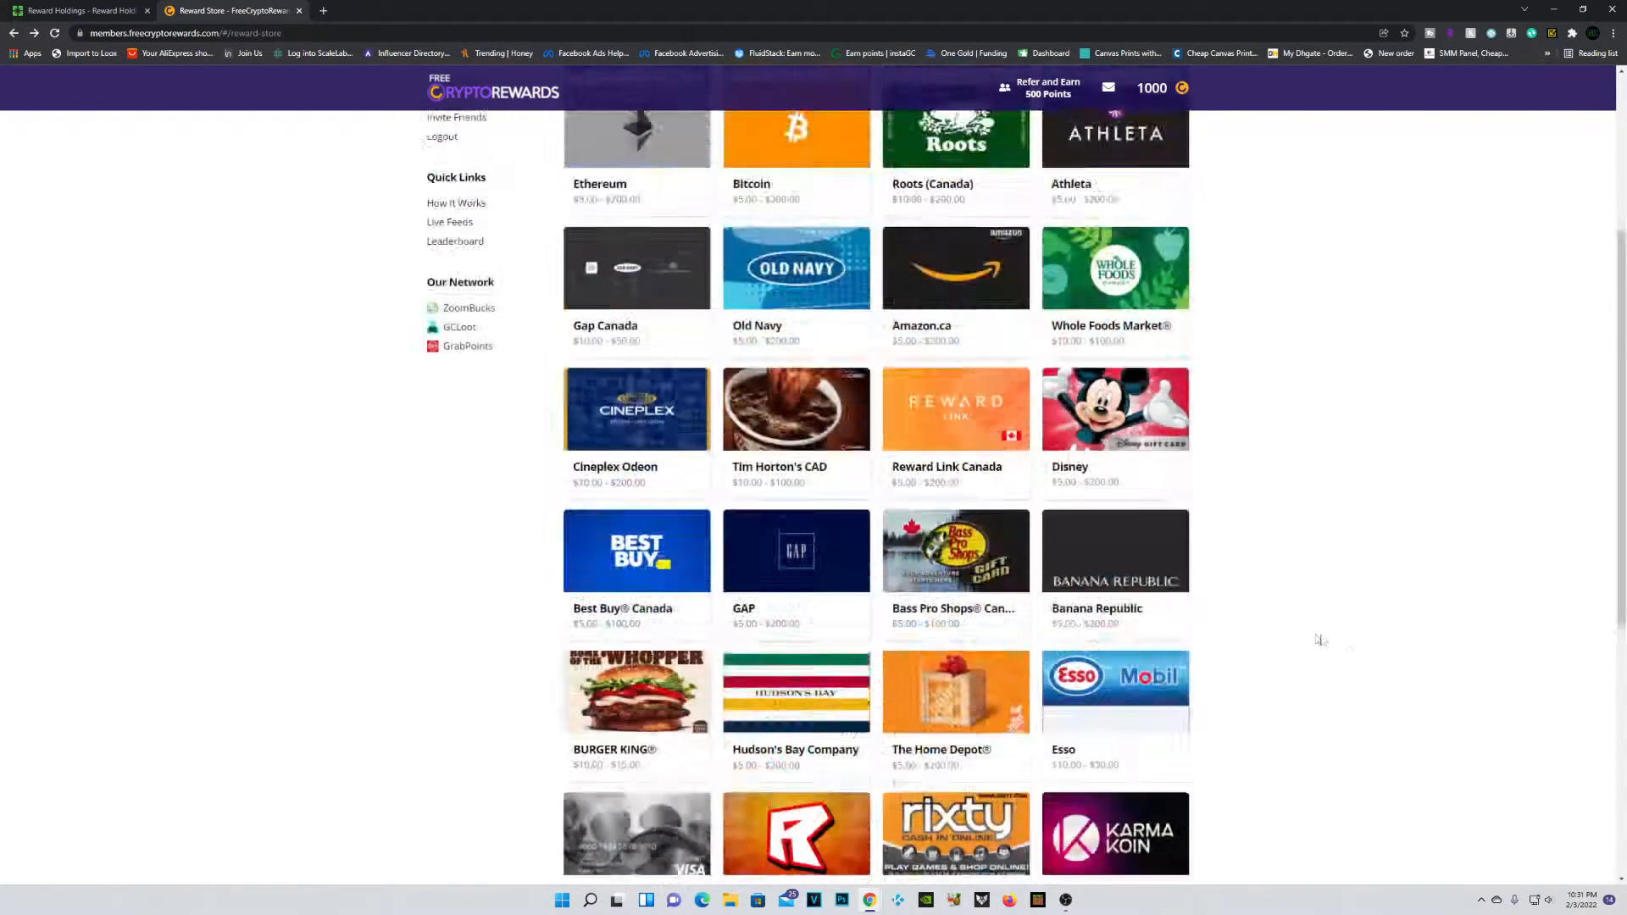
Step: Open Surveys under Earn Points to see the Dynata, CINT and PeanutLabs routers
click(460, 189)
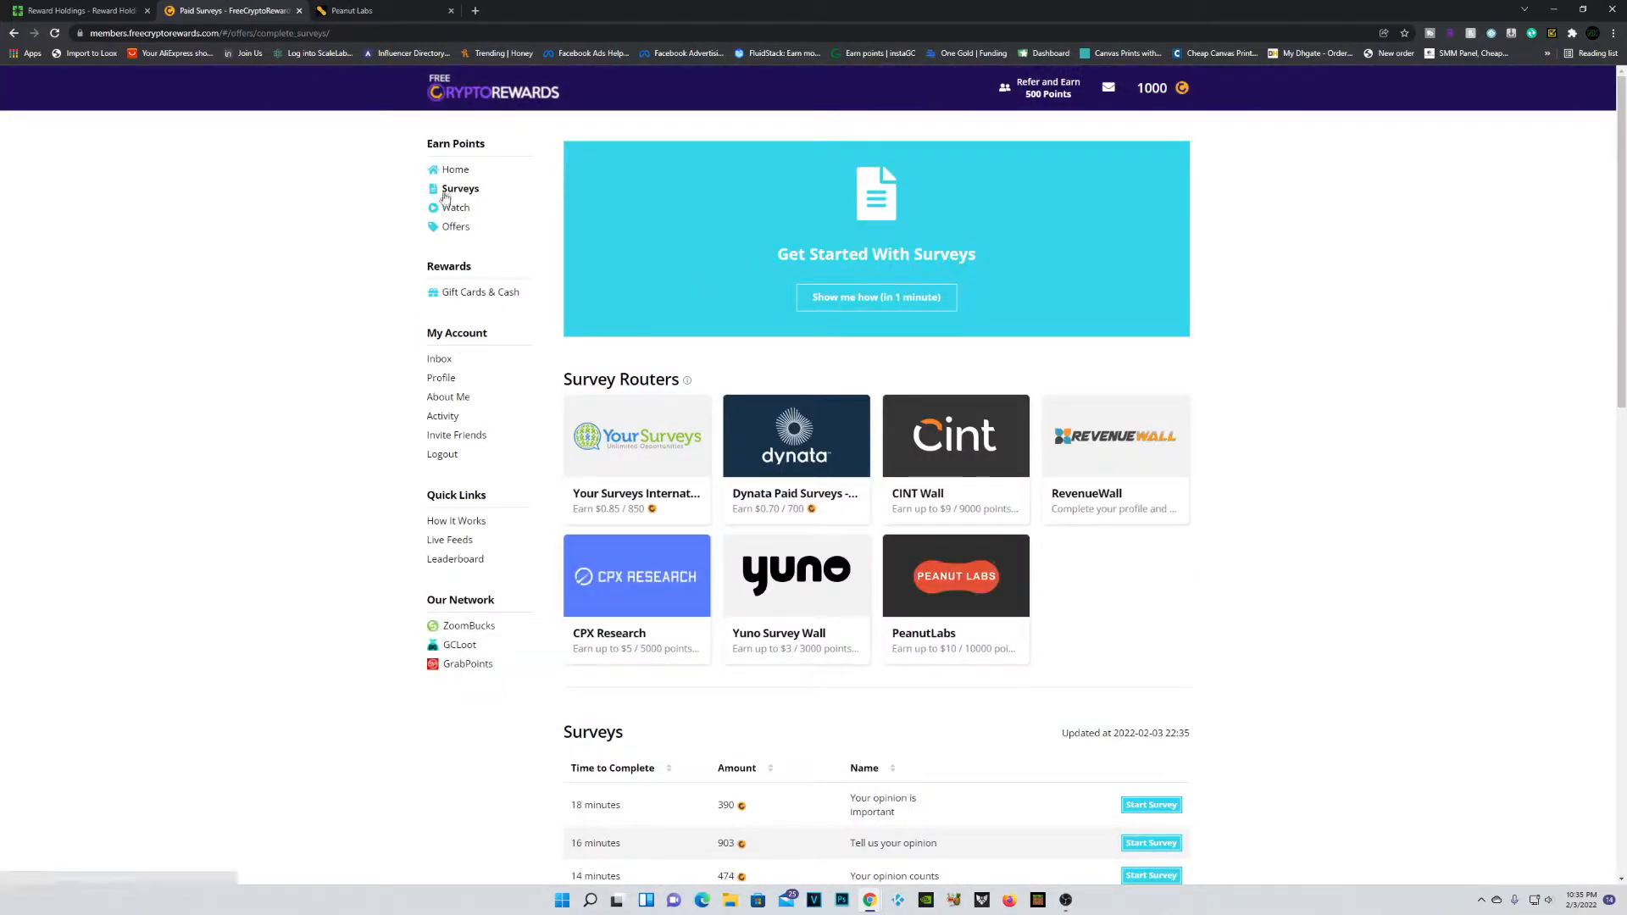
mouse_move(1140, 254)
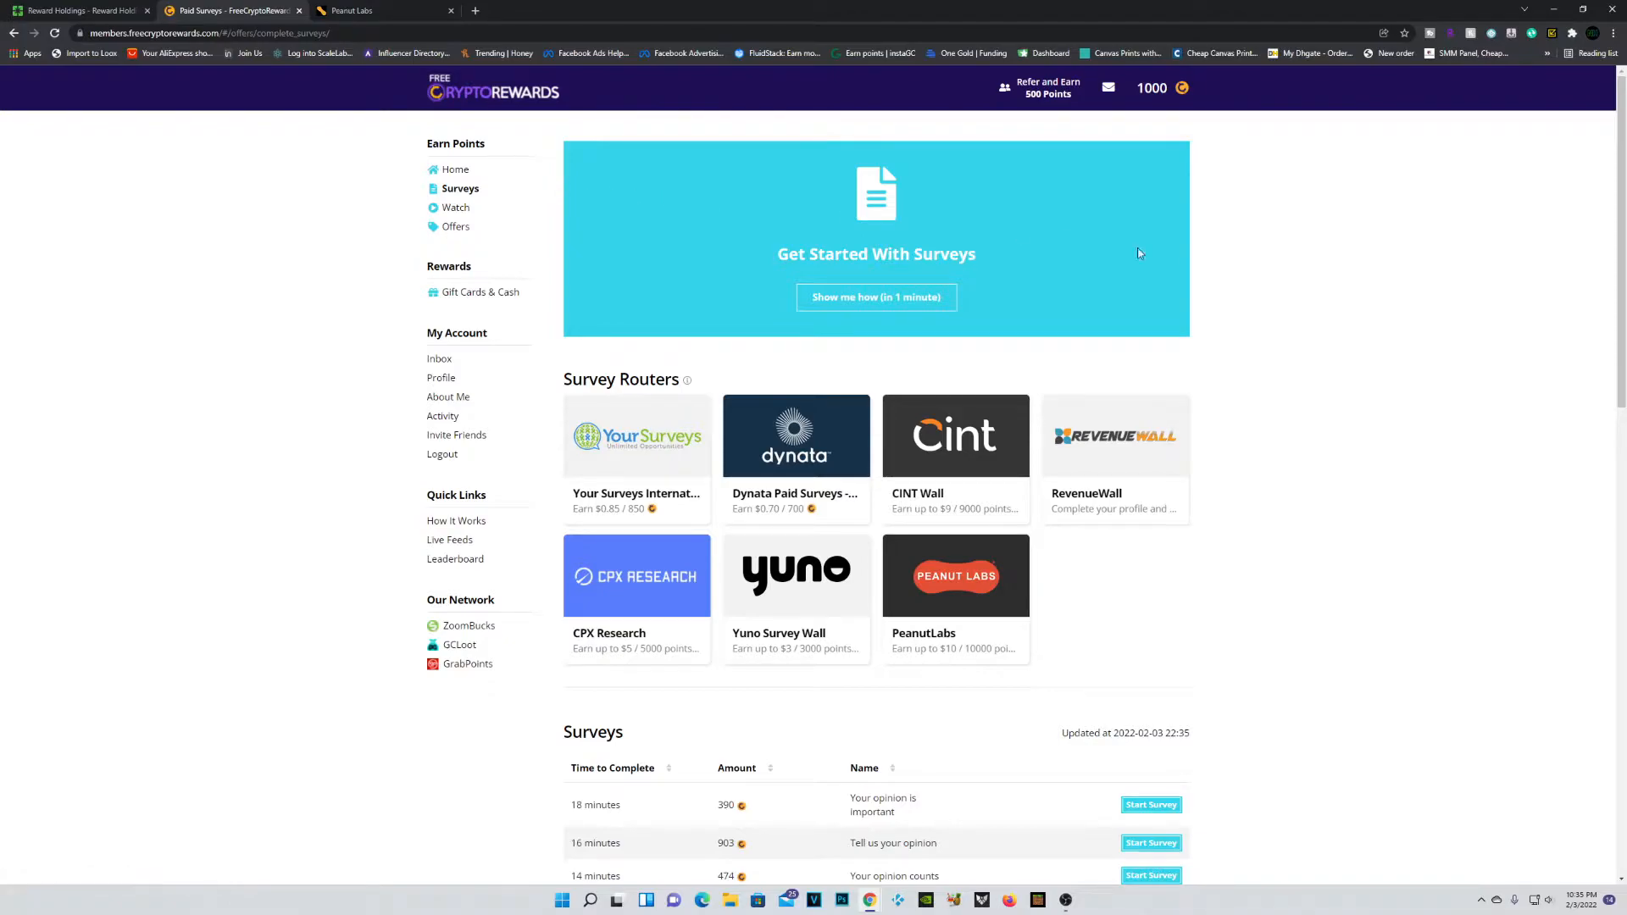
mouse_move(679, 698)
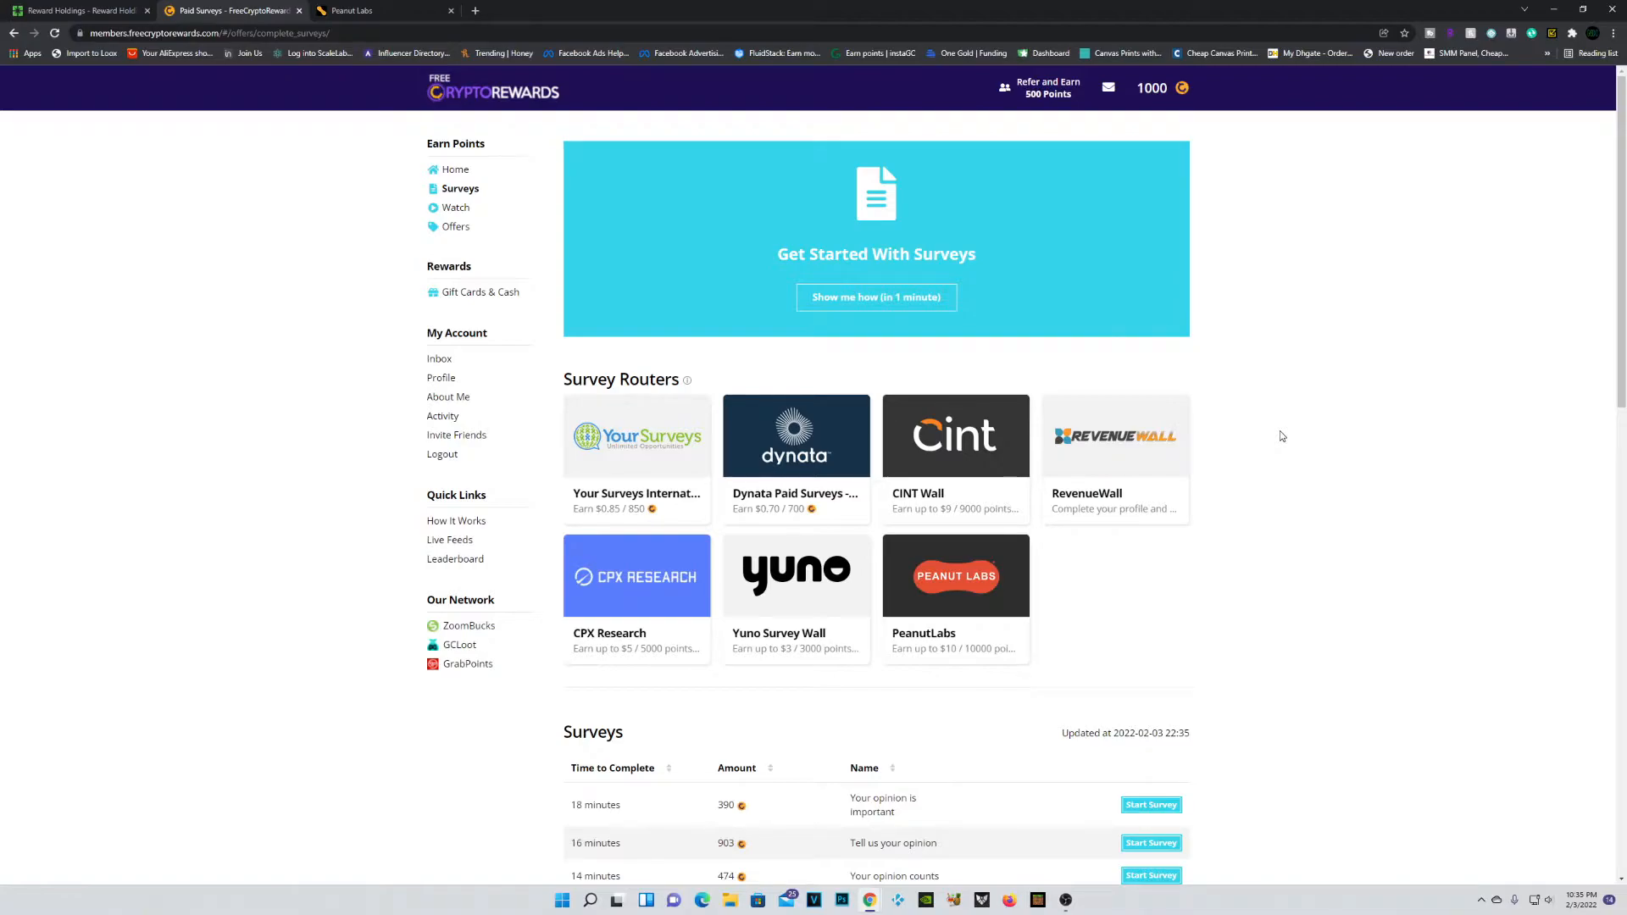
mouse_move(722, 629)
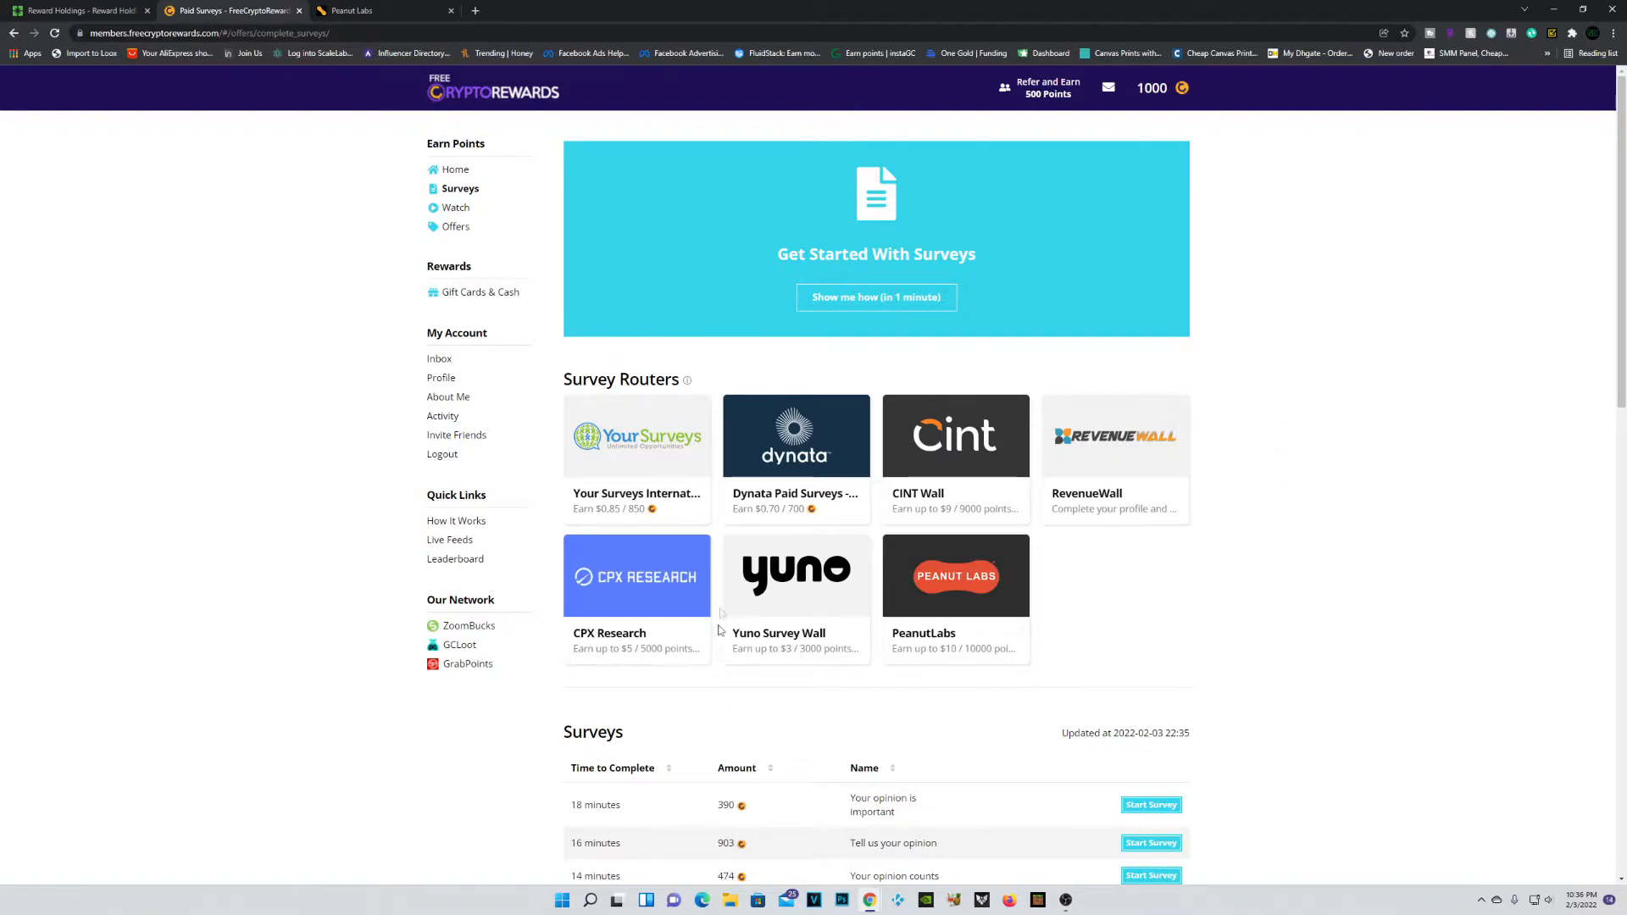
mouse_move(1299, 534)
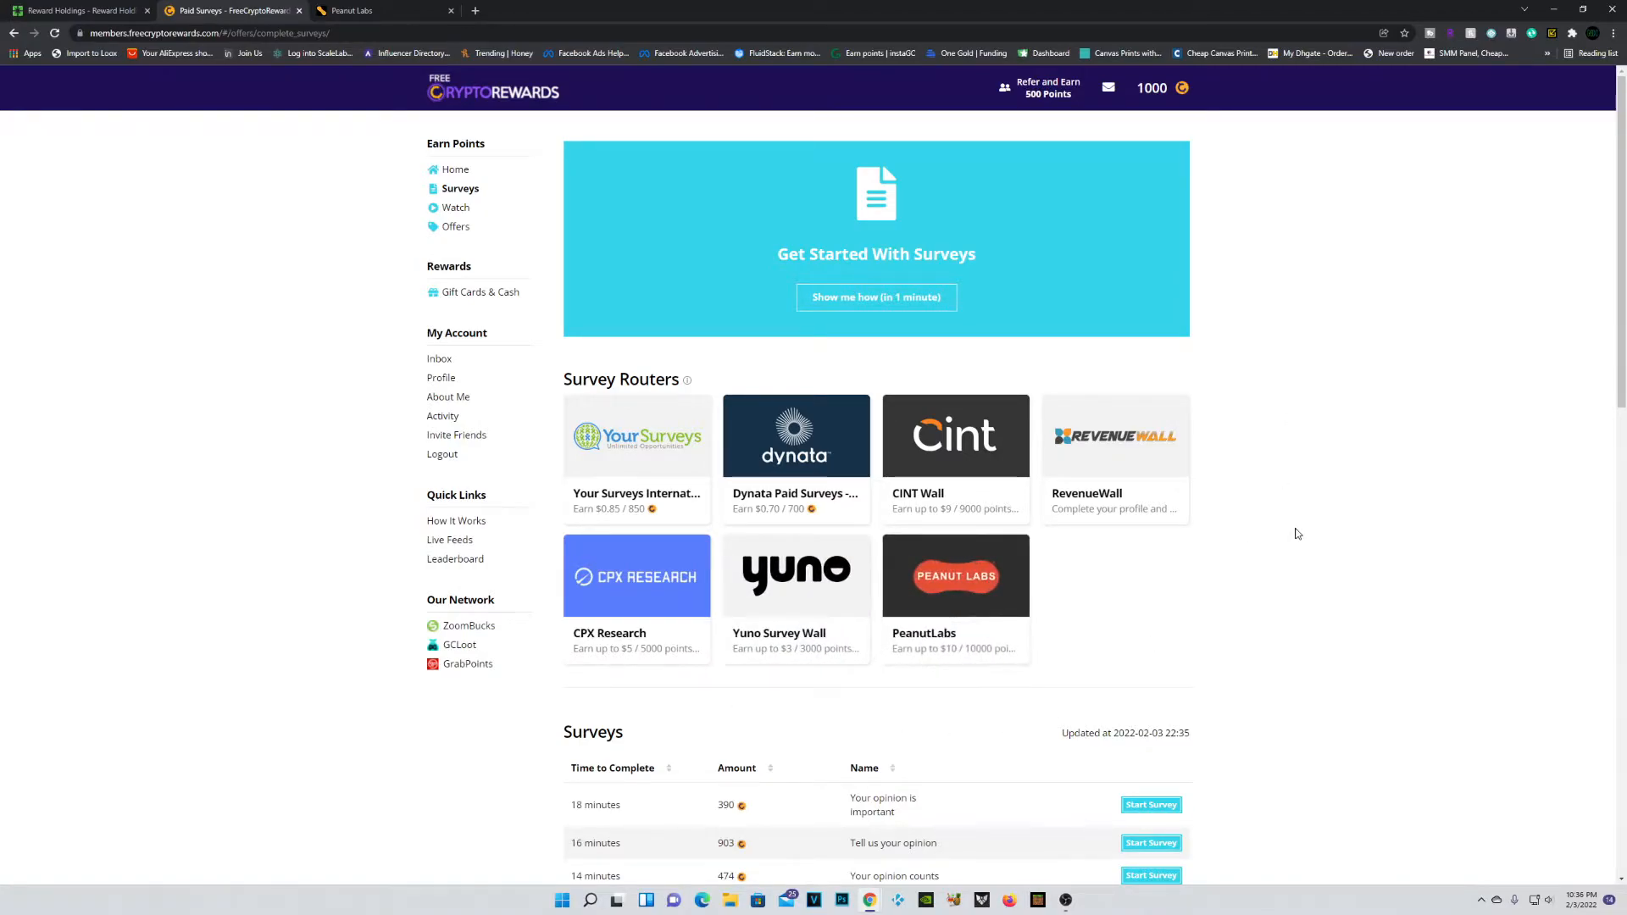
mouse_move(1175, 636)
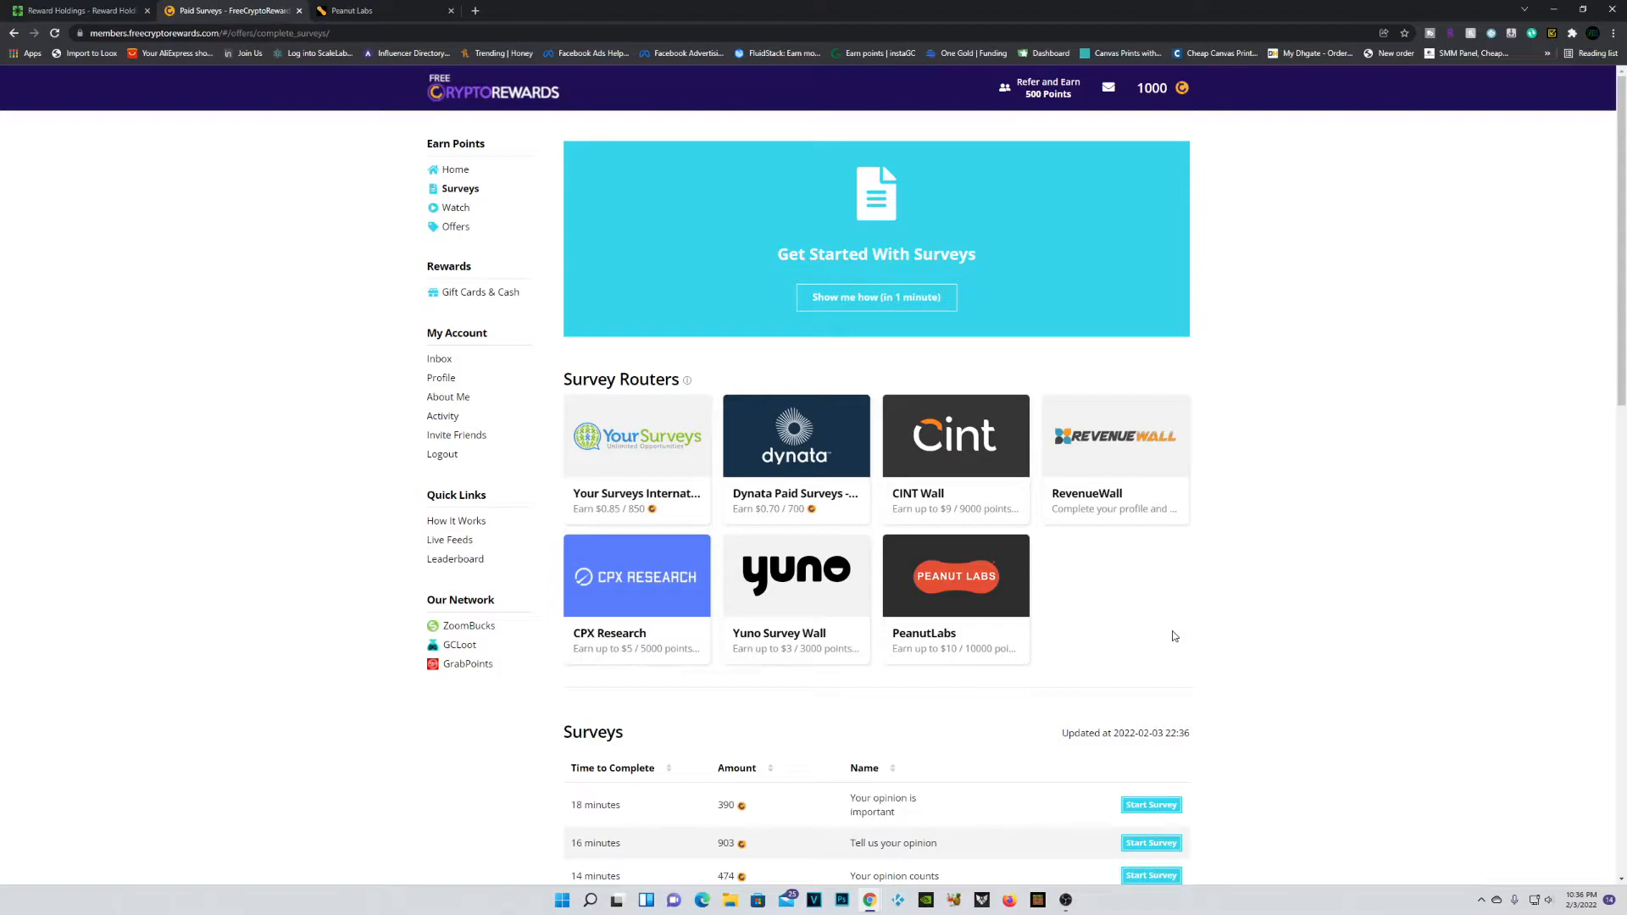
mouse_move(956, 576)
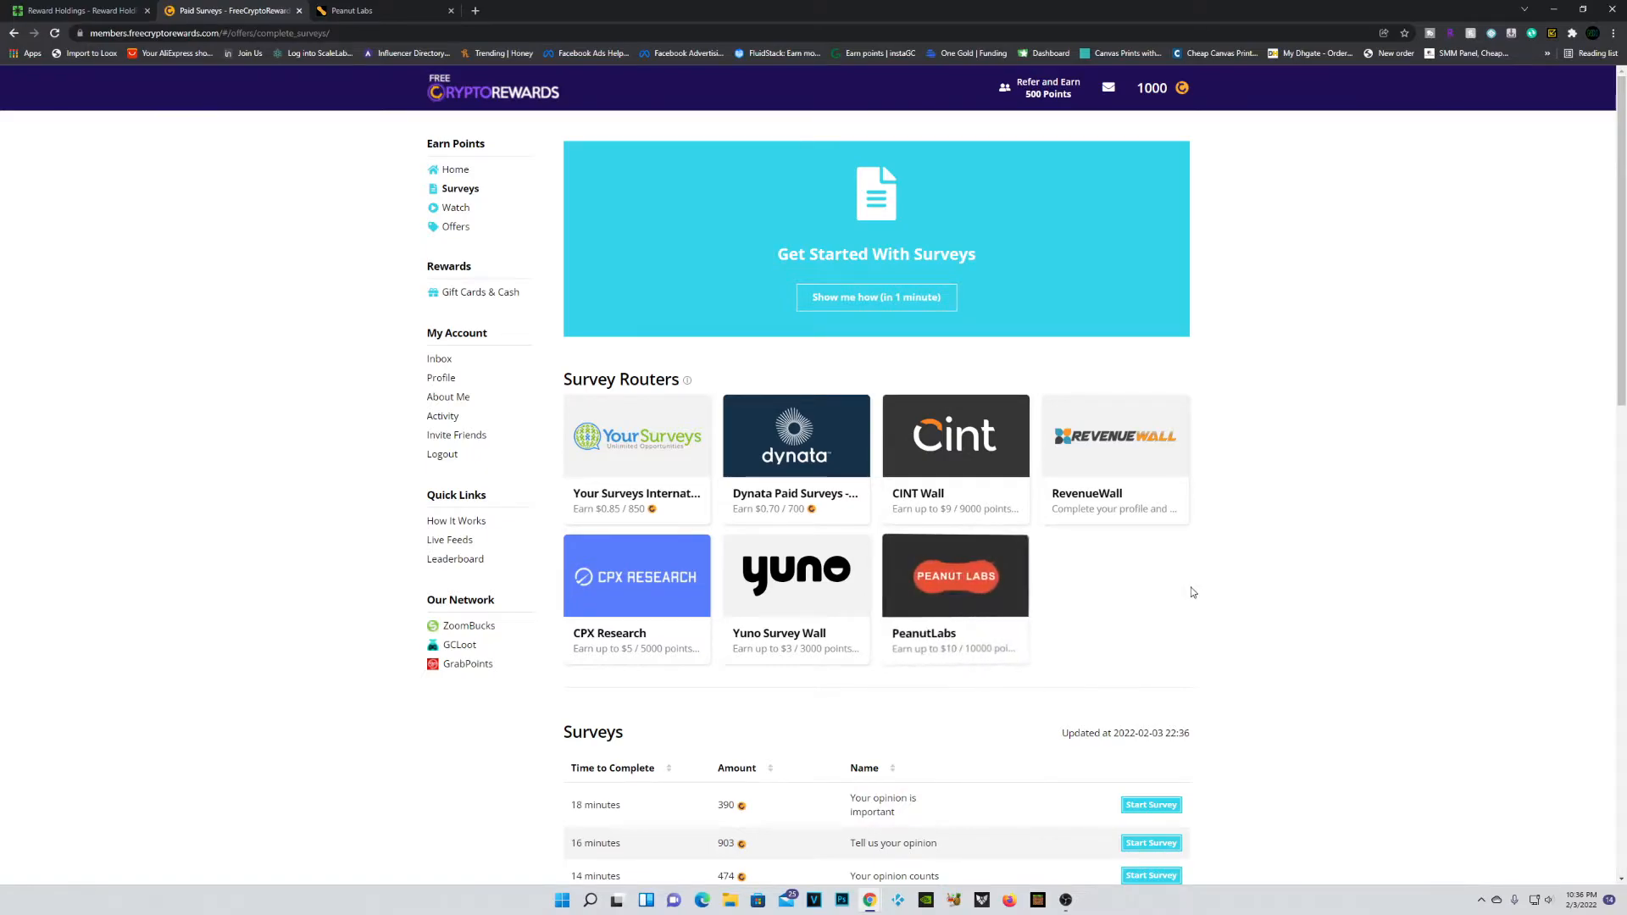
mouse_move(1132, 611)
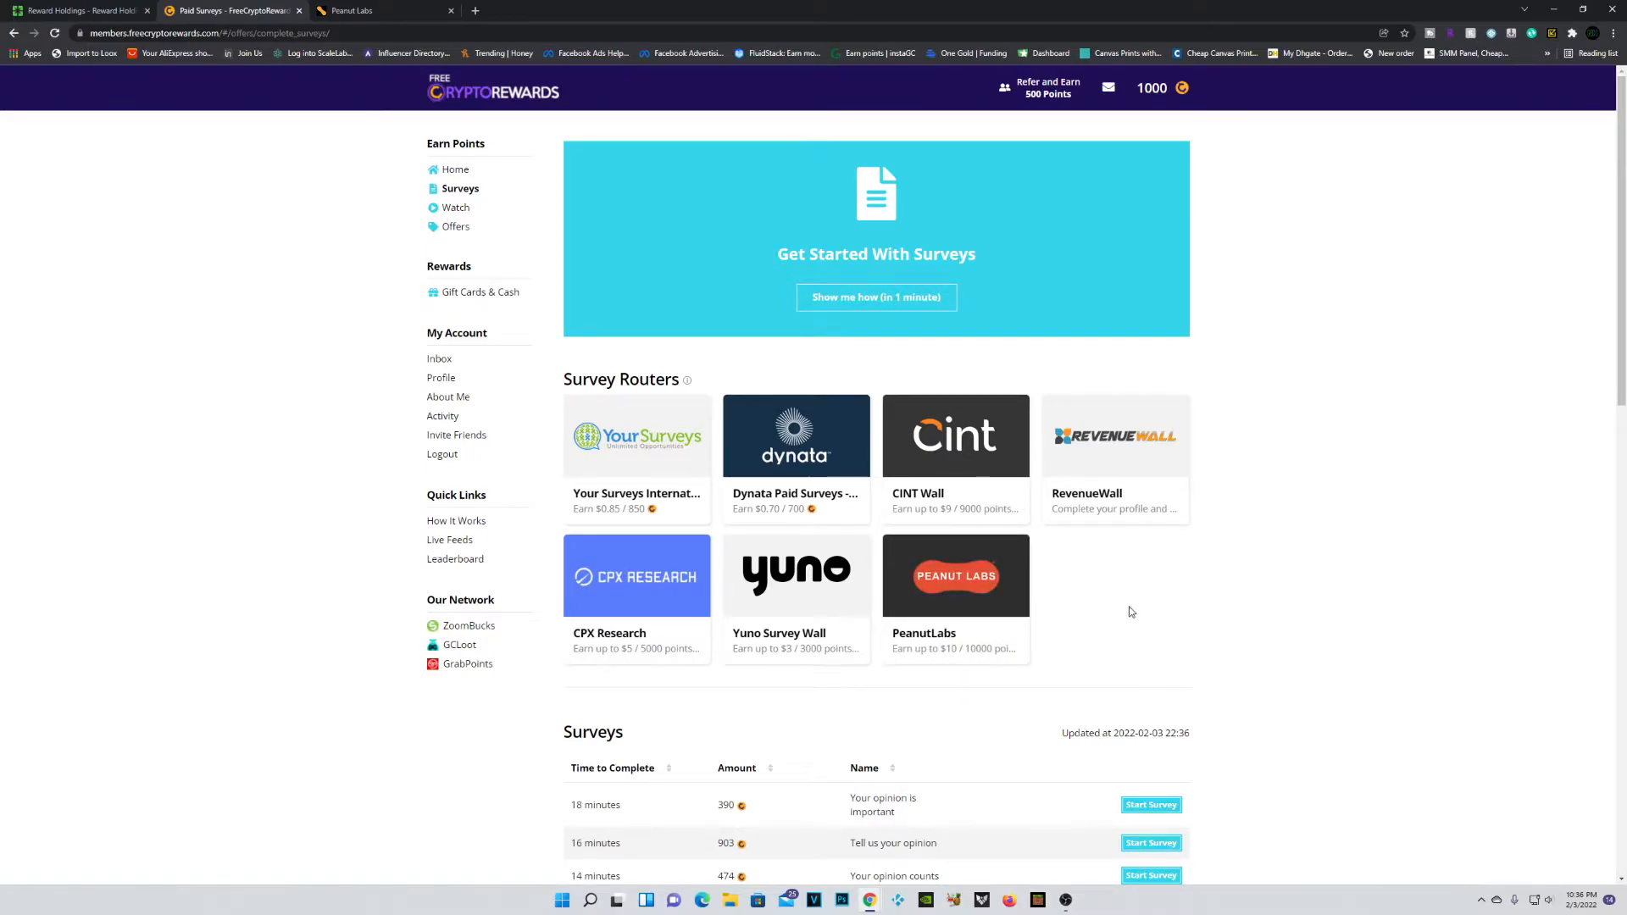
Step: Open the PeanutLabs wall and take the TiltWin 777 Free Spins offer worth 1,073 points
click(955, 576)
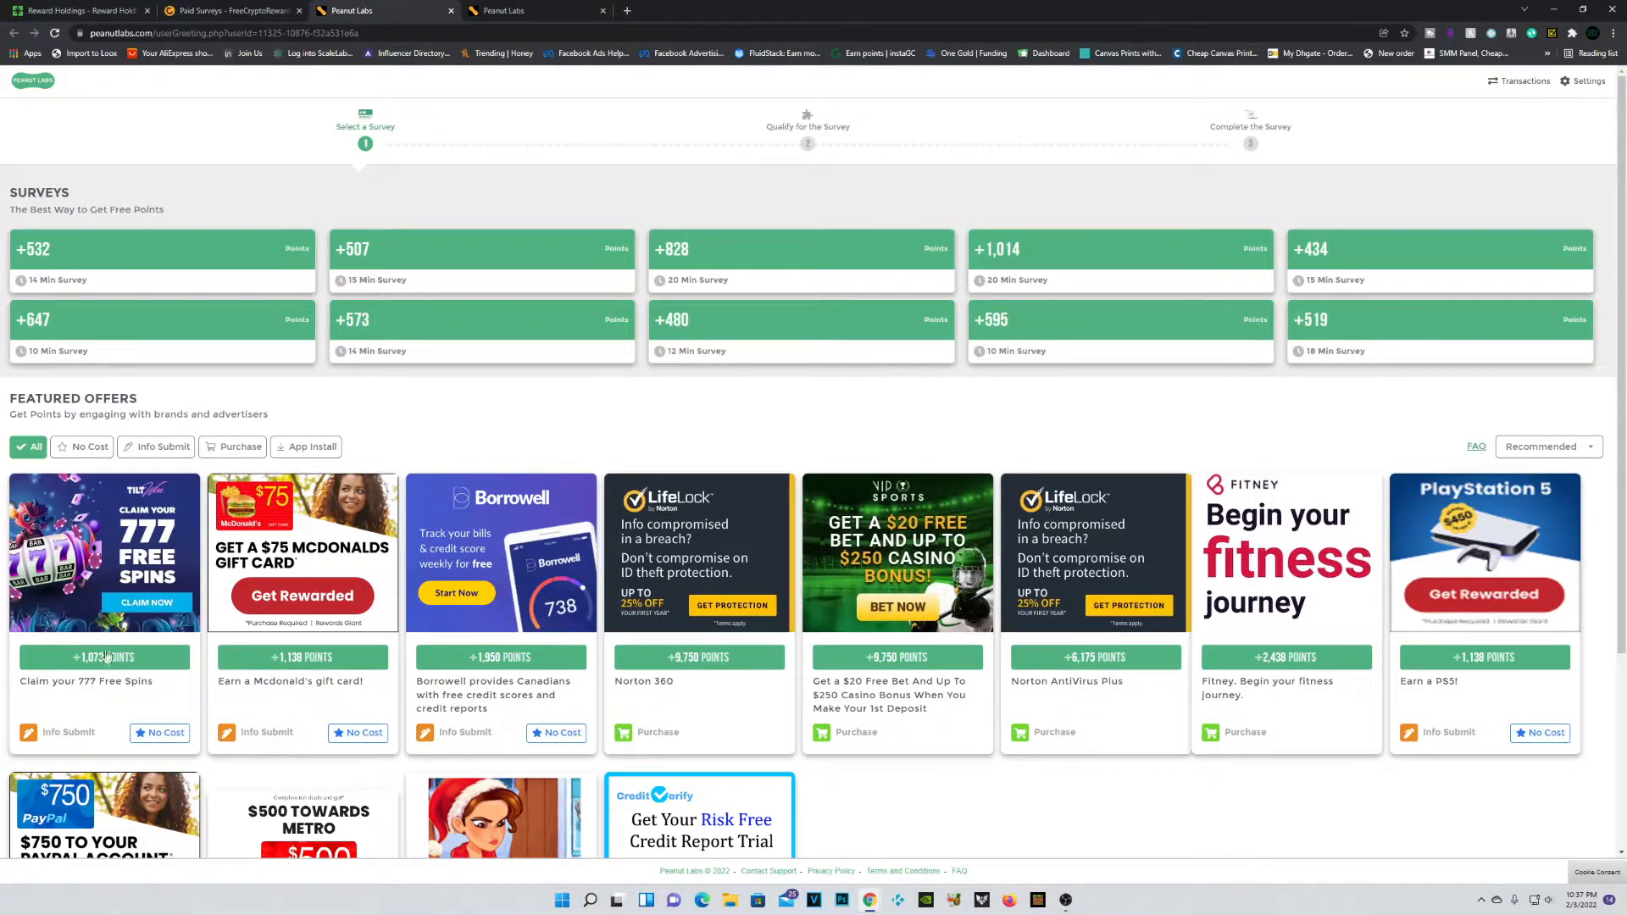
click(104, 658)
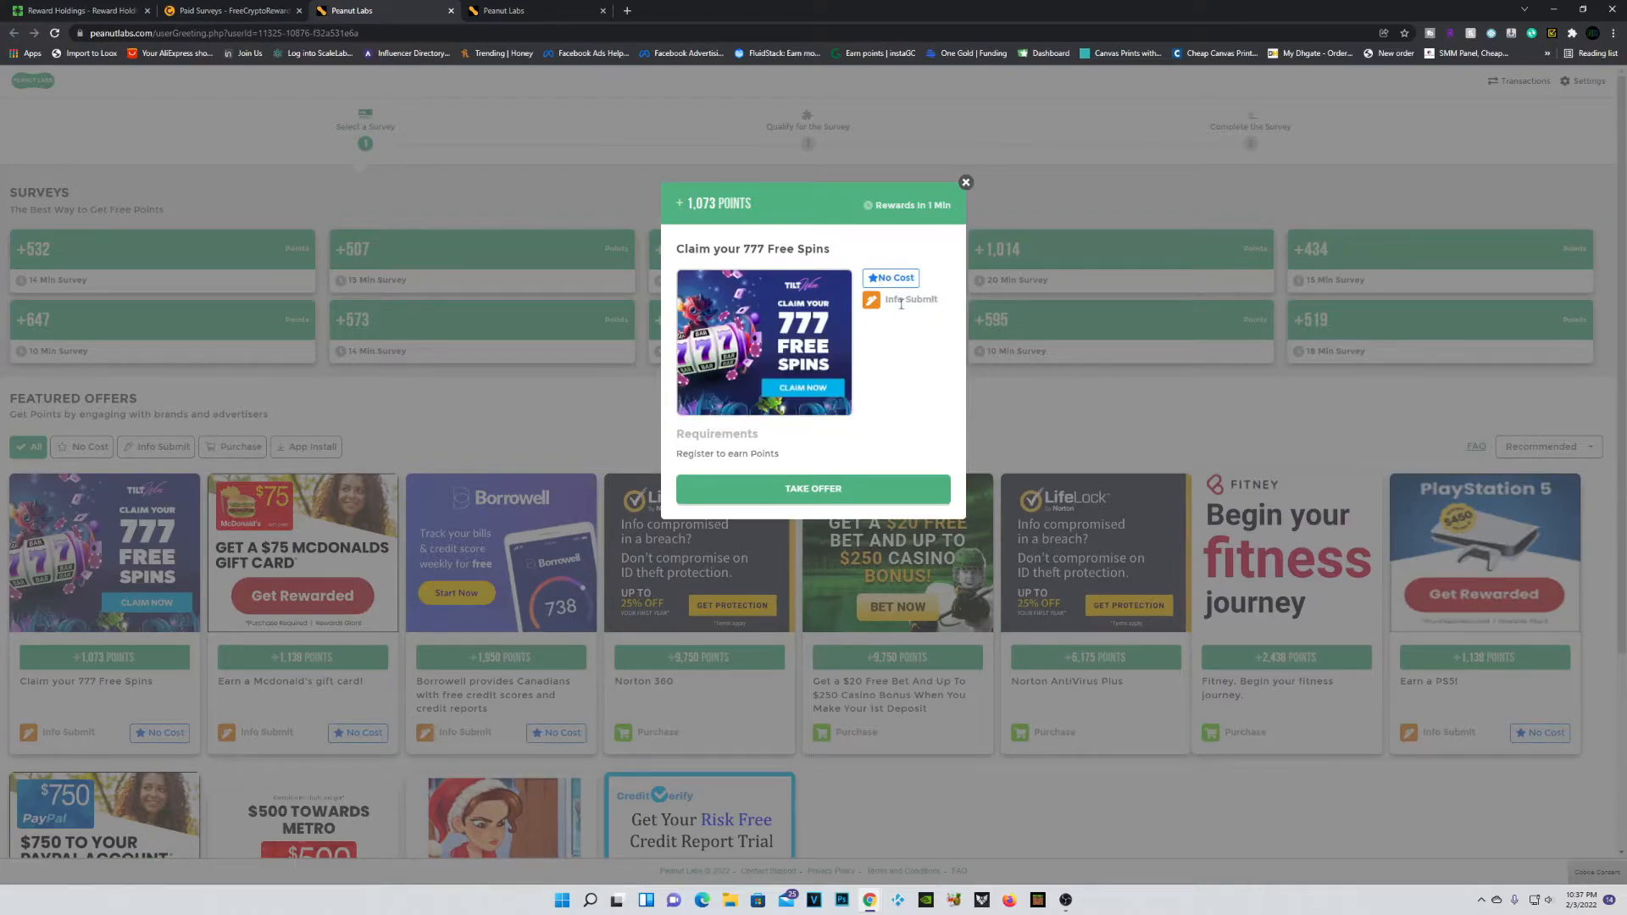
click(813, 489)
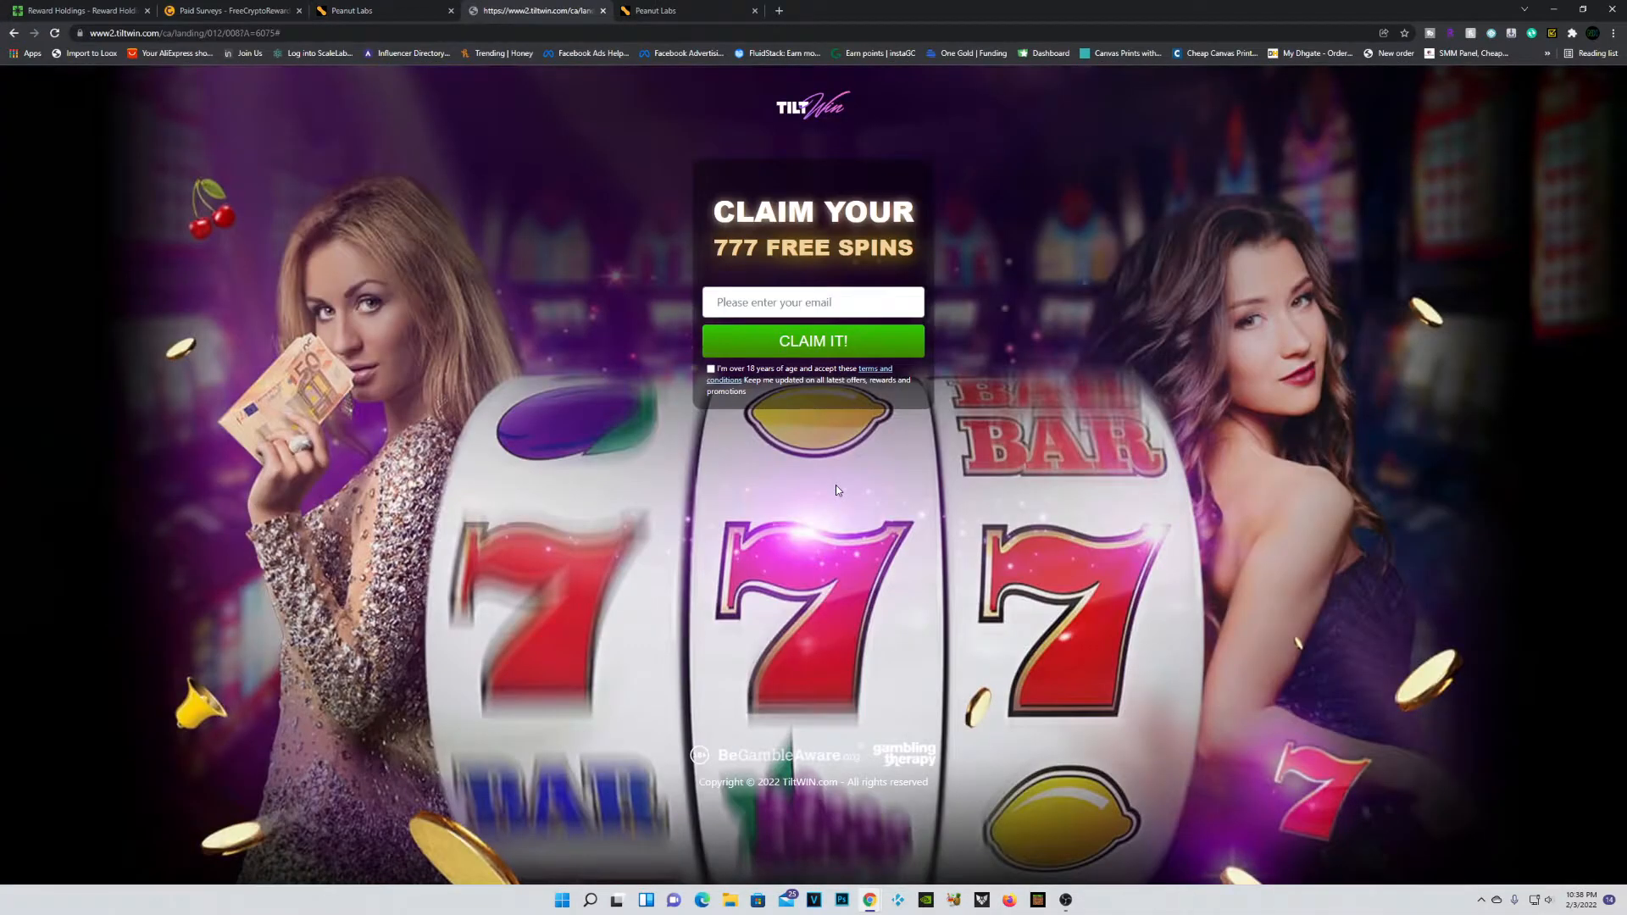
Step: Submit an email on TiltWin's CLAIM IT! sign-up, then return to the Peanut Labs offer
click(813, 302)
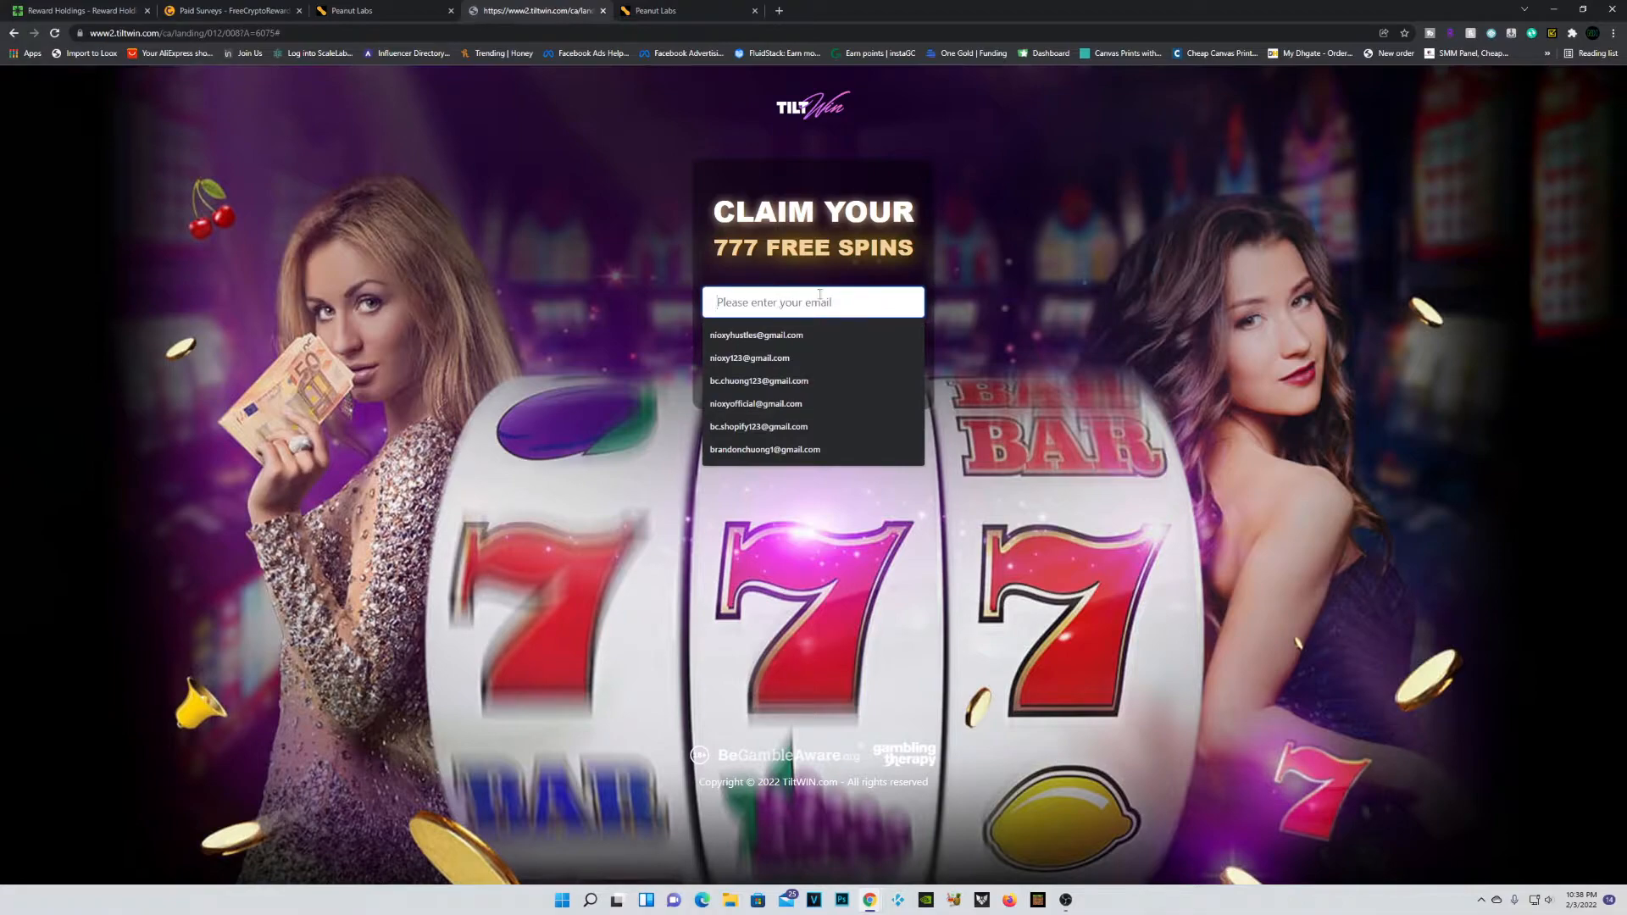
click(763, 449)
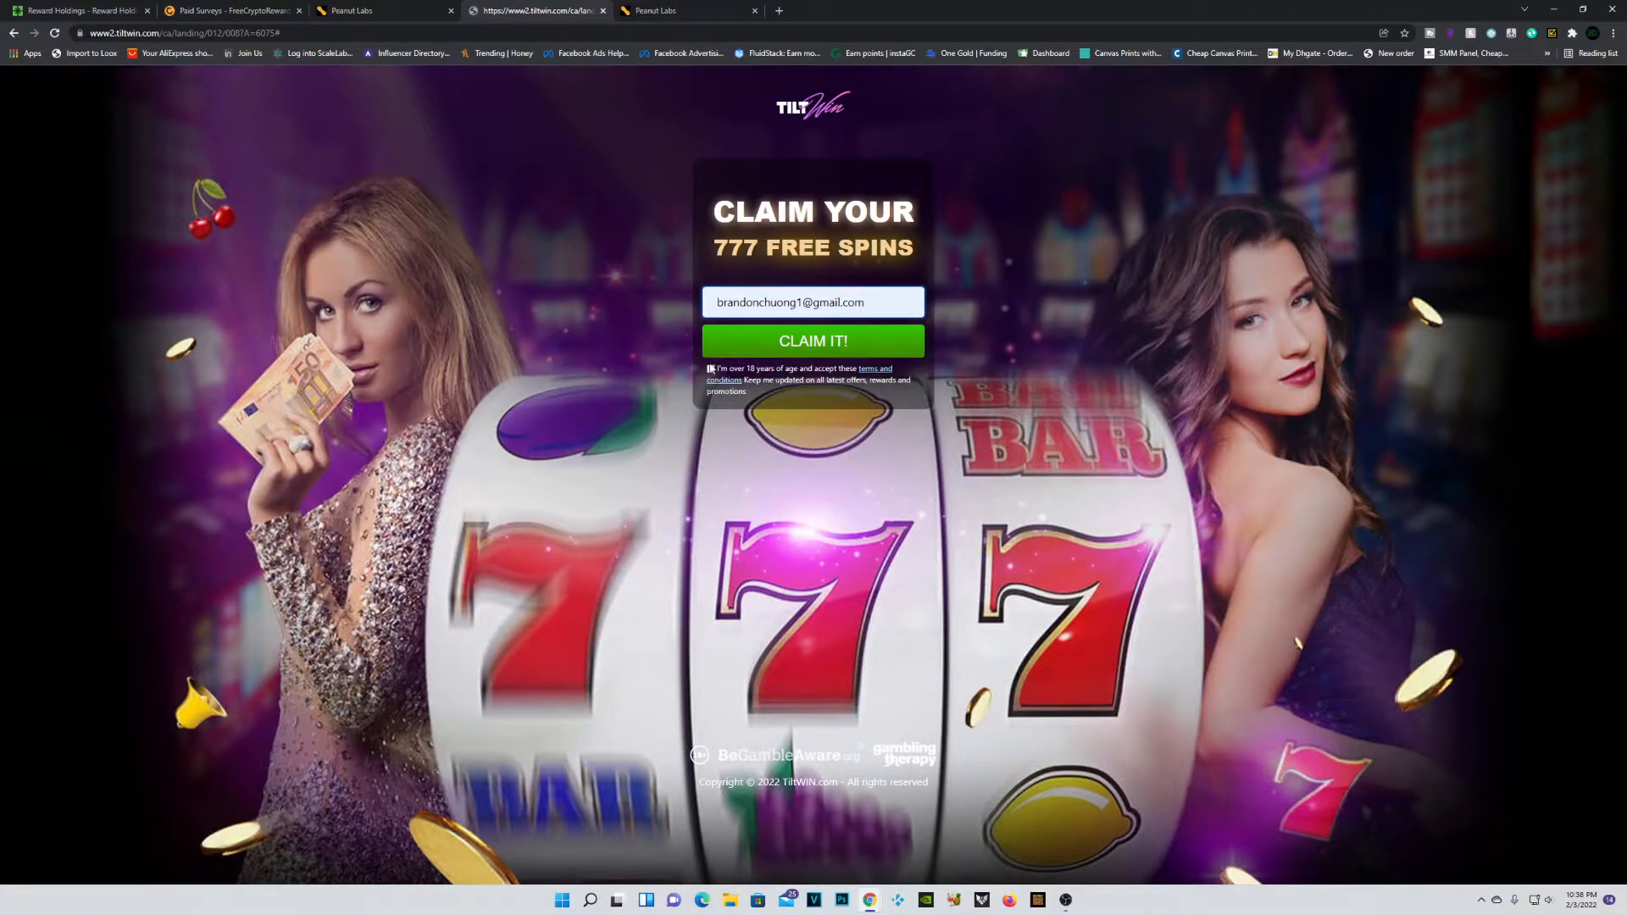
click(812, 341)
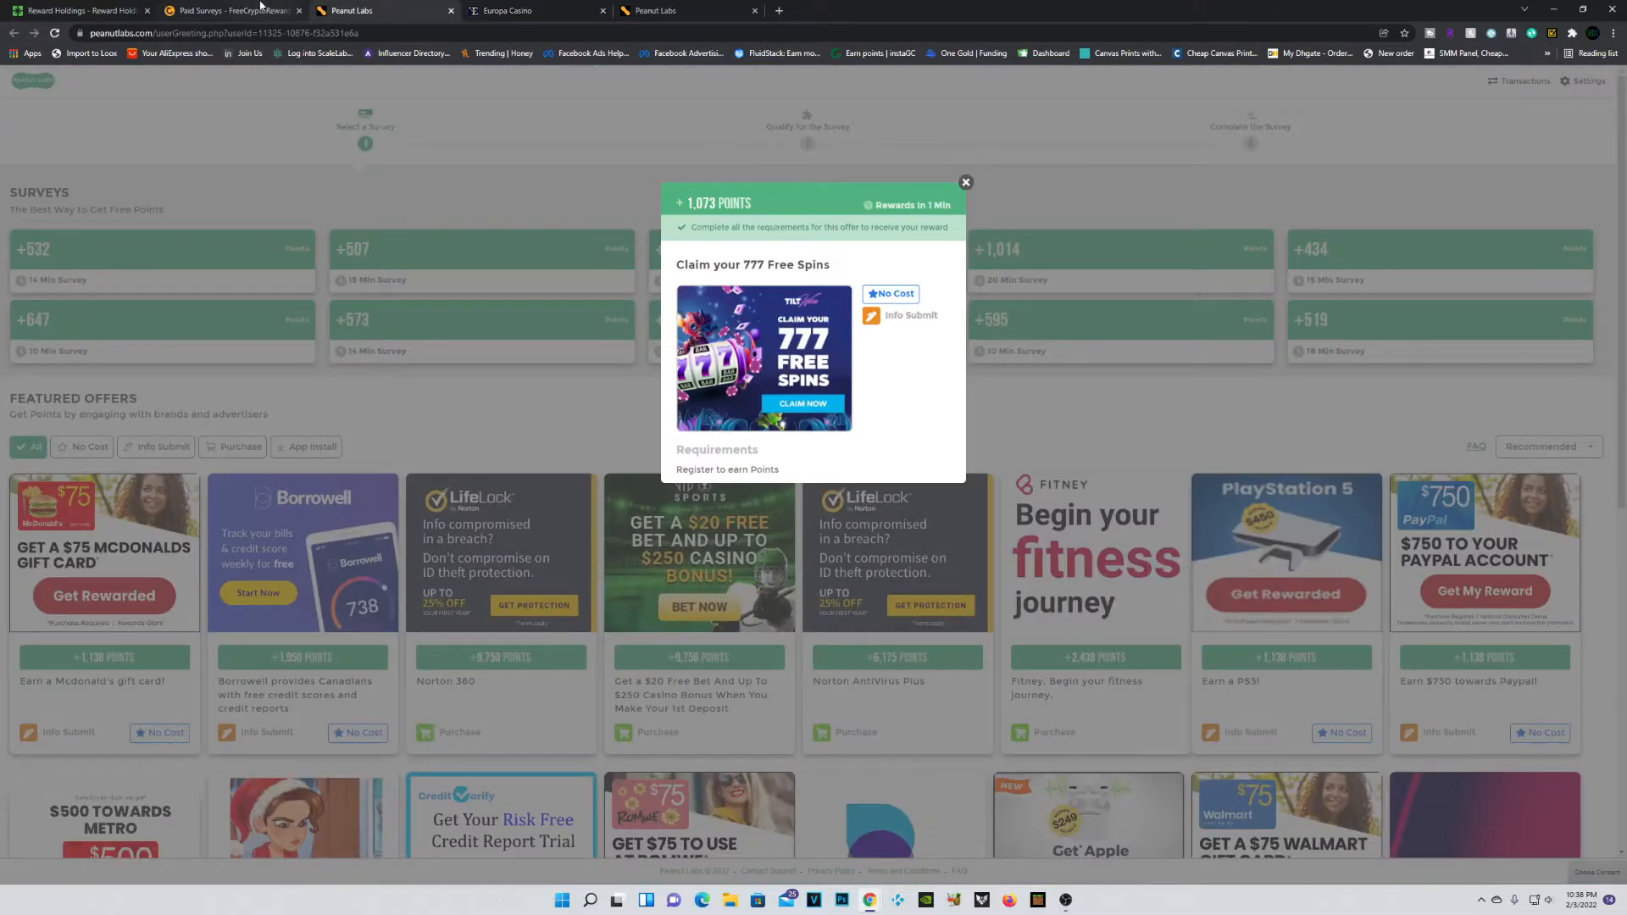
Step: Close the free spins popup, check the activity log's approved 1,000-point bonus, and return Home
click(965, 182)
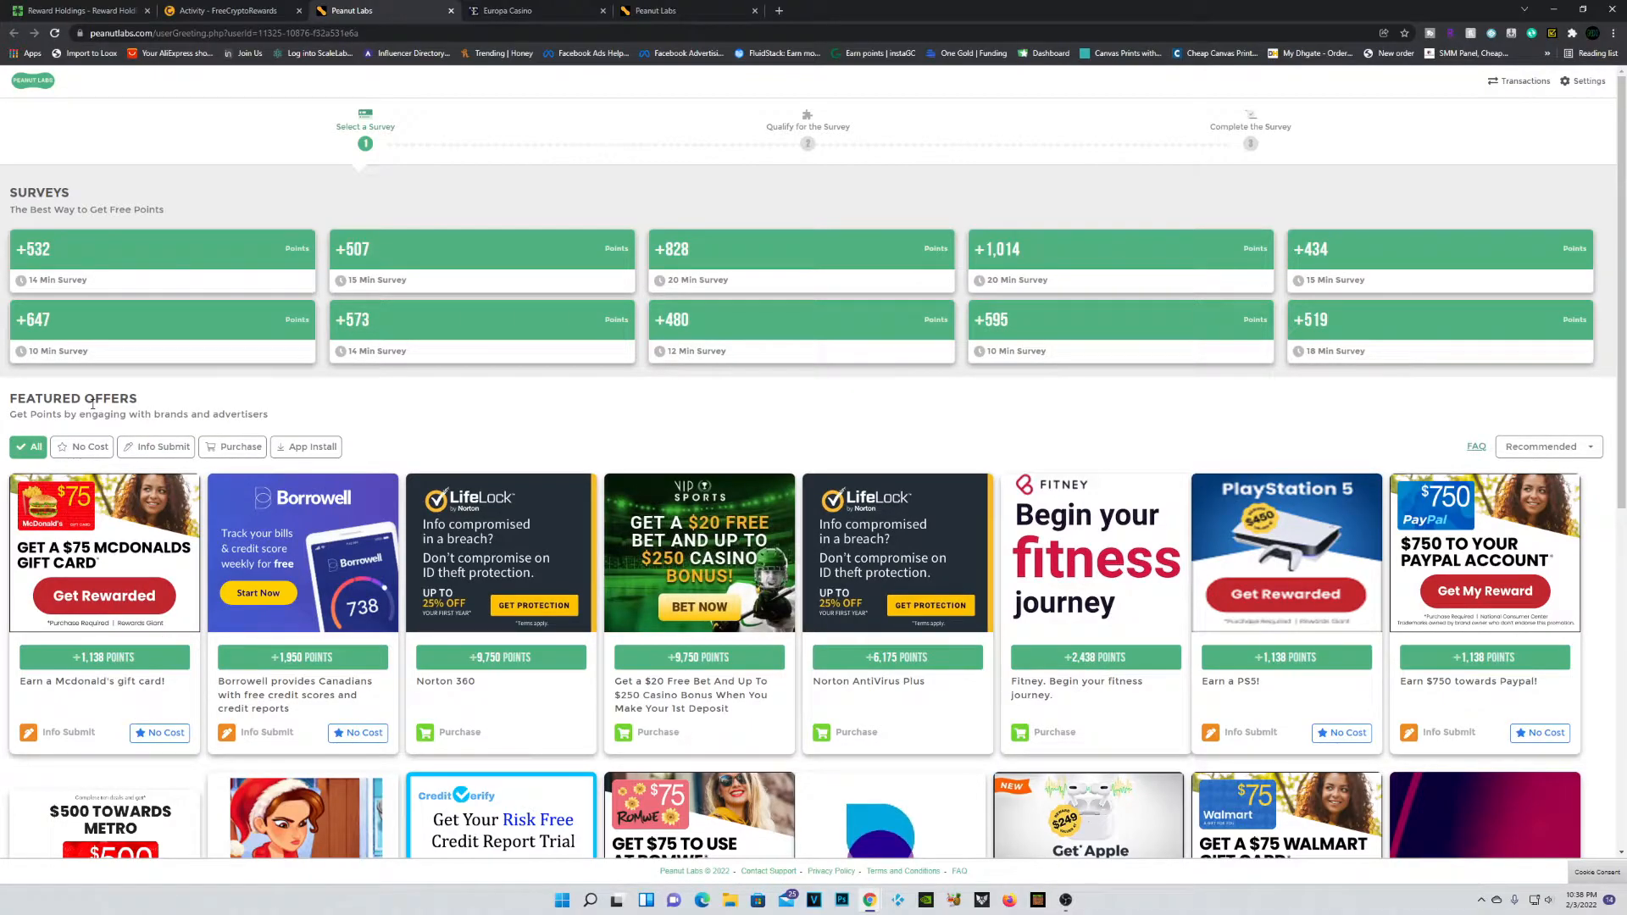
mouse_move(176, 403)
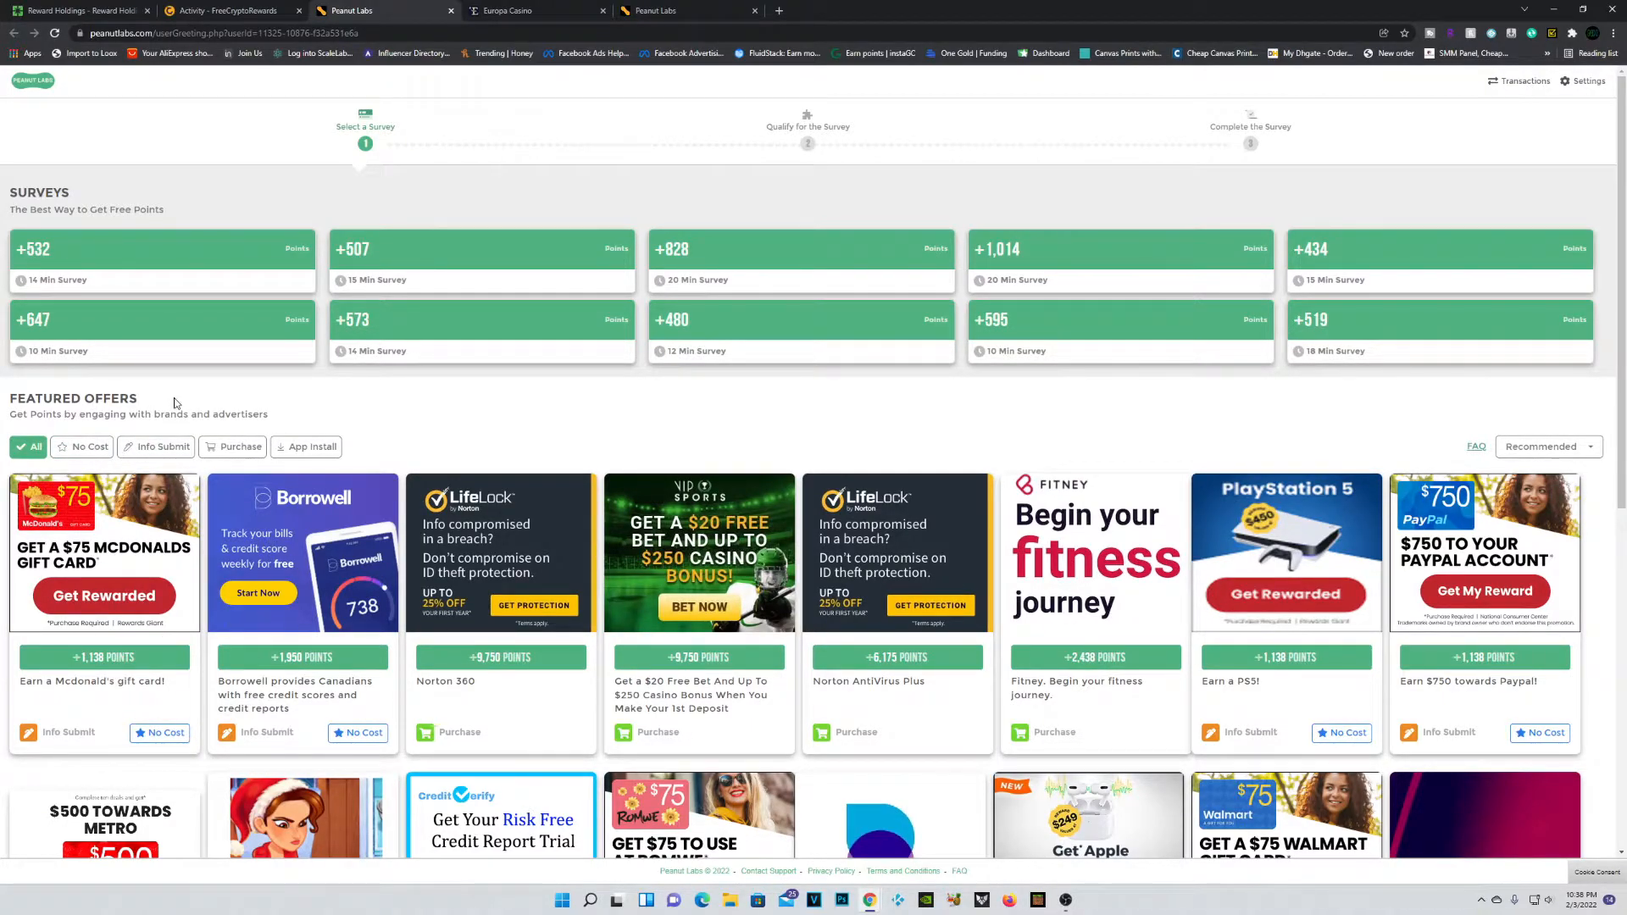
click(229, 11)
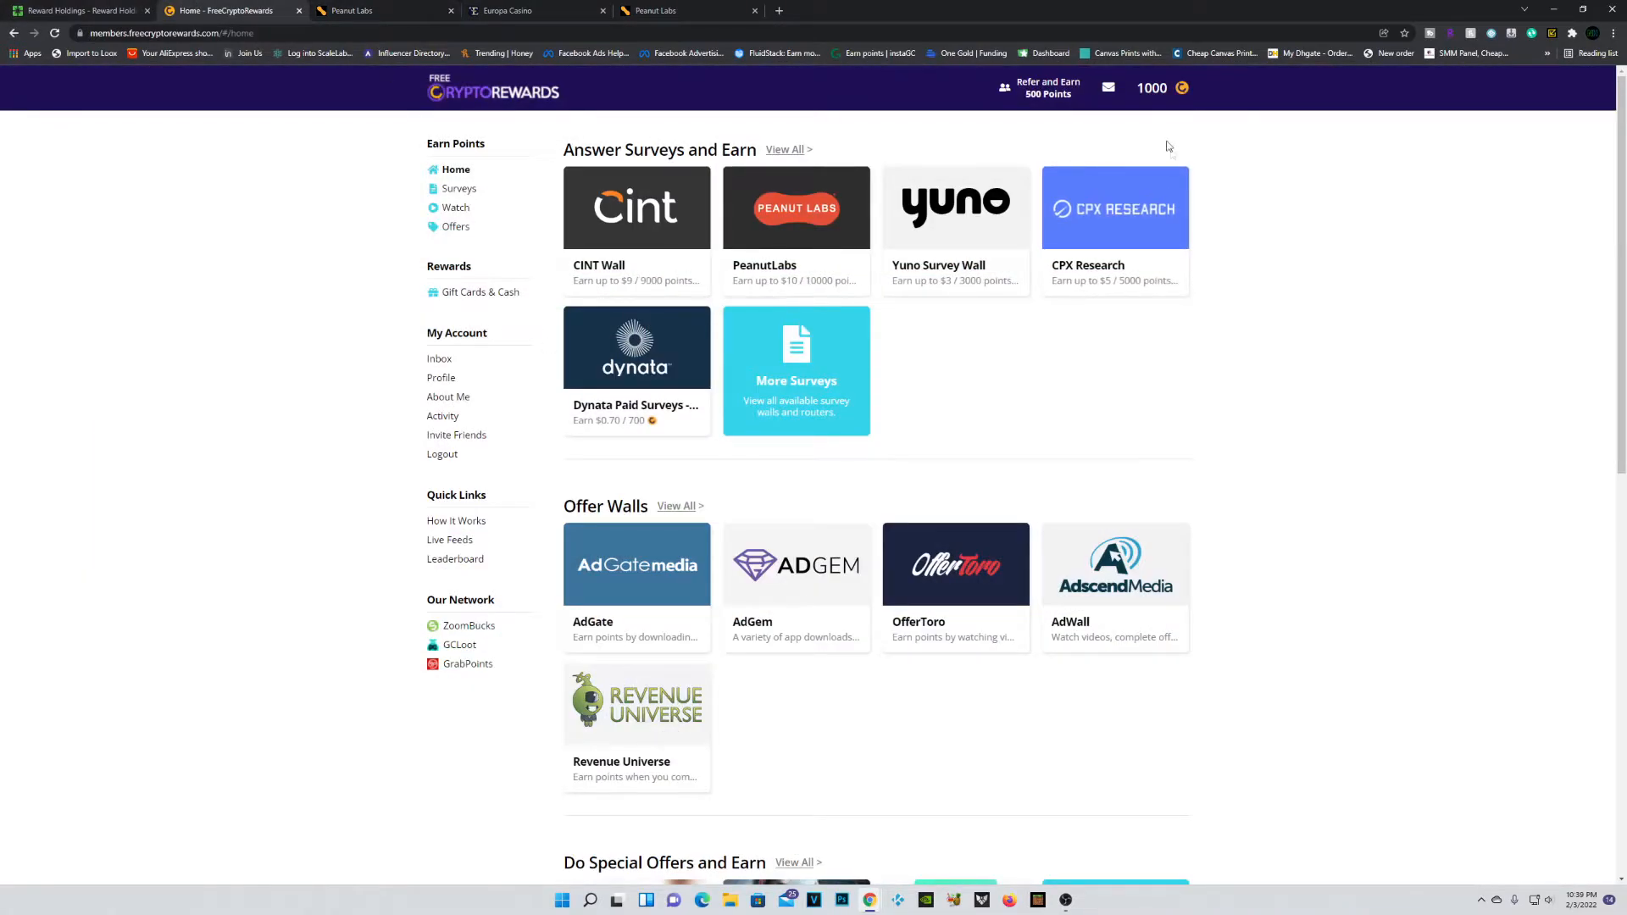
mouse_move(1112, 422)
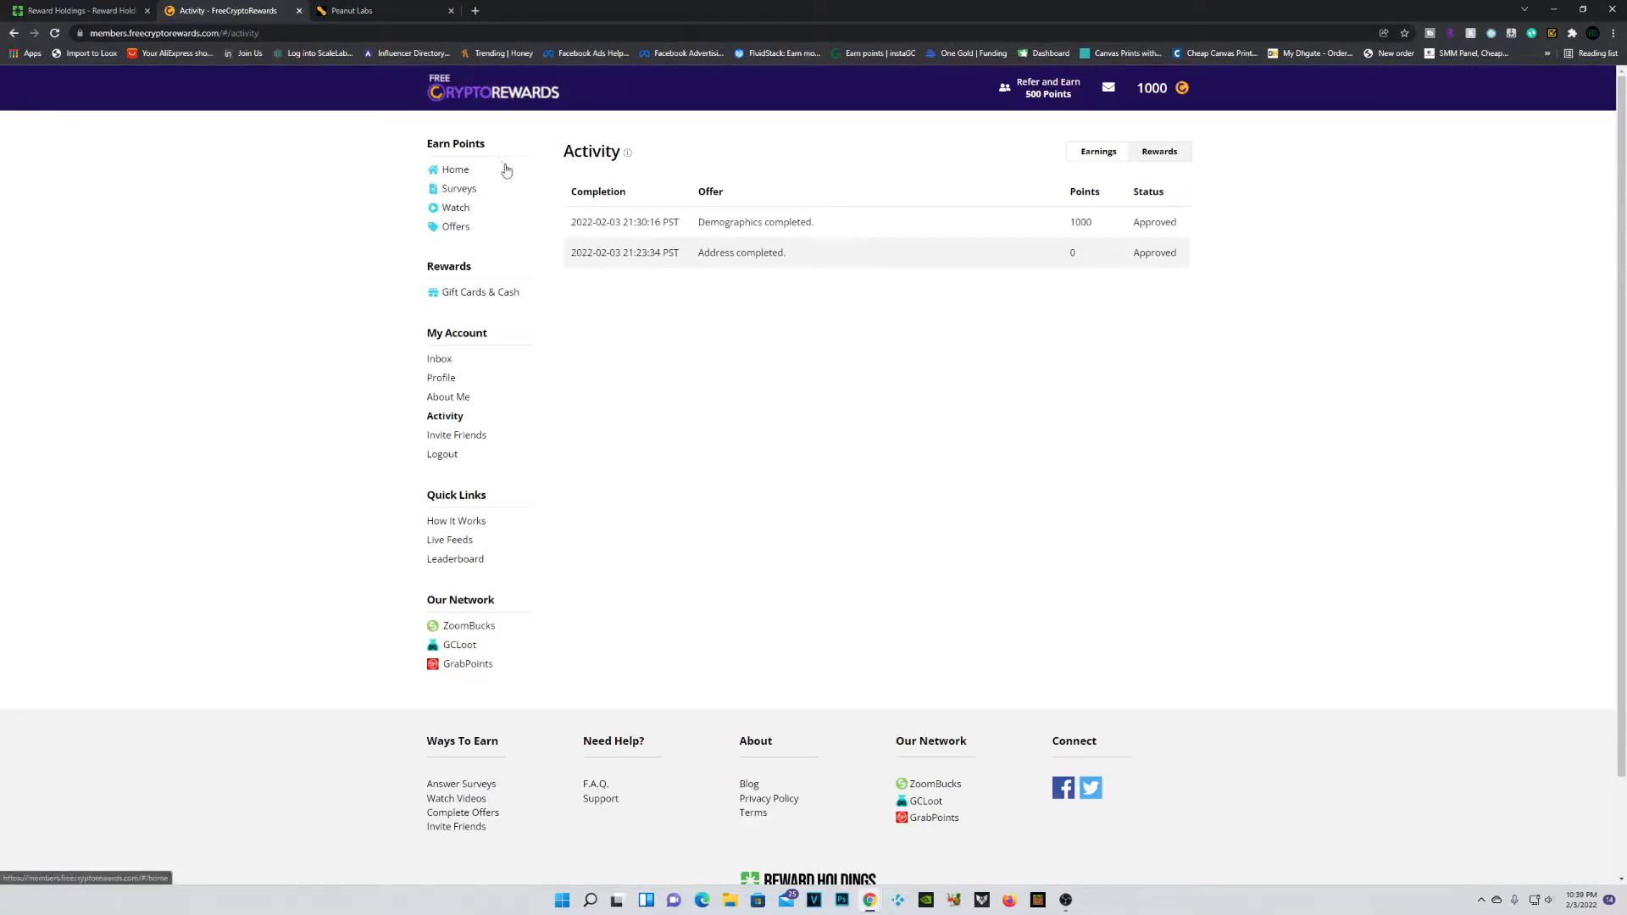
click(456, 168)
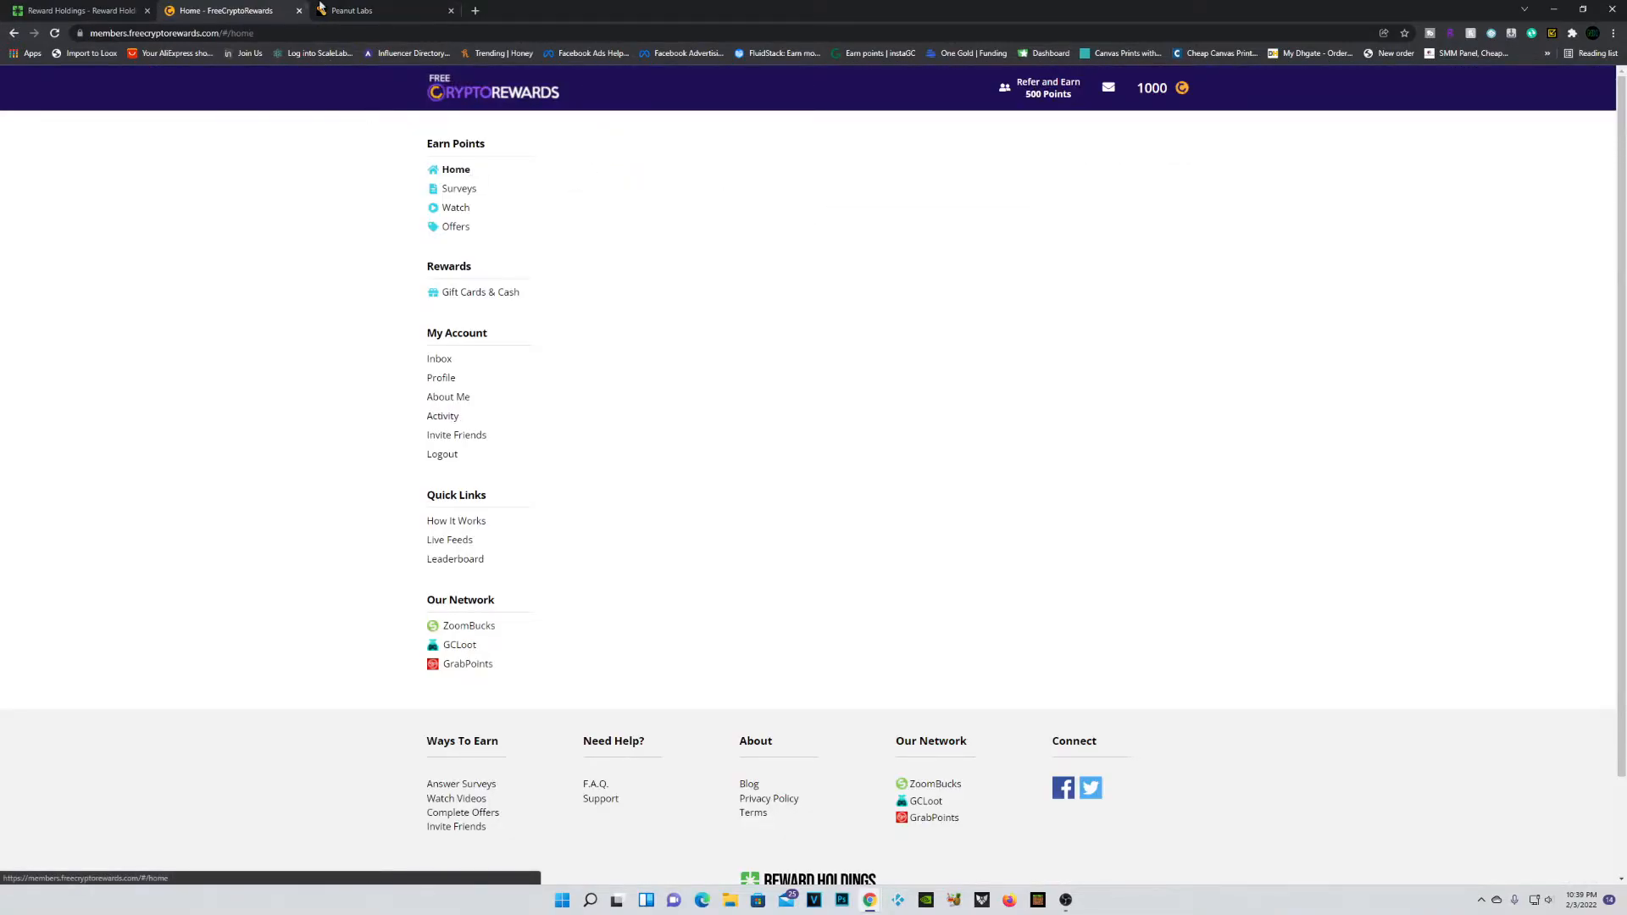
click(363, 11)
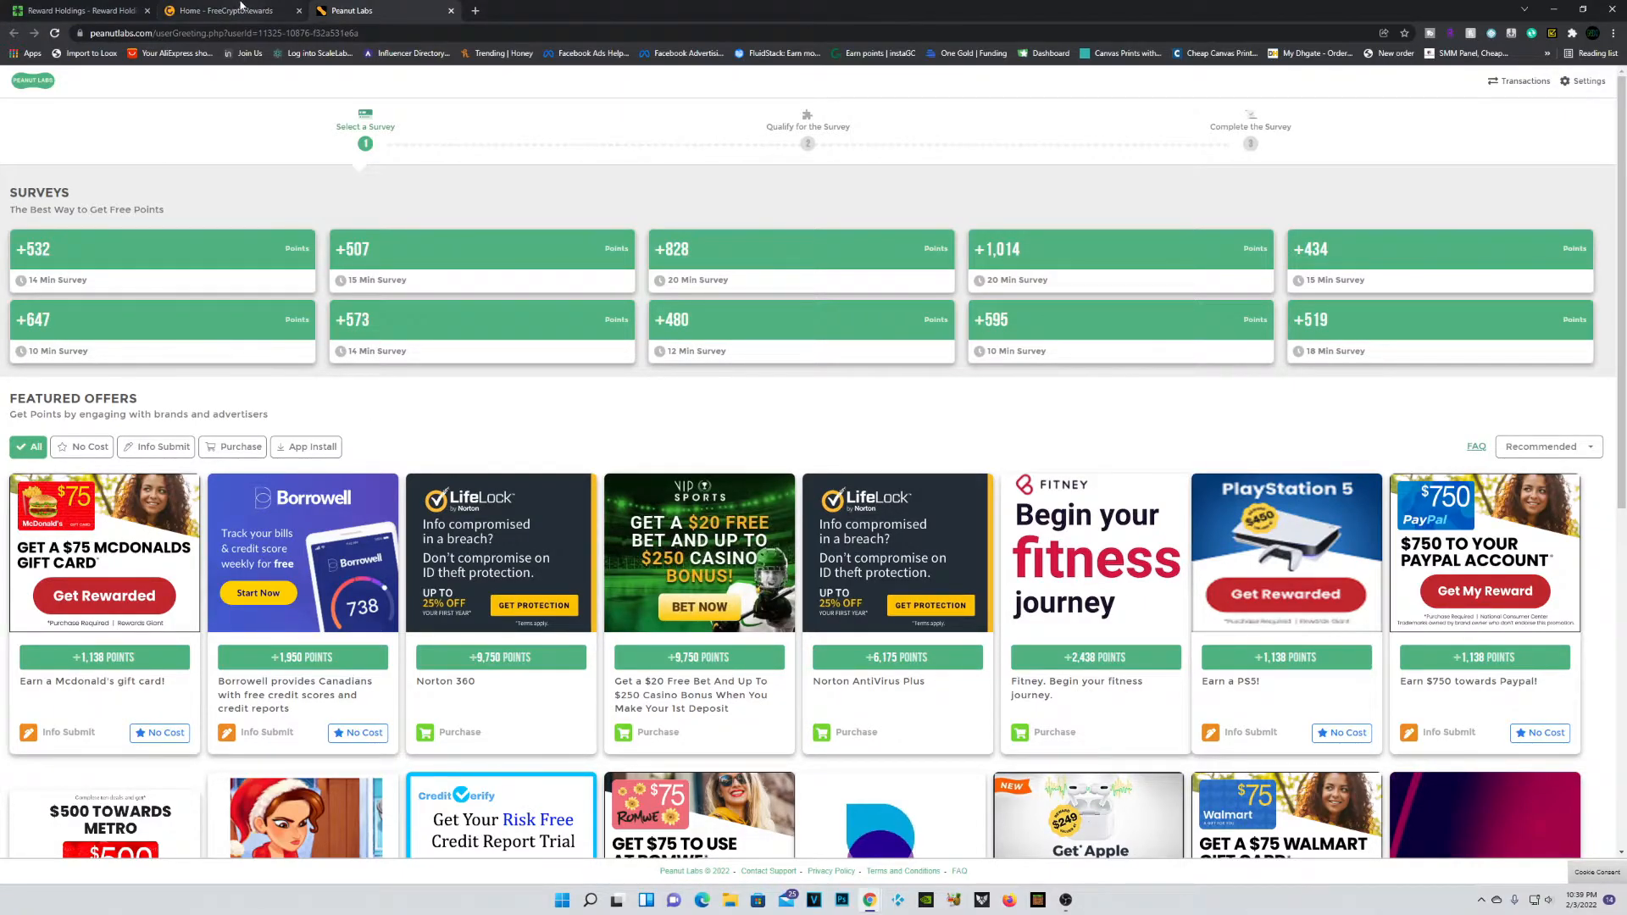
click(224, 11)
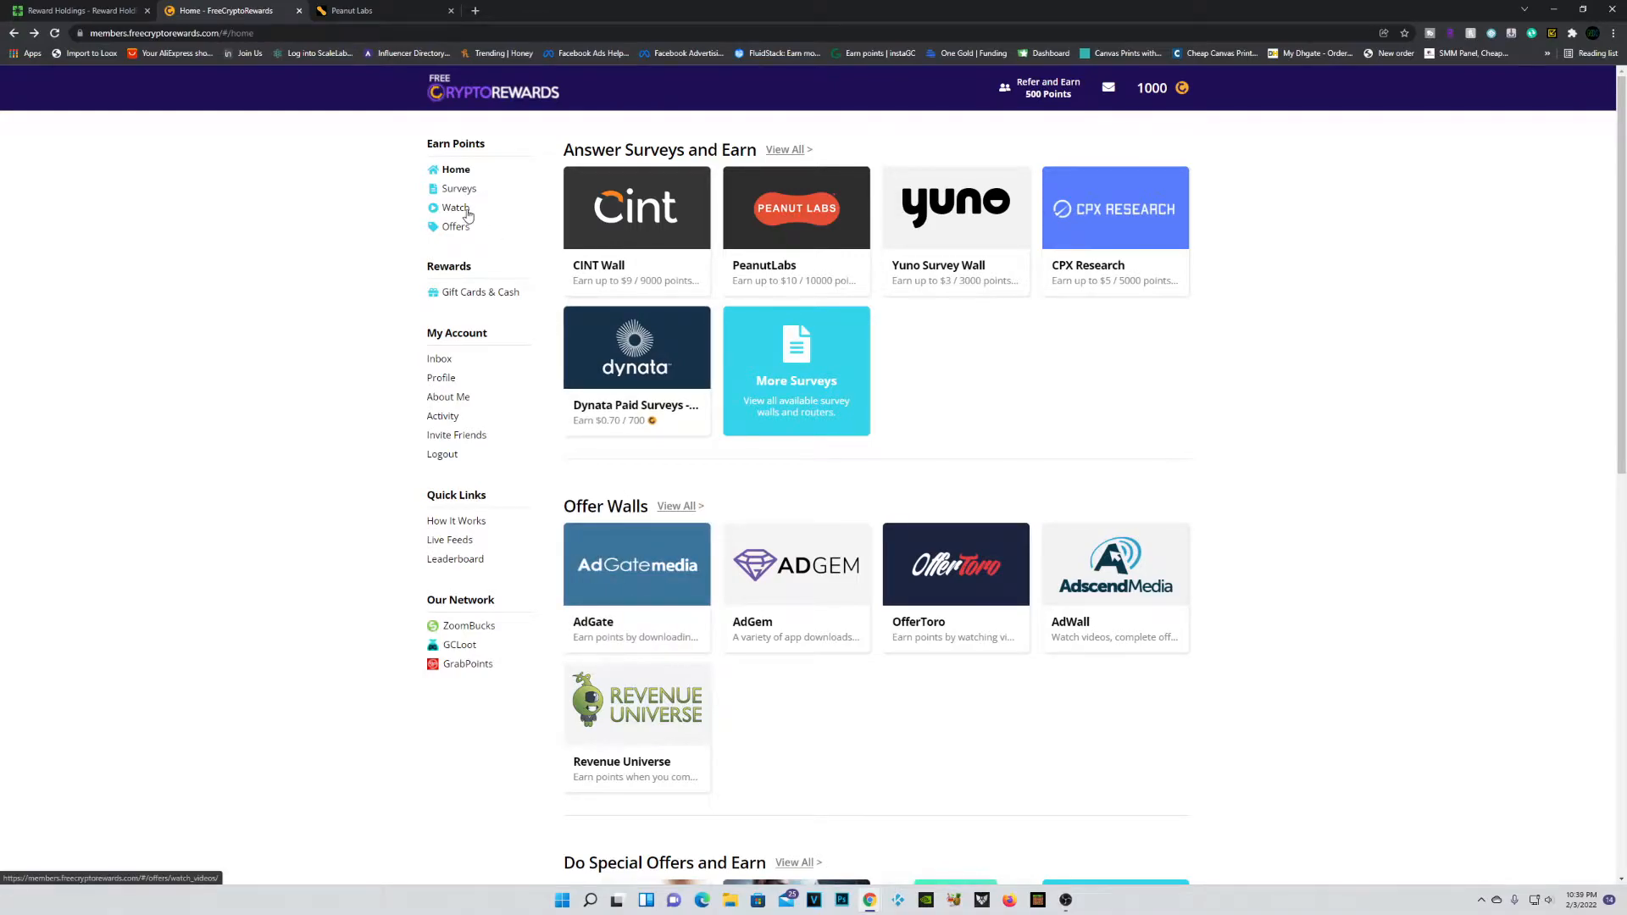
Step: Open the Watch videos page and start the HideoutTV video offer
click(455, 208)
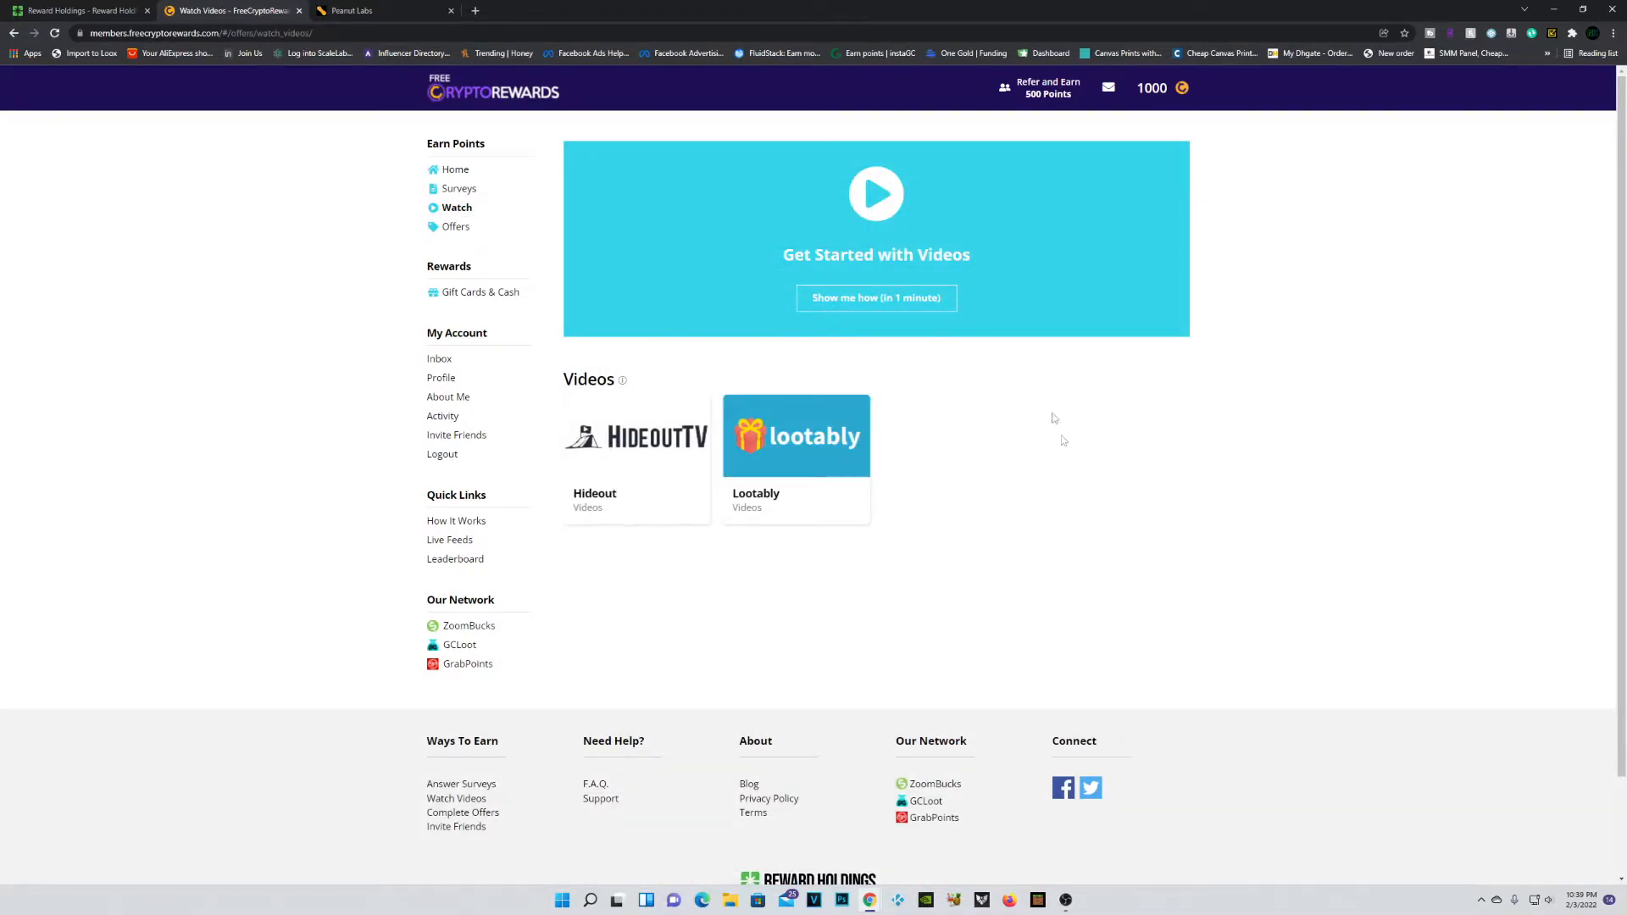
mouse_move(796, 457)
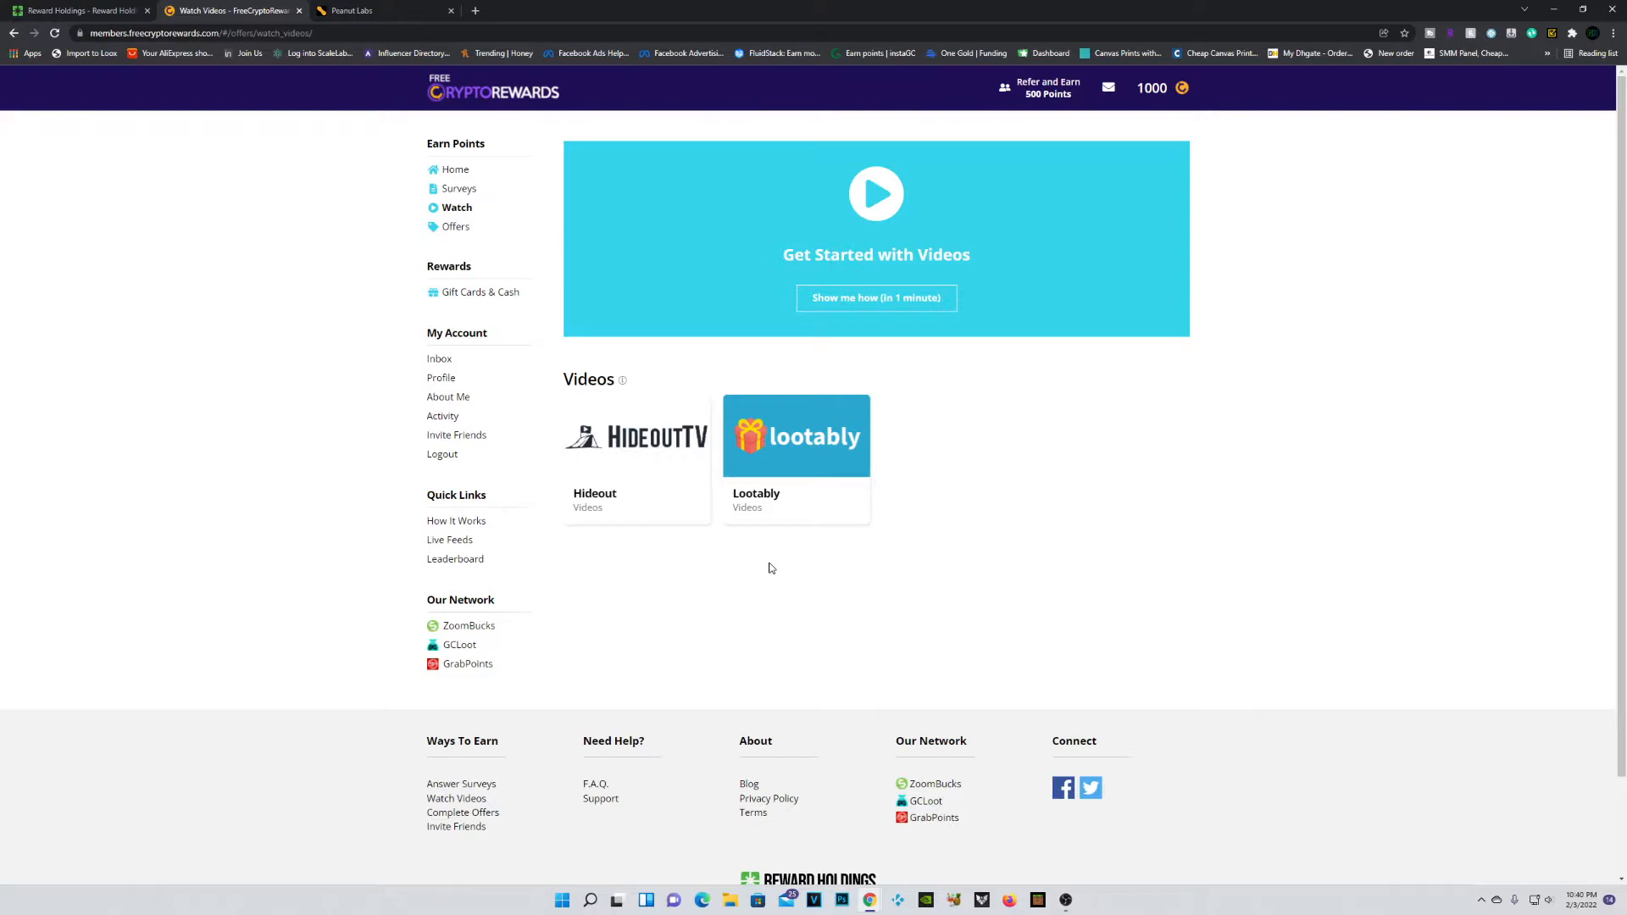
mouse_move(636, 453)
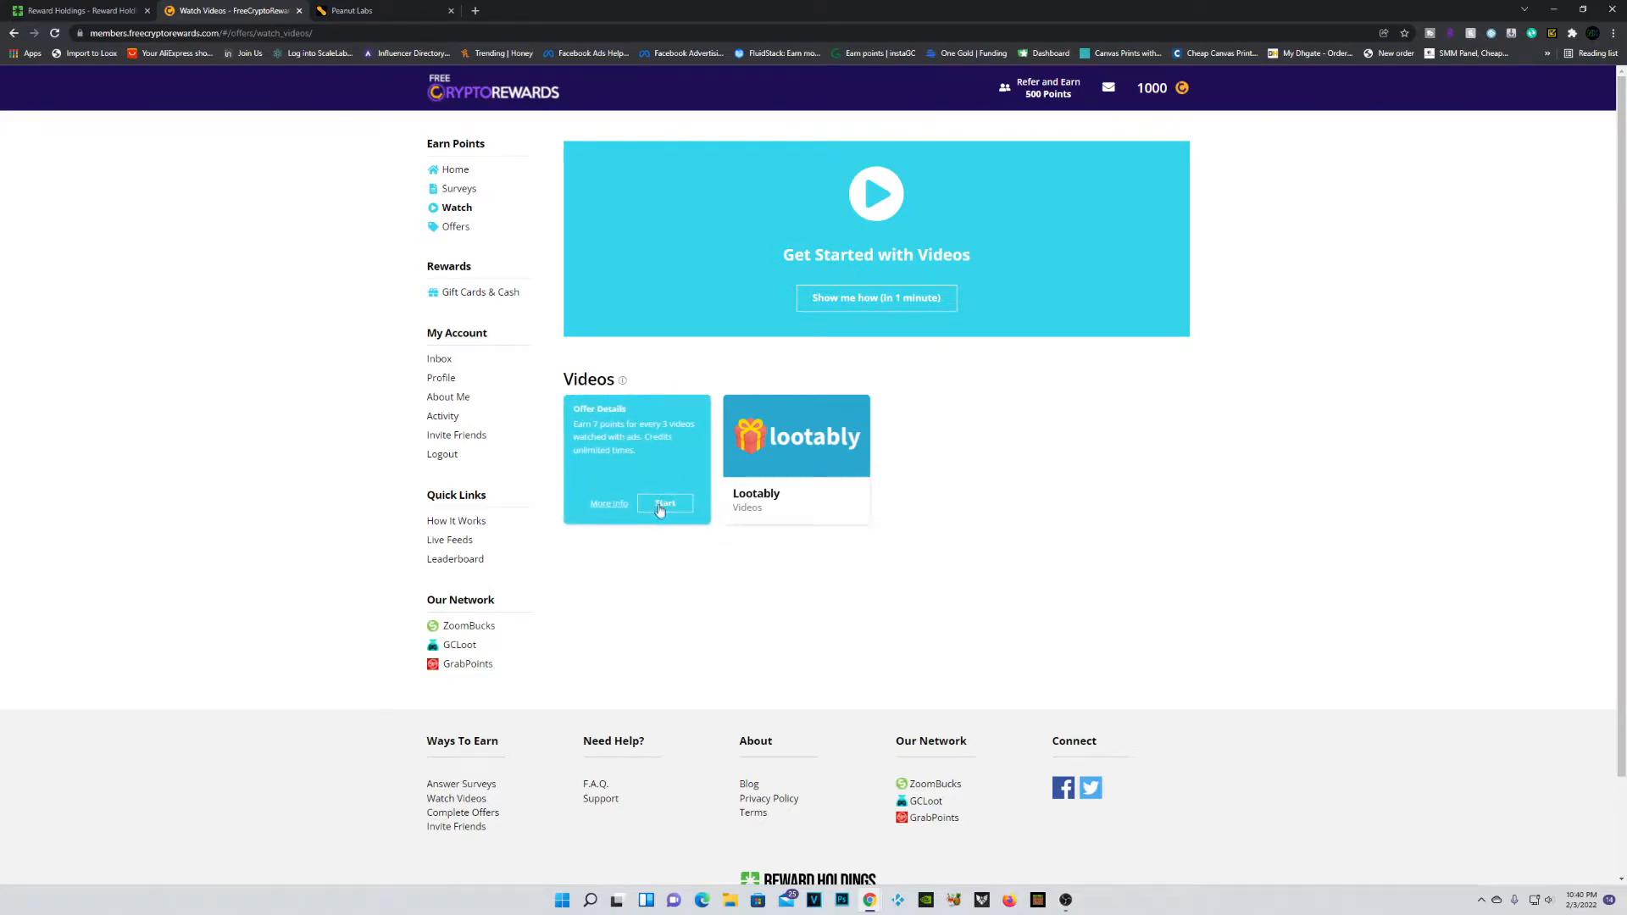
click(666, 503)
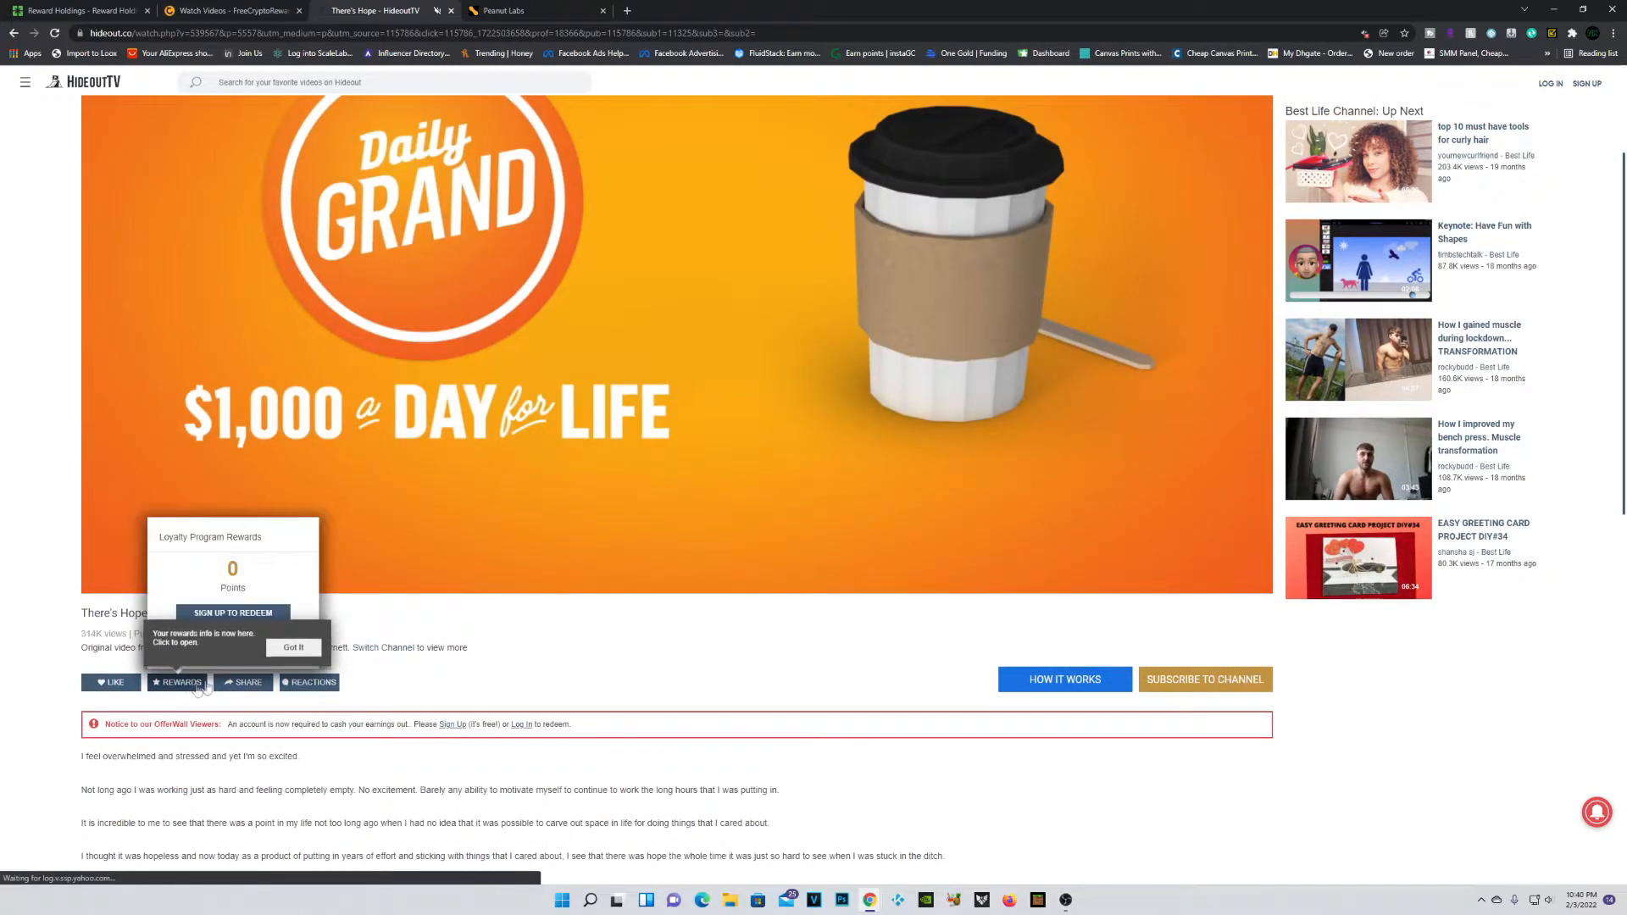
Step: Sign in to HideoutTV with Google to show 258.1 points, then request redemption
click(294, 647)
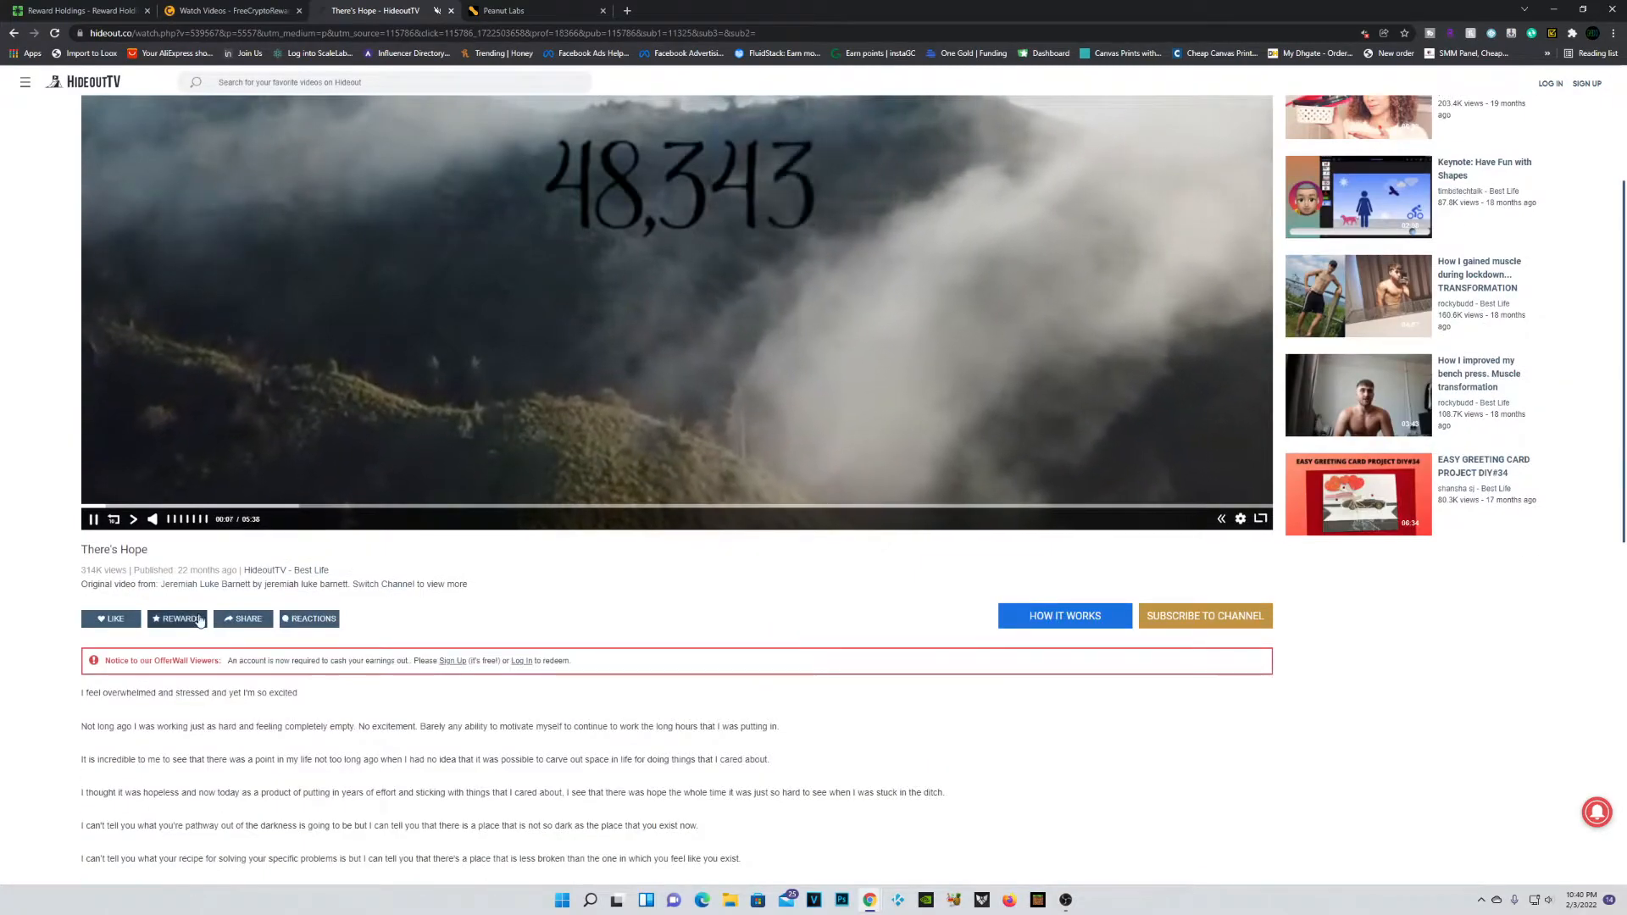
click(177, 619)
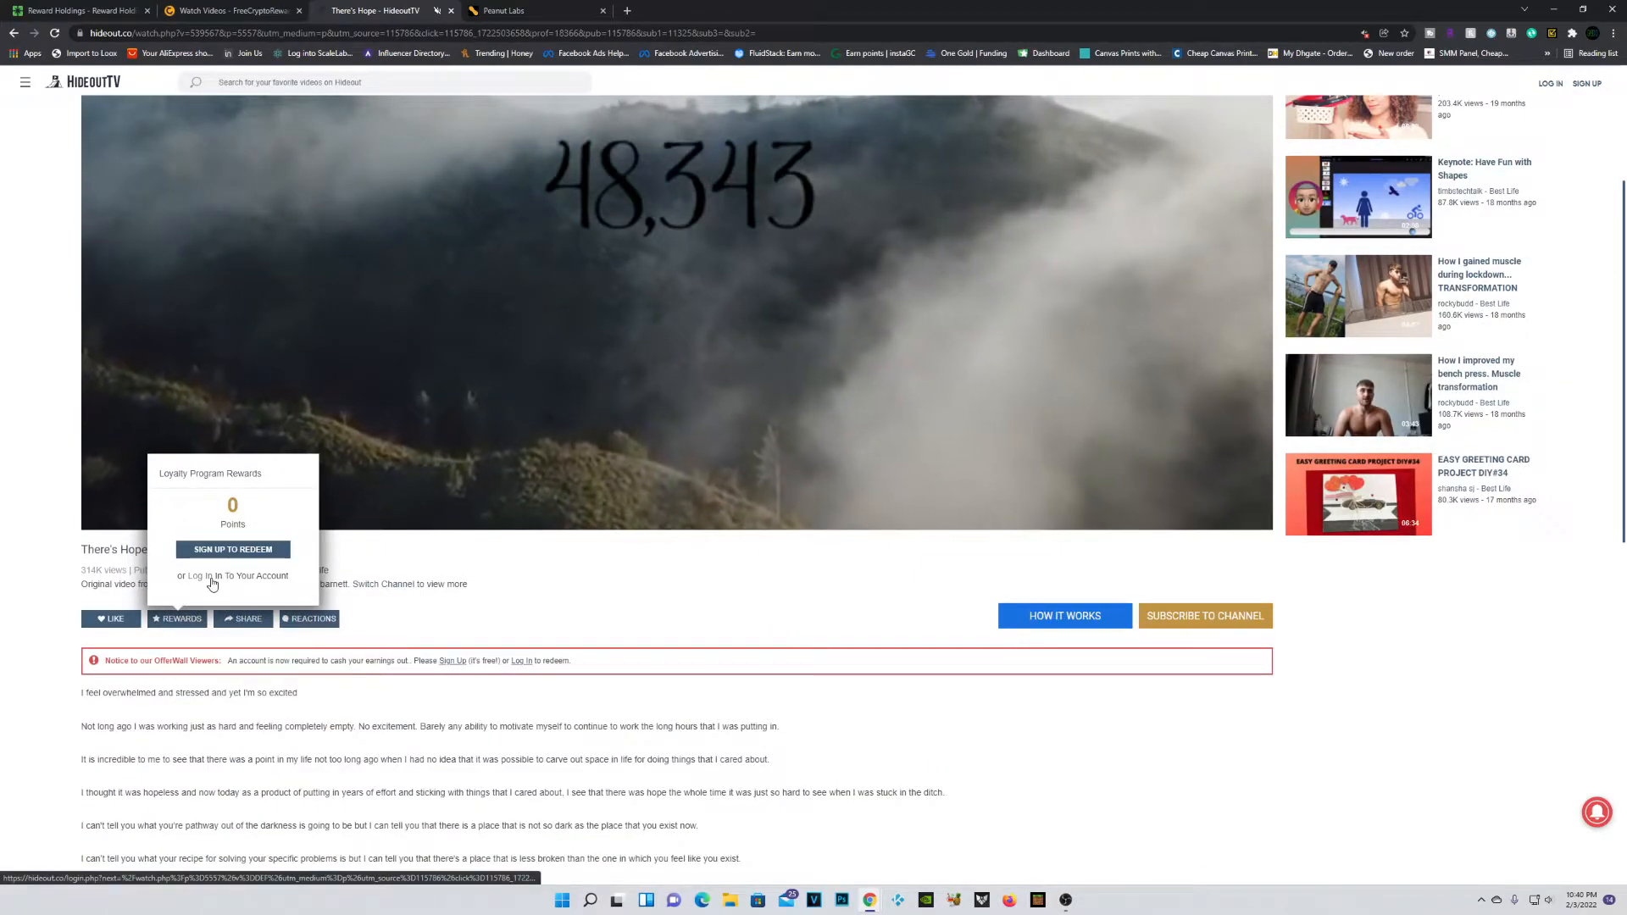
click(209, 575)
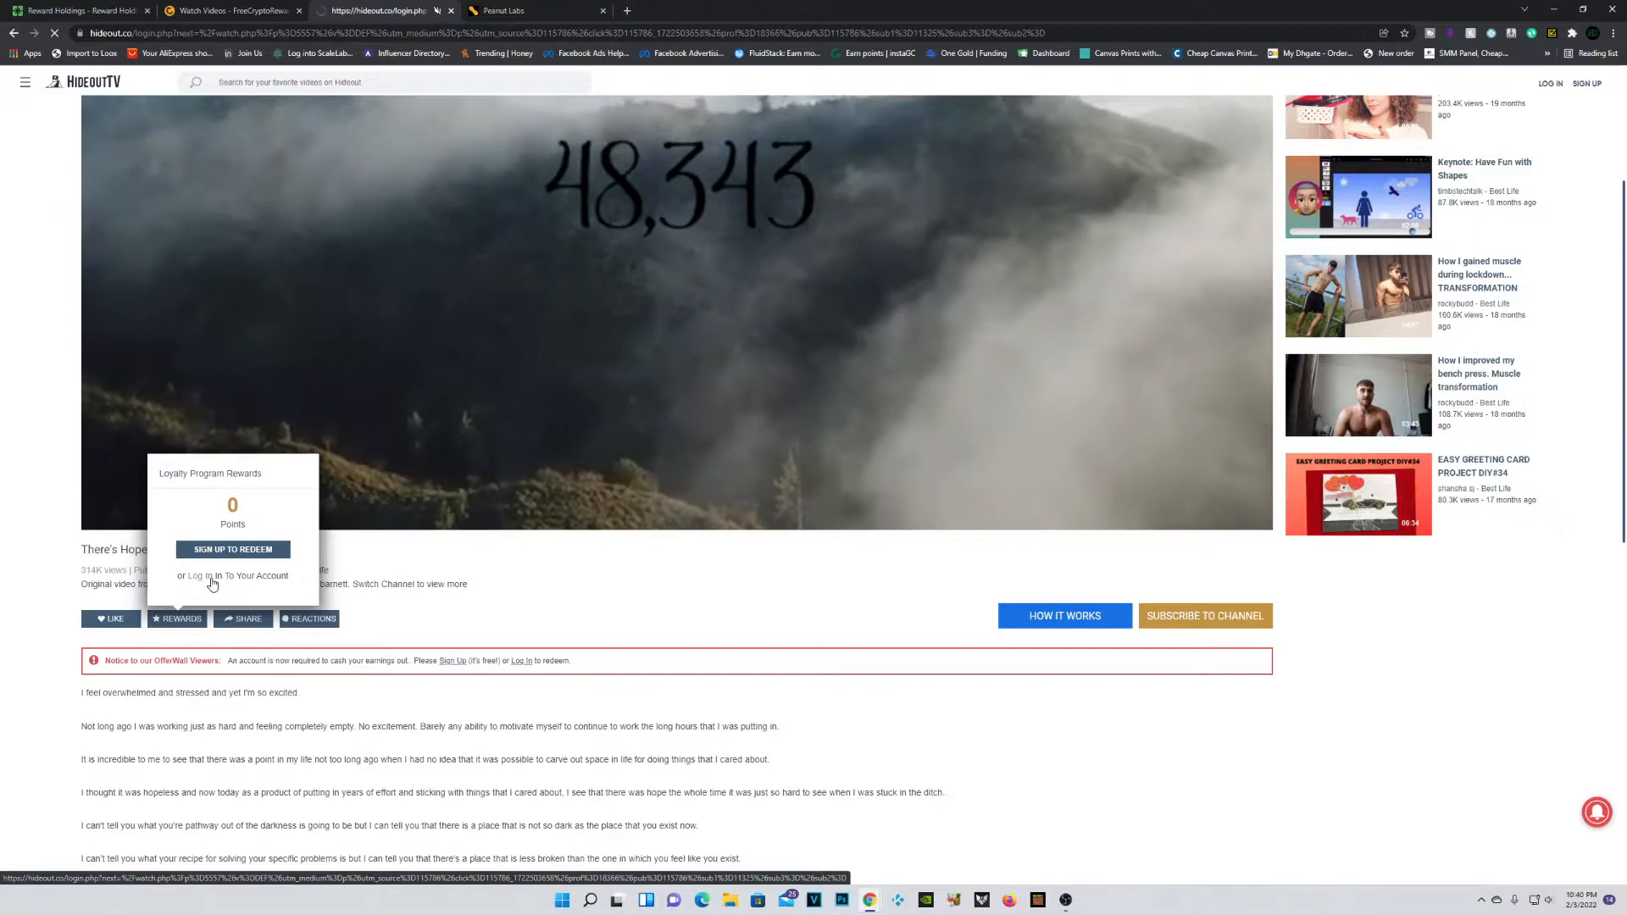
click(207, 576)
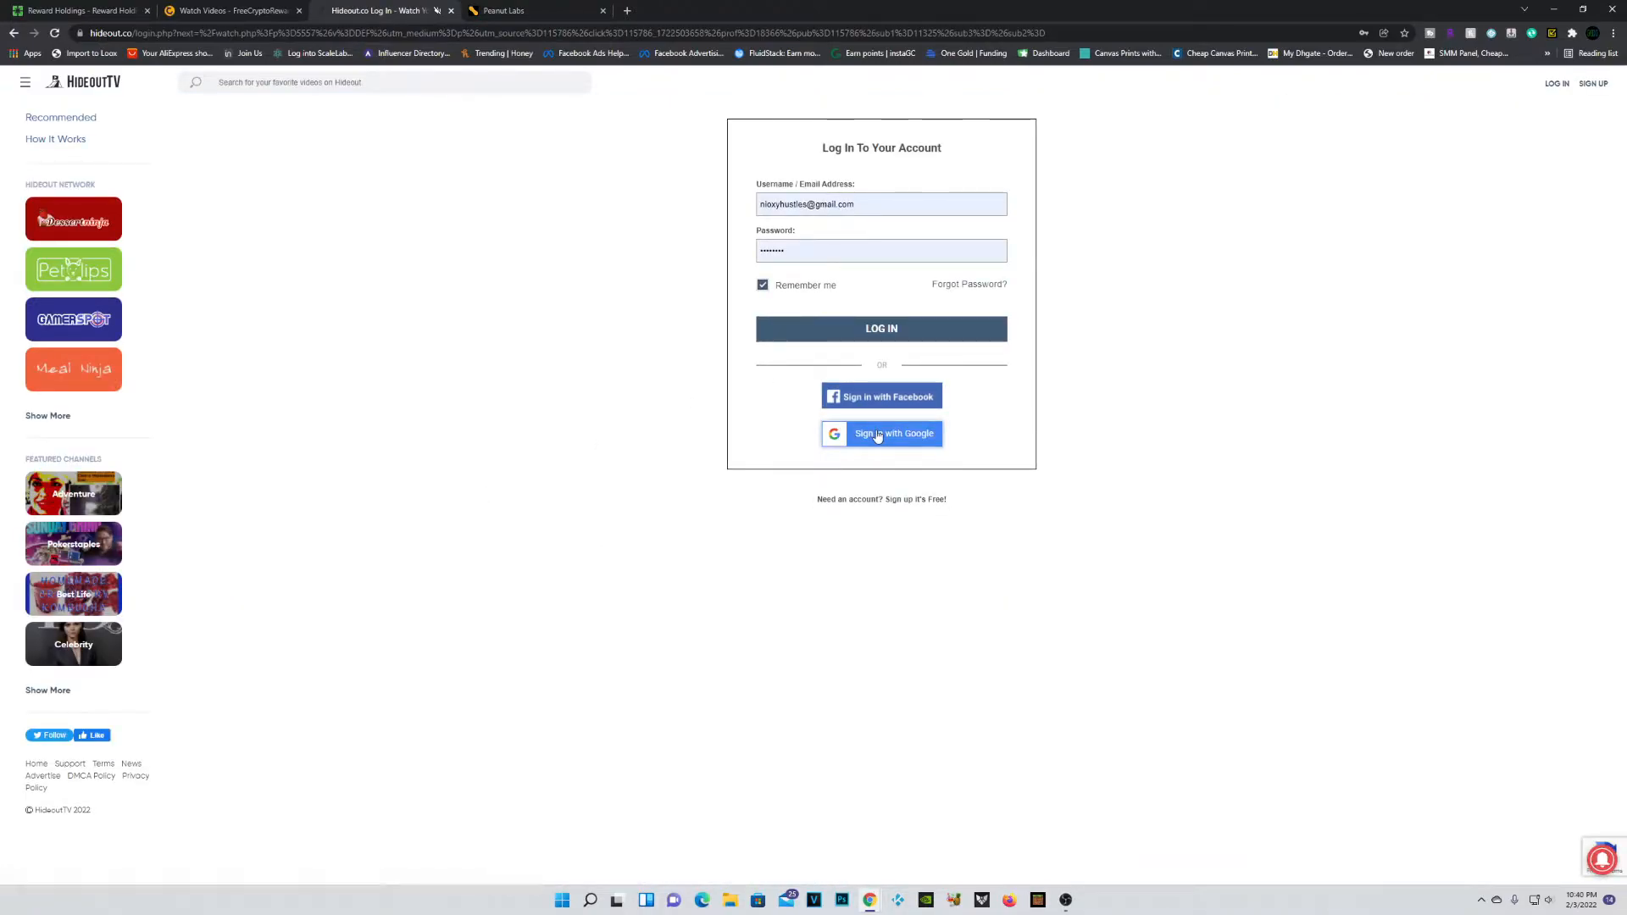
click(882, 434)
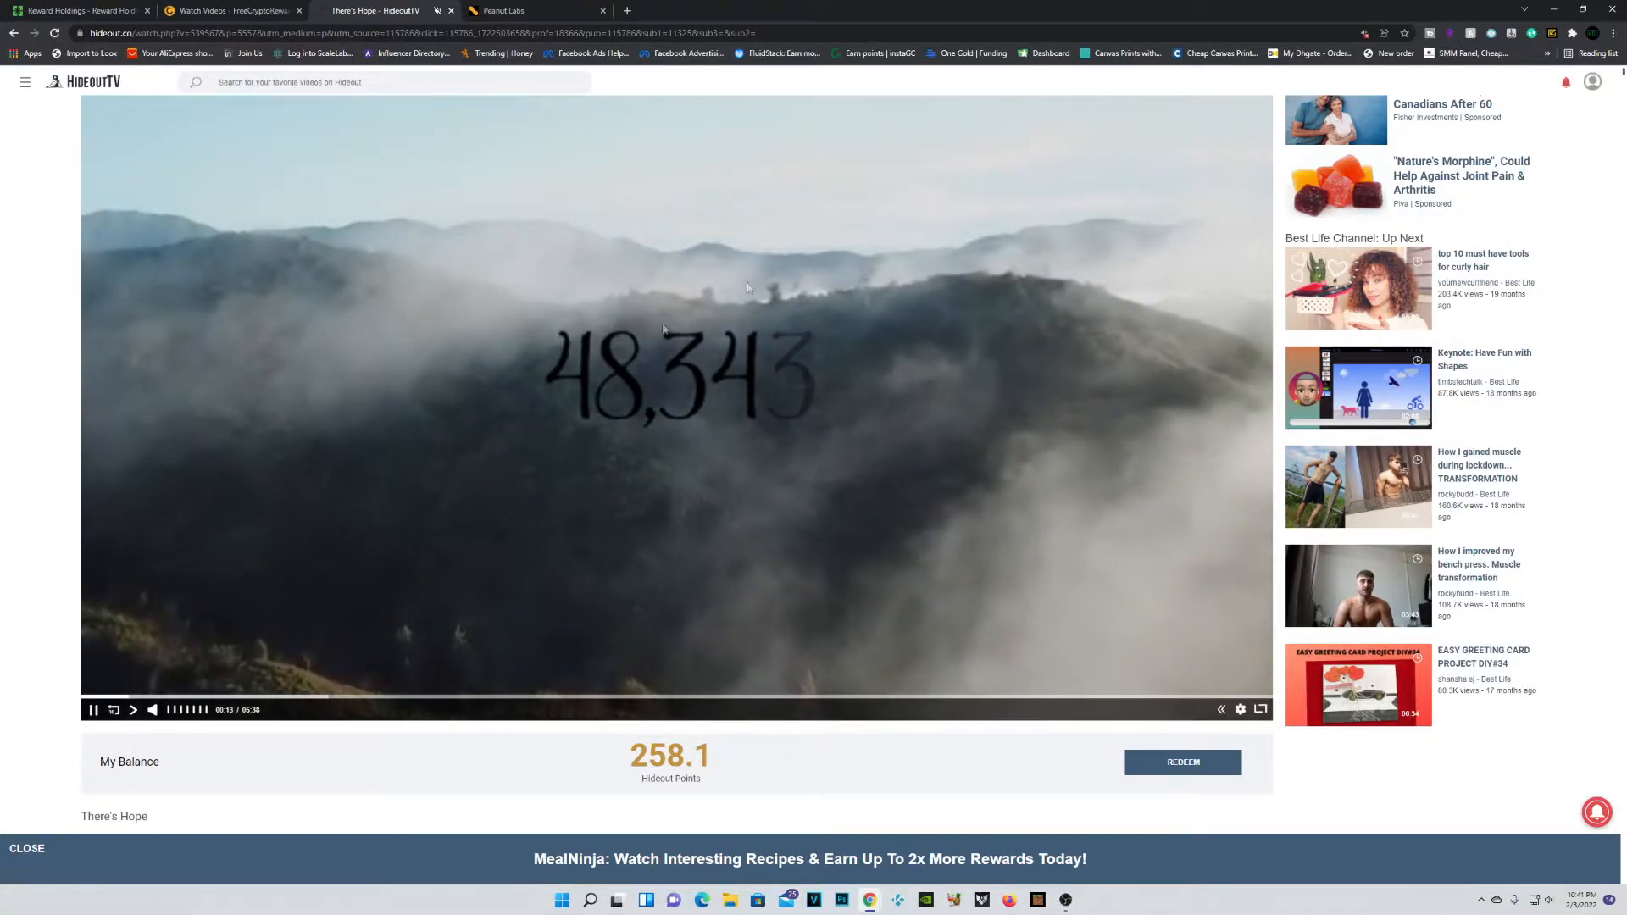
mouse_move(1462, 465)
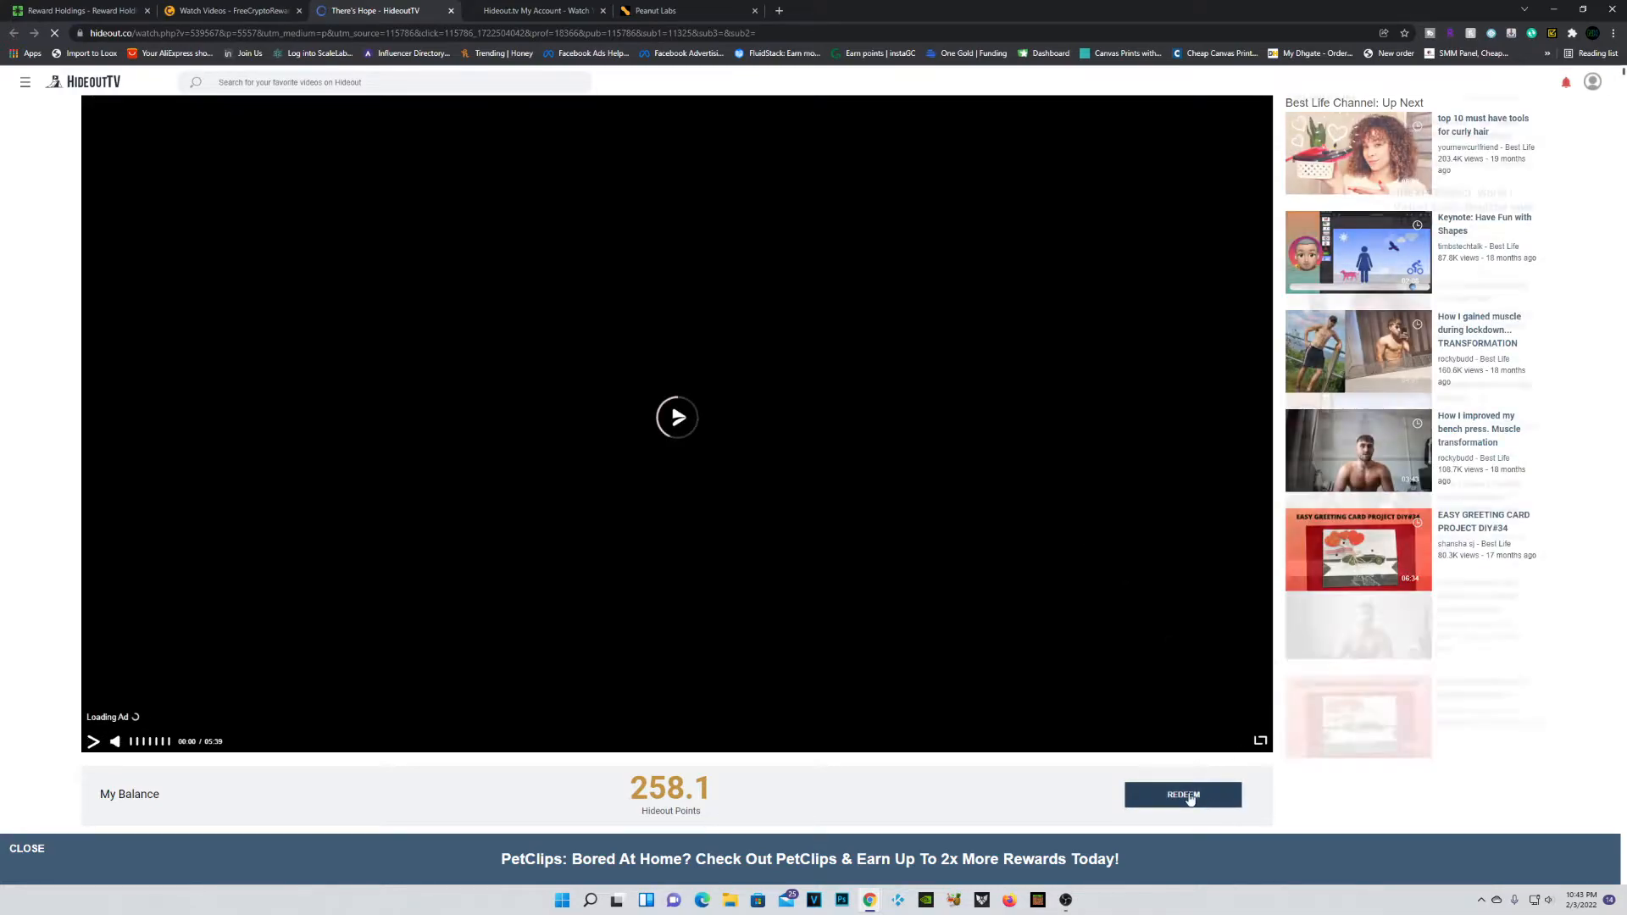
click(1184, 795)
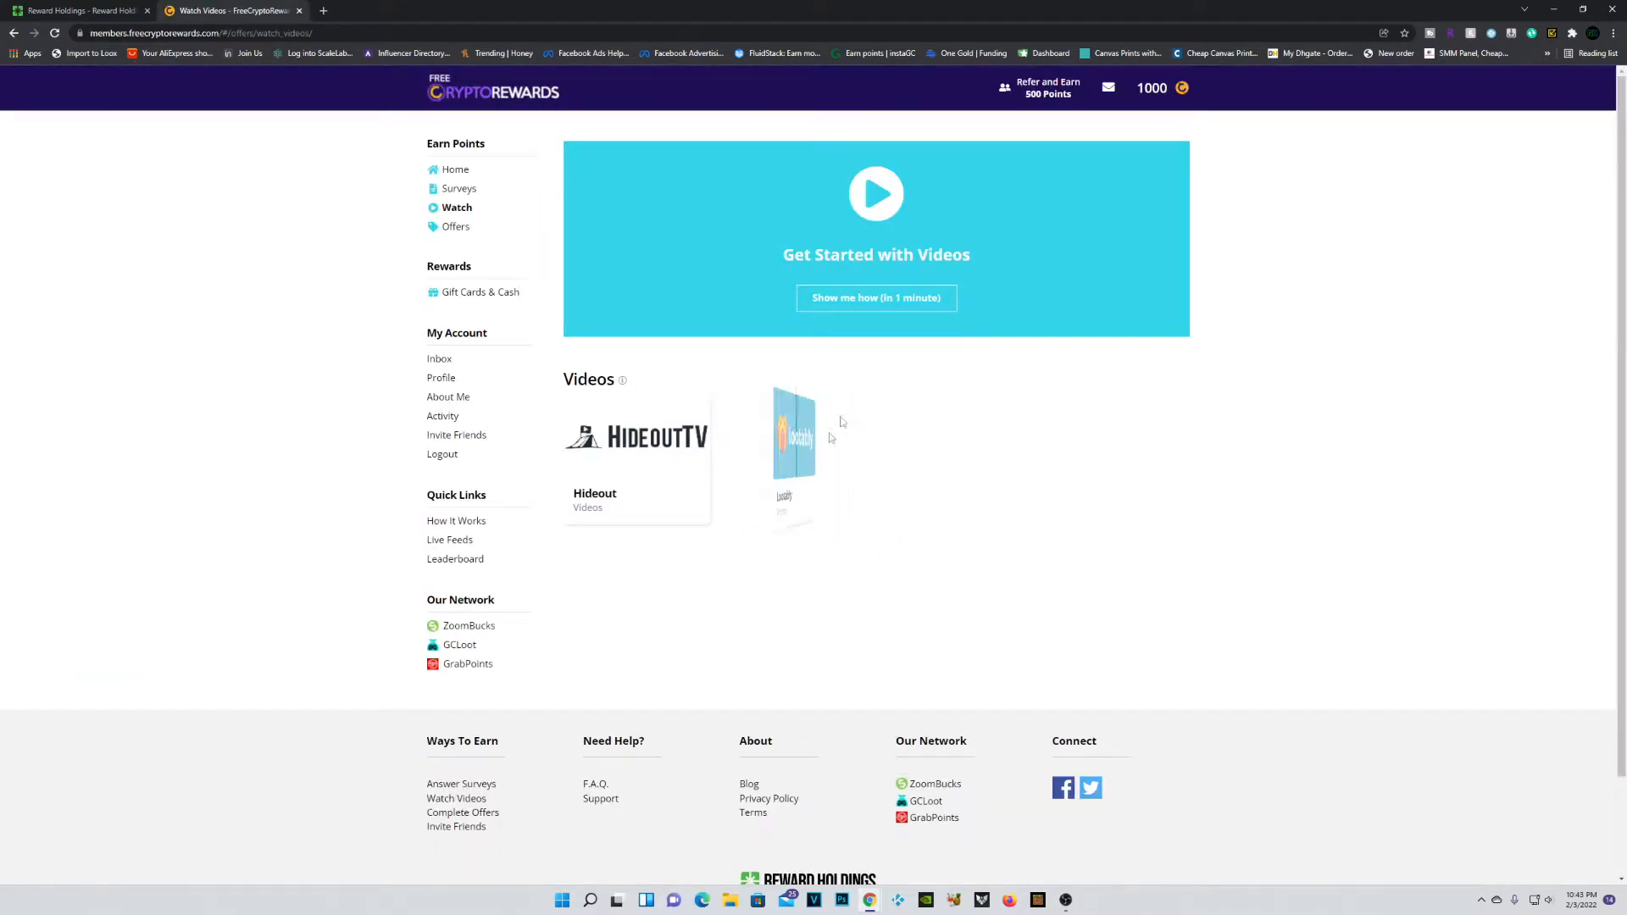
Step: Link Loot.tv via Lootably, try redeeming the 7.5 points, then open Loot.tv Home
click(792, 449)
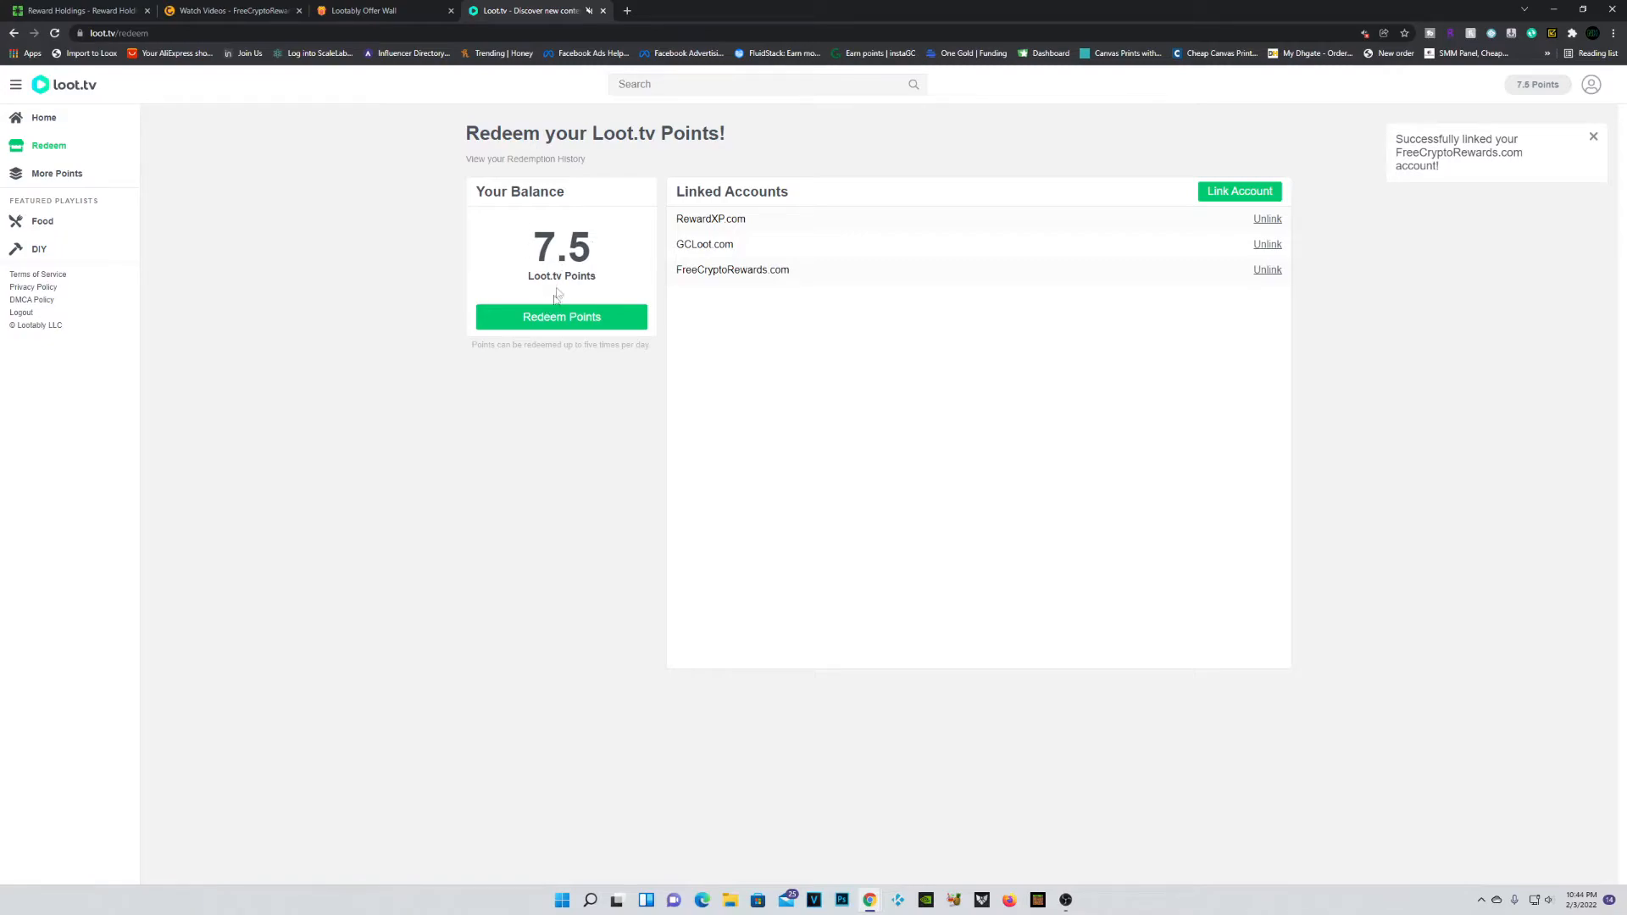
click(561, 317)
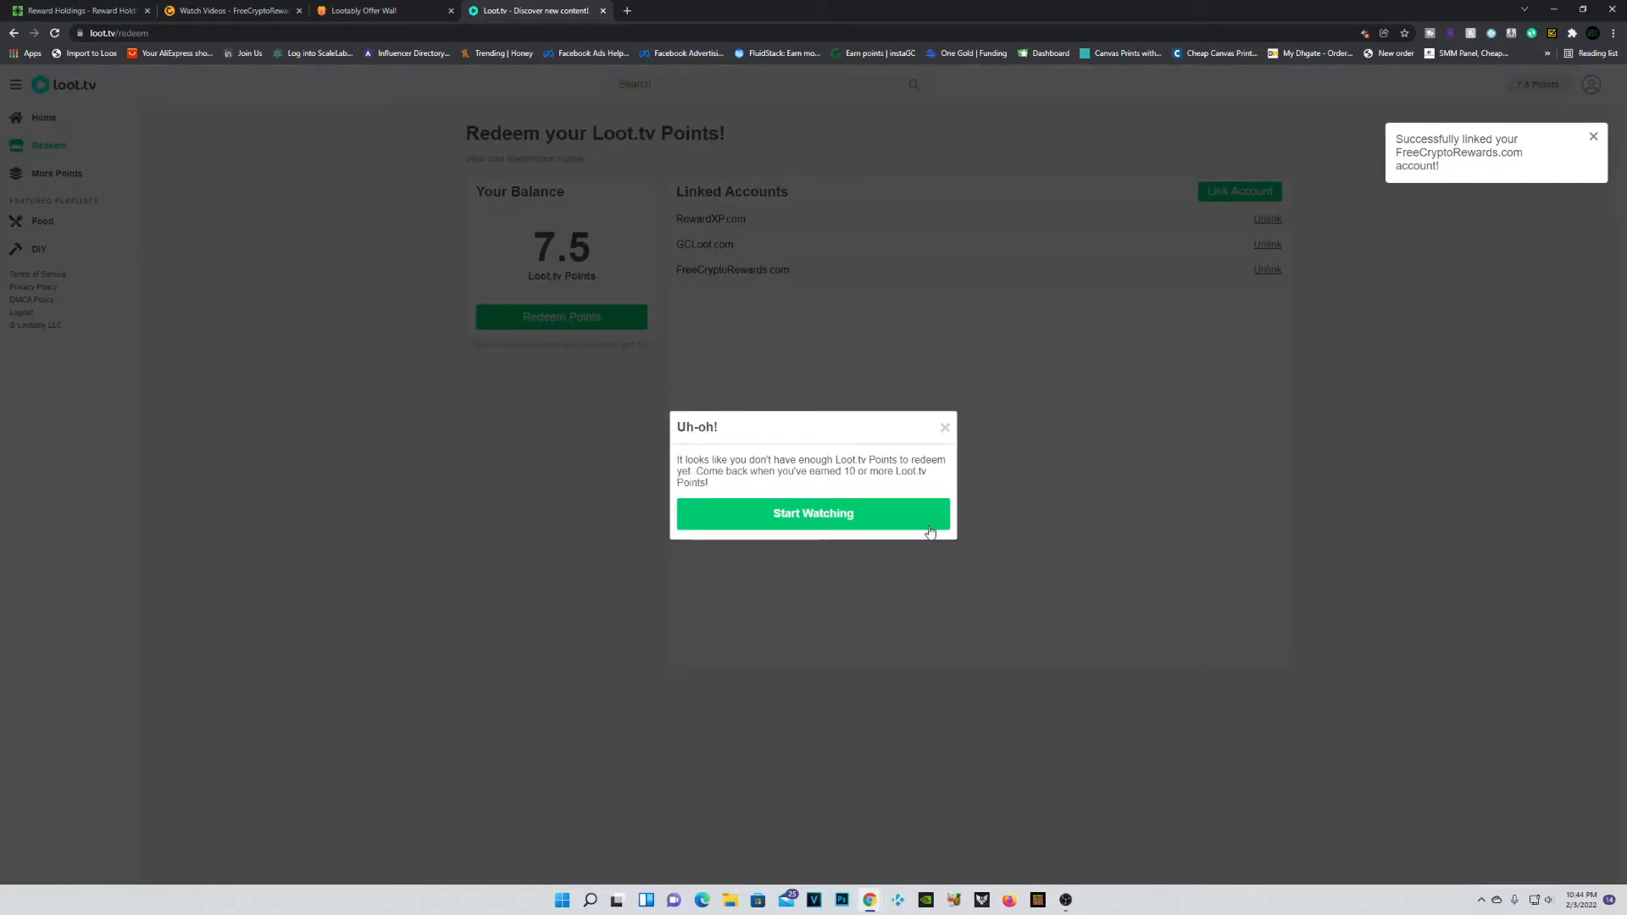
click(945, 427)
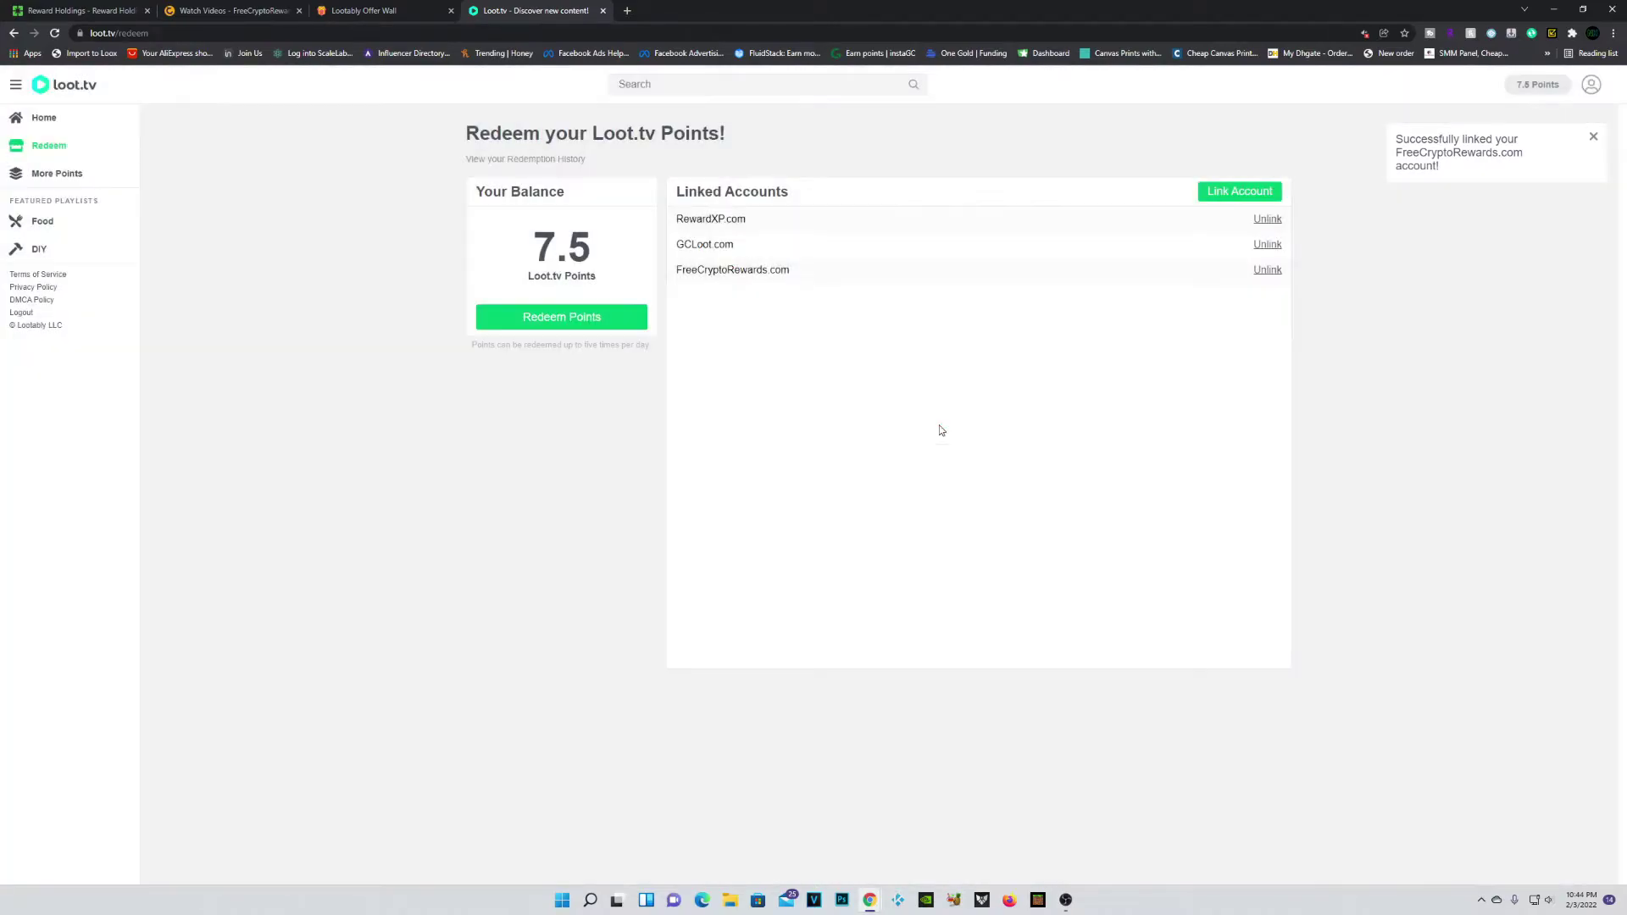
click(561, 317)
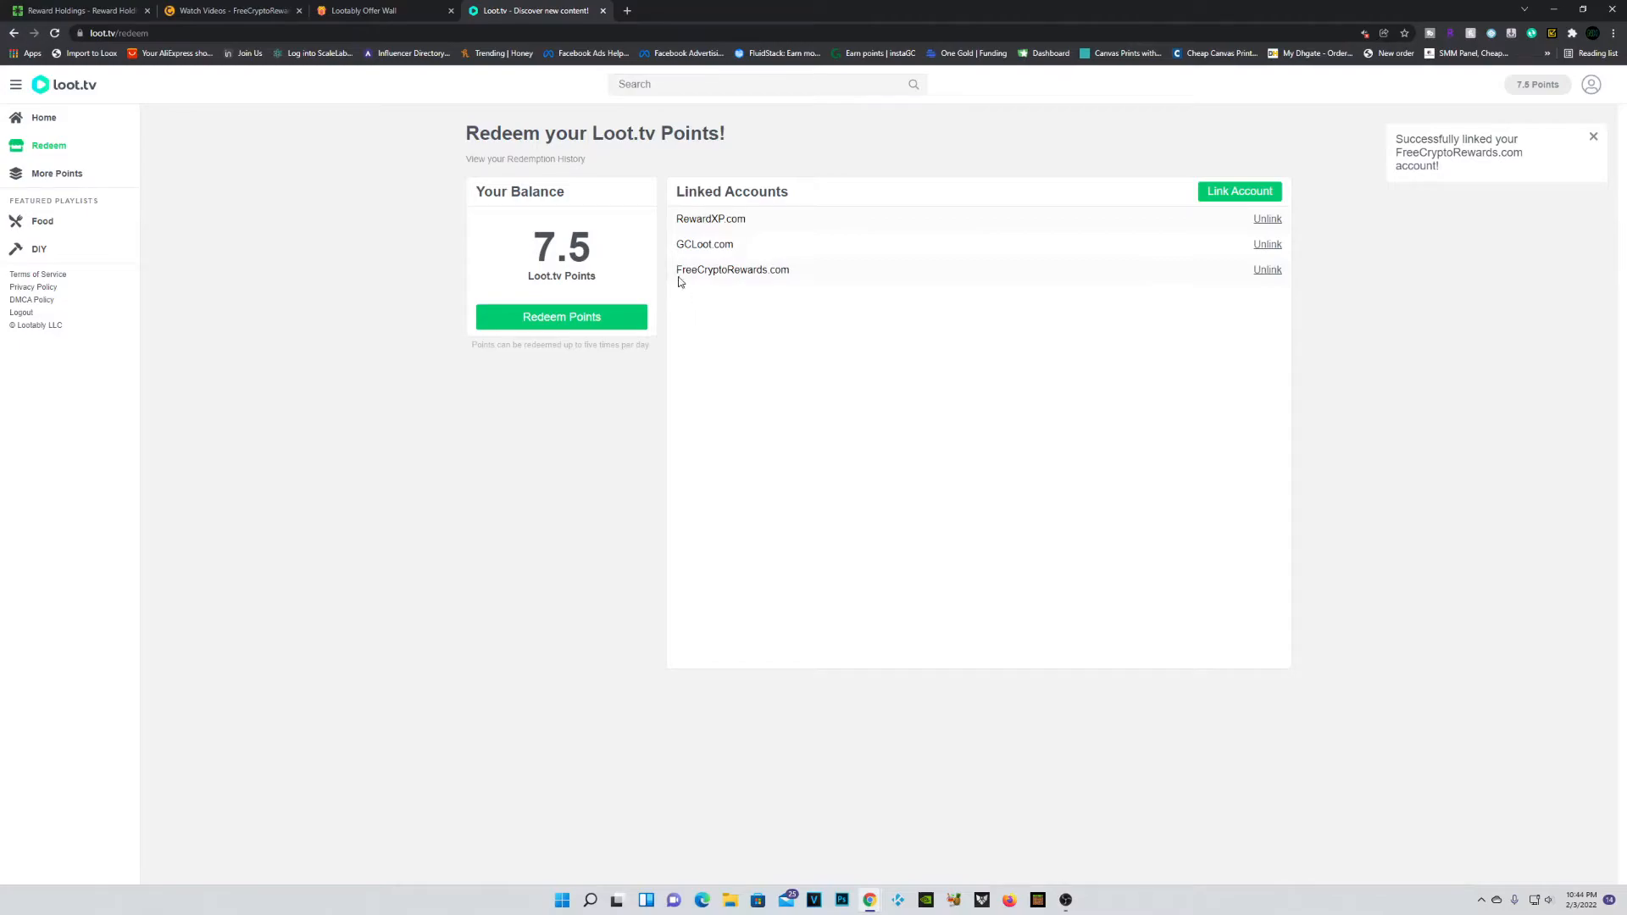
mouse_move(331, 192)
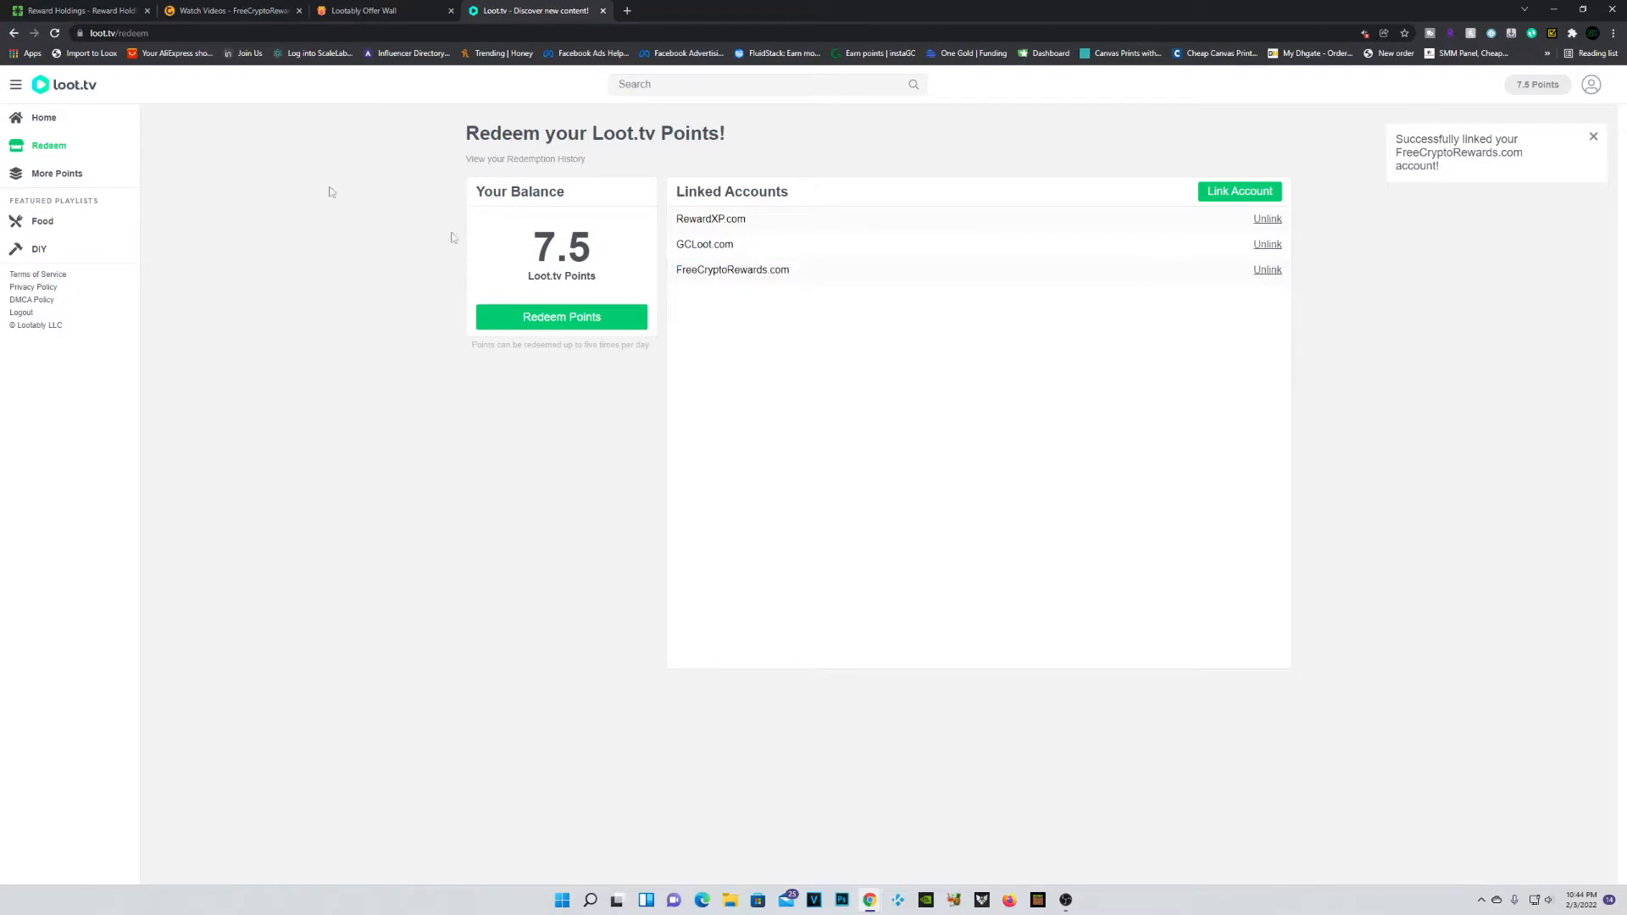
click(44, 117)
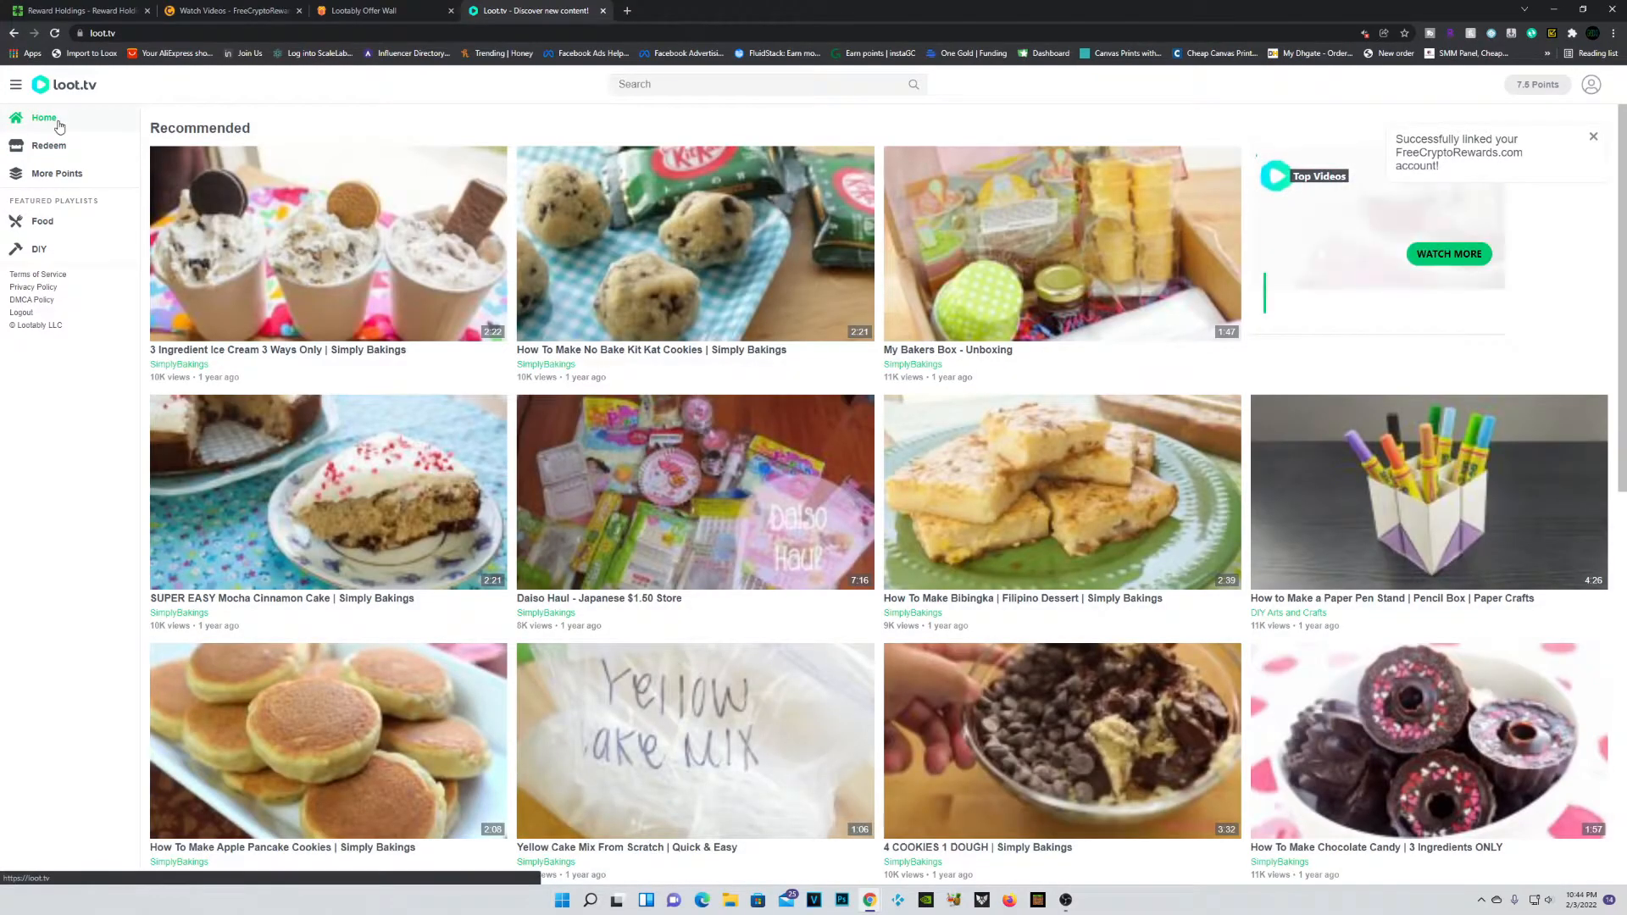
Step: Return to FreeCryptoRewards, check the activity log and dashboard, and revisit the Watch page
click(237, 11)
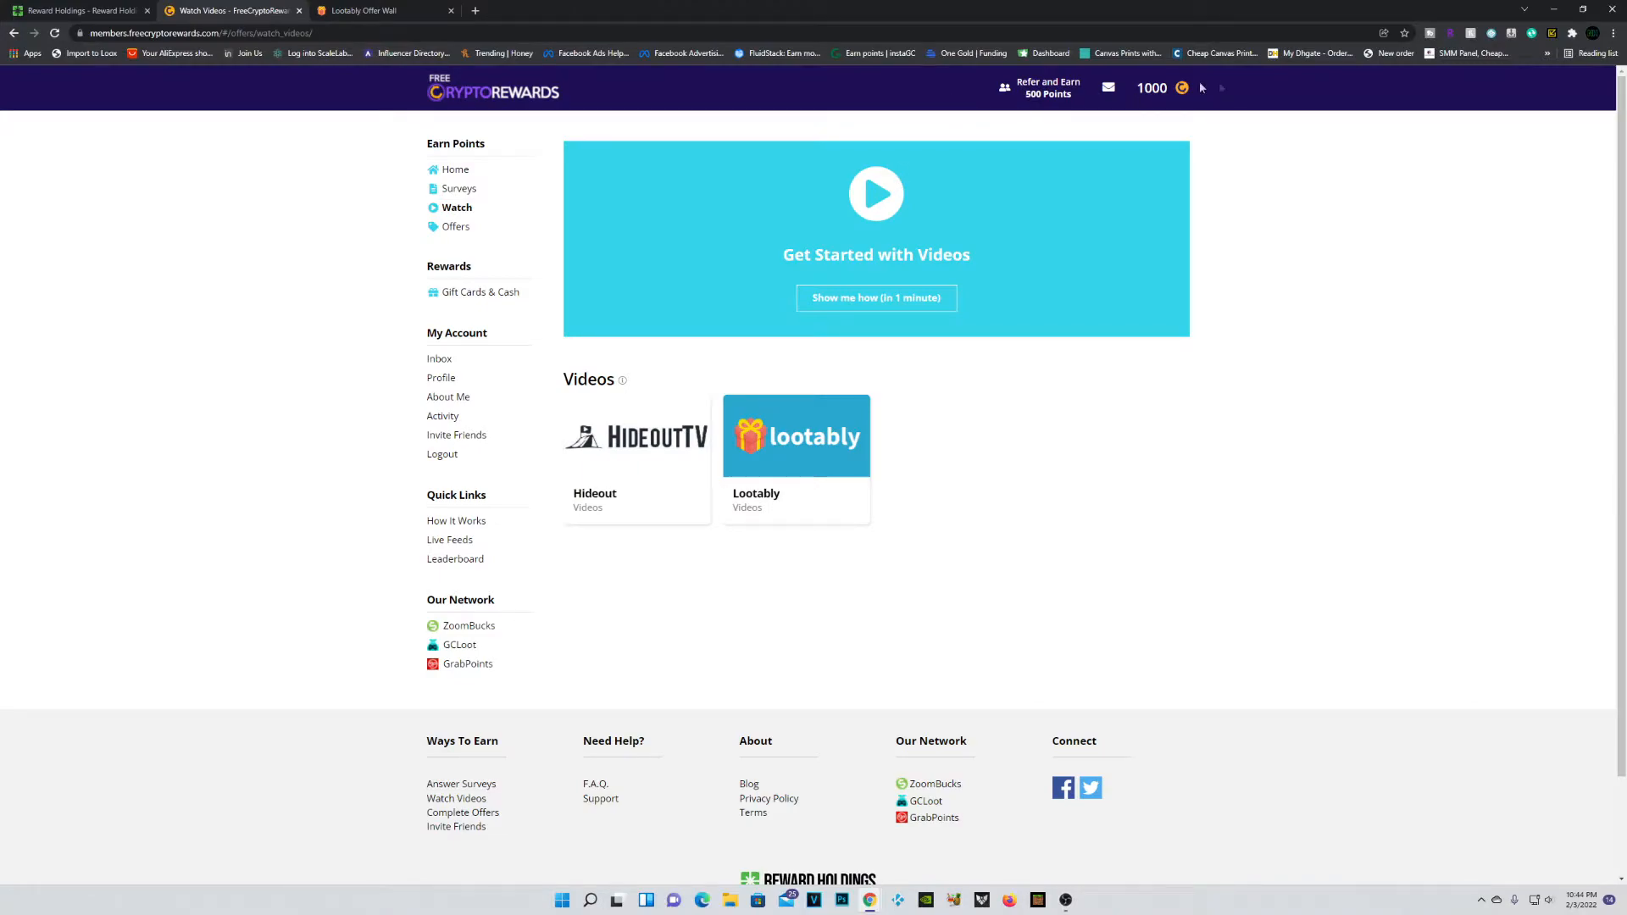
click(442, 416)
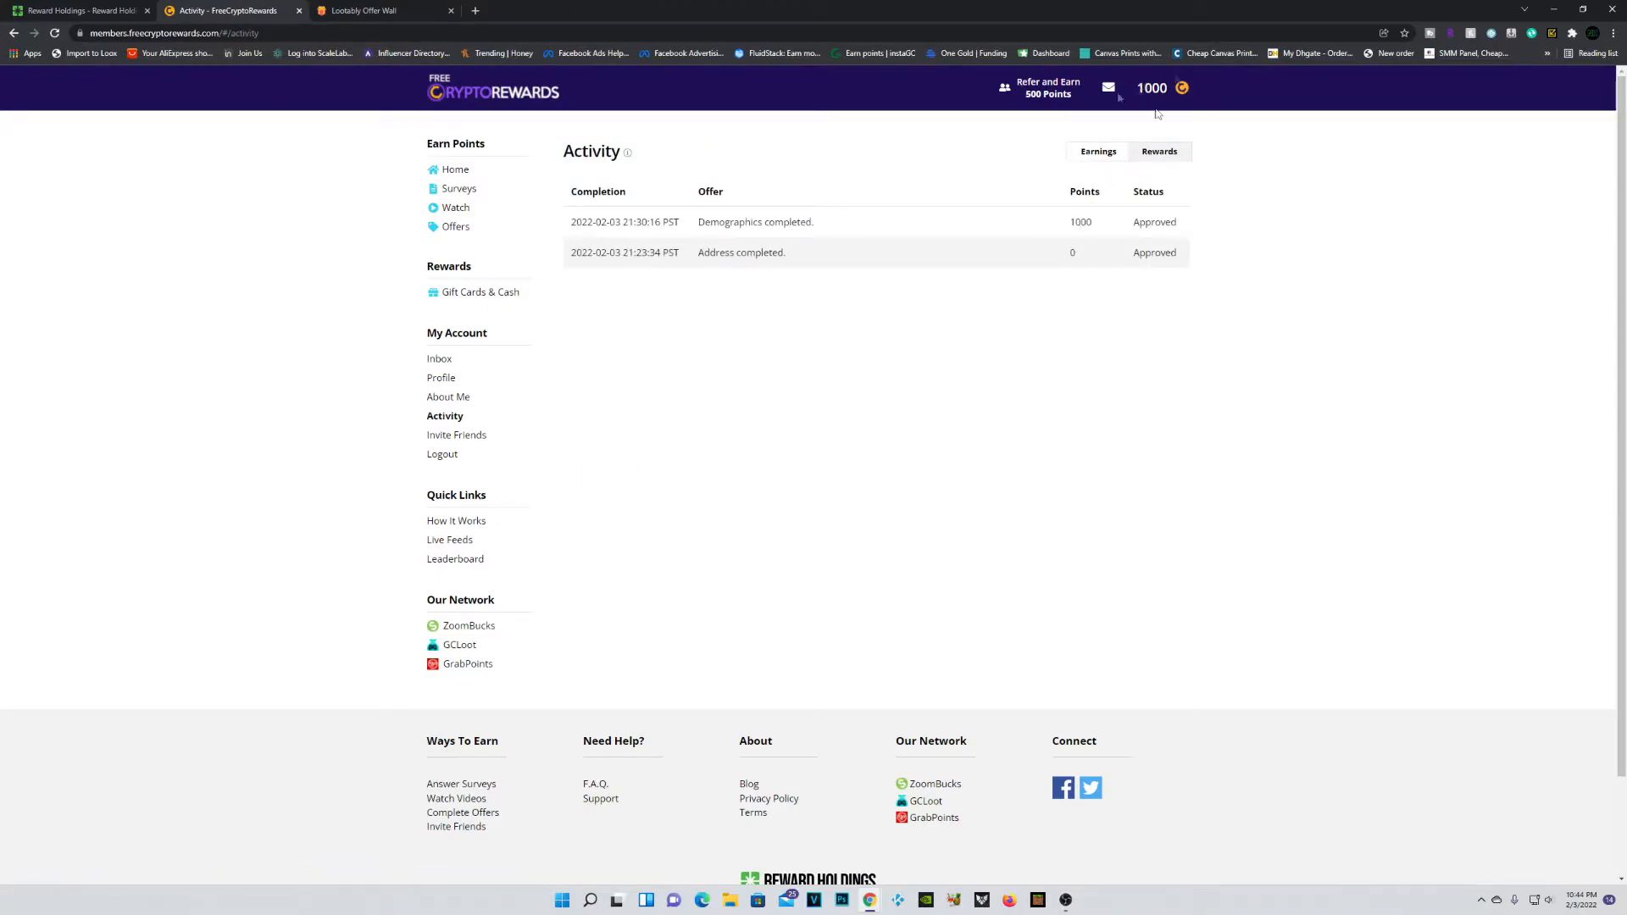
click(455, 169)
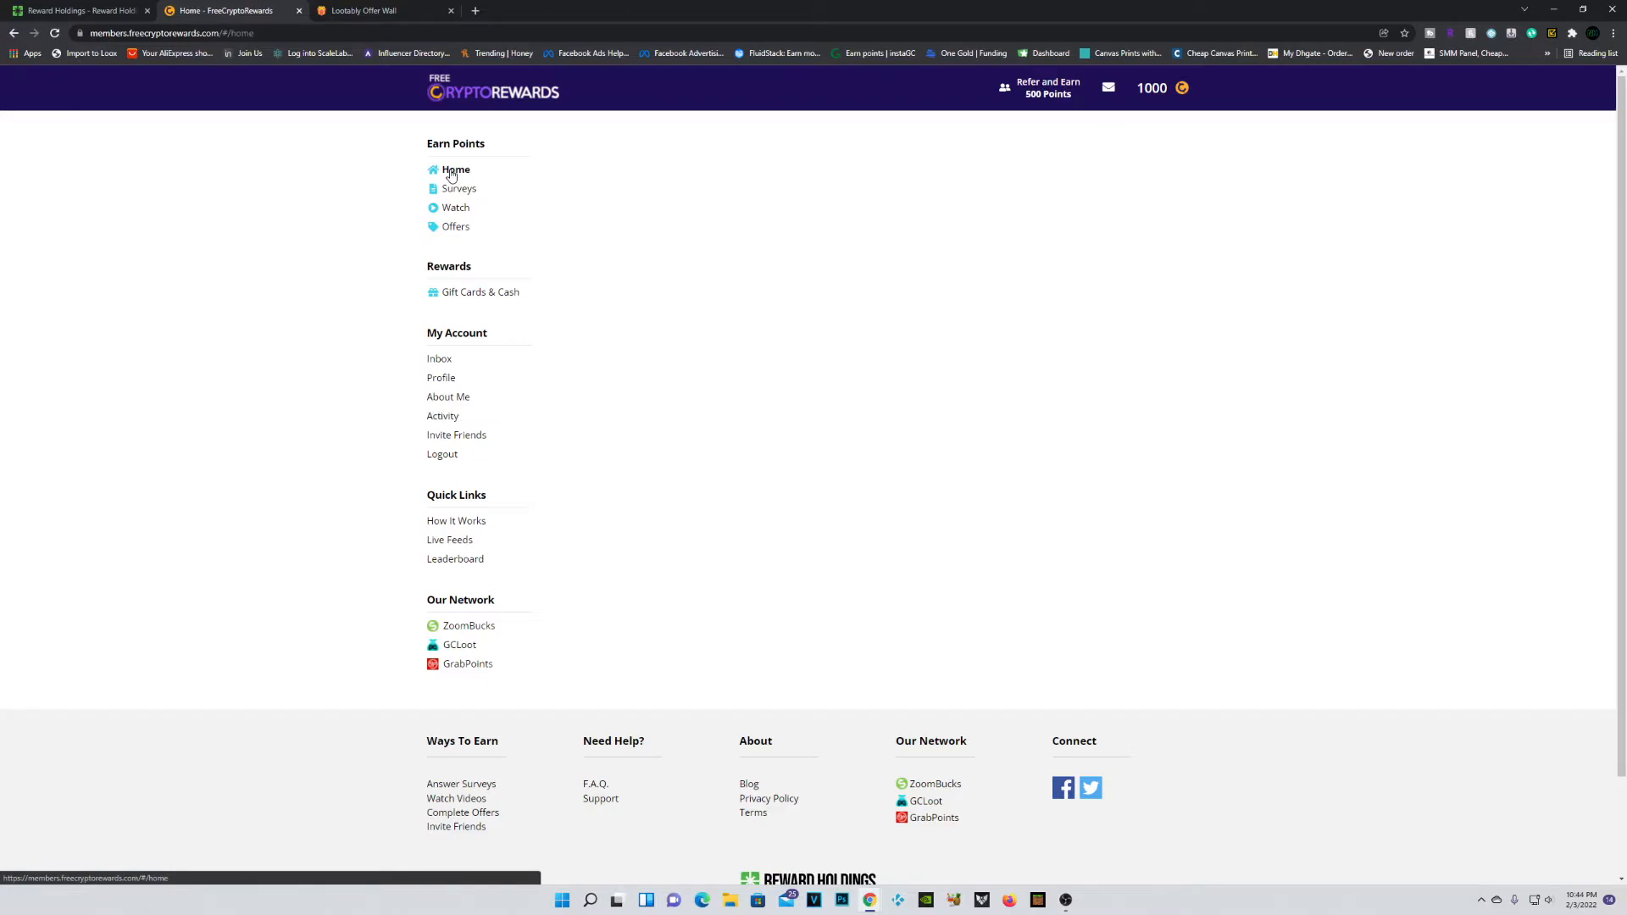
click(455, 169)
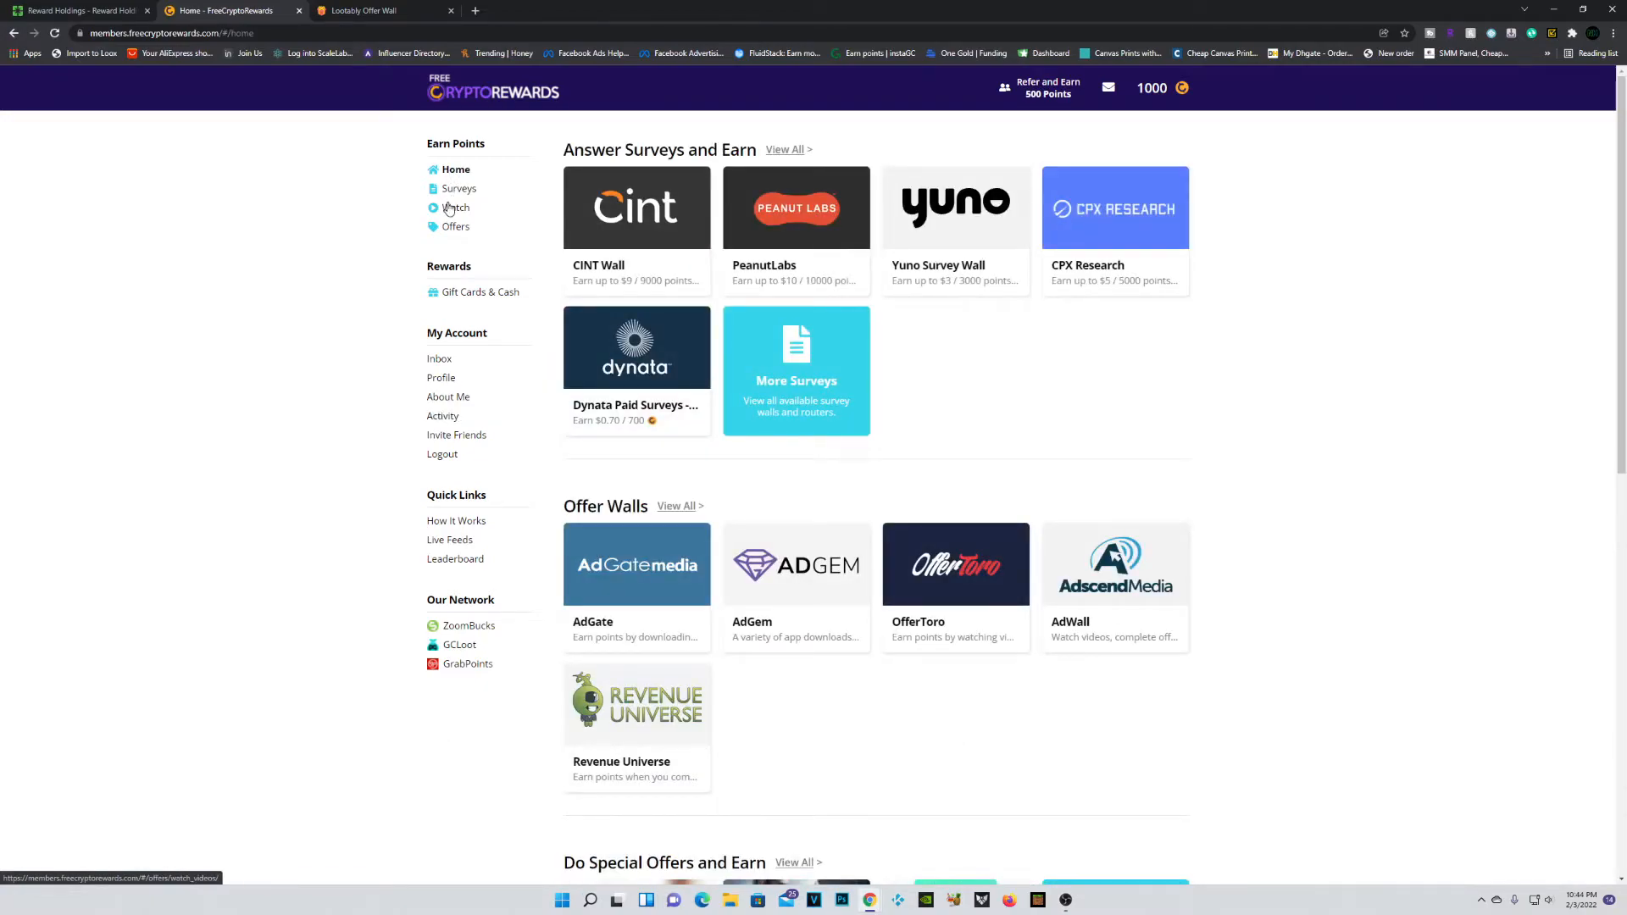
click(455, 206)
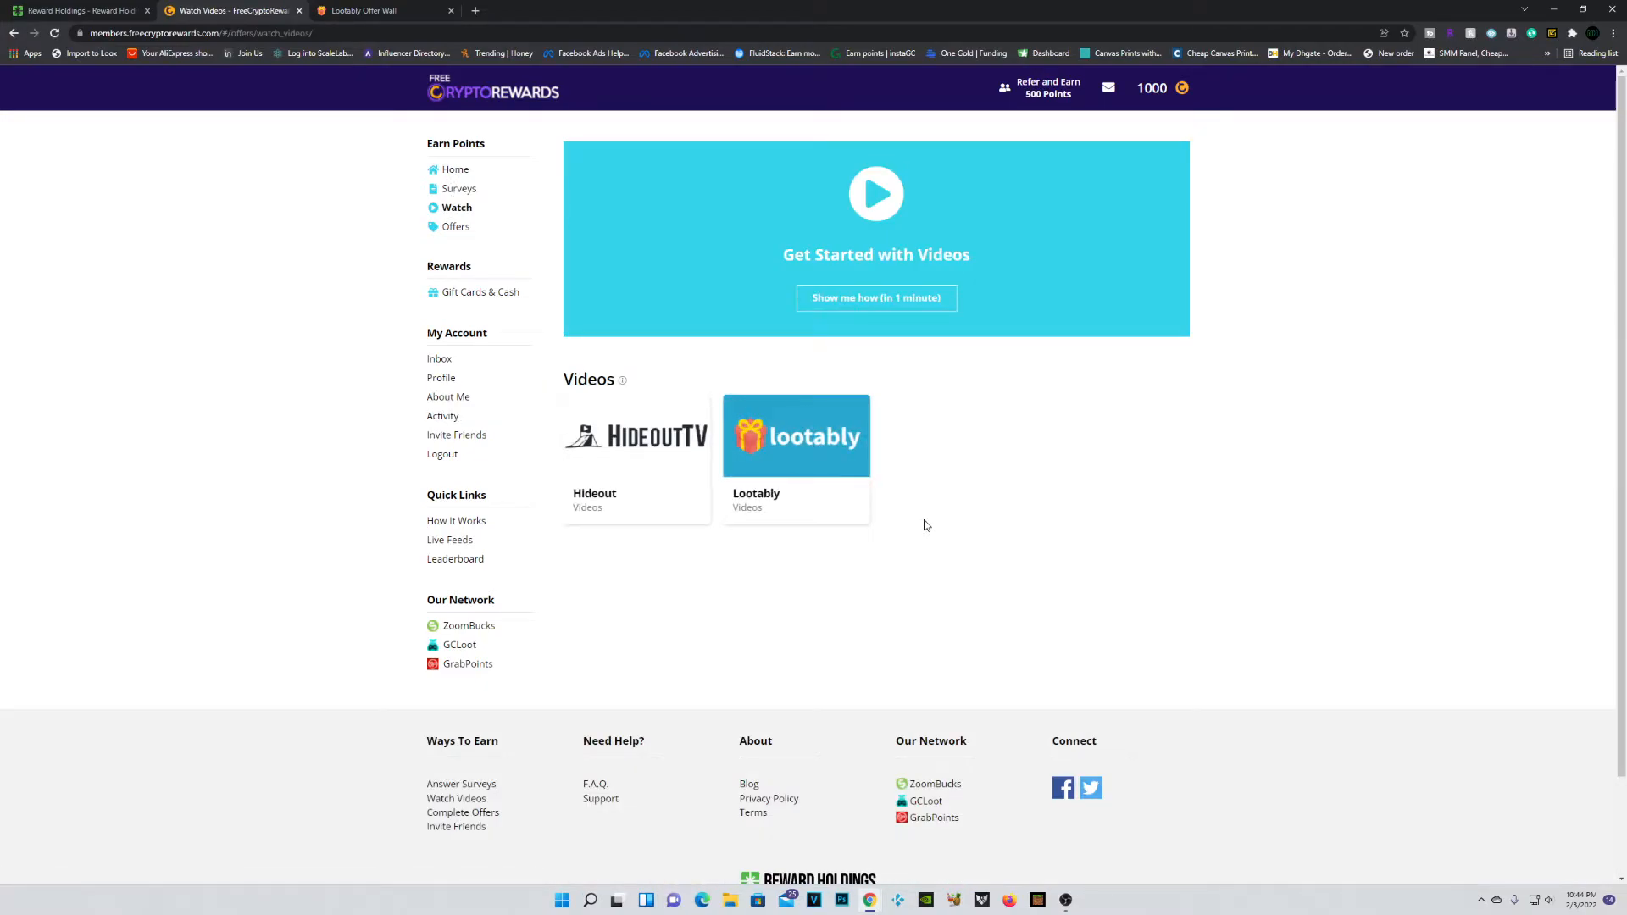
click(455, 226)
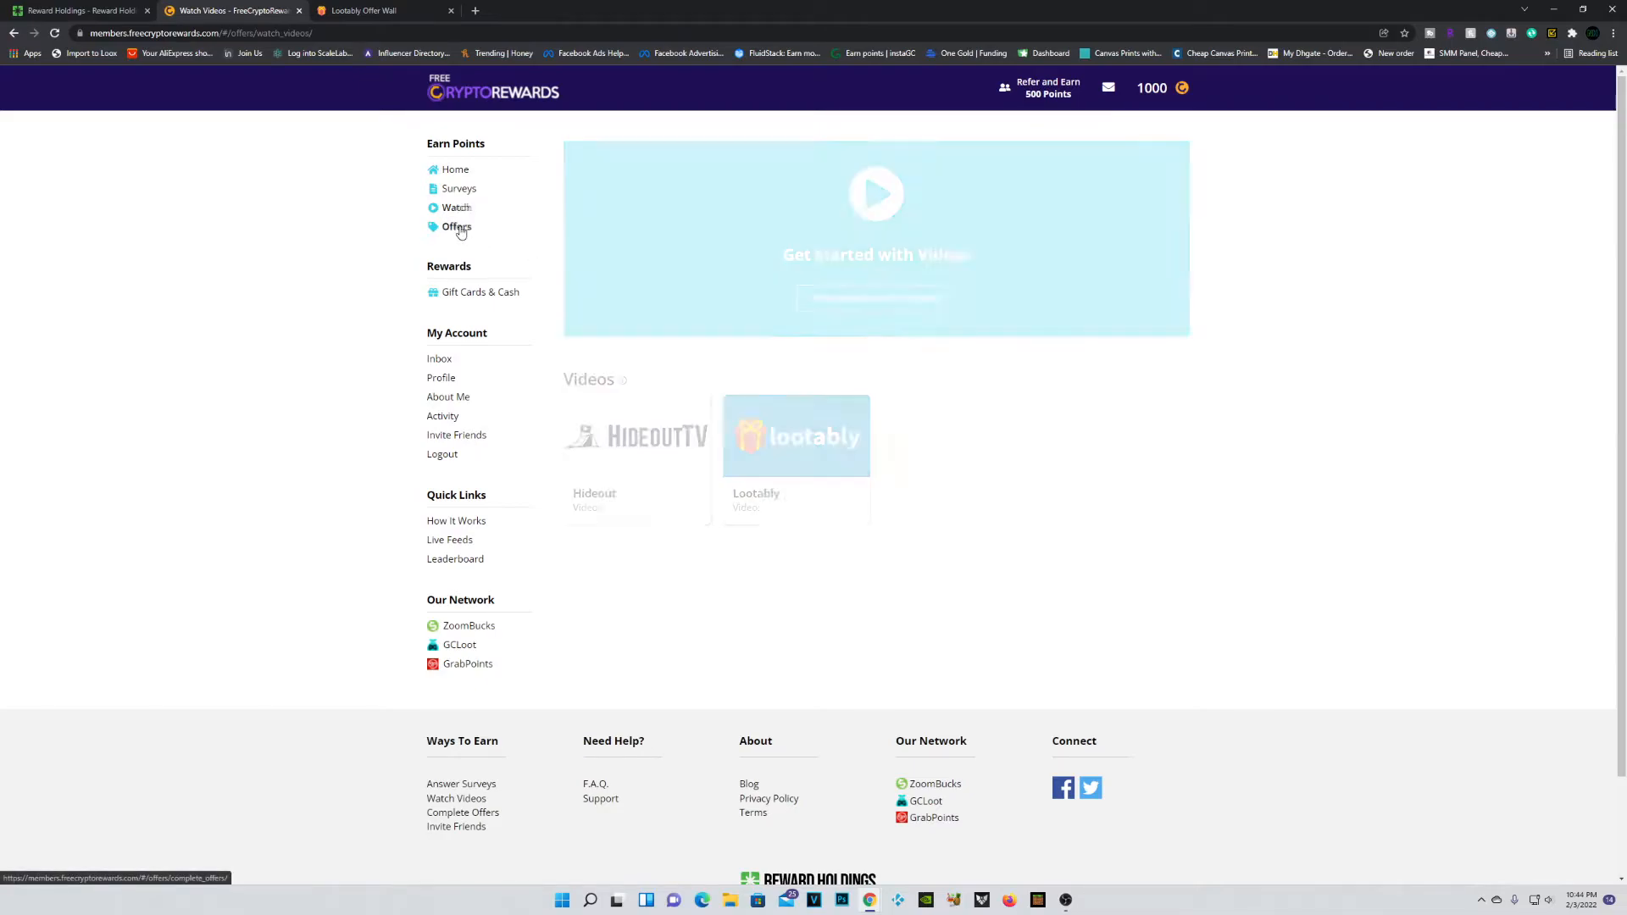
Step: Go to Offers, scroll to the Offer Walls section, and start AdWall
click(457, 226)
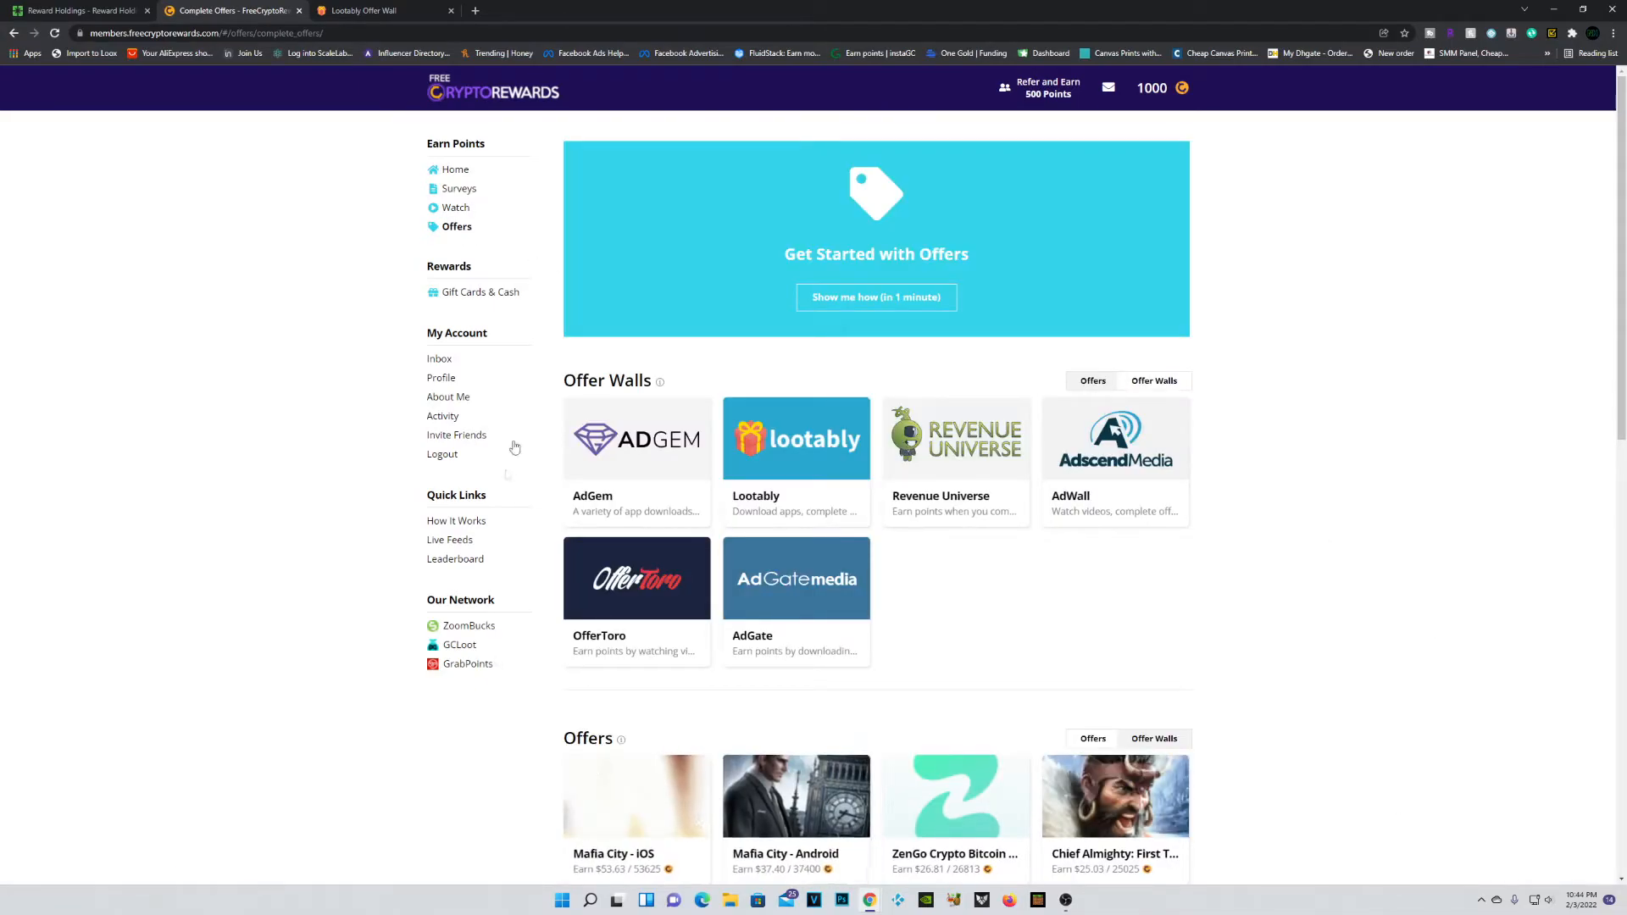
scroll(down, 3)
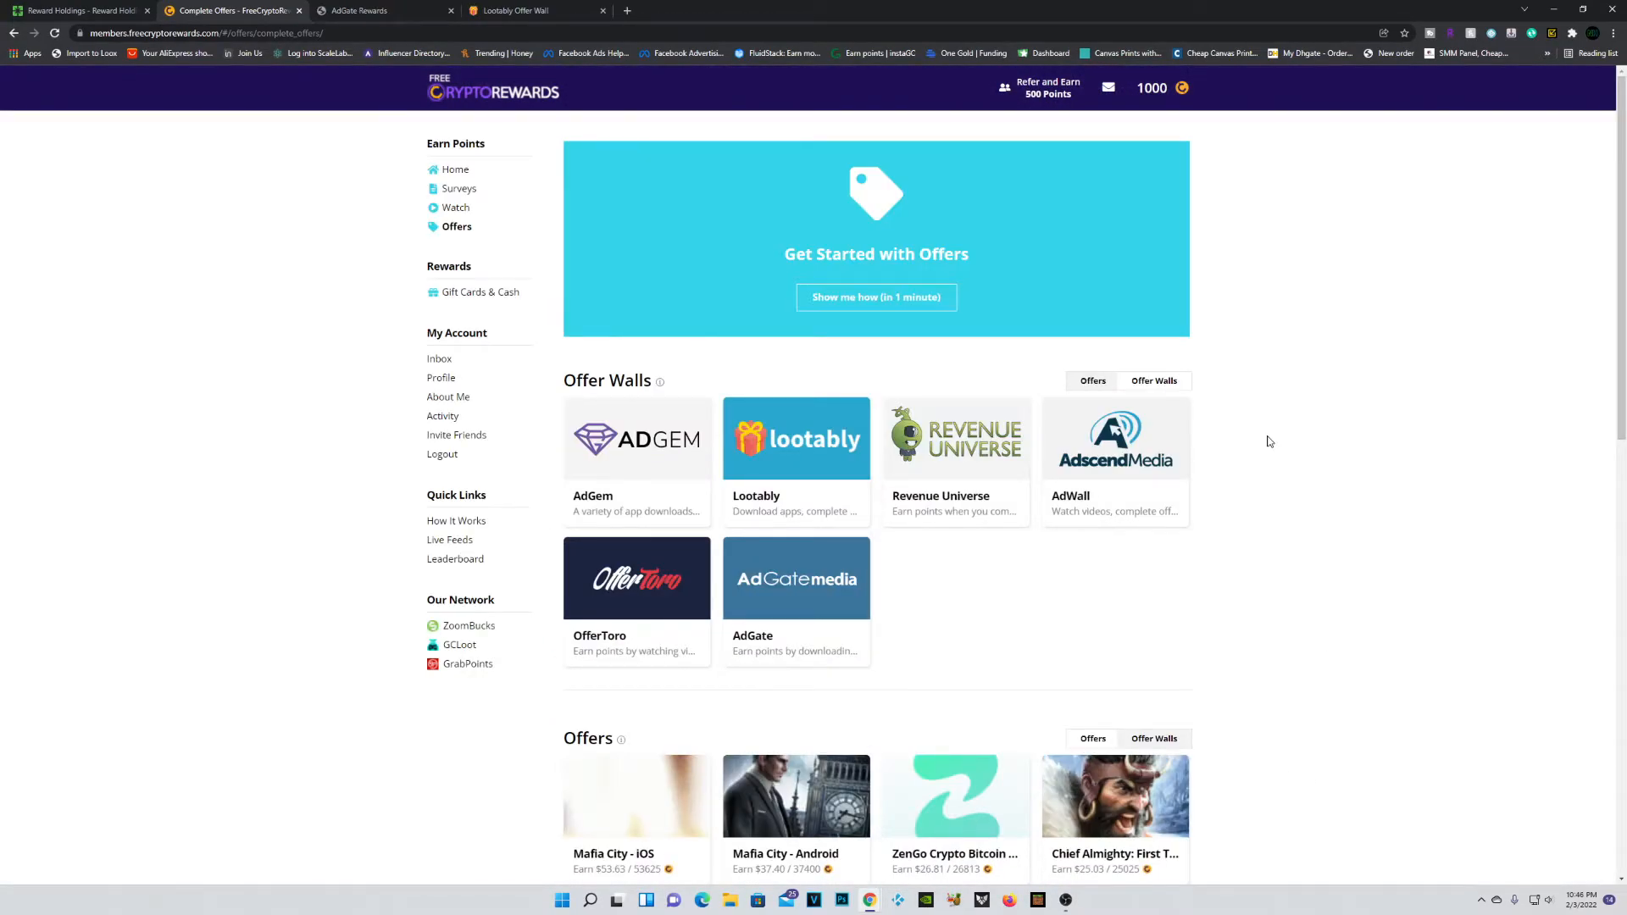
mouse_move(1201, 481)
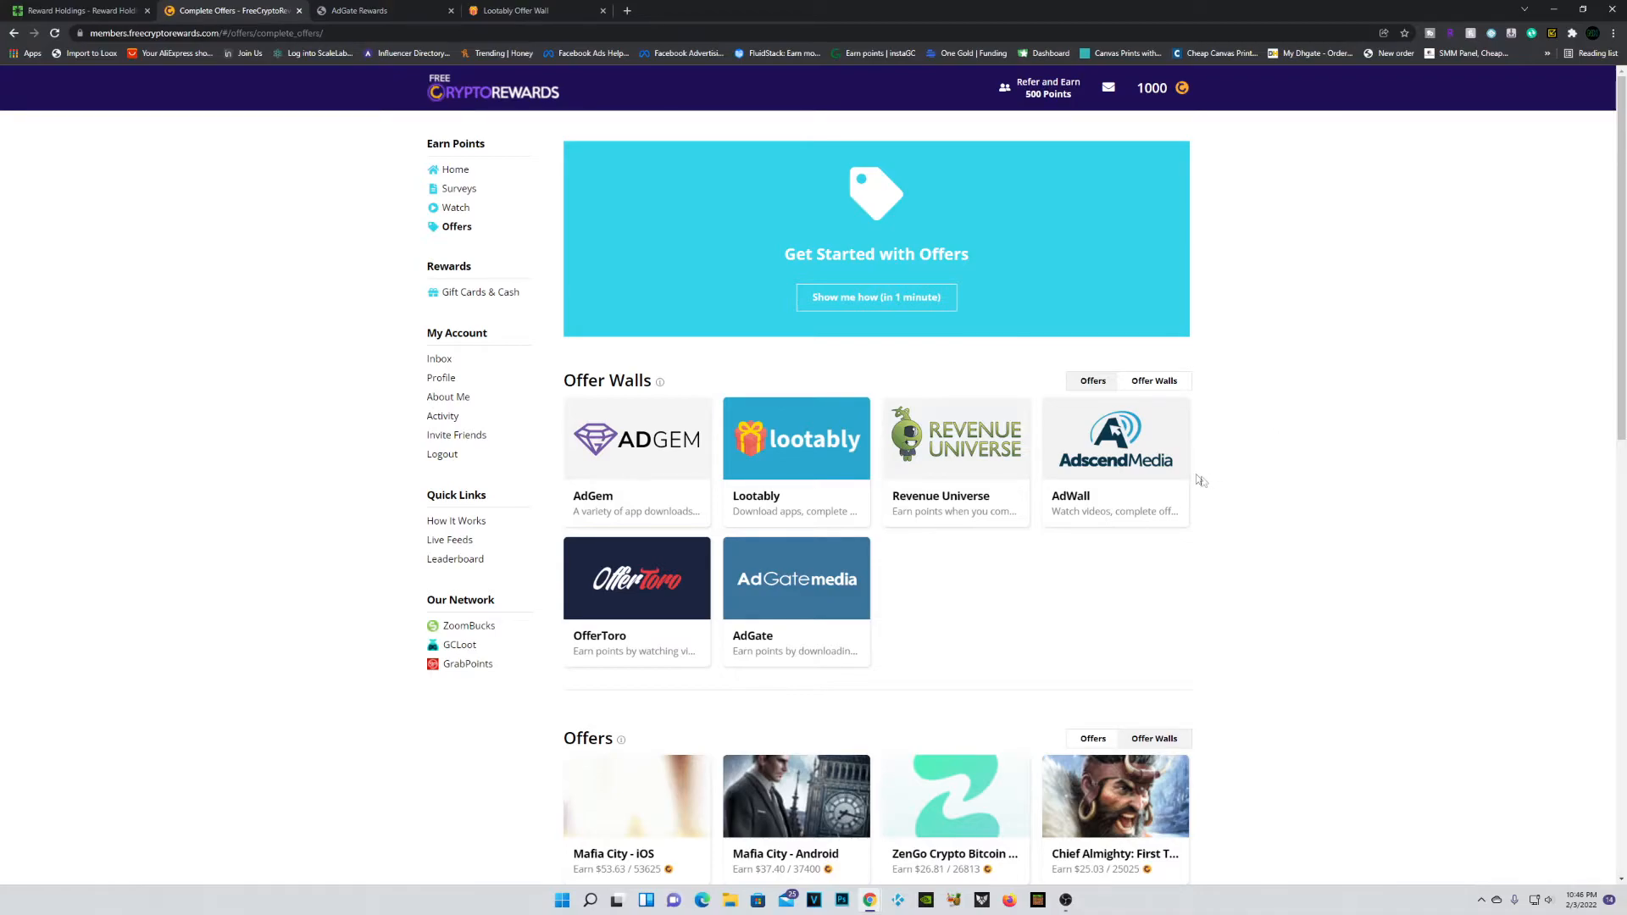
mouse_move(1114, 462)
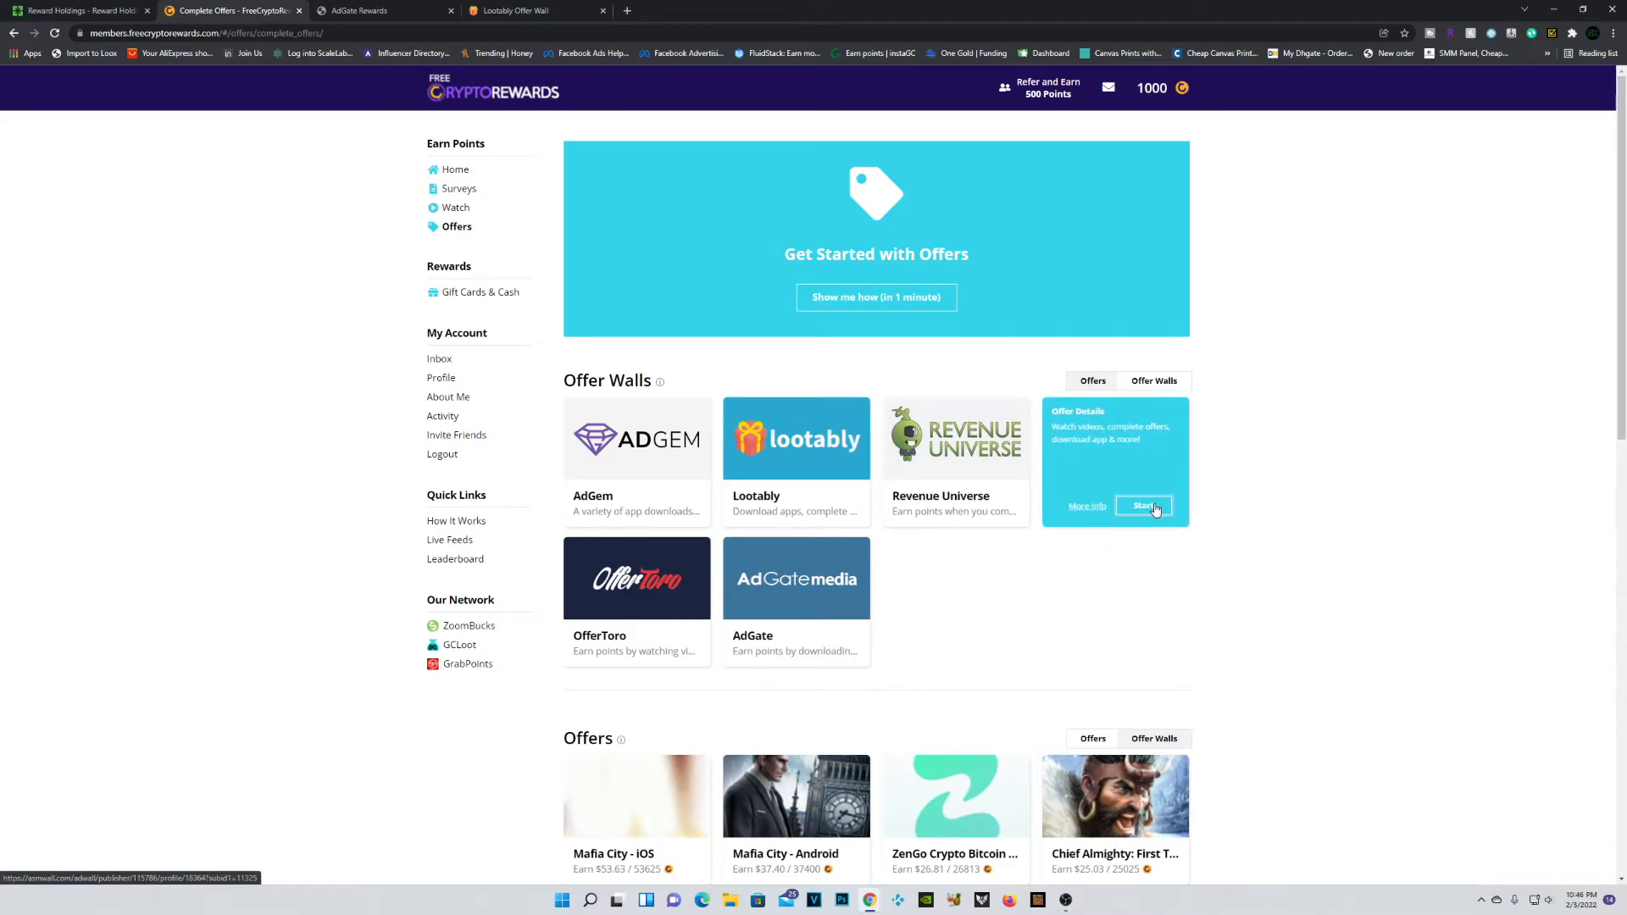
click(1145, 506)
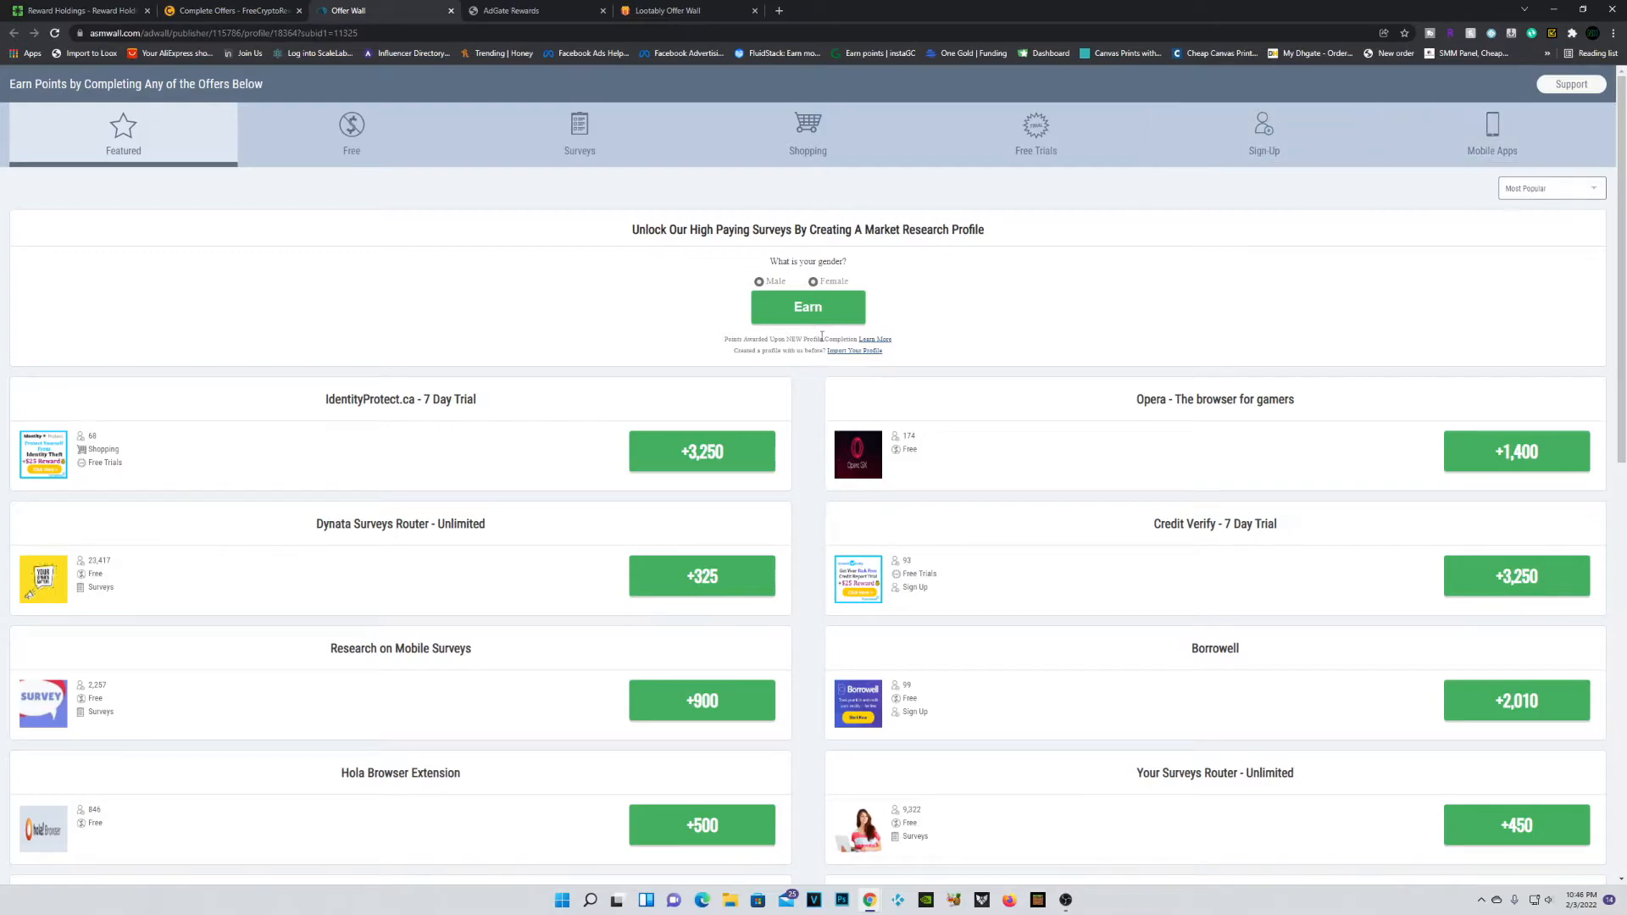
mouse_move(1452, 148)
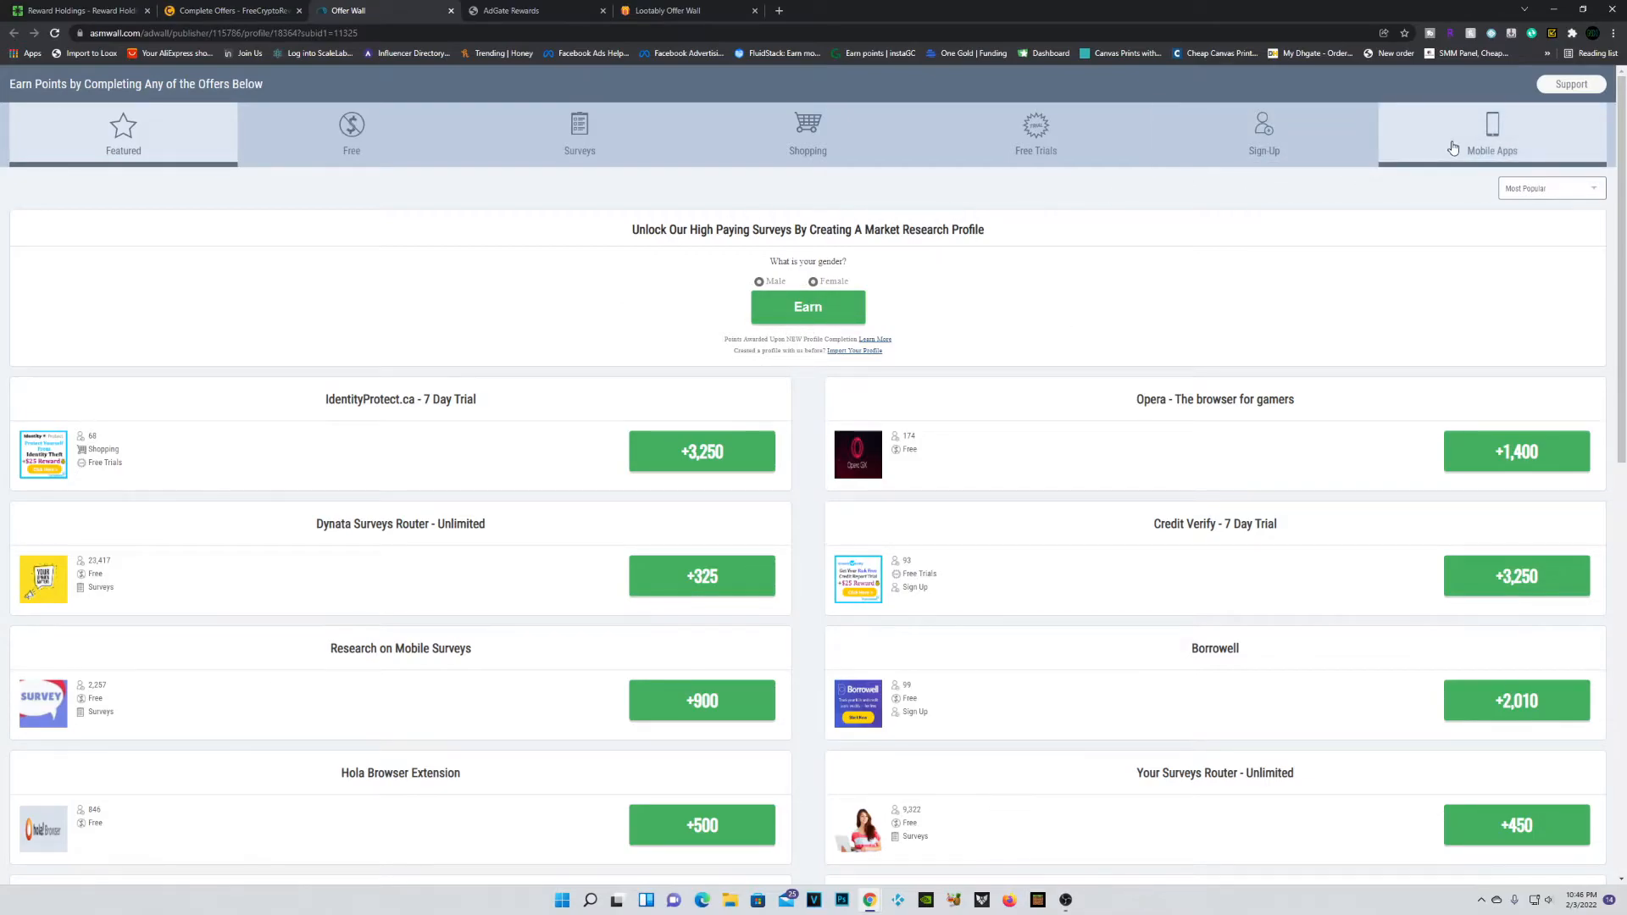
mouse_move(1315, 332)
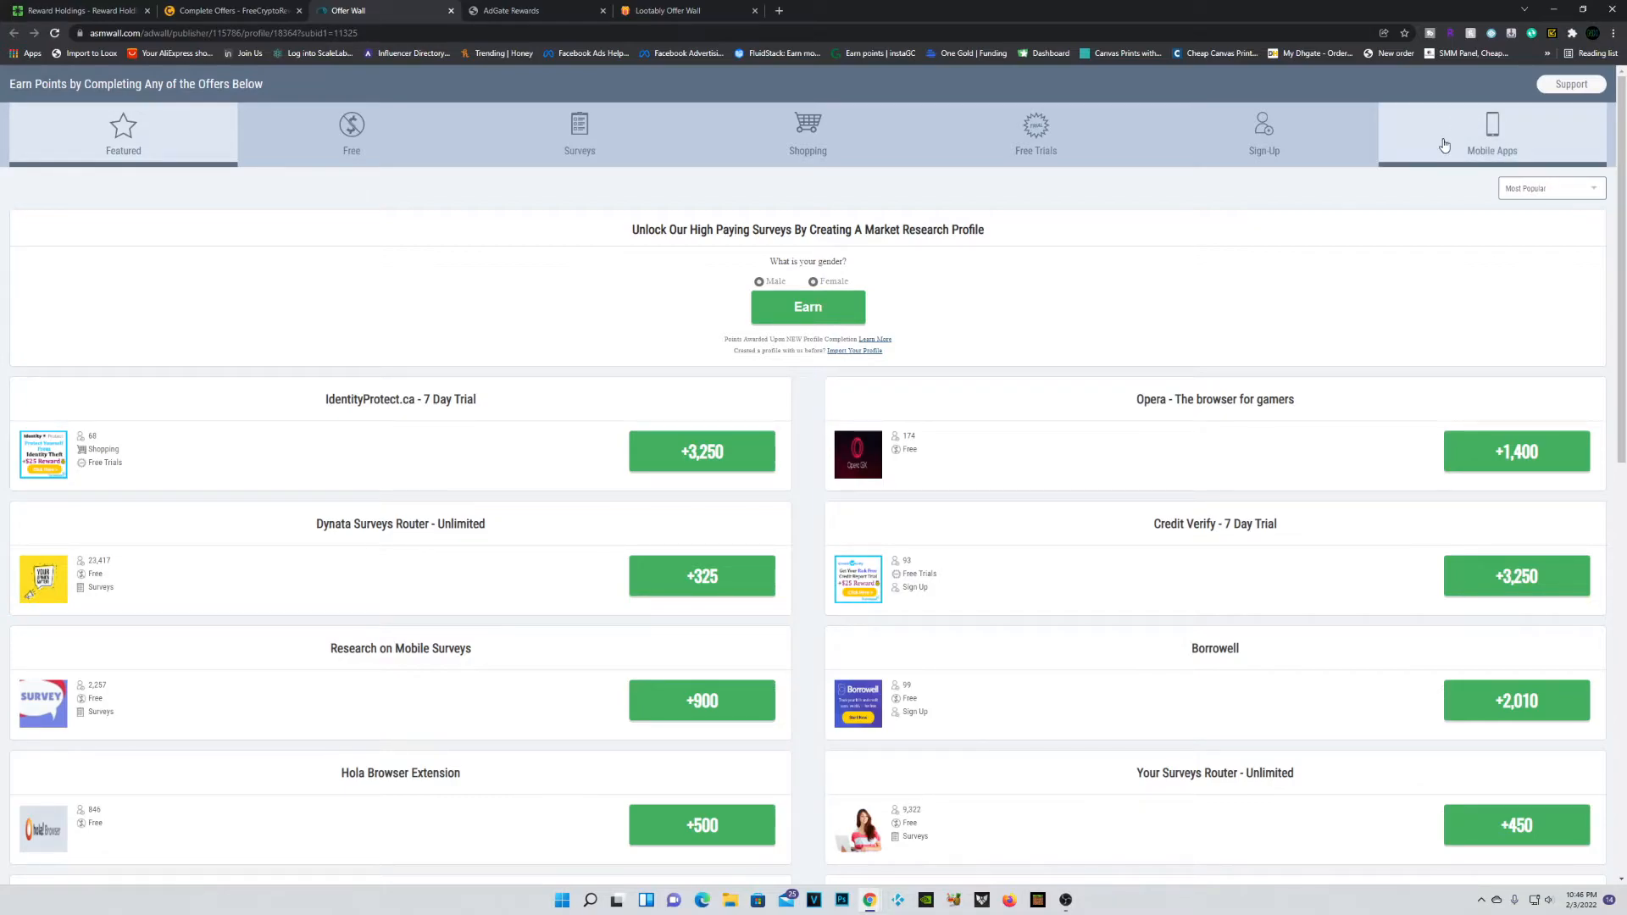
Step: Browse AdWall's Mobile Apps offers, including The Grand Mafia and NordVPN
click(1493, 131)
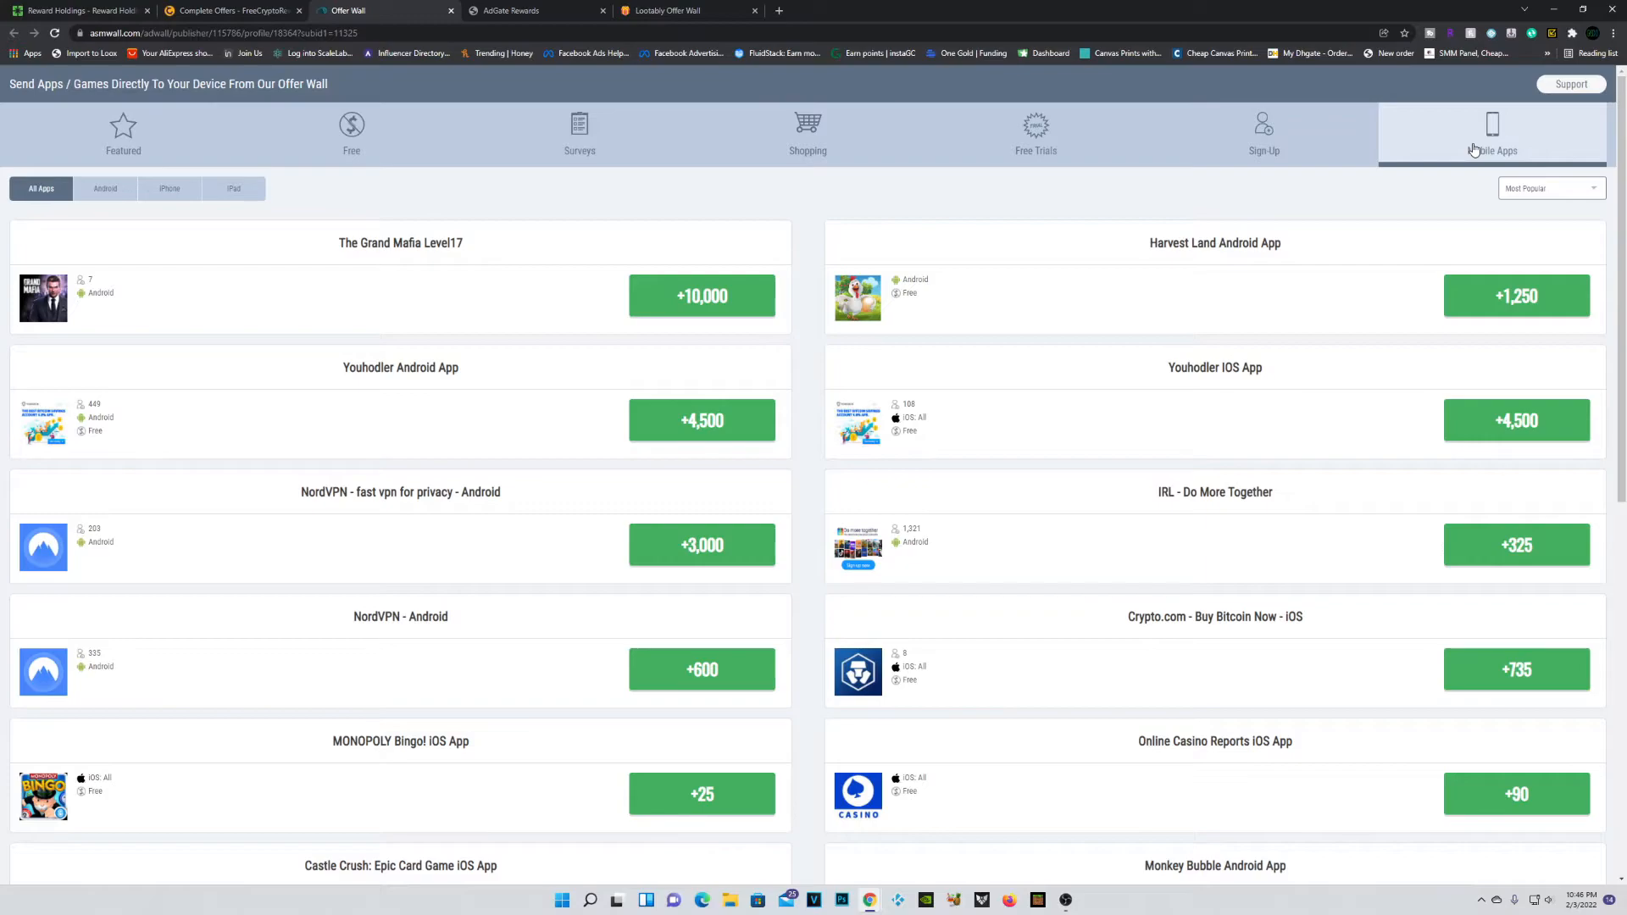
mouse_move(538, 255)
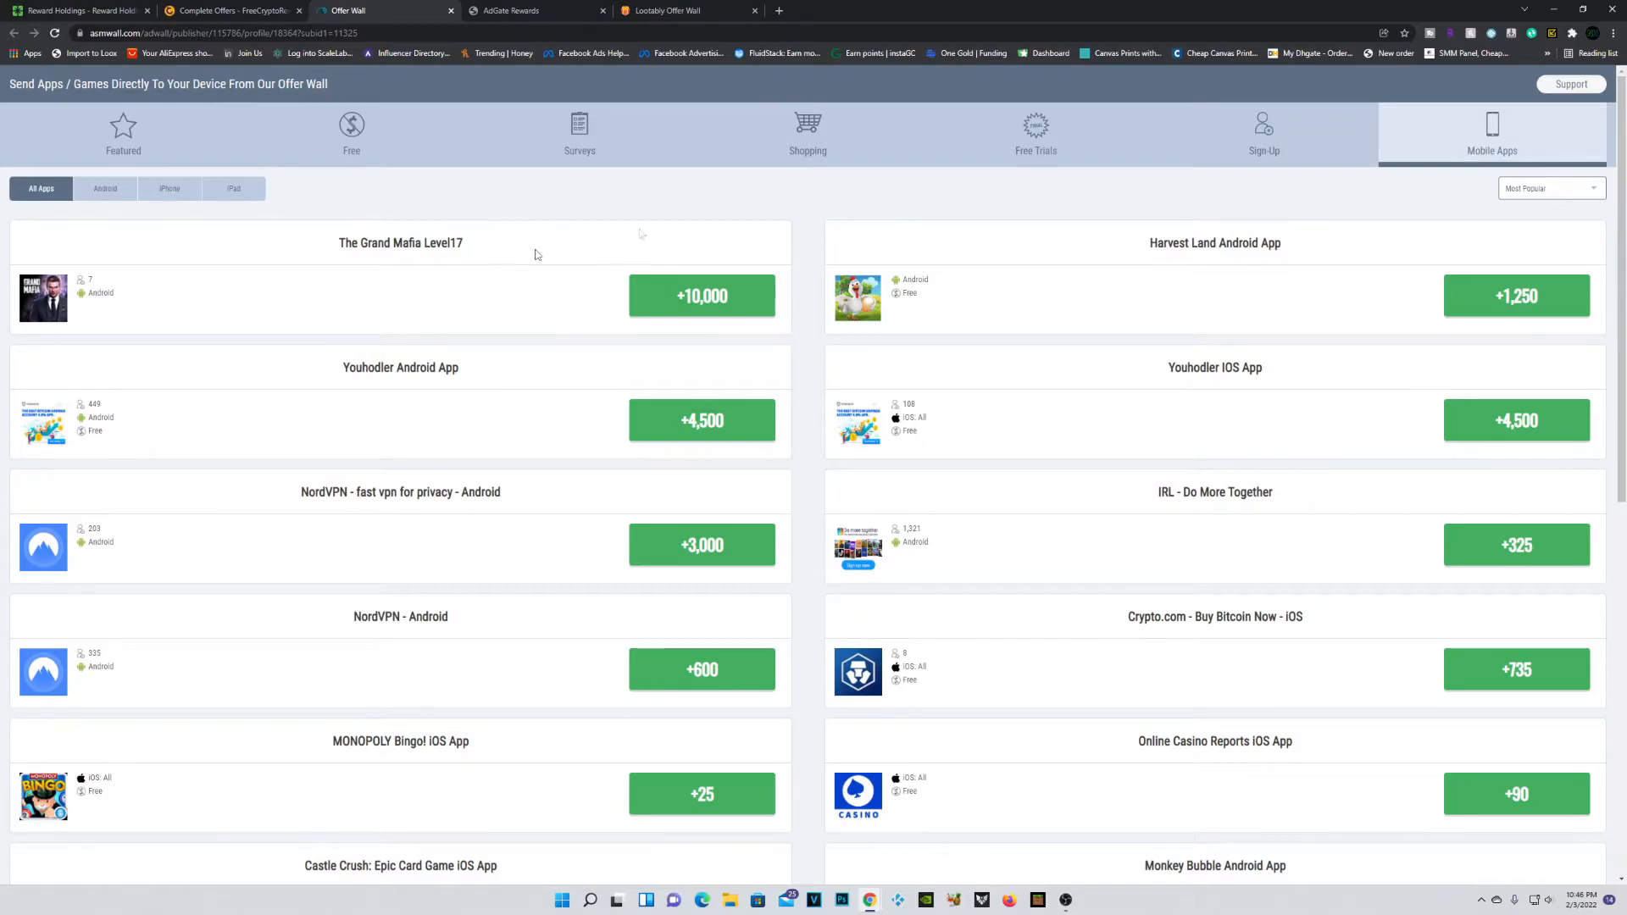
scroll(down, 3)
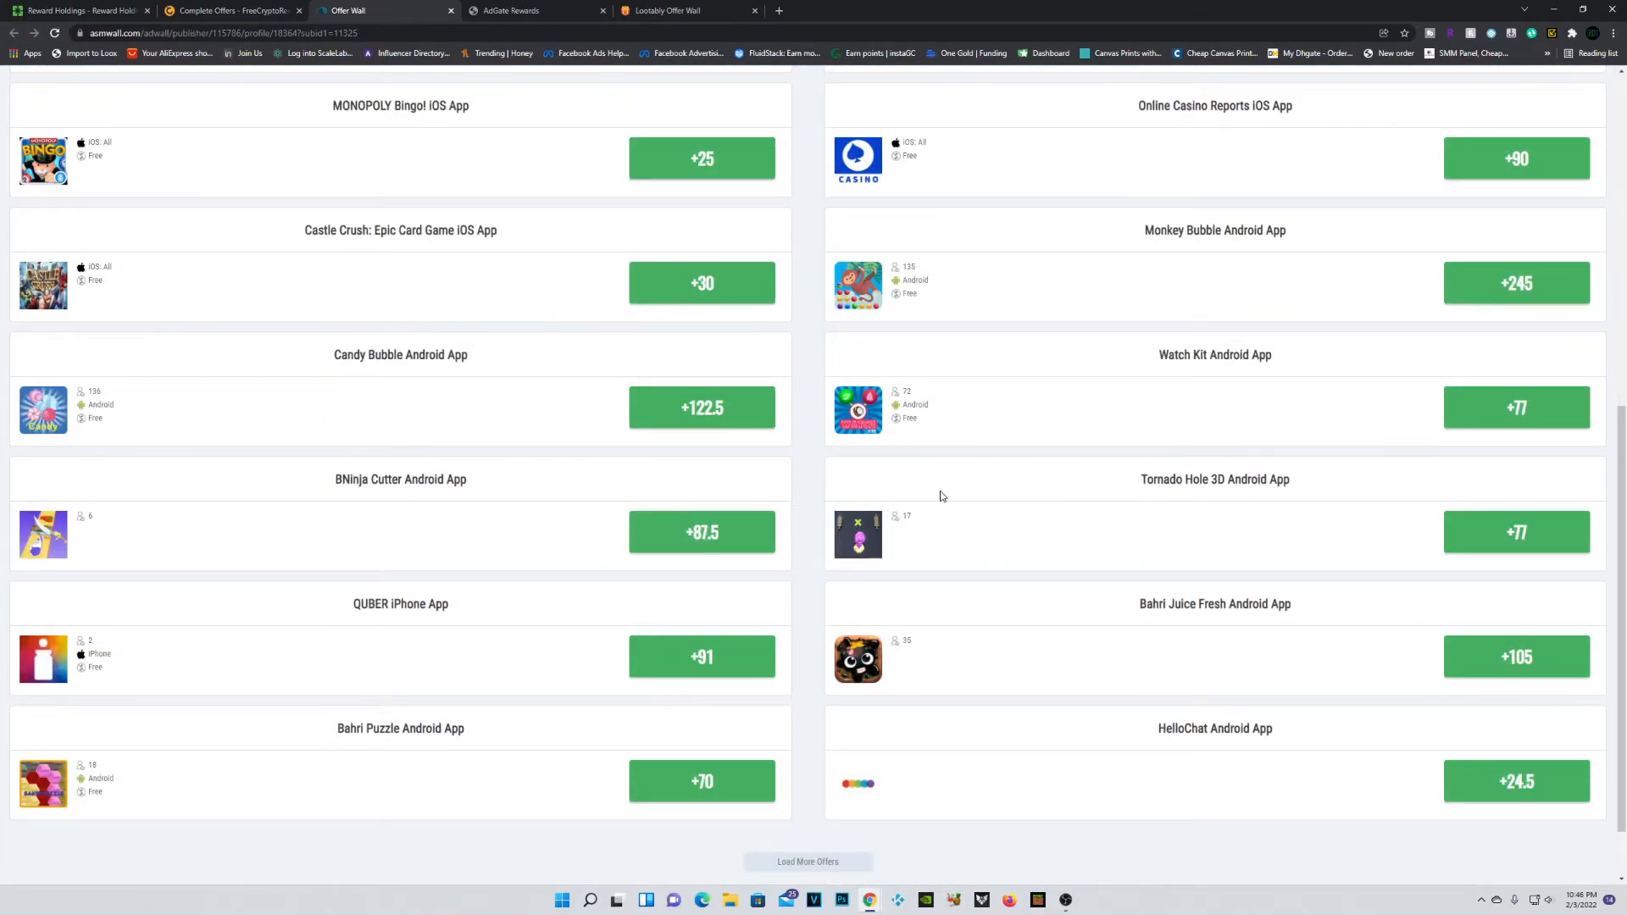
scroll(up, 3)
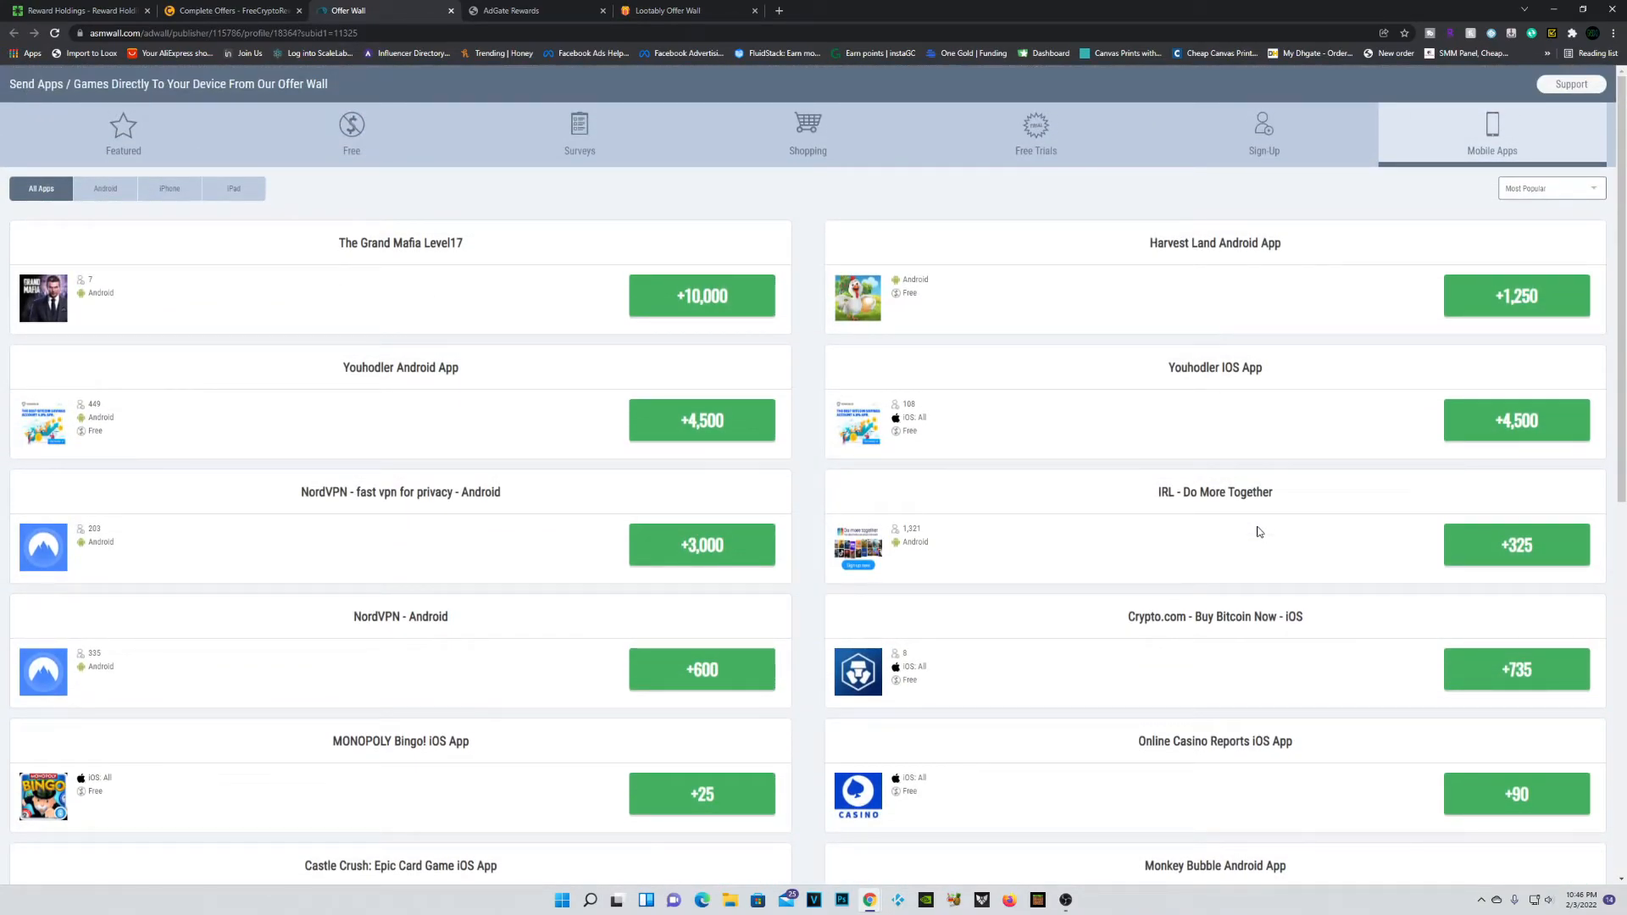
scroll(down, 3)
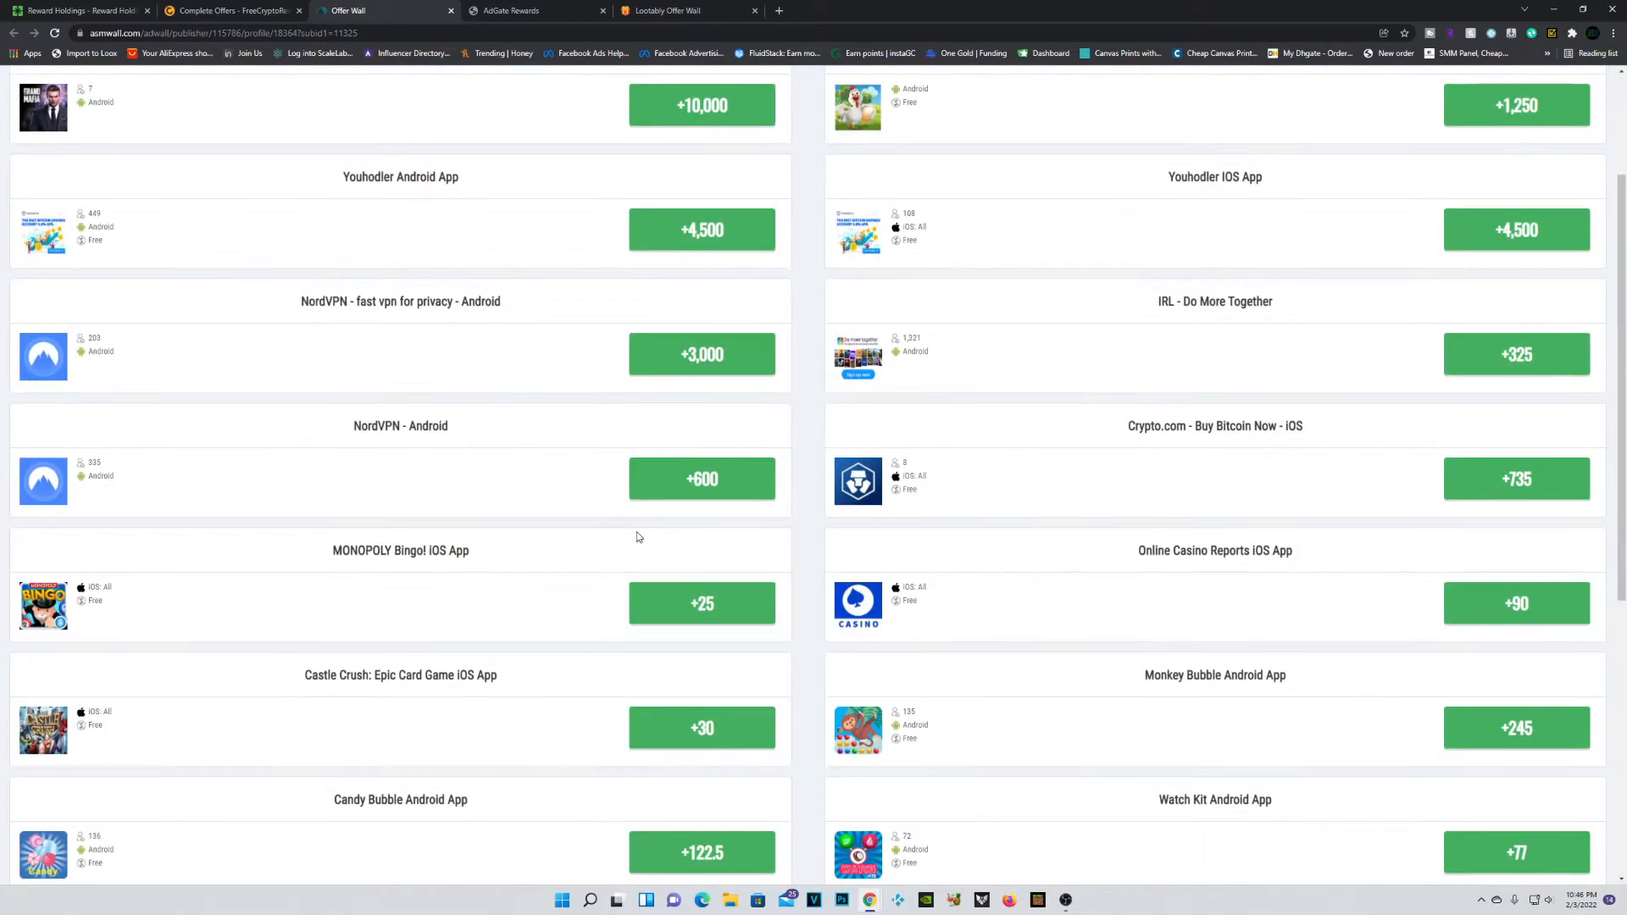
scroll(down, 3)
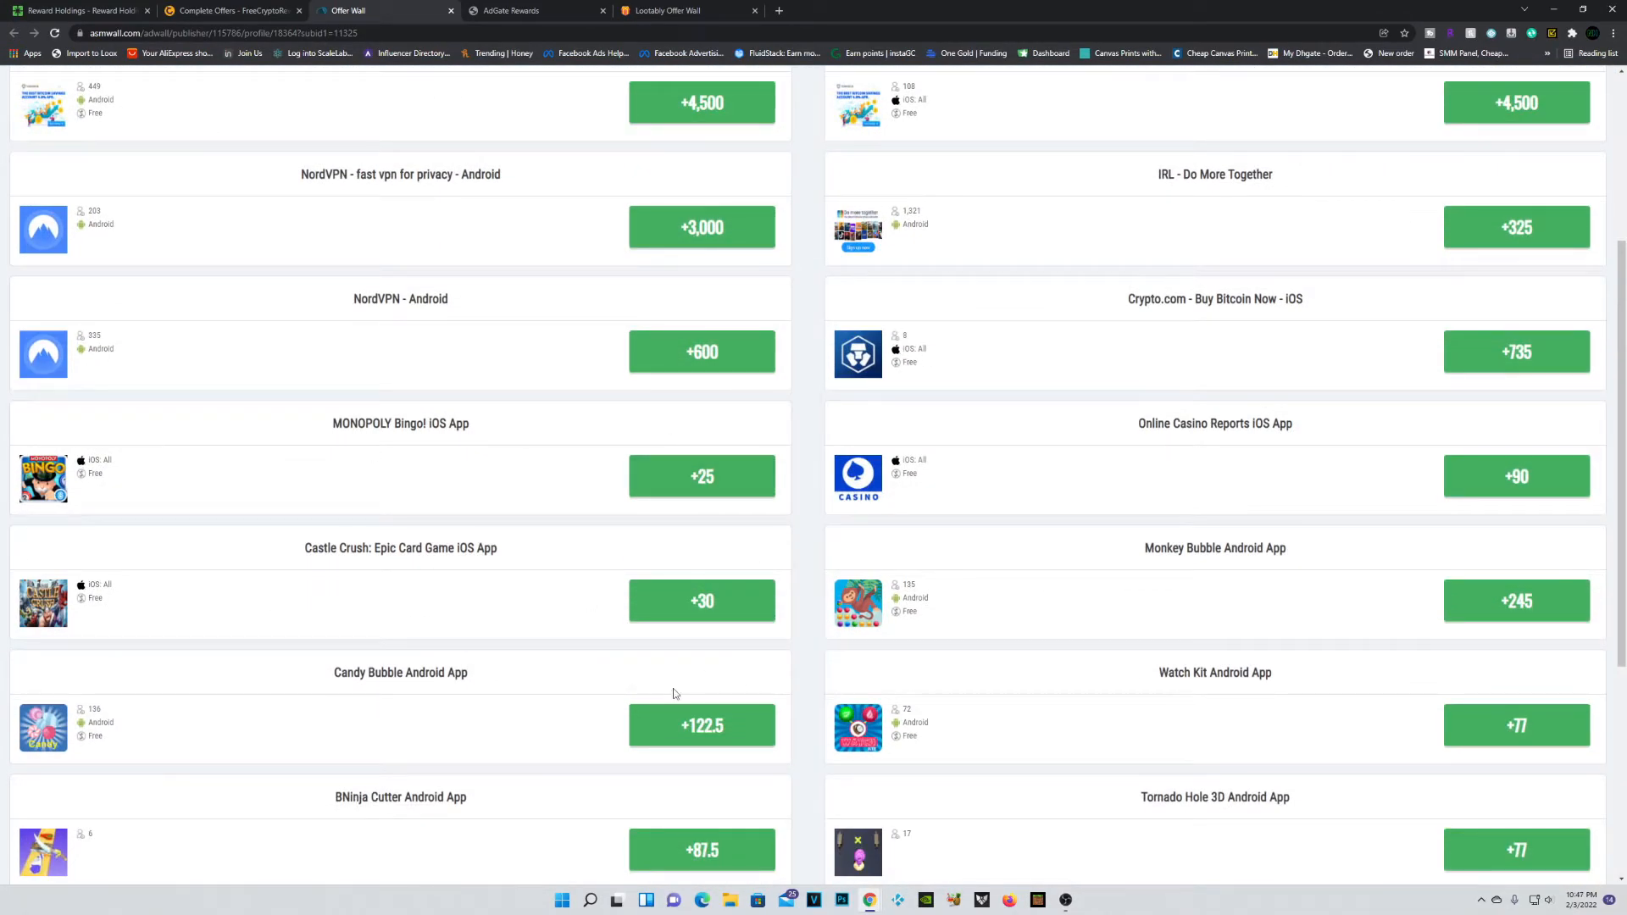
scroll(down, 3)
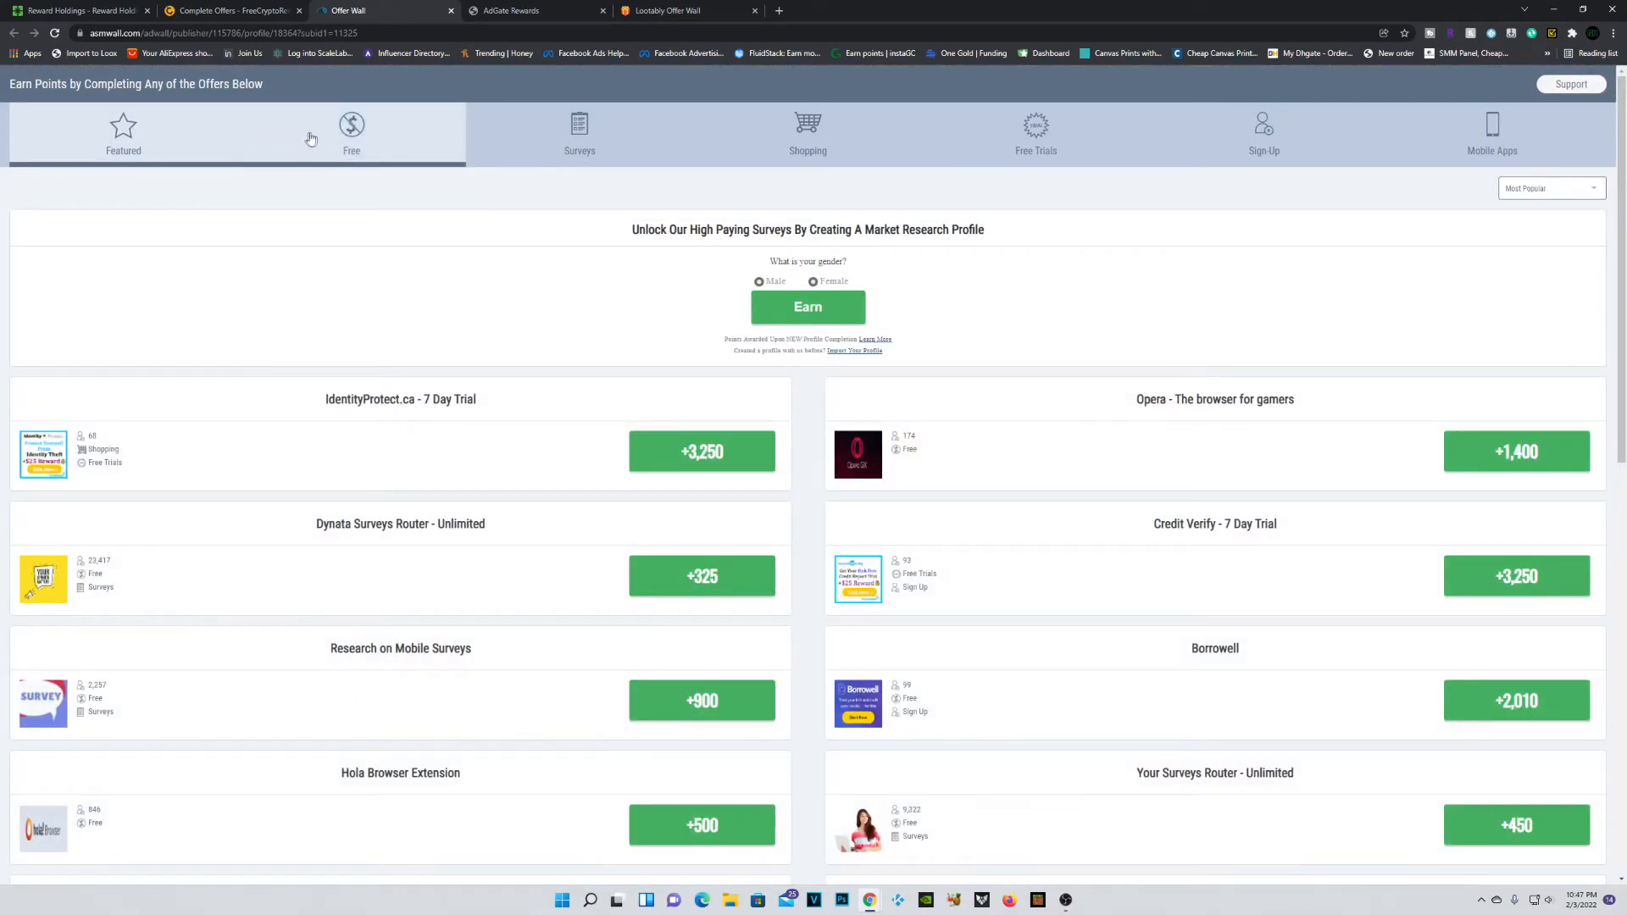
Step: Scroll through AdWall's featured offers to find the 1,400-point Opera GX offer
scroll(down, 3)
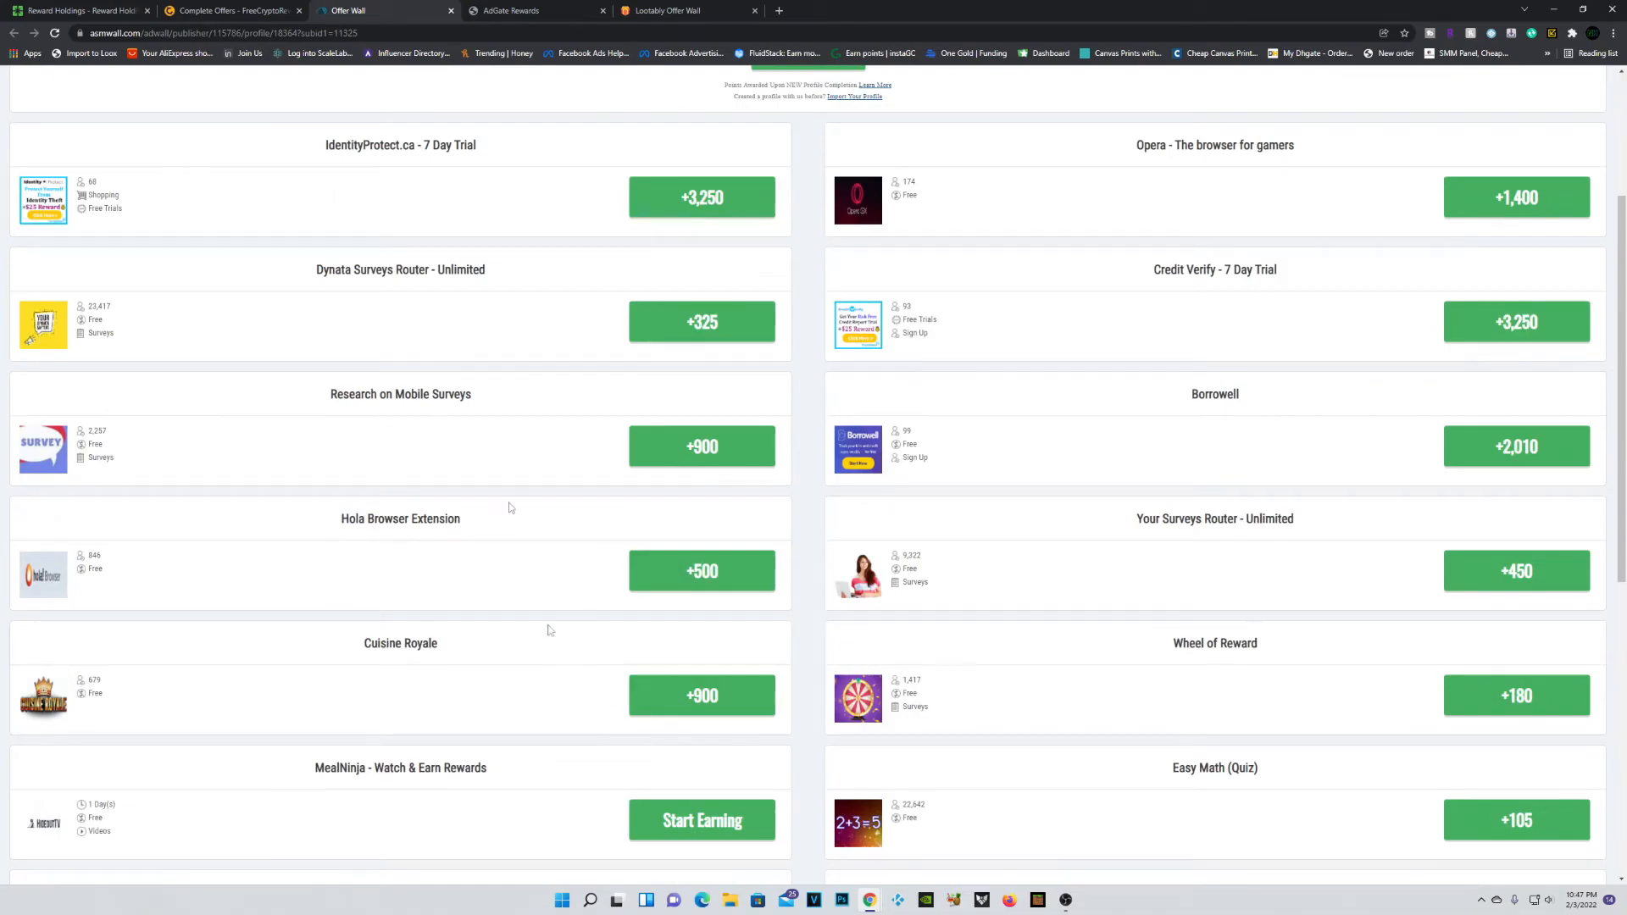
scroll(up, 3)
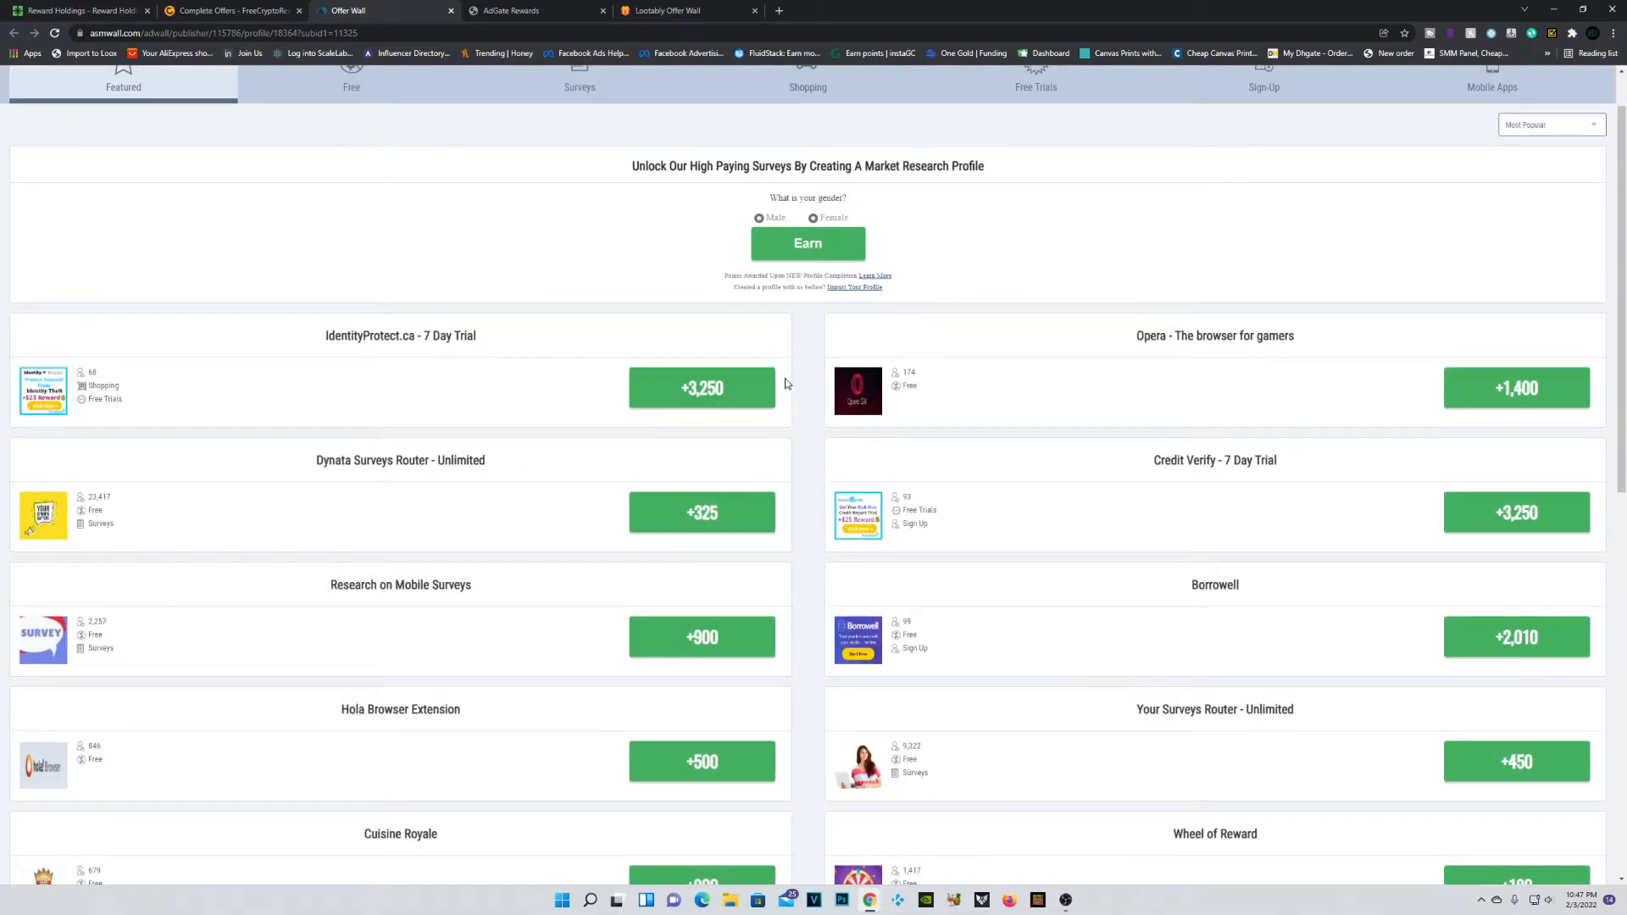
mouse_move(145, 548)
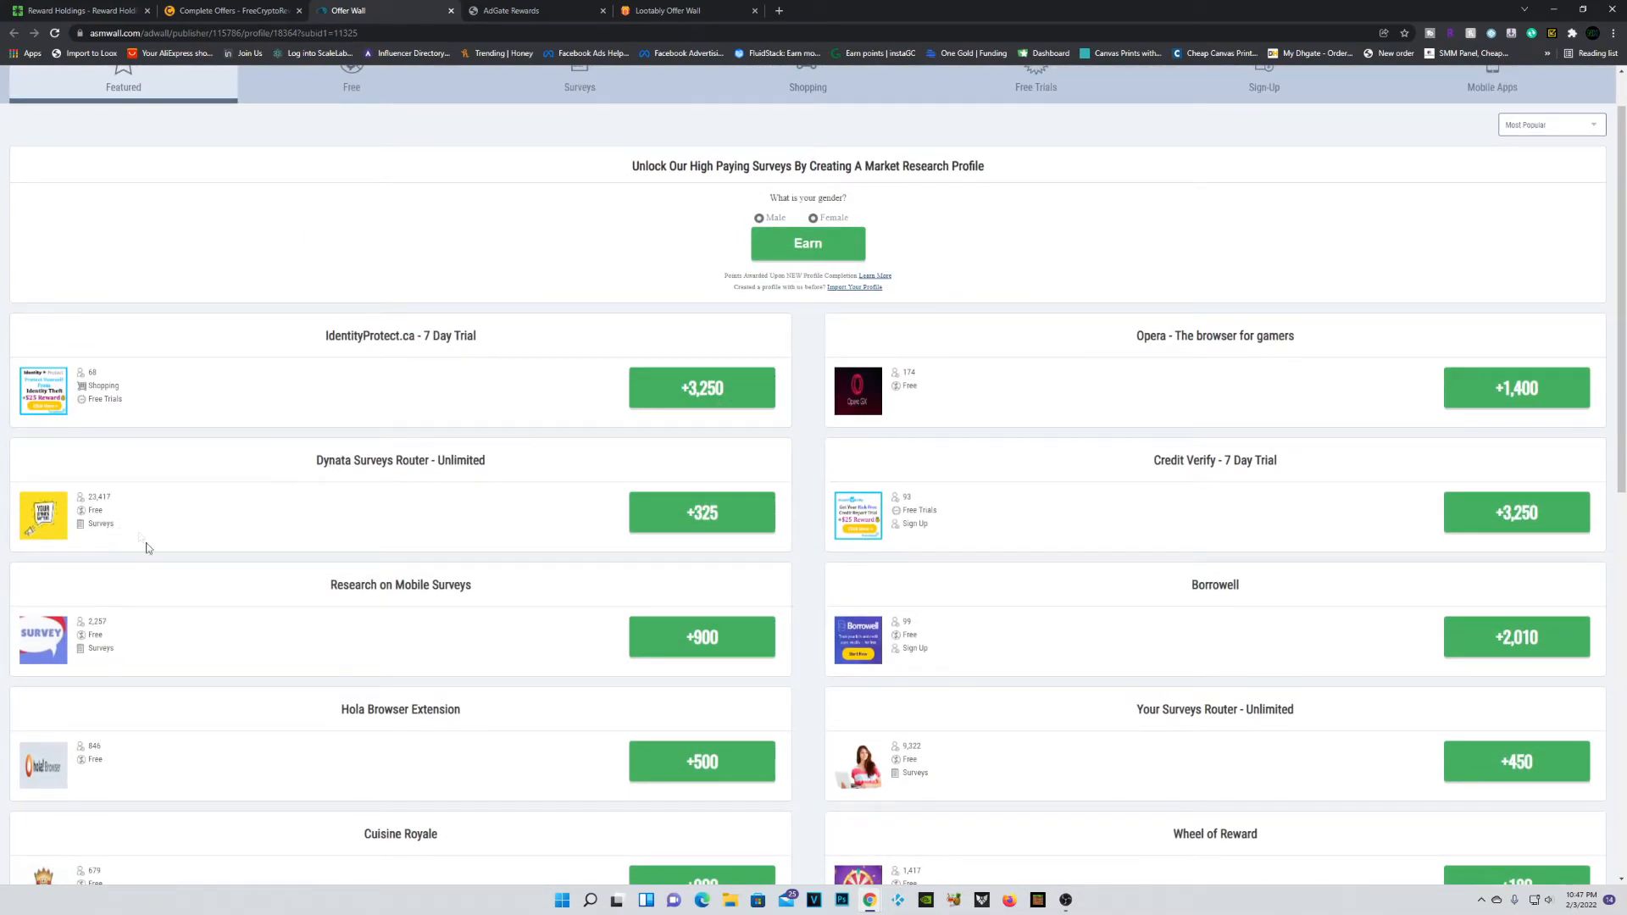
mouse_move(149, 593)
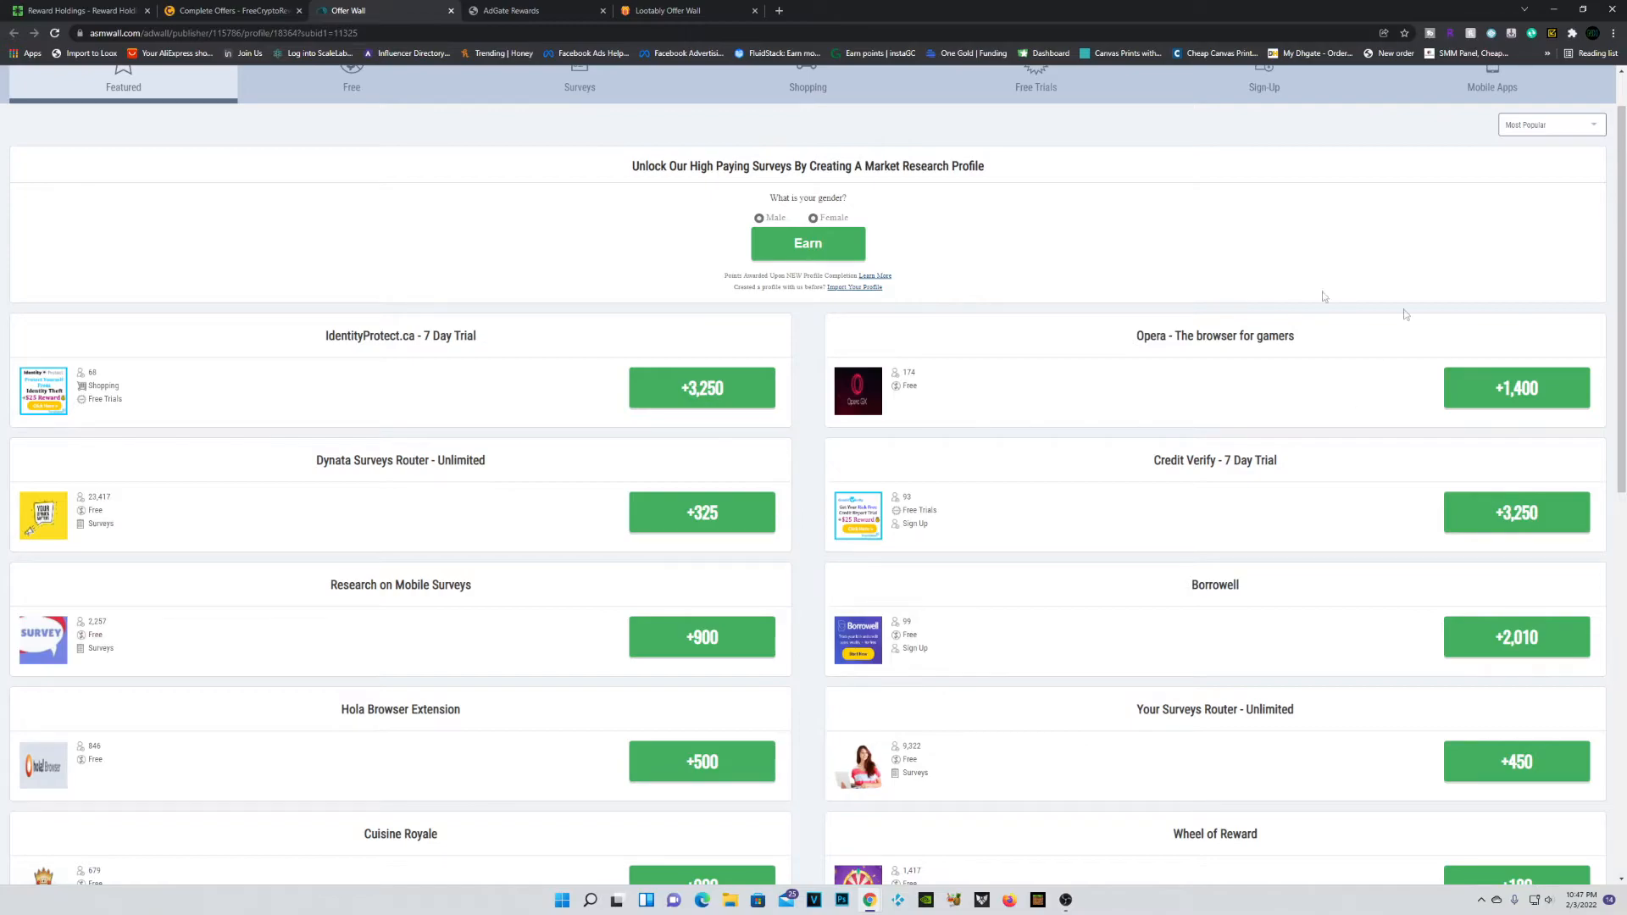
mouse_move(814, 442)
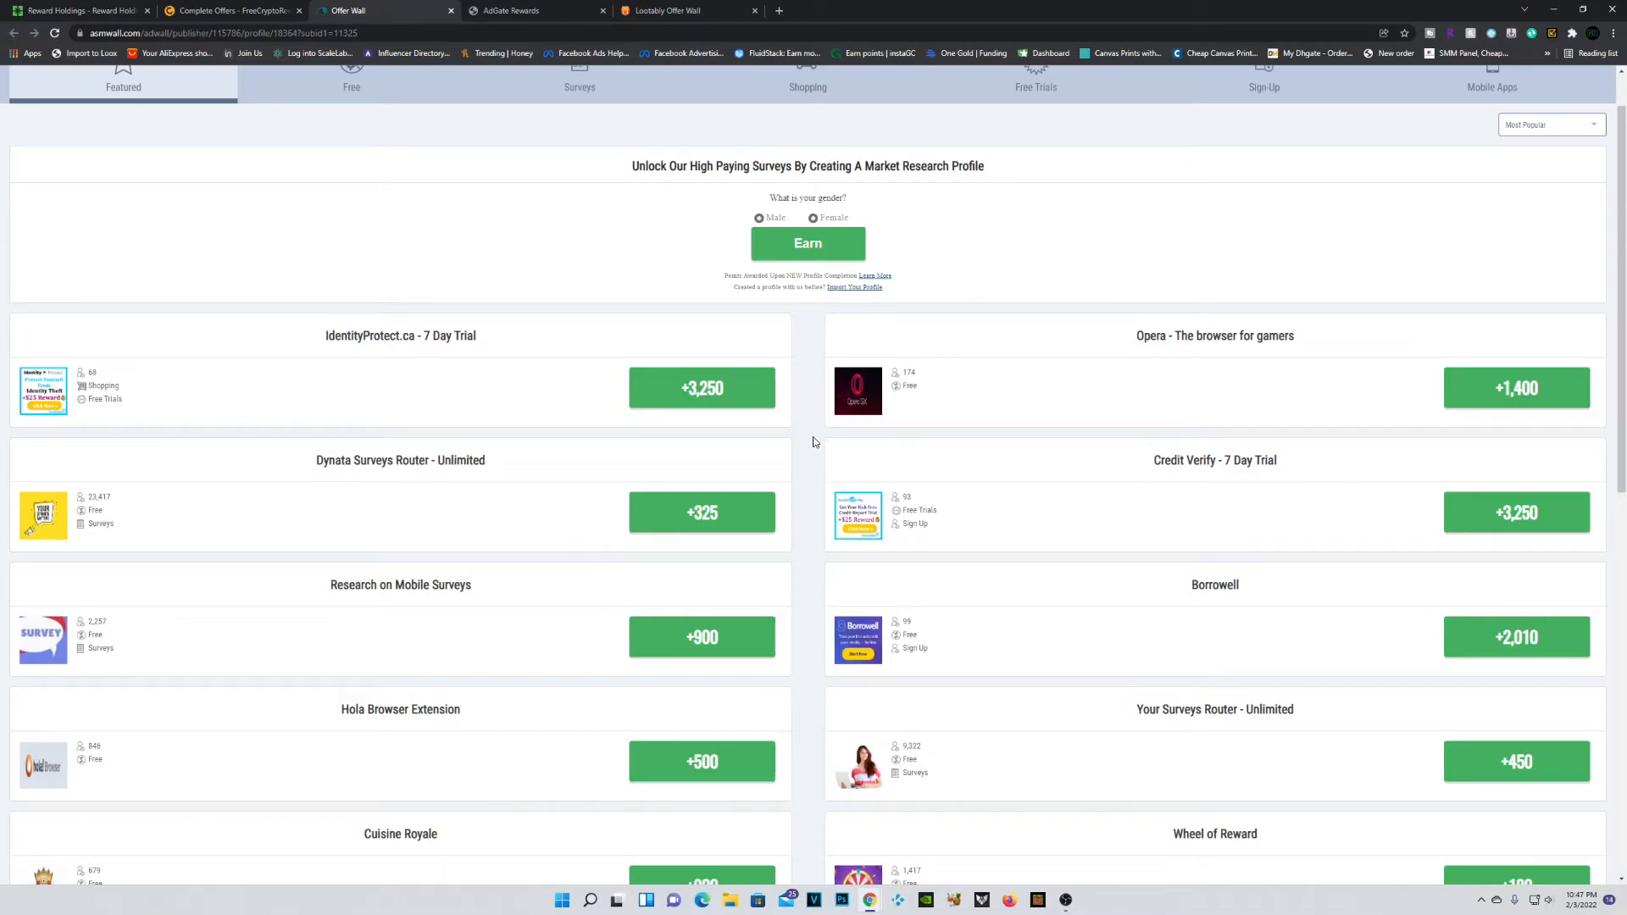
mouse_move(1055, 369)
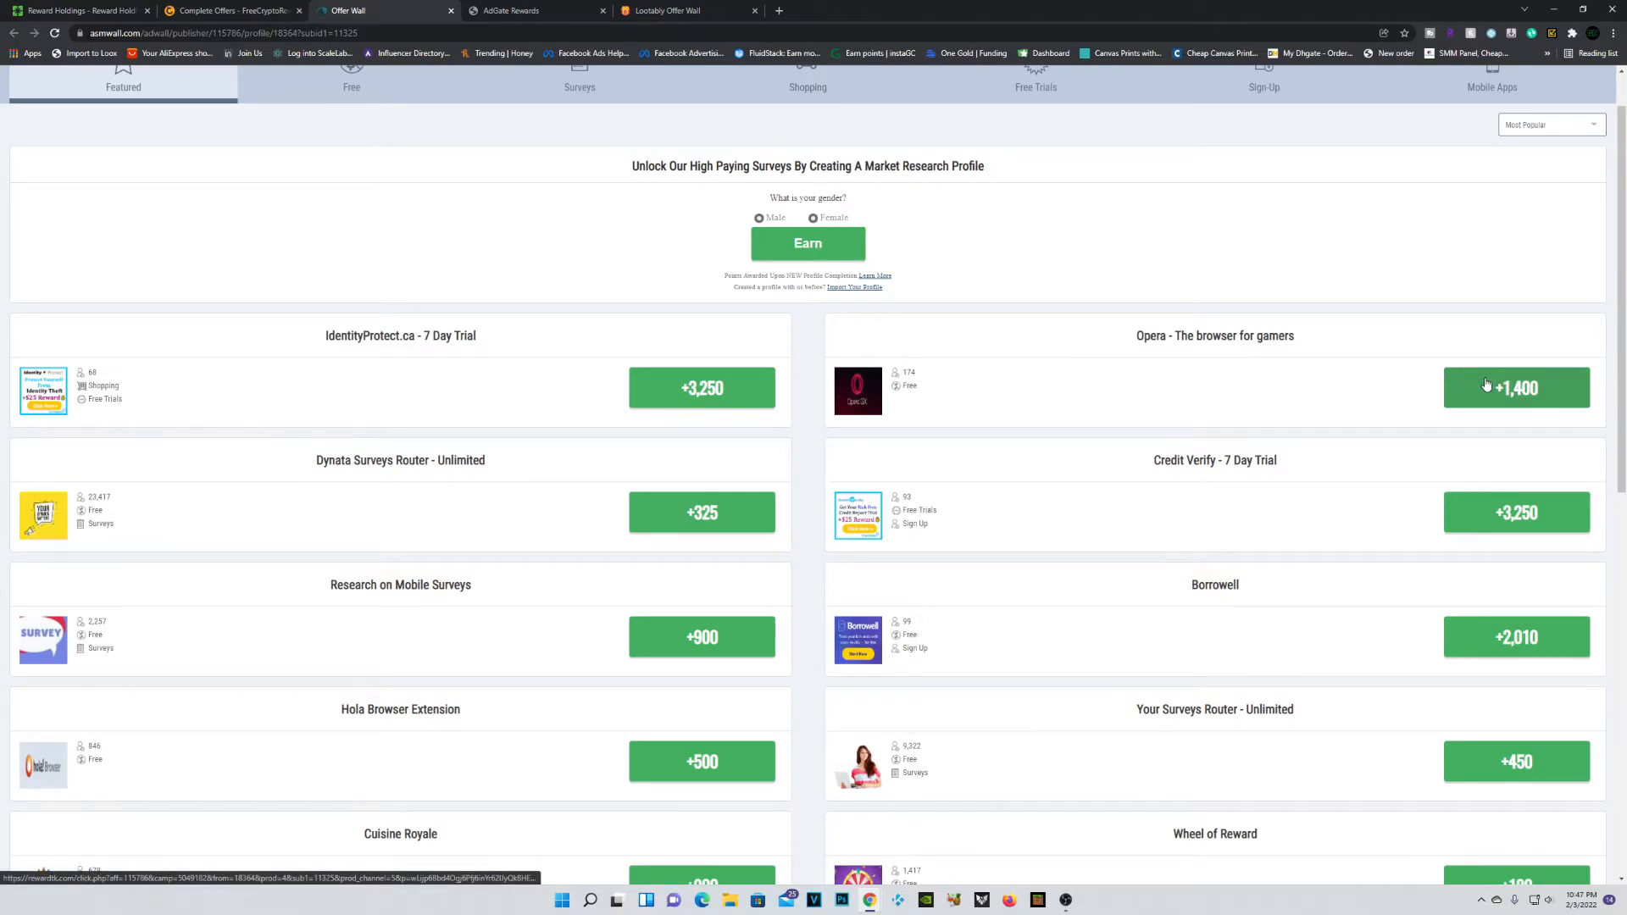
Step: Accept the 1,400-point Opera offer and run the downloaded OperaGXSetup installer
click(1517, 387)
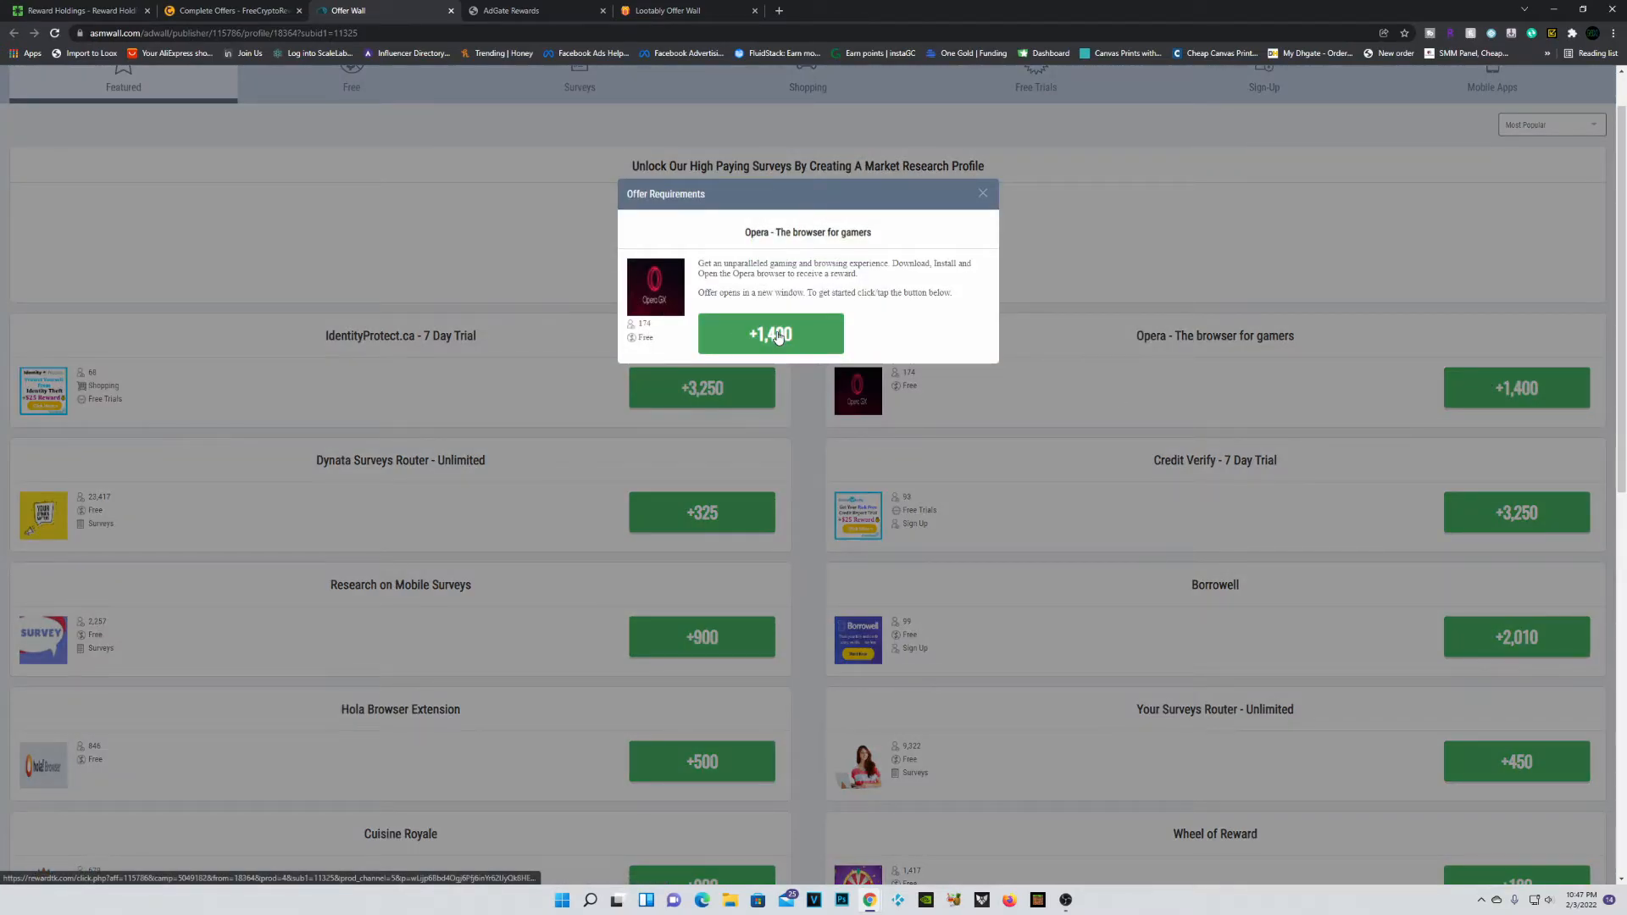
click(770, 334)
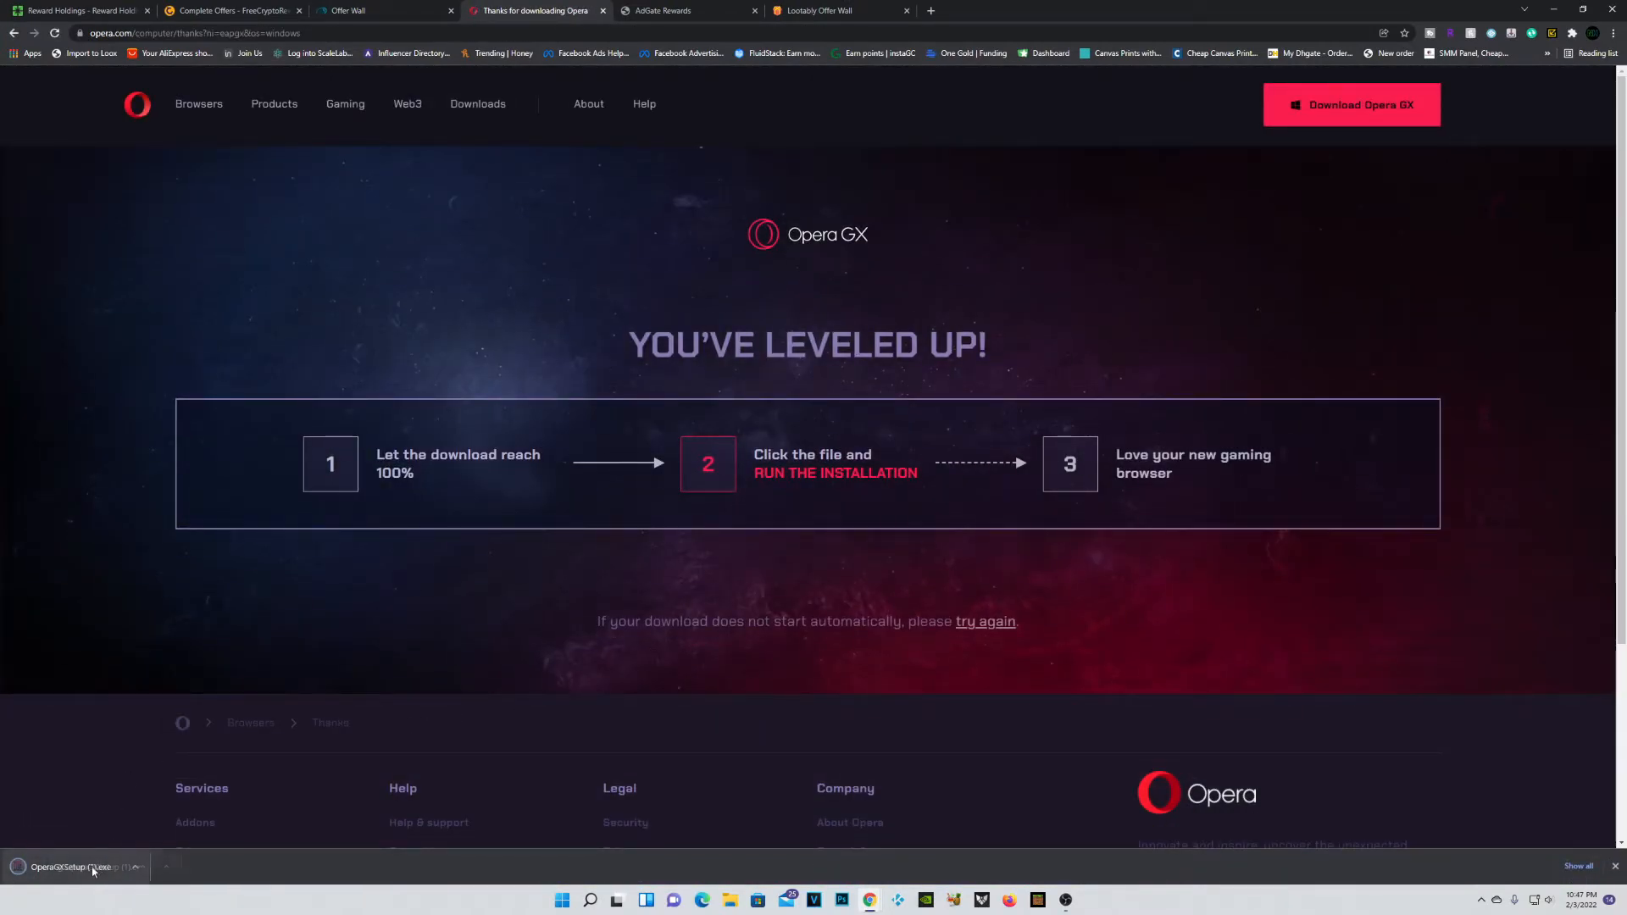
click(77, 867)
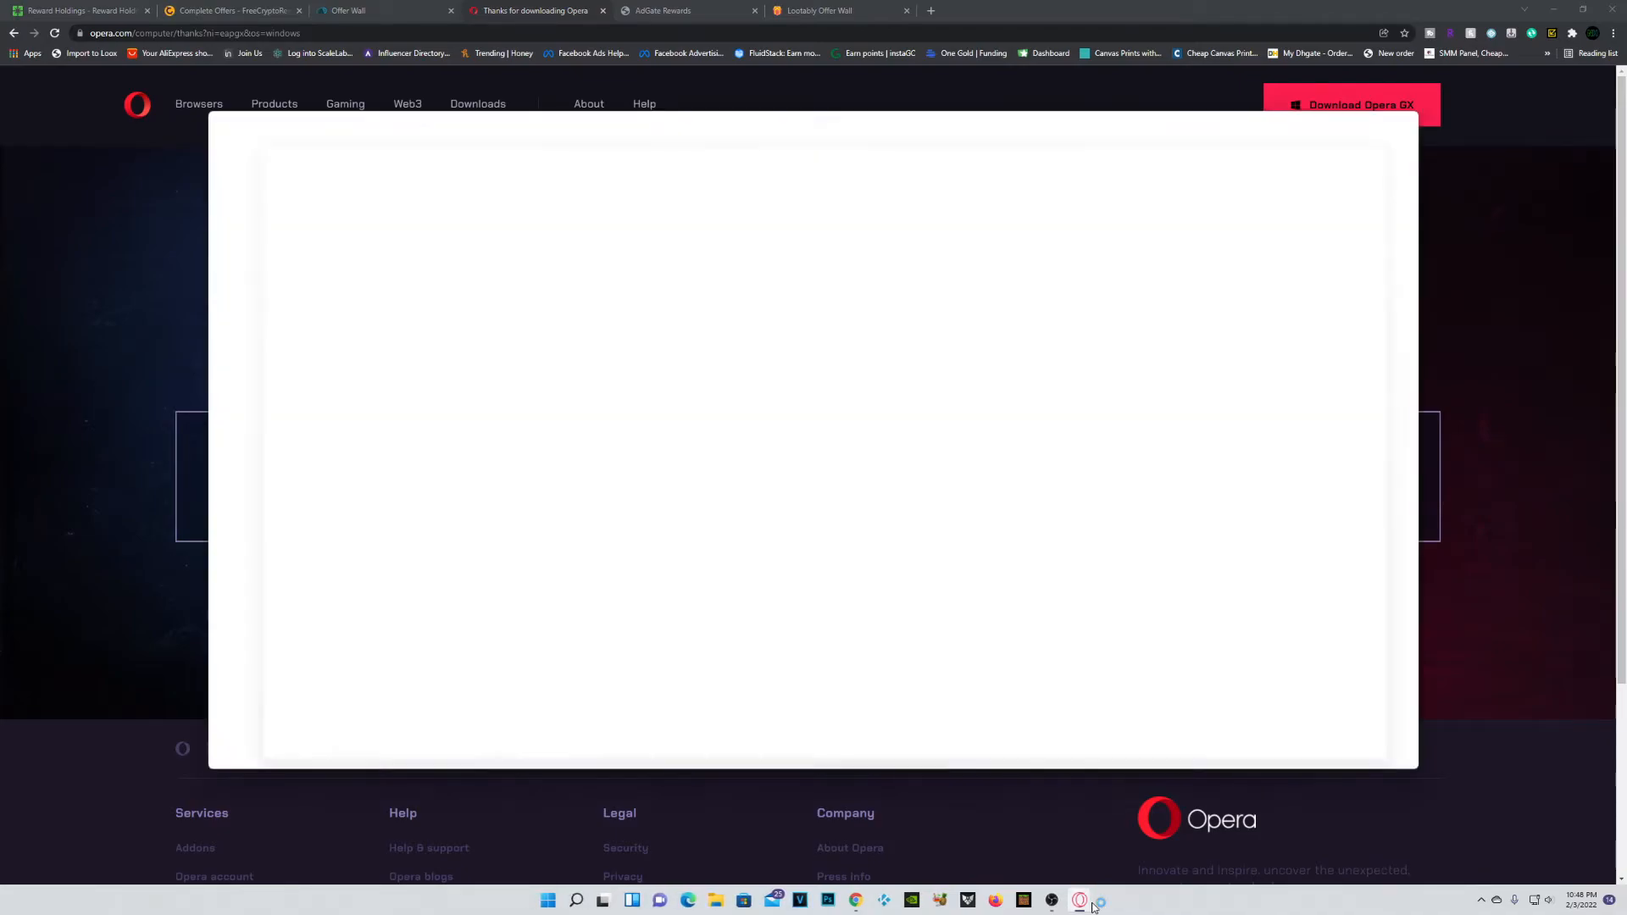
Step: Bring up the installed Opera GX, load YouTube in it, then close the window
click(1089, 900)
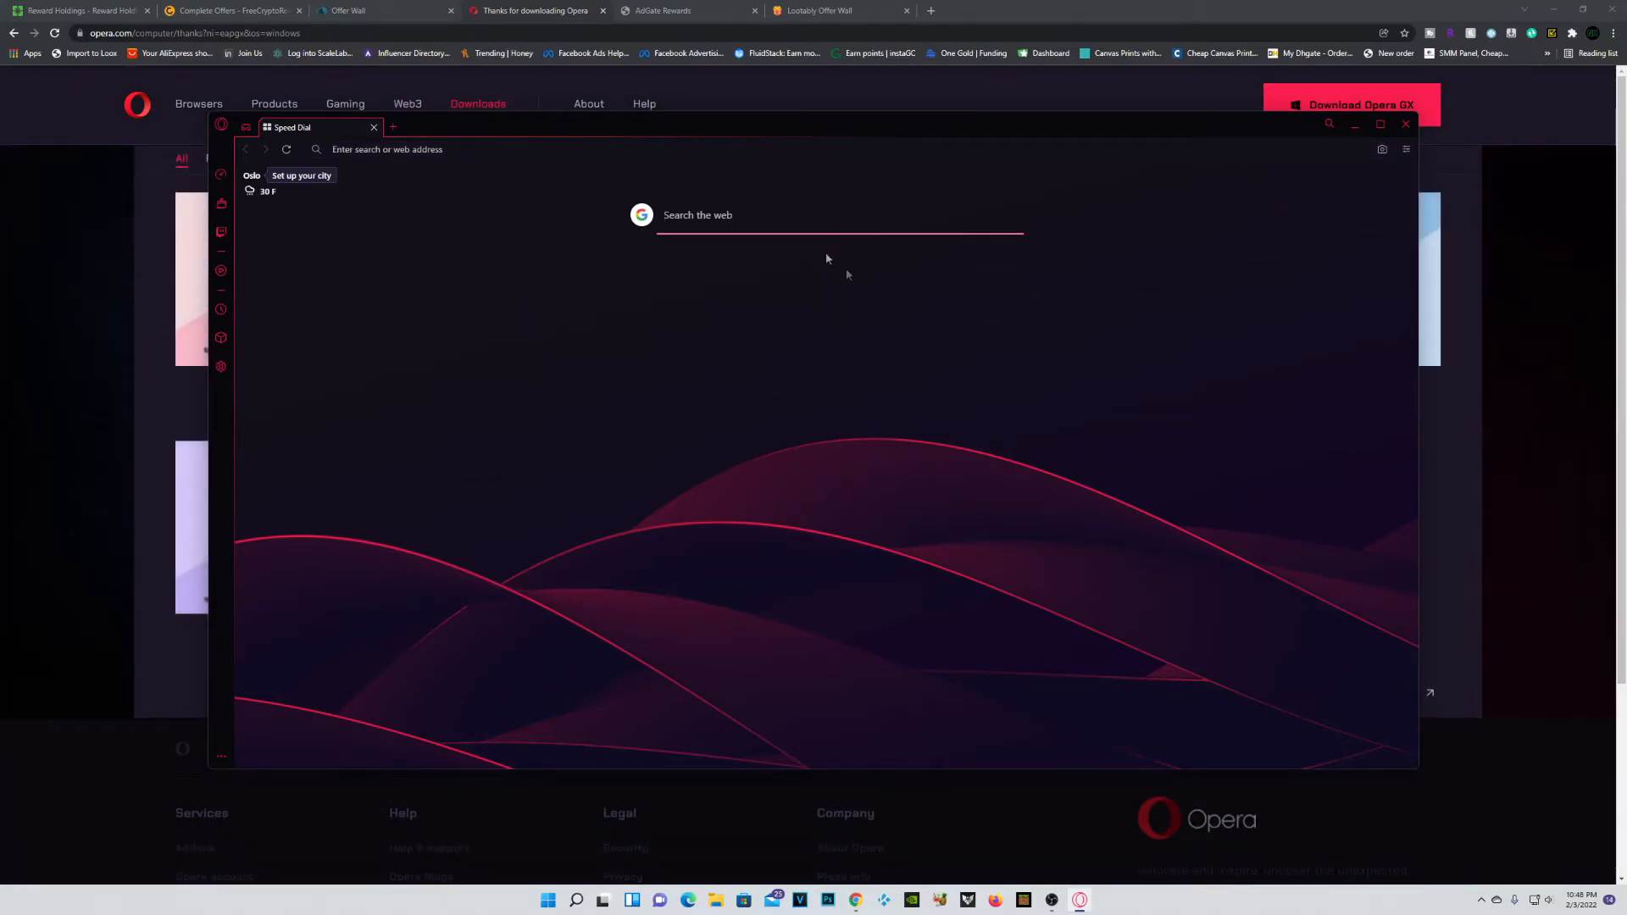
text(yo)
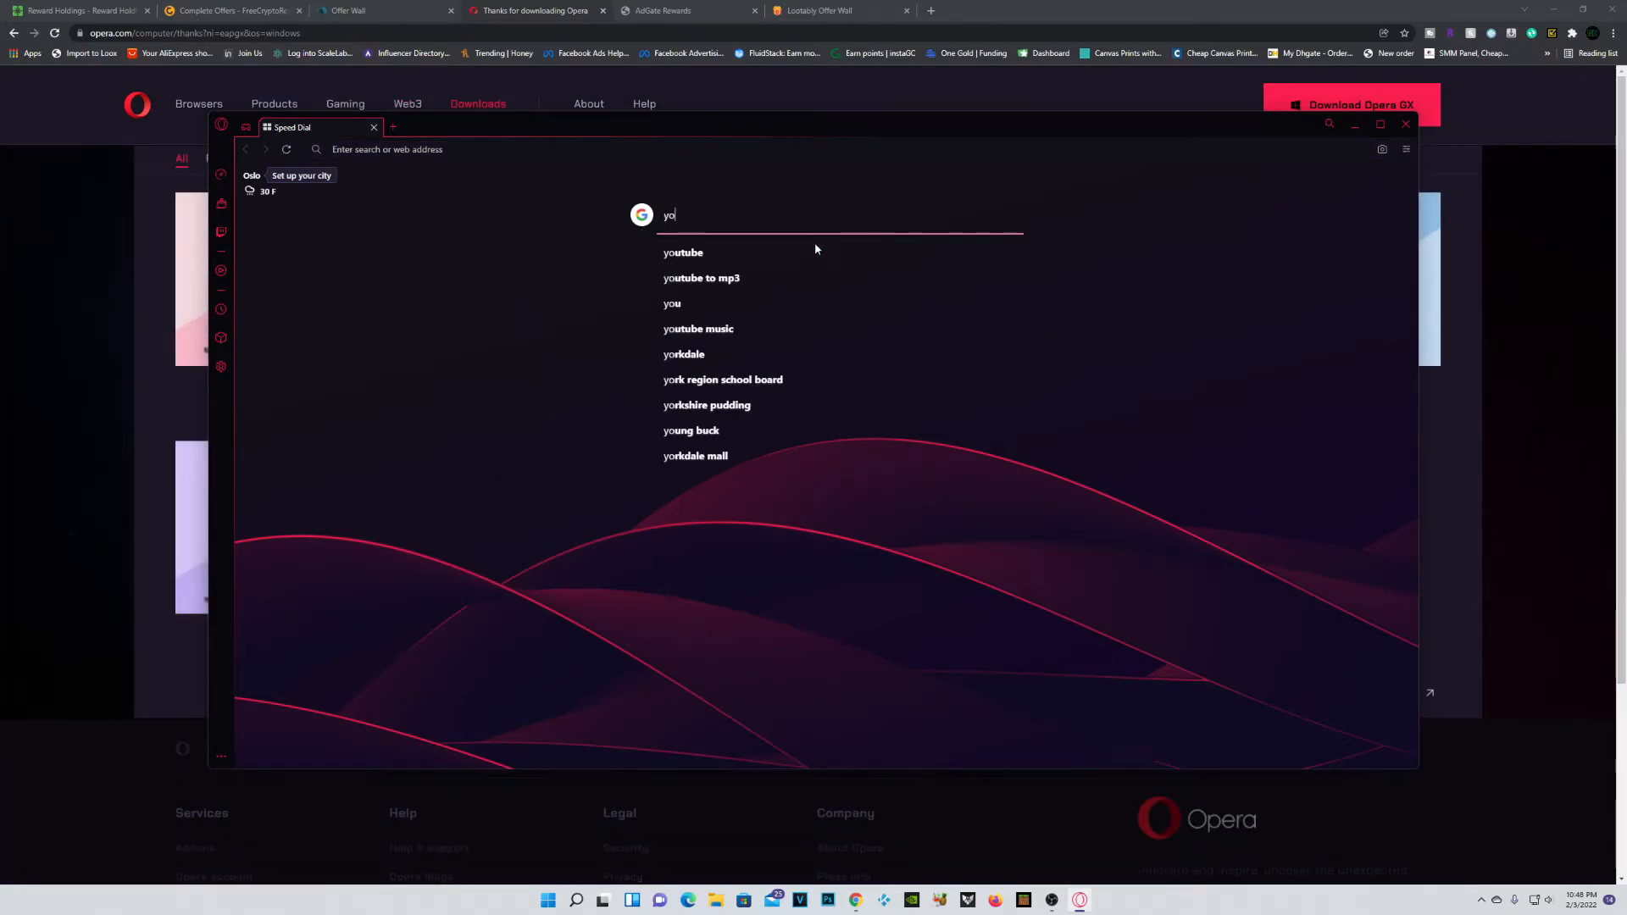
click(682, 253)
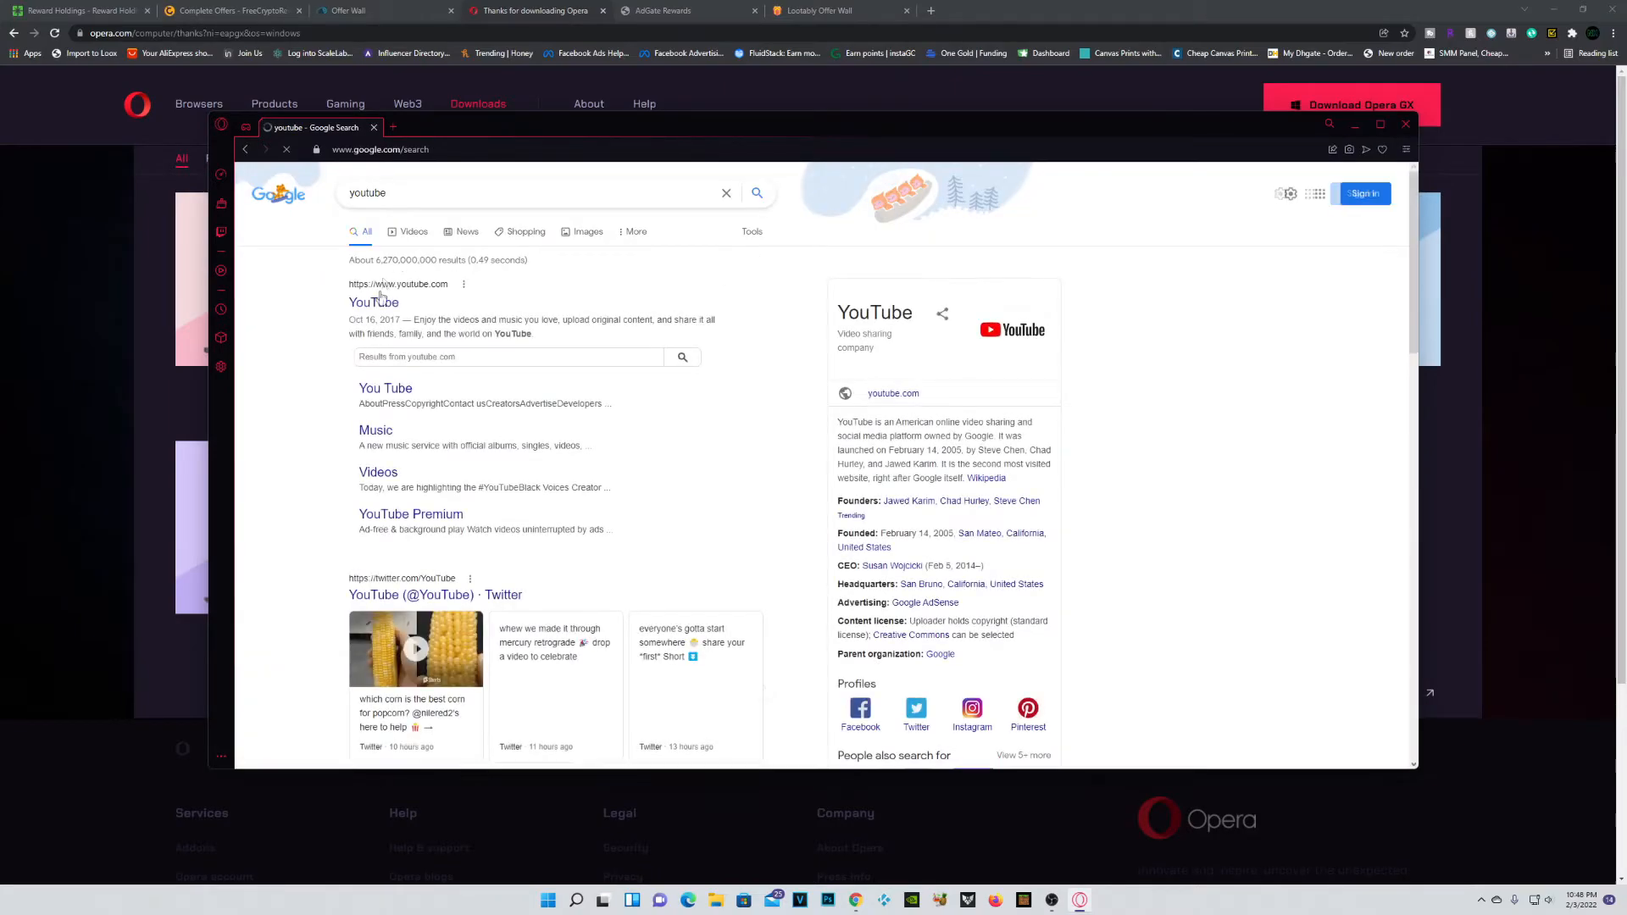
click(374, 303)
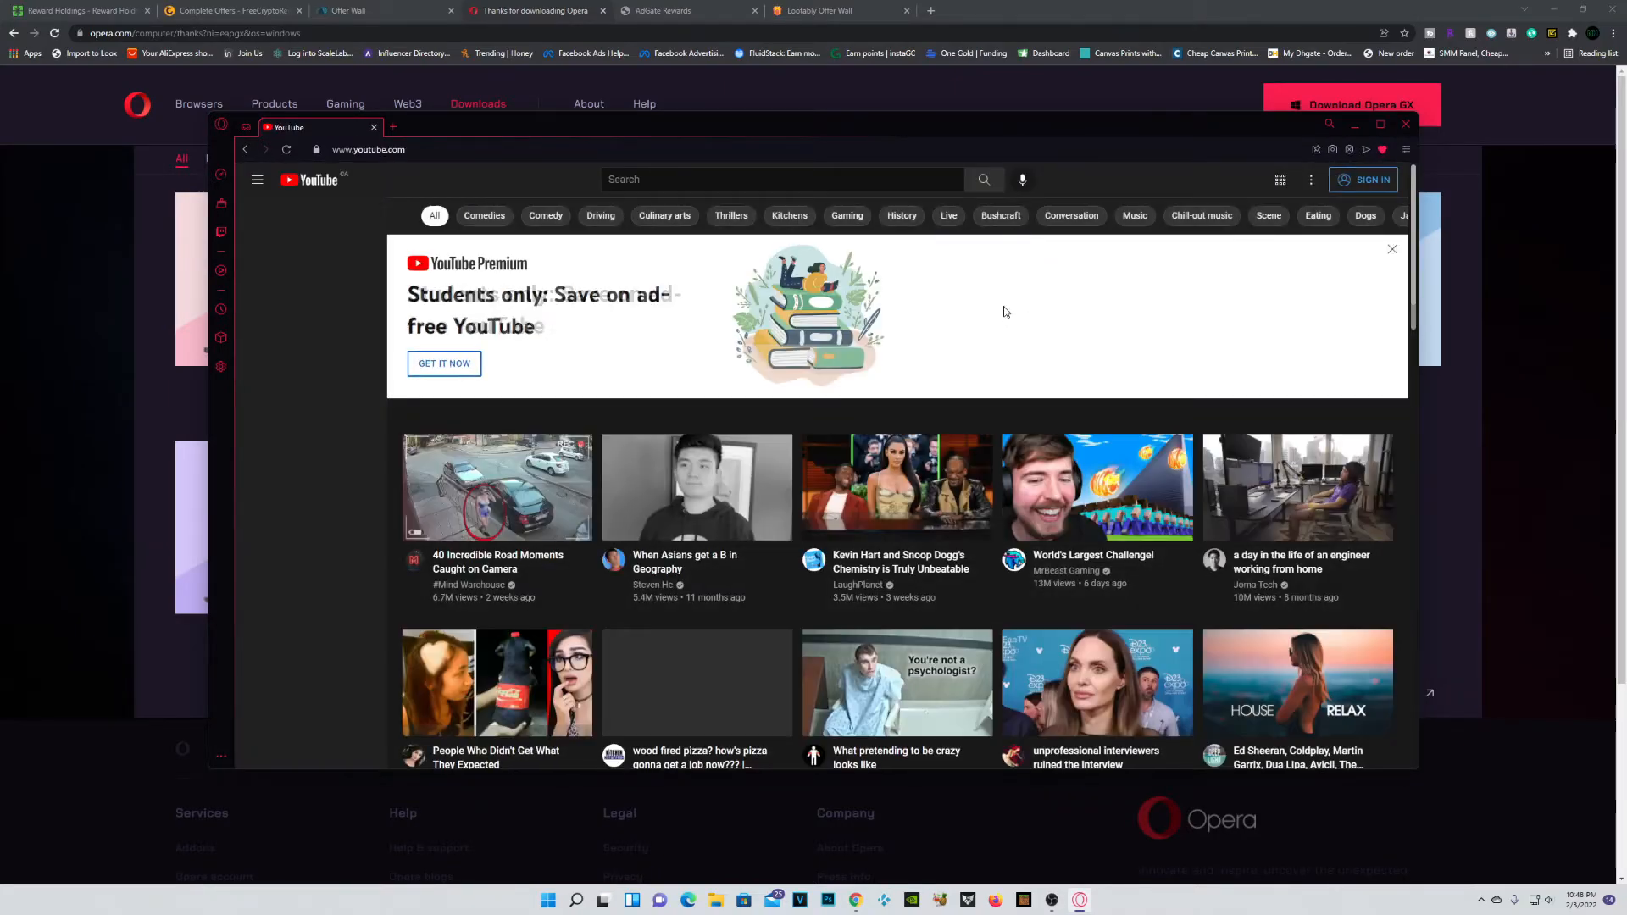
click(257, 180)
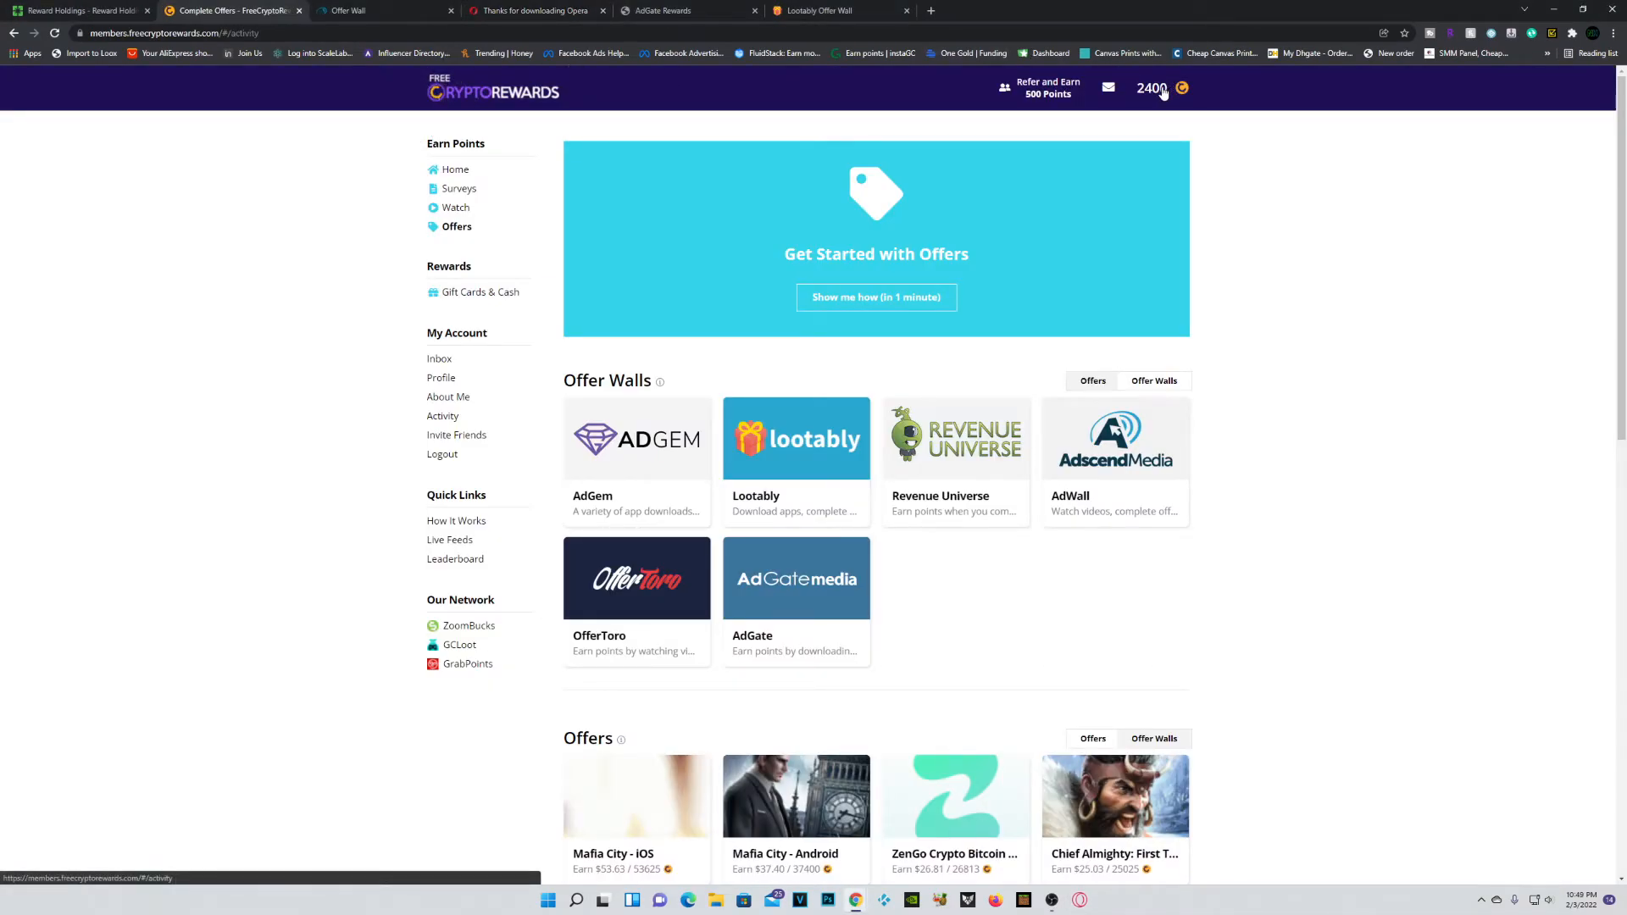
Step: Open the Activity page from the 2,400-point balance to see the 1,400-point AdWall credit
click(442, 416)
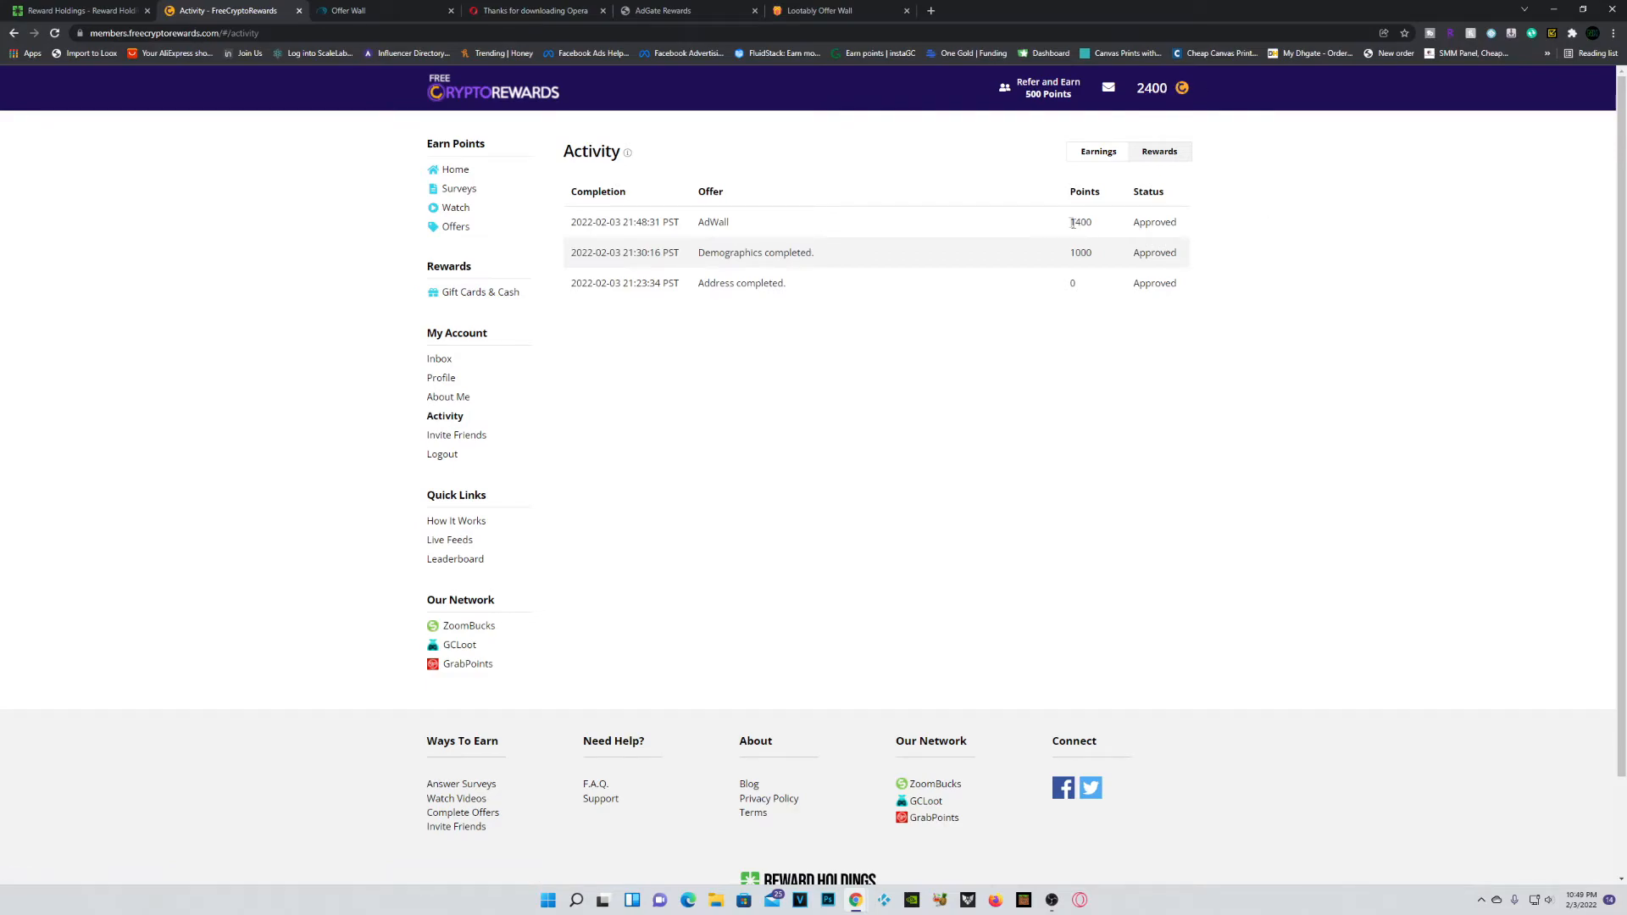
mouse_move(1239, 224)
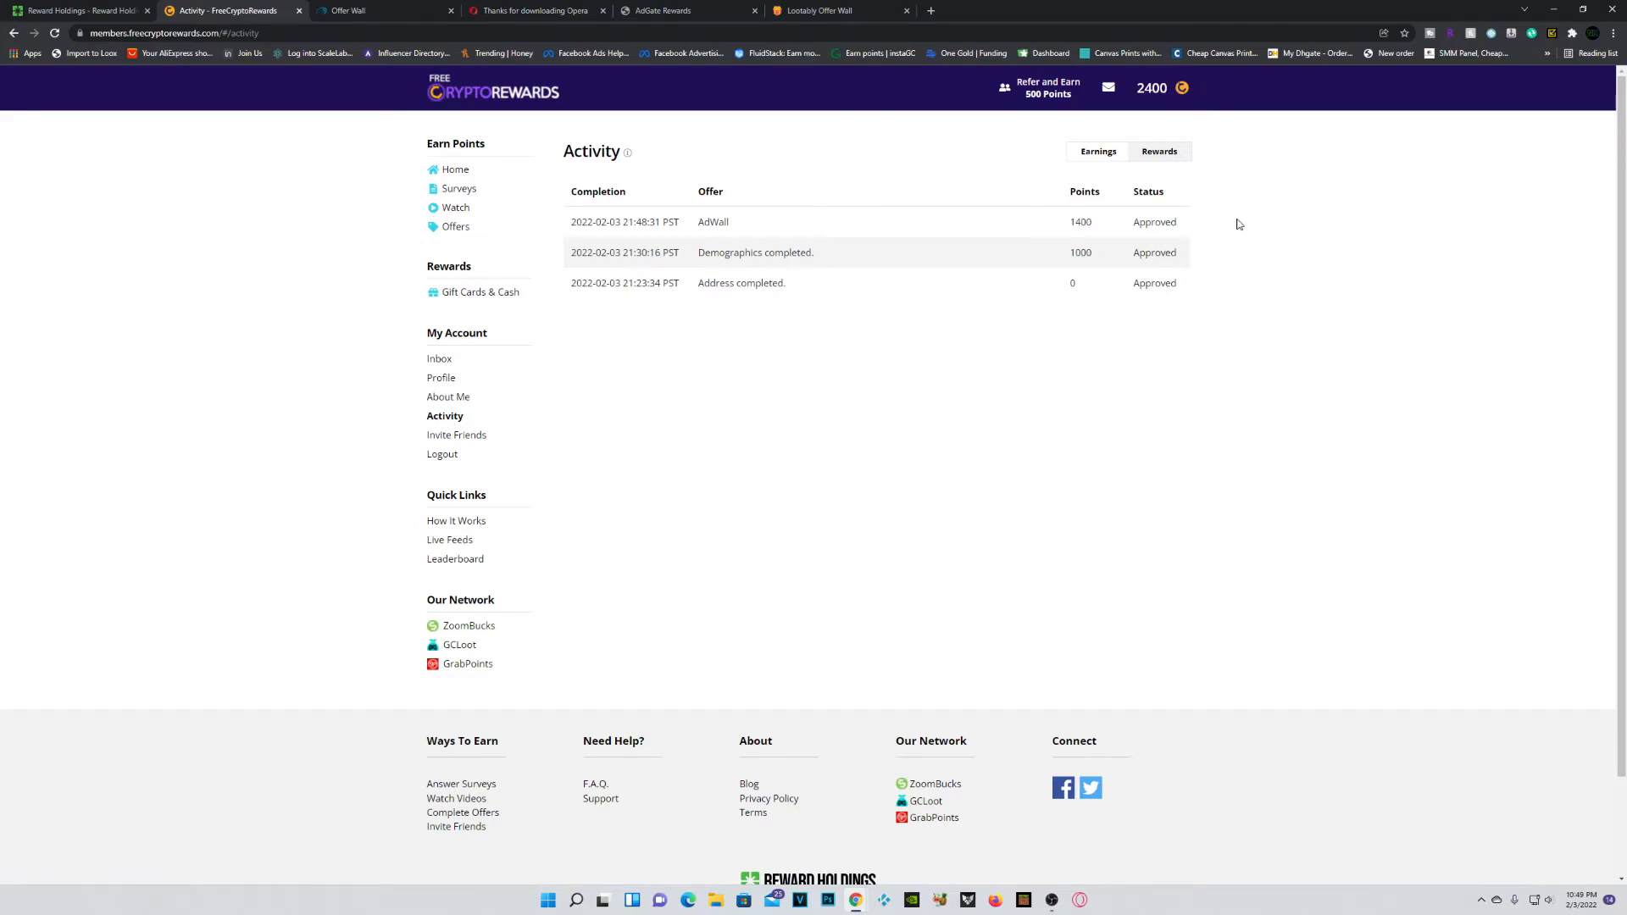
mouse_move(1141, 211)
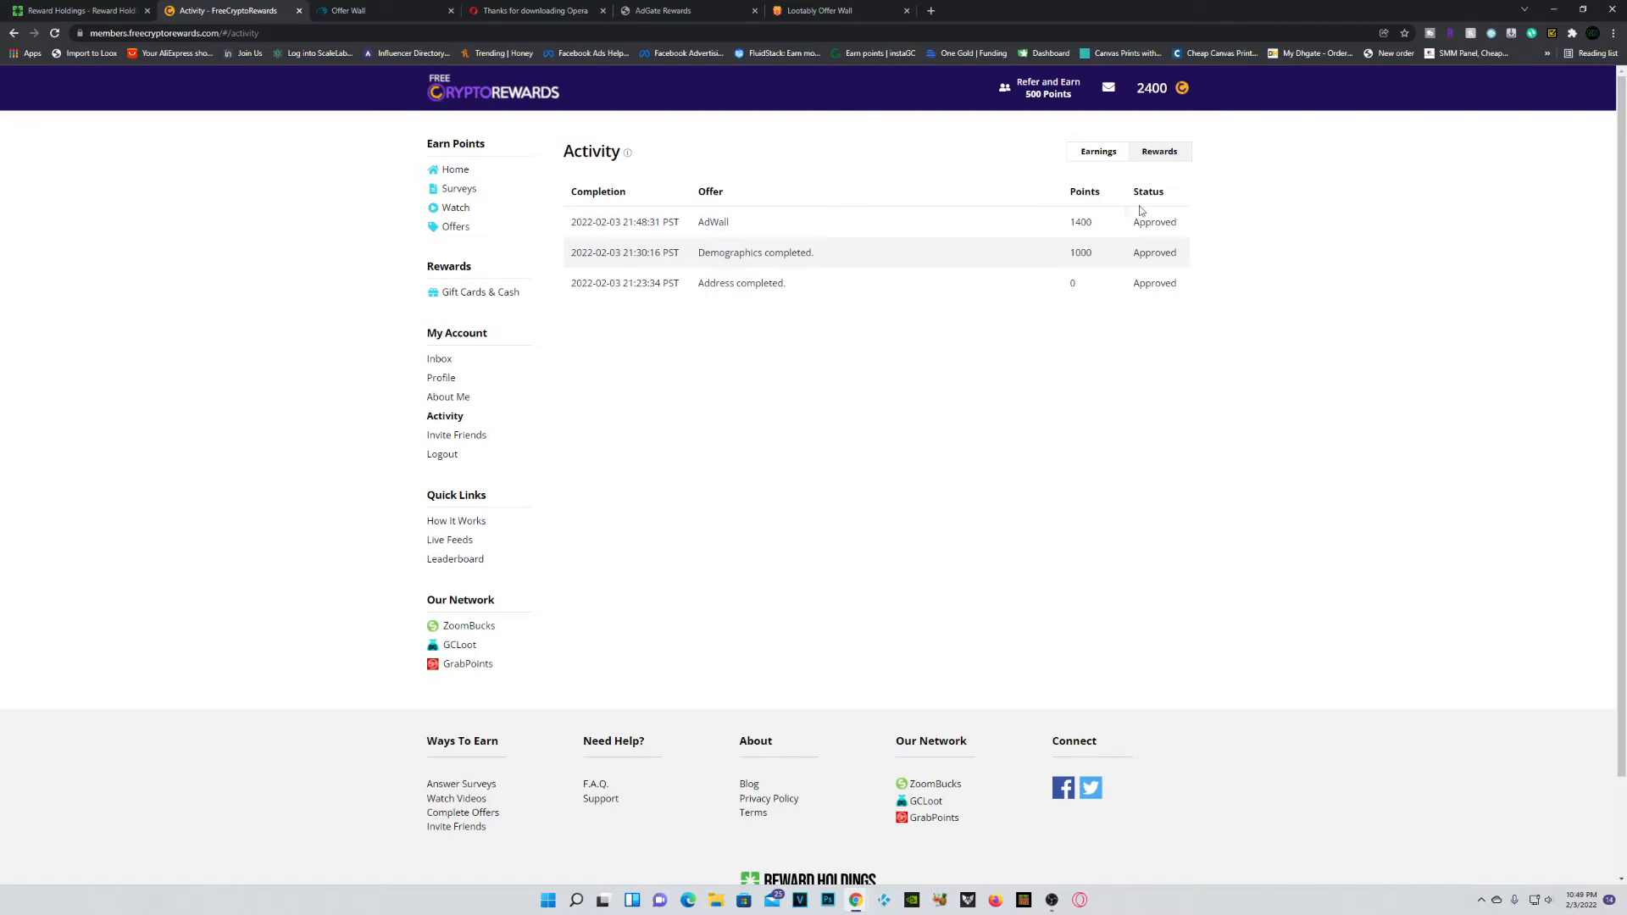
mouse_move(1111, 910)
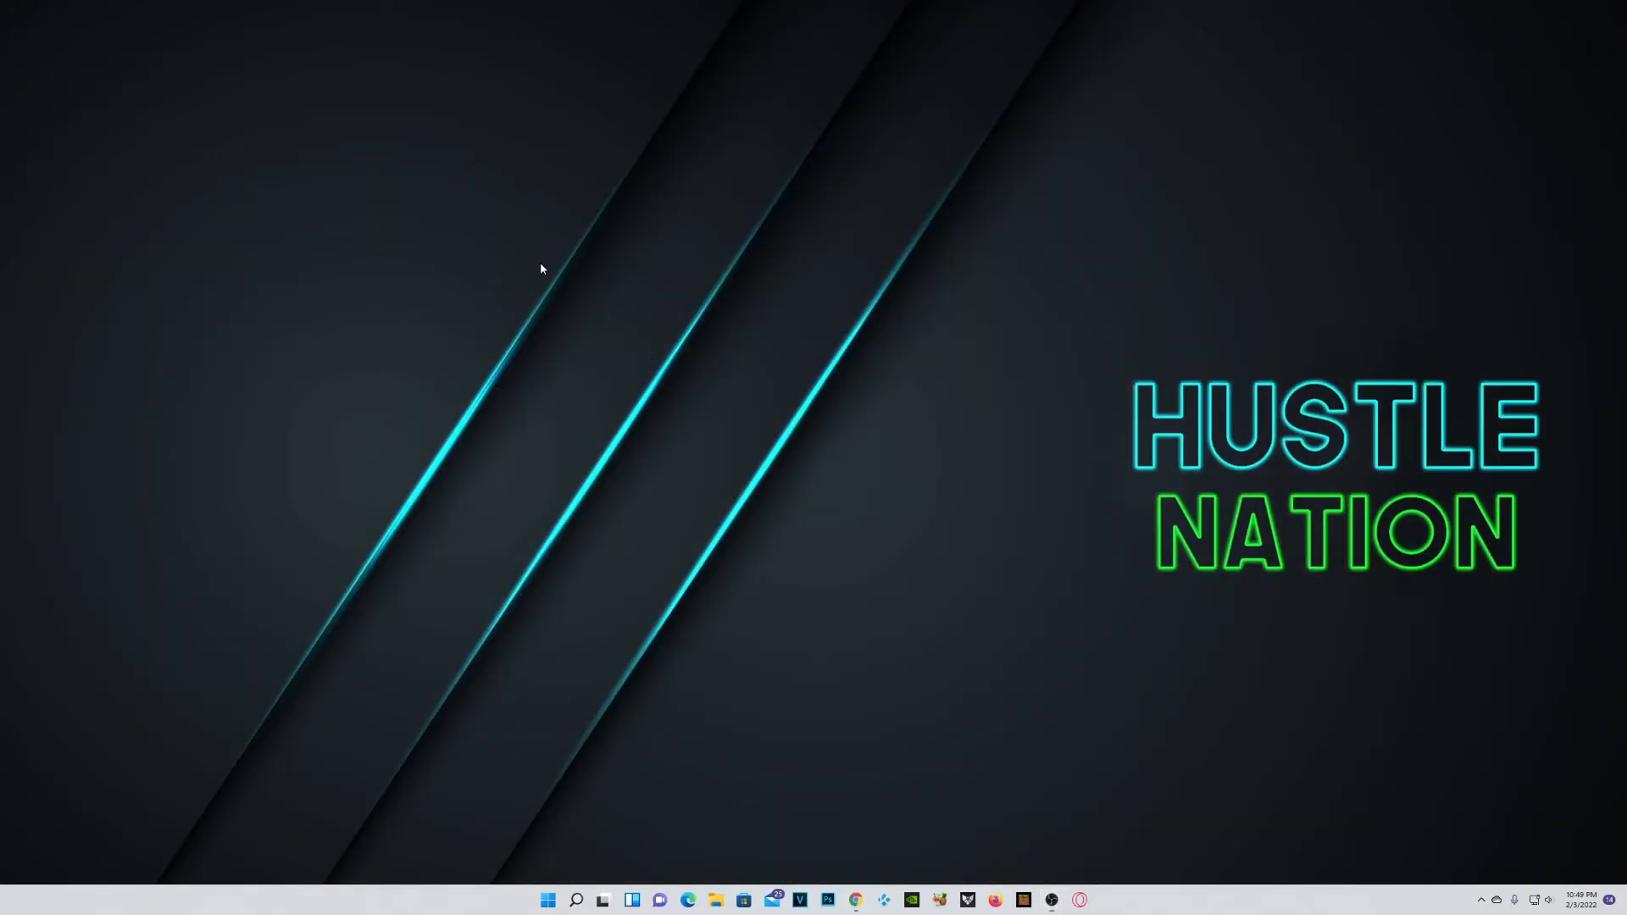
Step: Restore the Activity - FreeCryptoRewards browser window from the Chrome taskbar icon
right_click(1102, 898)
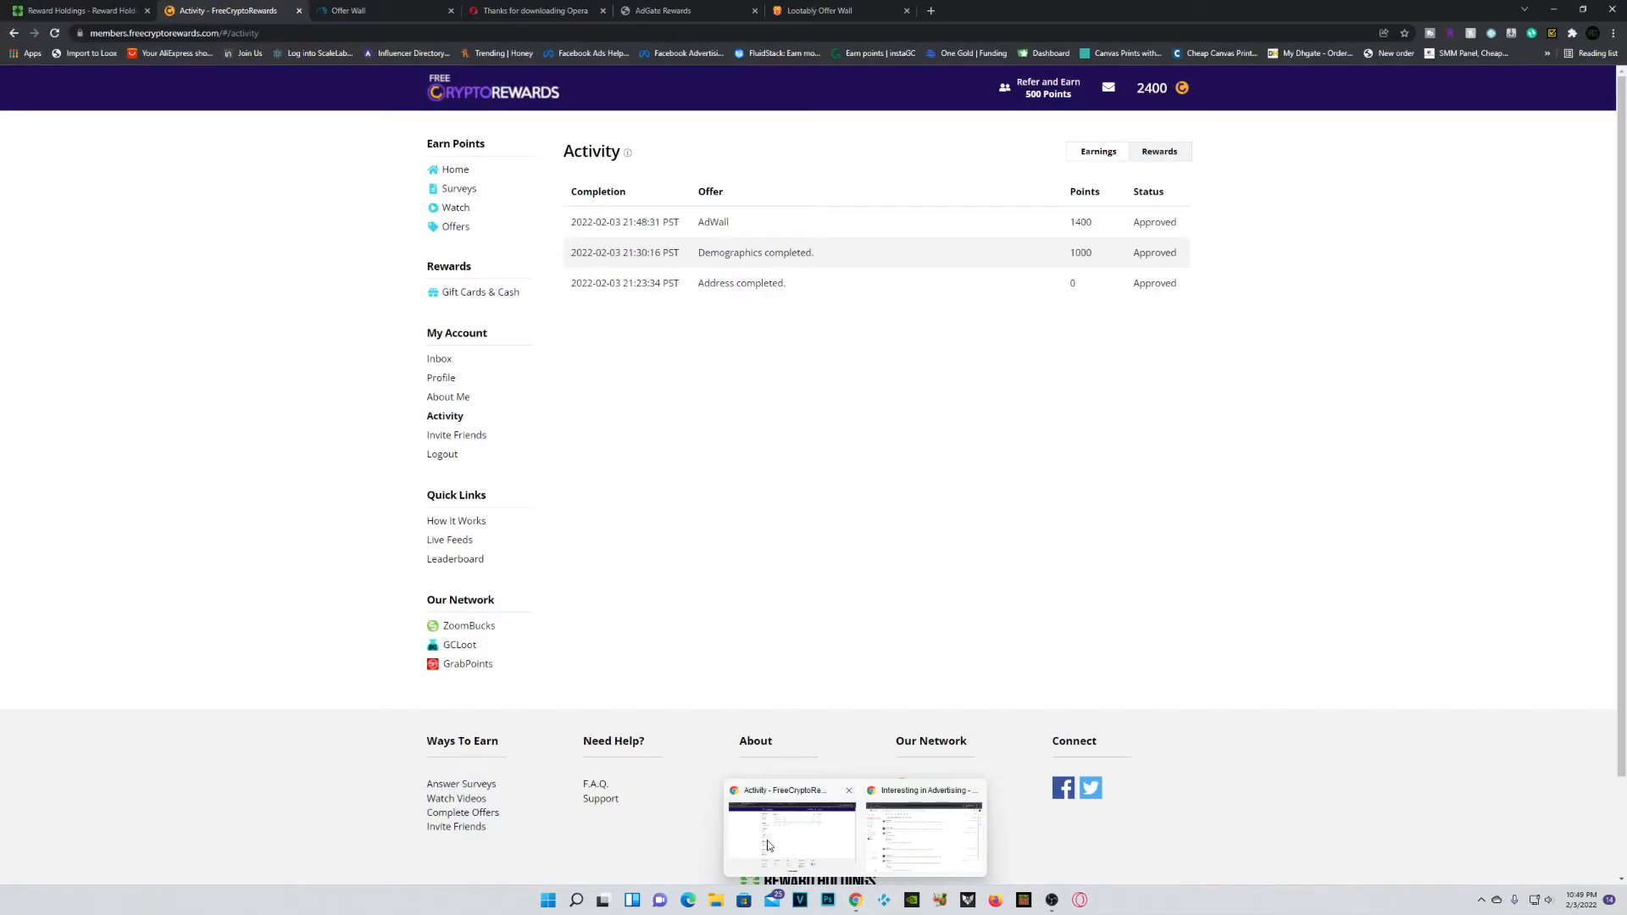
Step: Visit Home, then Surveys, then the Watch page with Hideout and Lootably video walls
click(456, 169)
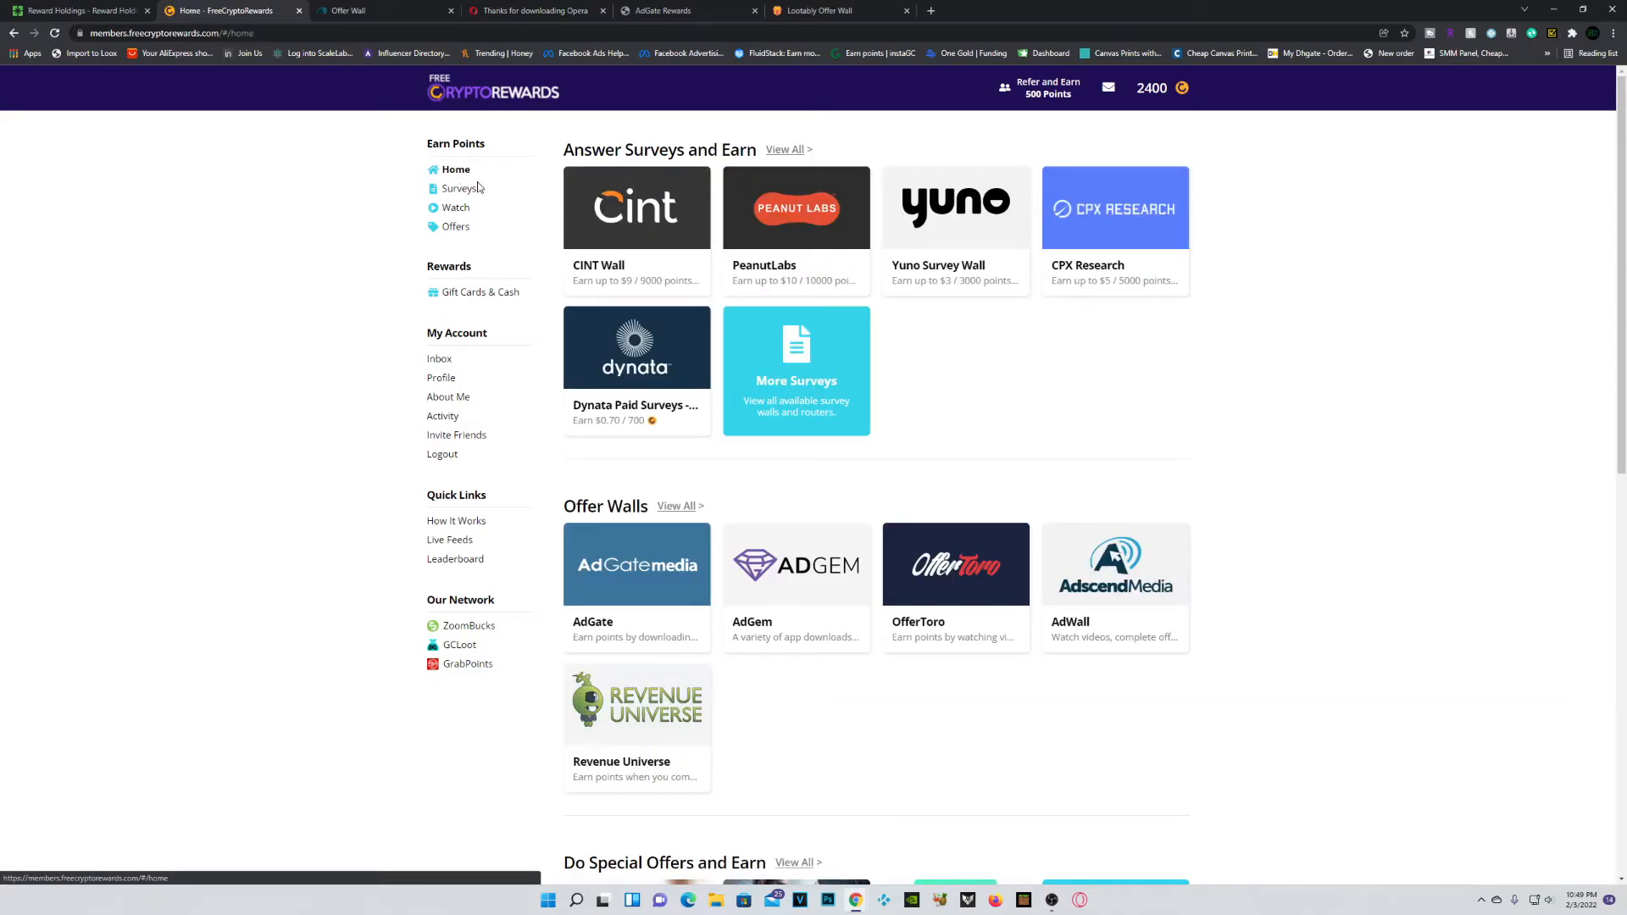
click(456, 188)
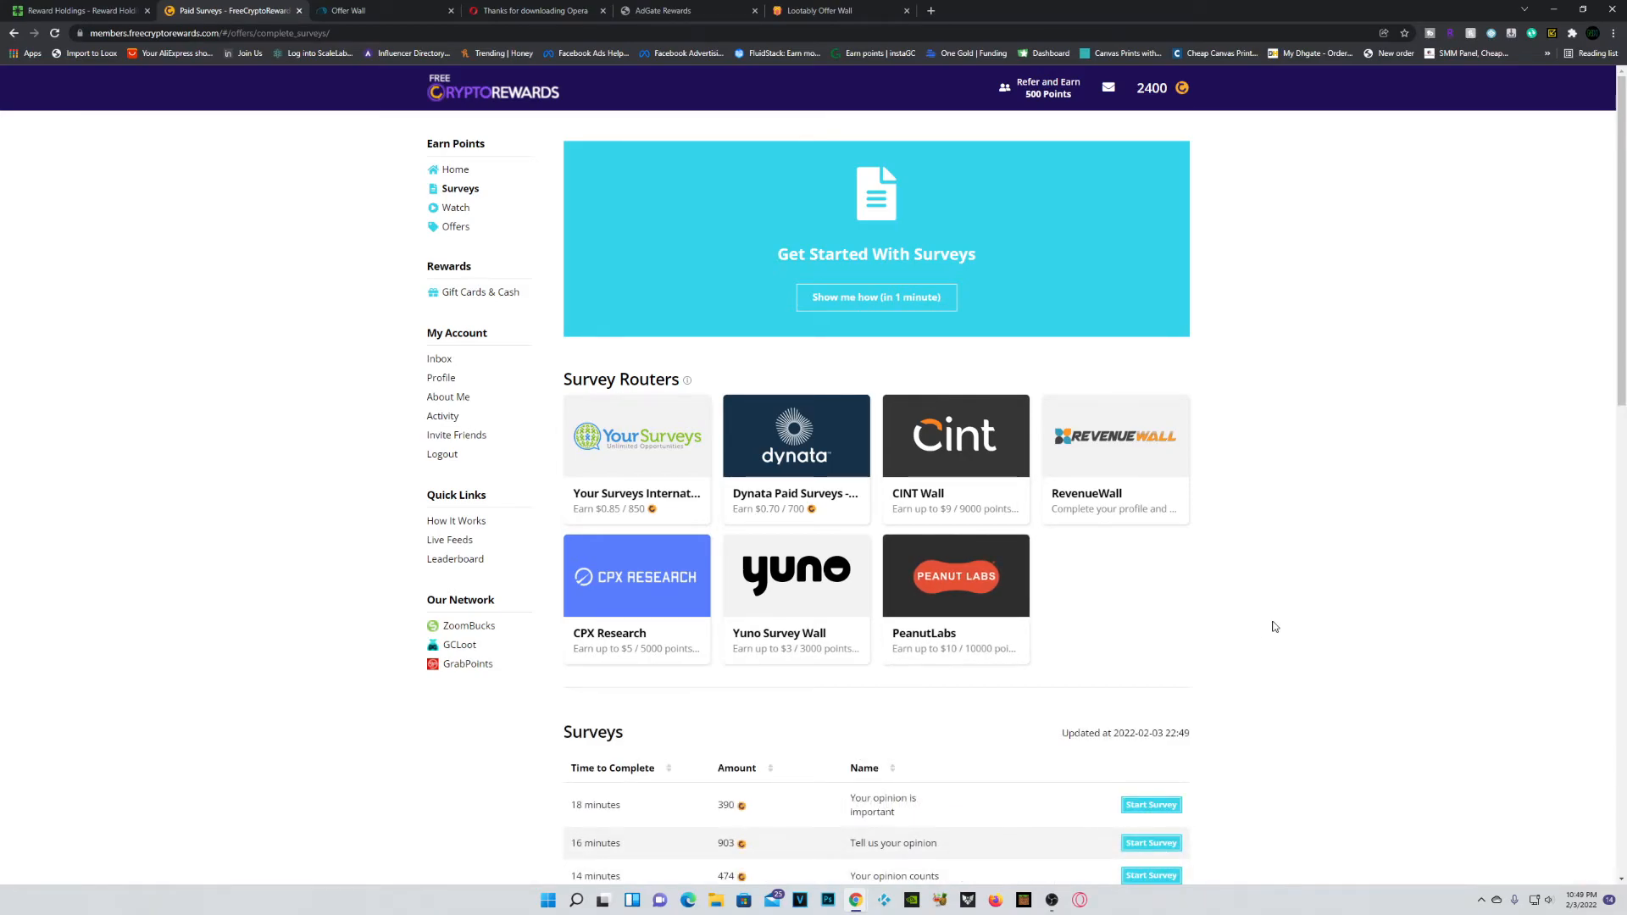
mouse_move(1463, 559)
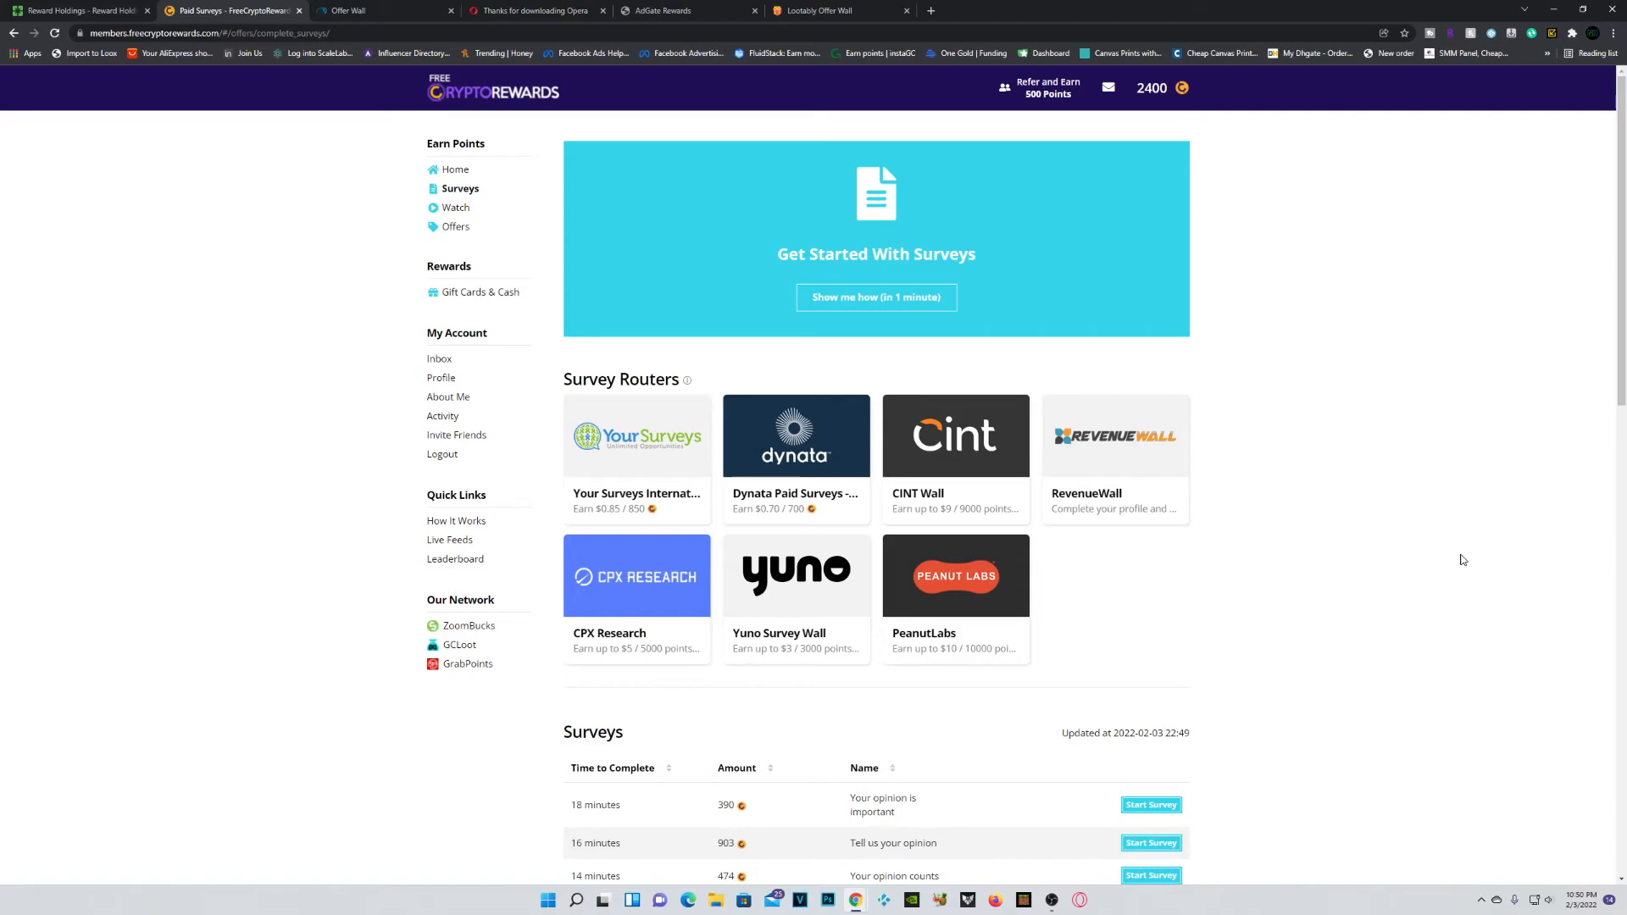
click(454, 208)
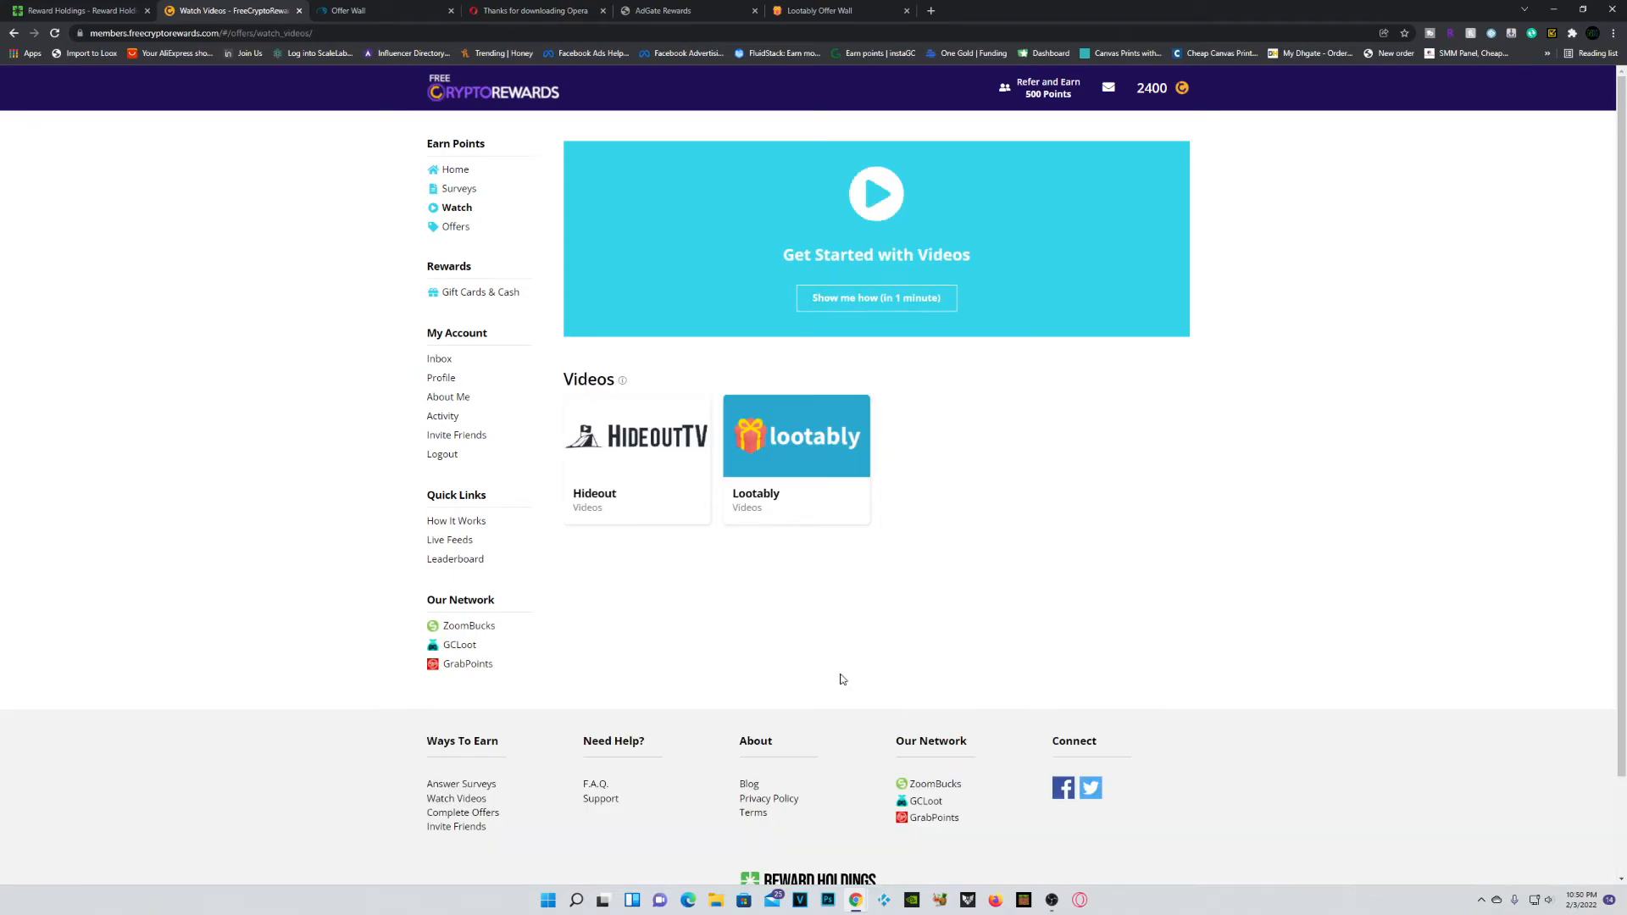
mouse_move(1038, 463)
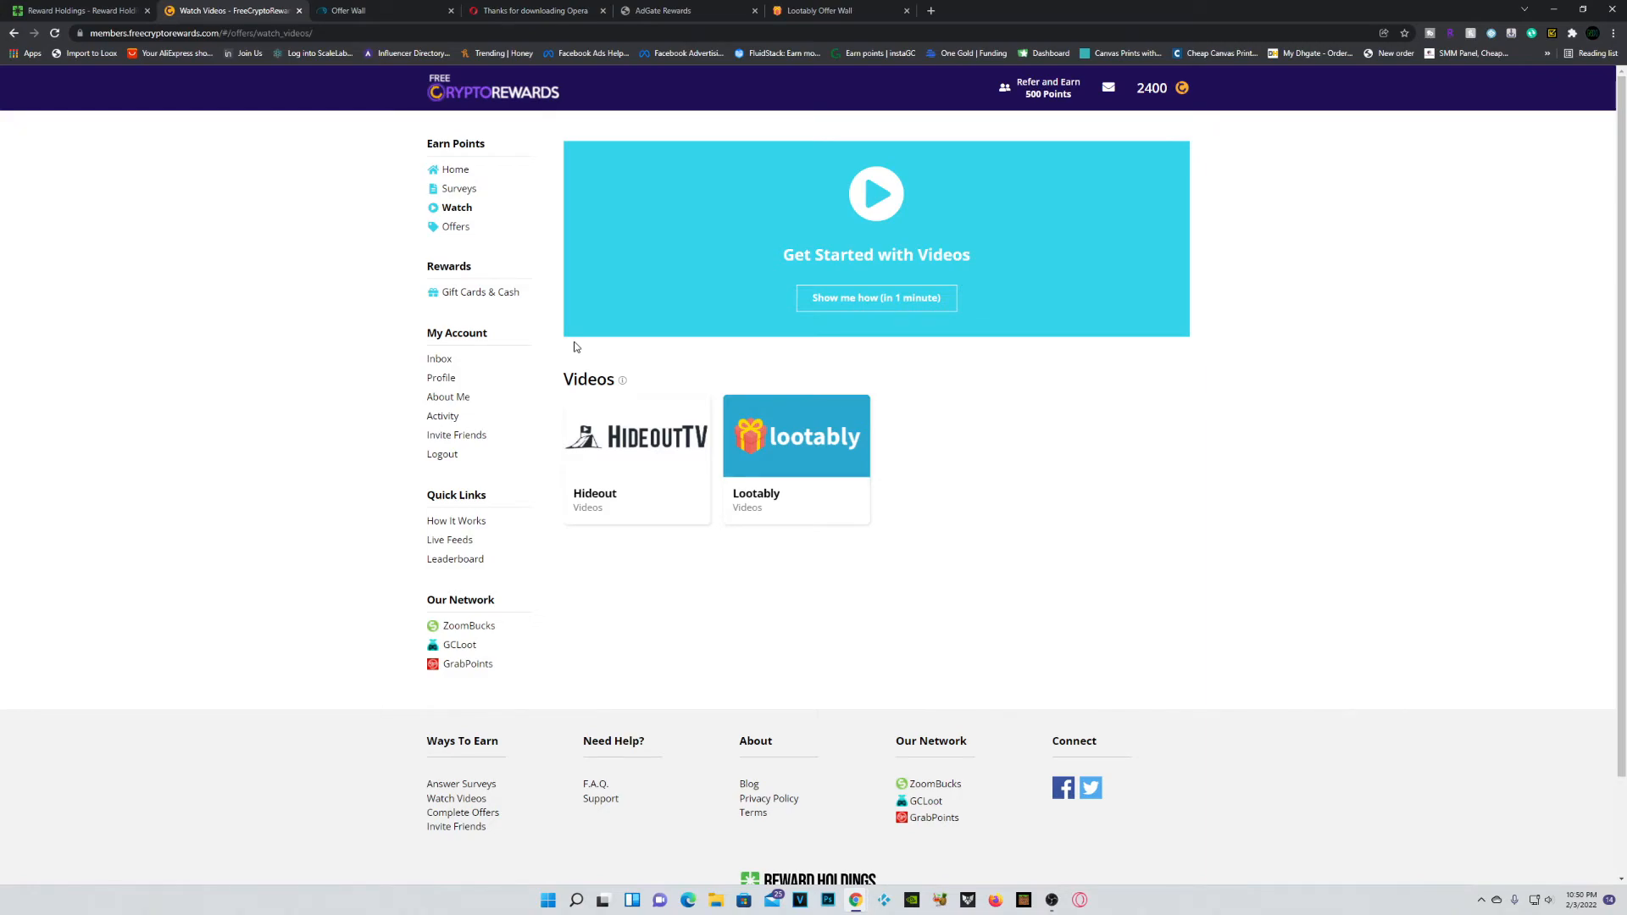
mouse_move(638, 461)
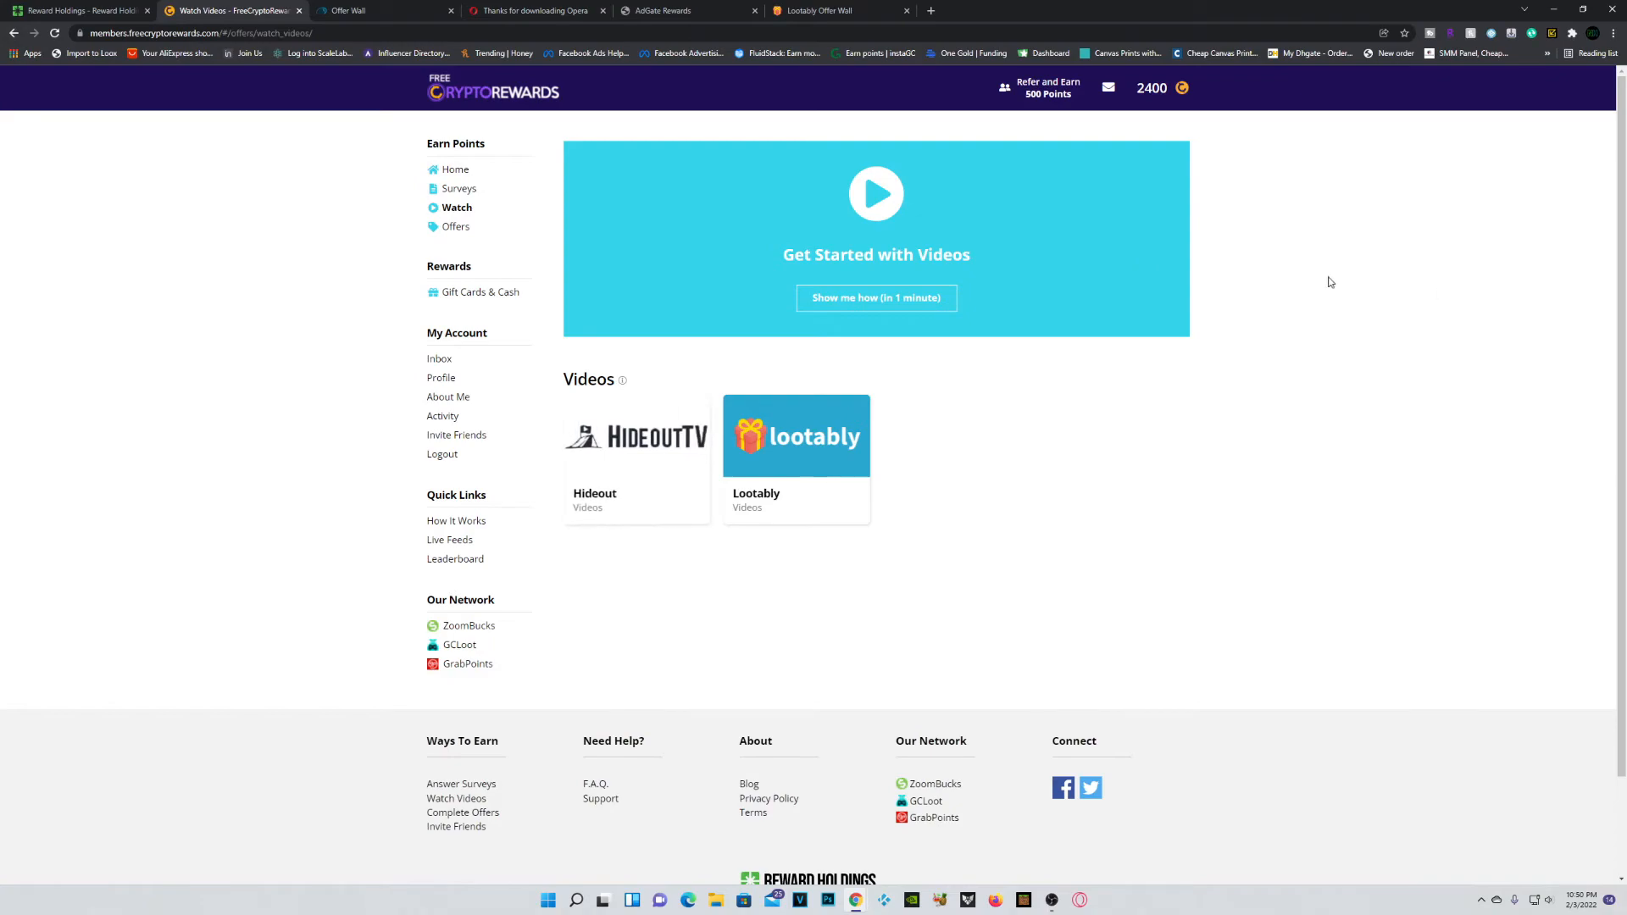
mouse_move(1202, 263)
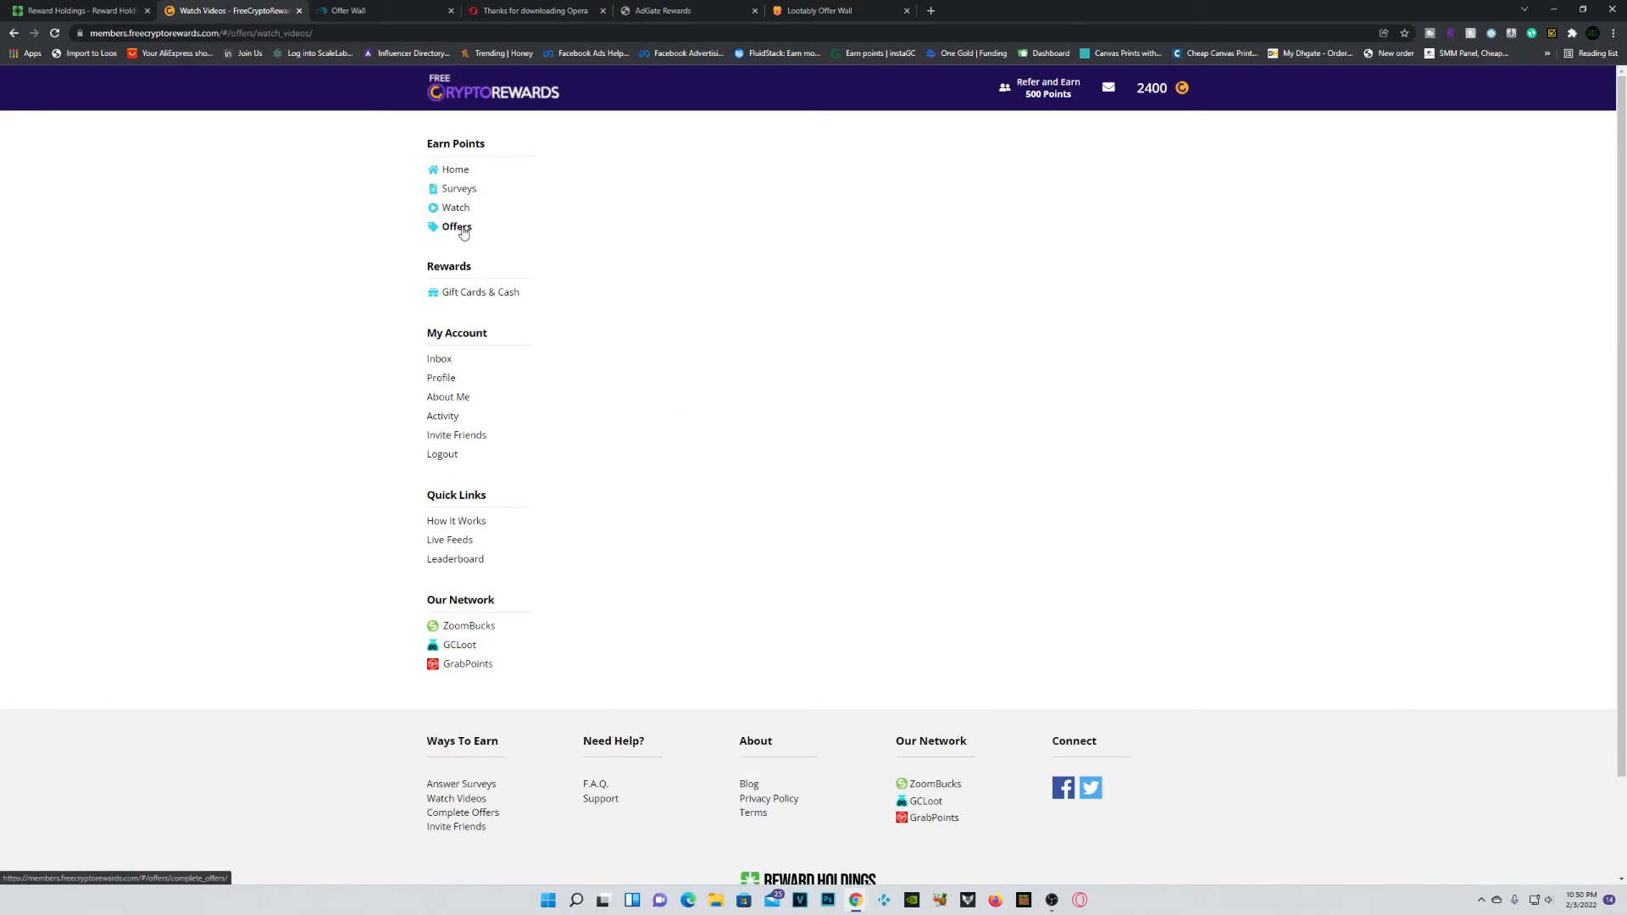
Step: Preview the AdWall offer list from Offers, return to the offers page, then open the rewards store
click(457, 226)
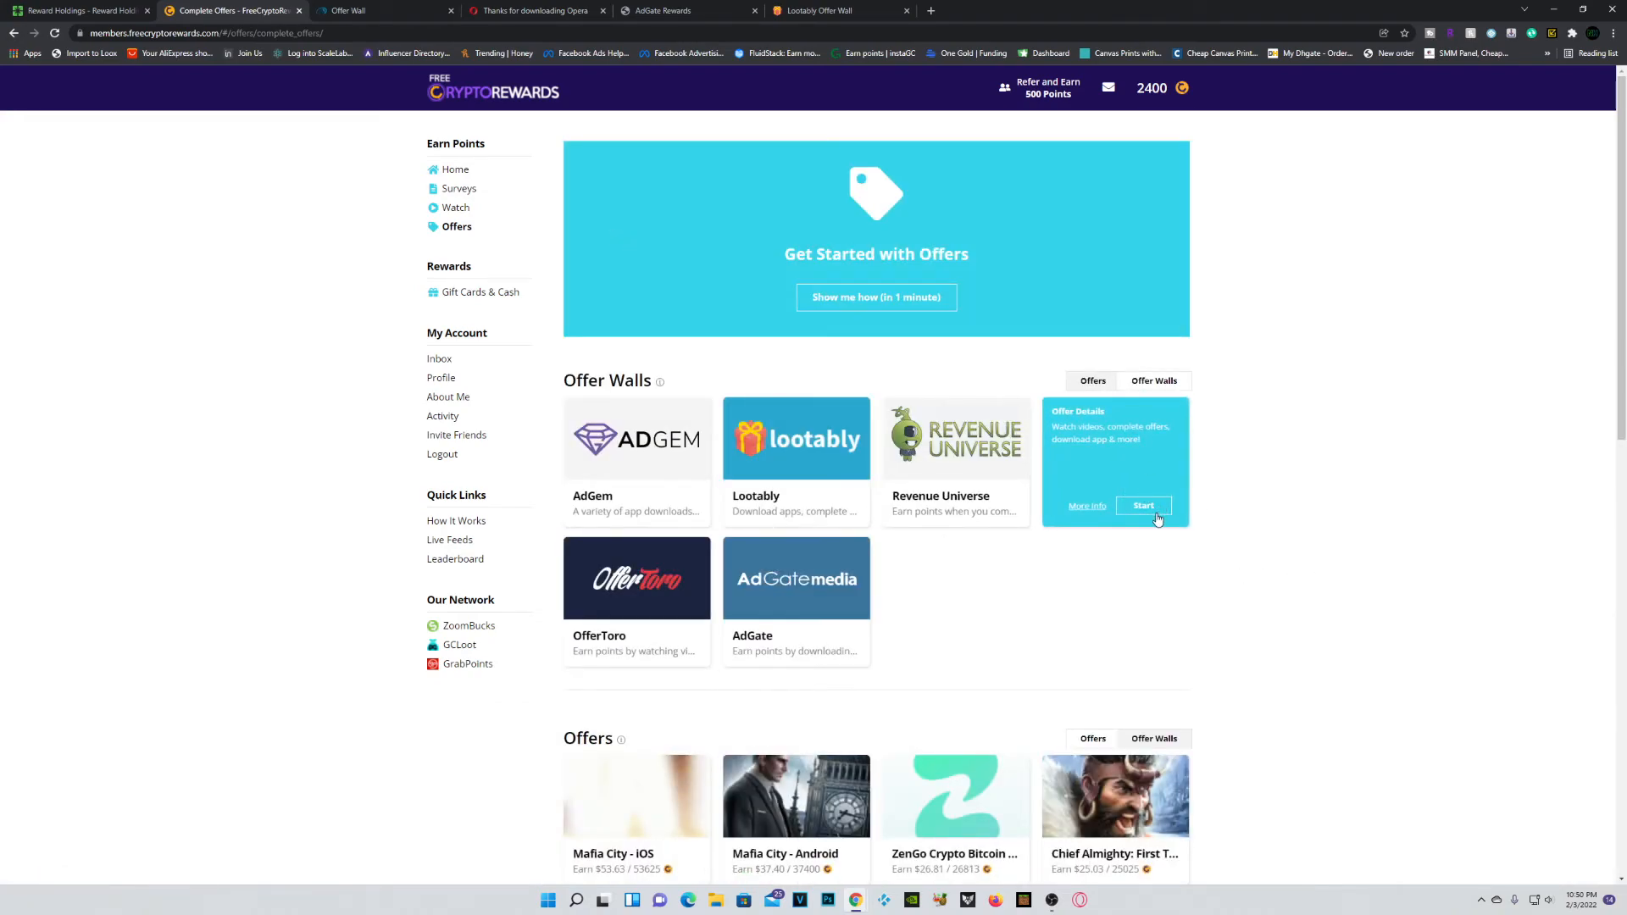
click(1143, 505)
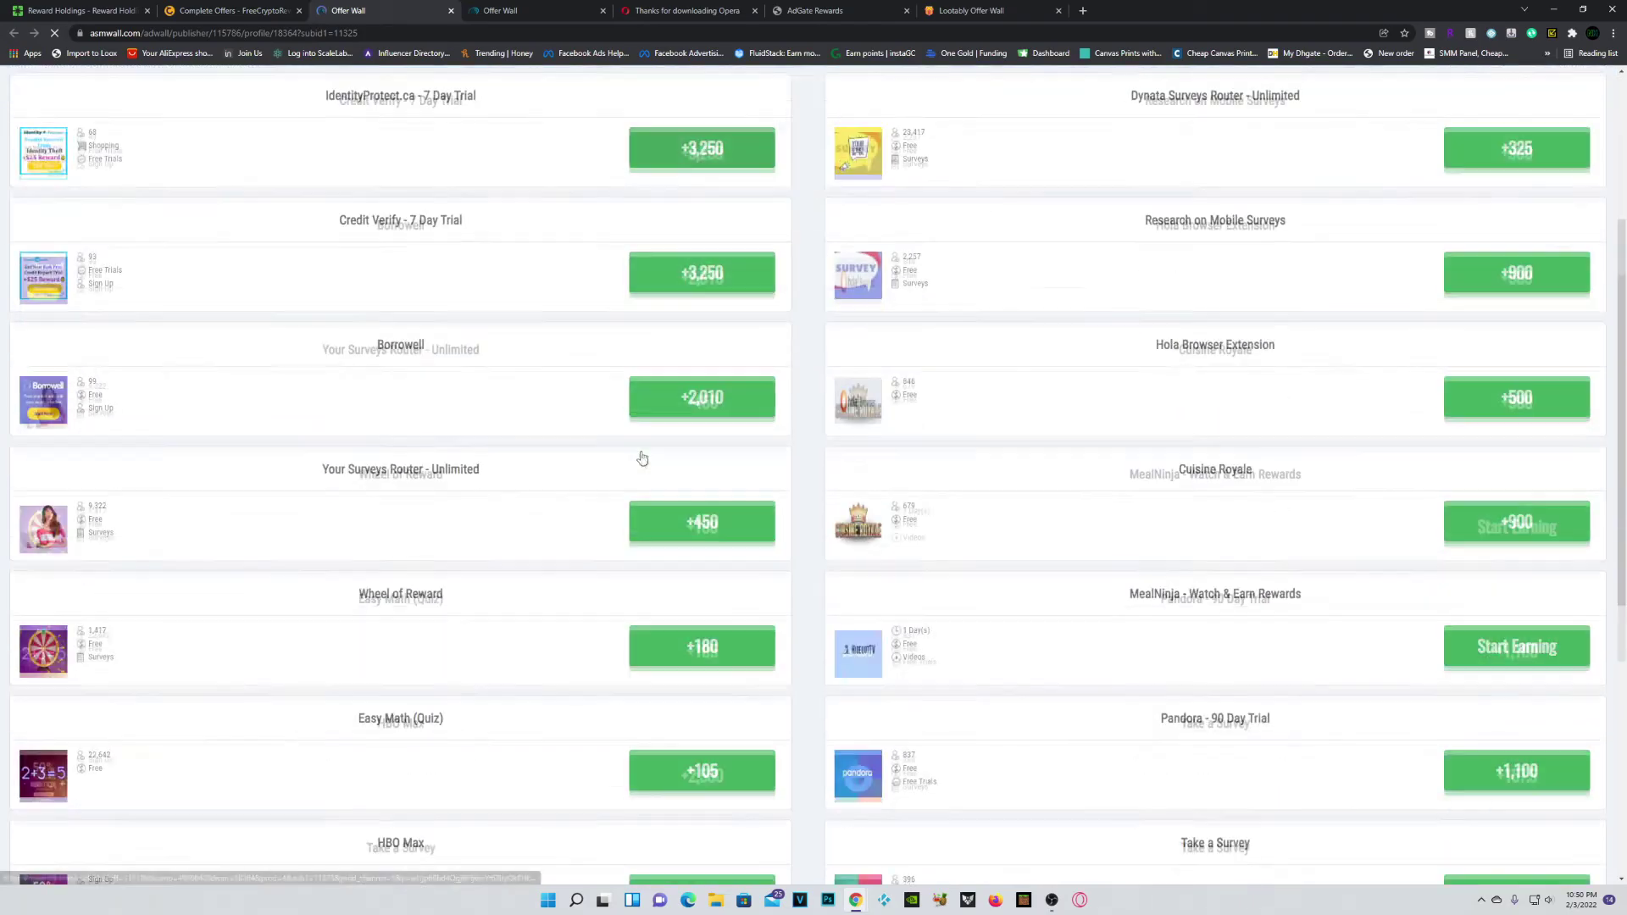
scroll(up, 3)
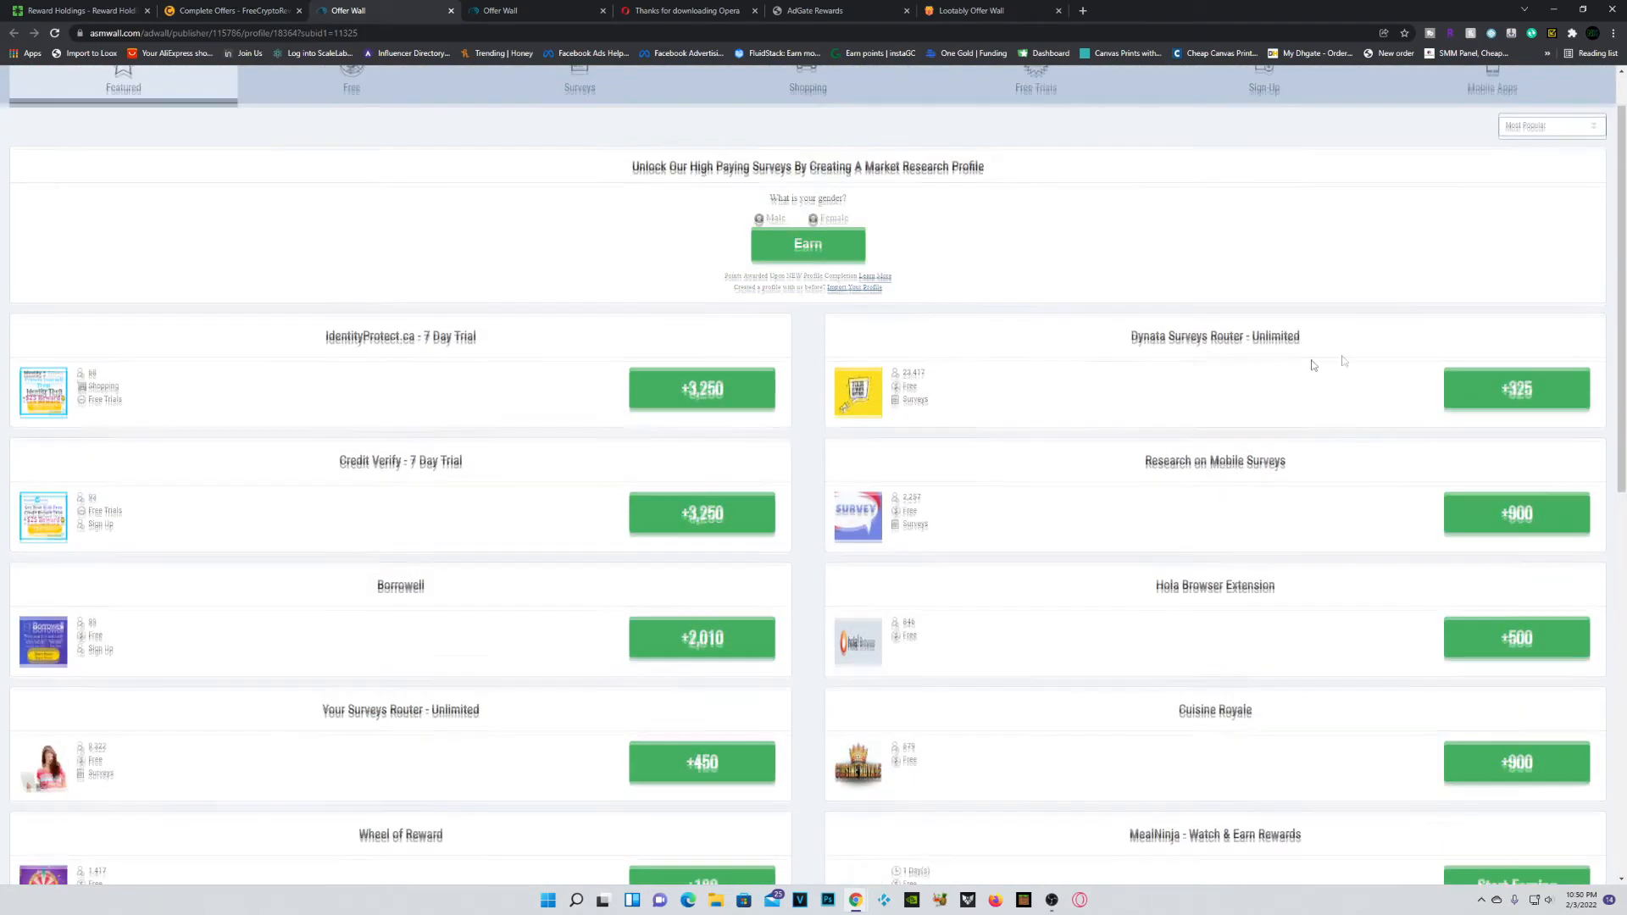
click(1492, 128)
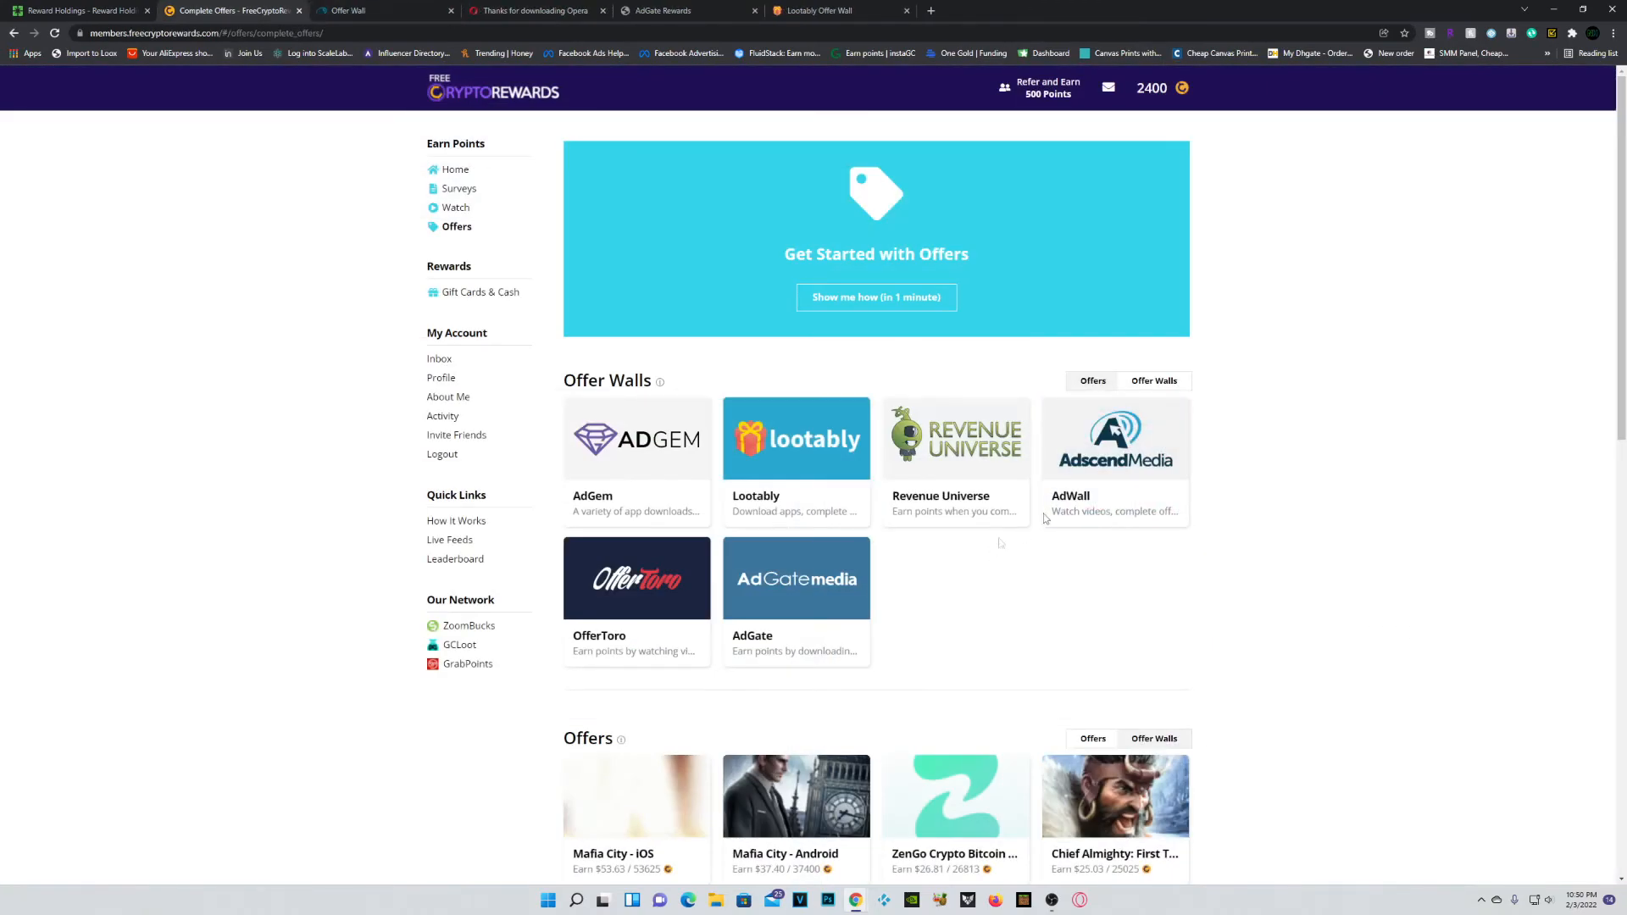
mouse_move(1385, 532)
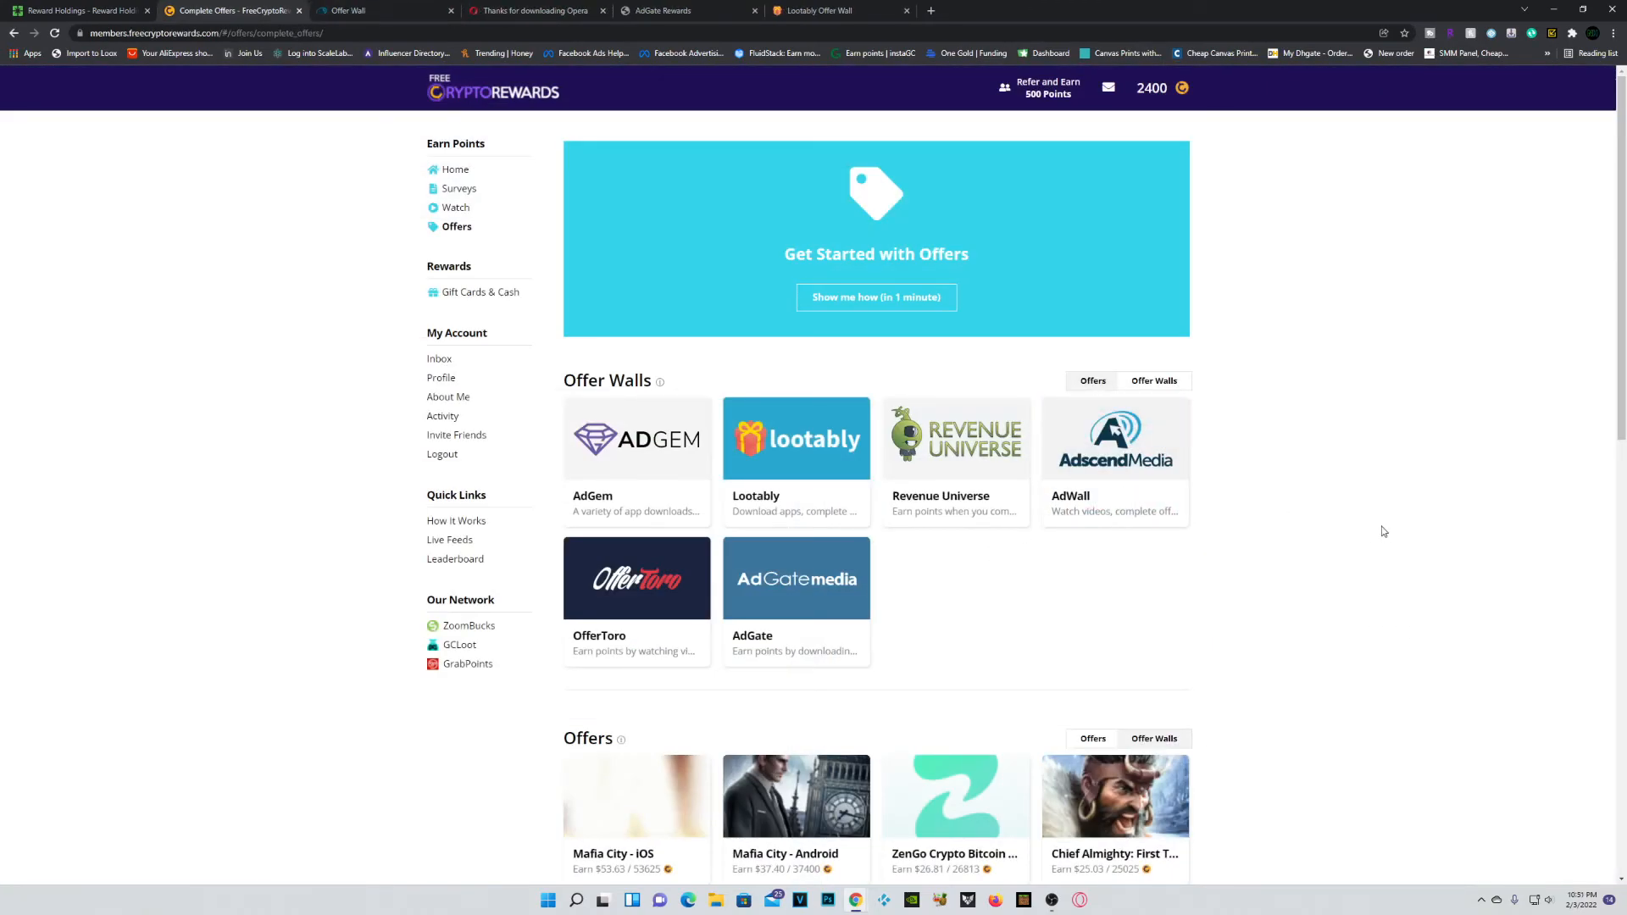
mouse_move(1229, 443)
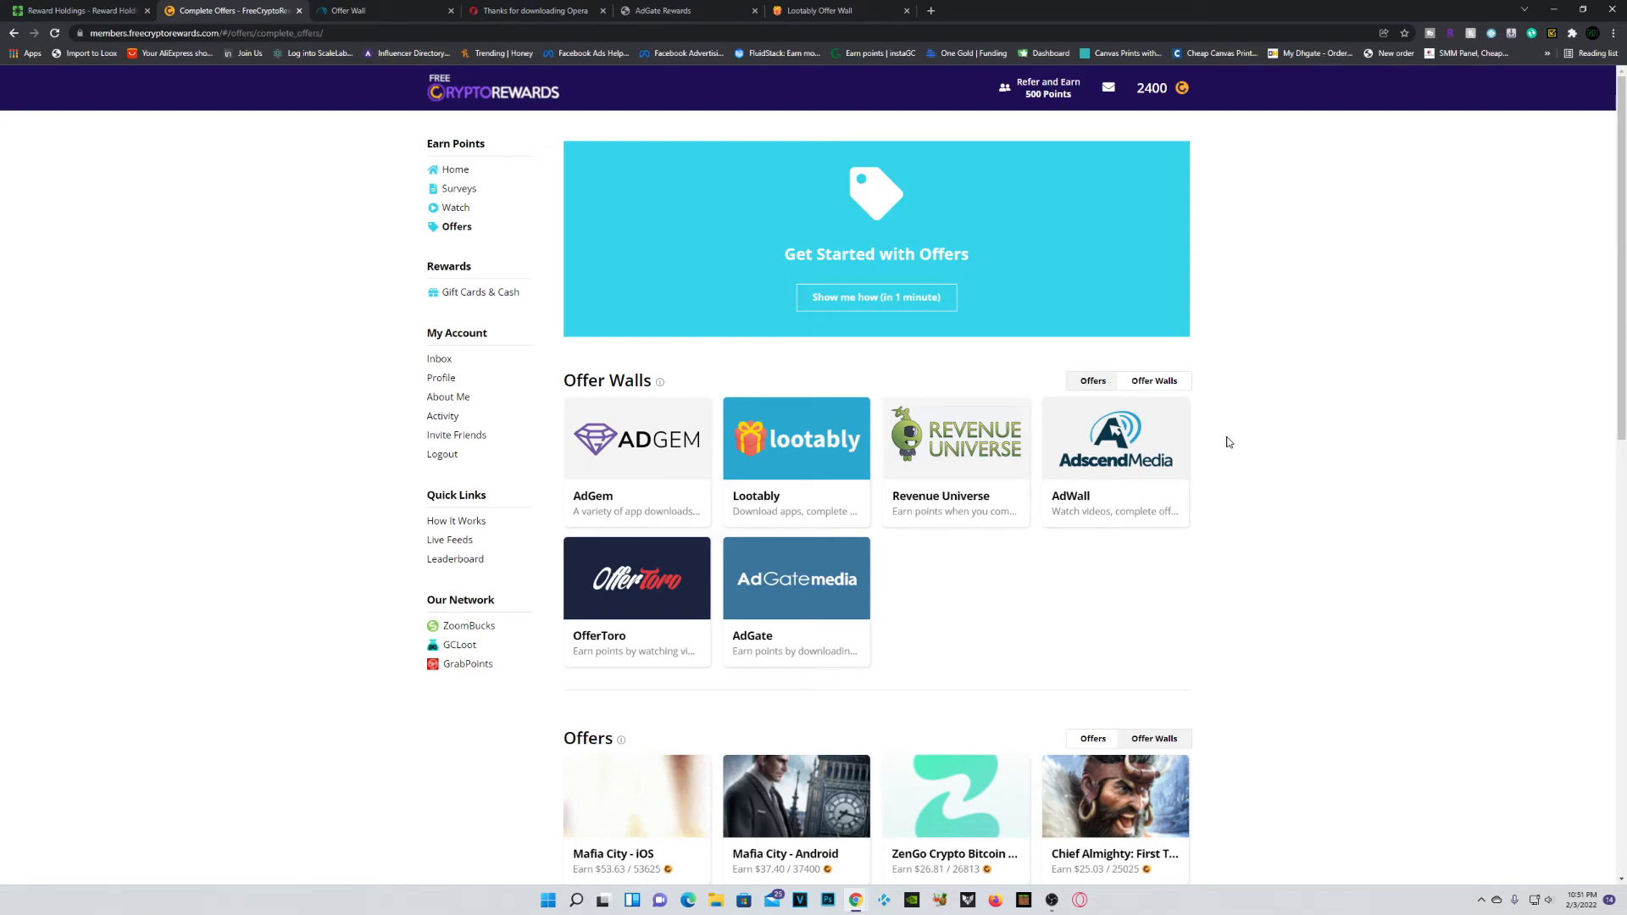
mouse_move(1219, 433)
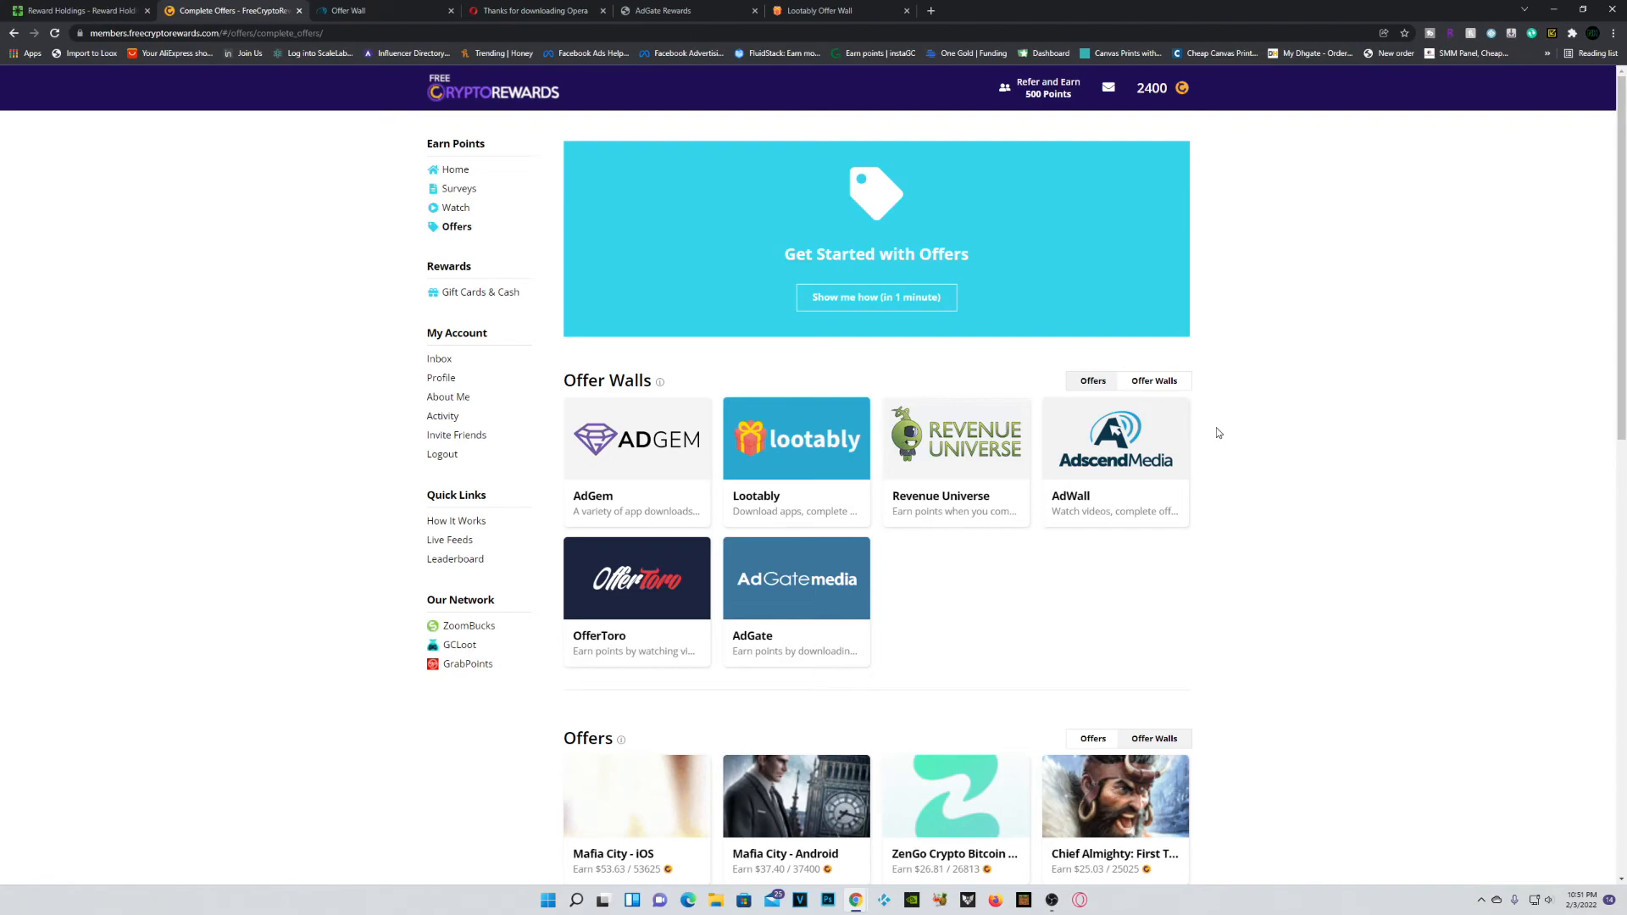
click(480, 291)
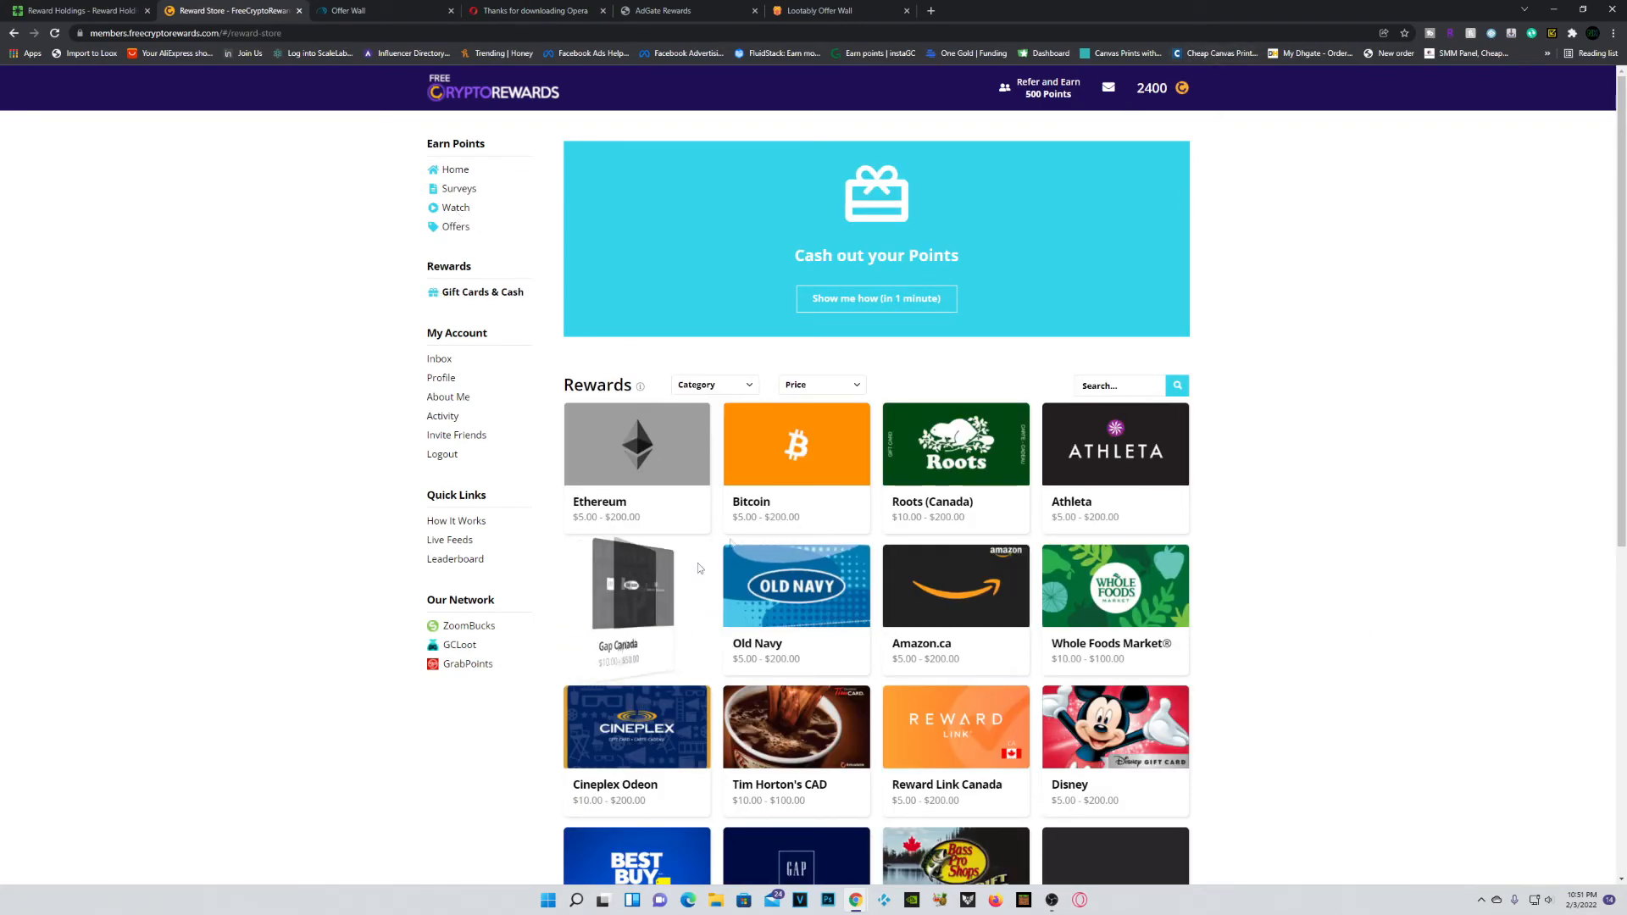
Step: Browse the gift card store, view the Invite Friends referral link, and go back Home
scroll(down, 3)
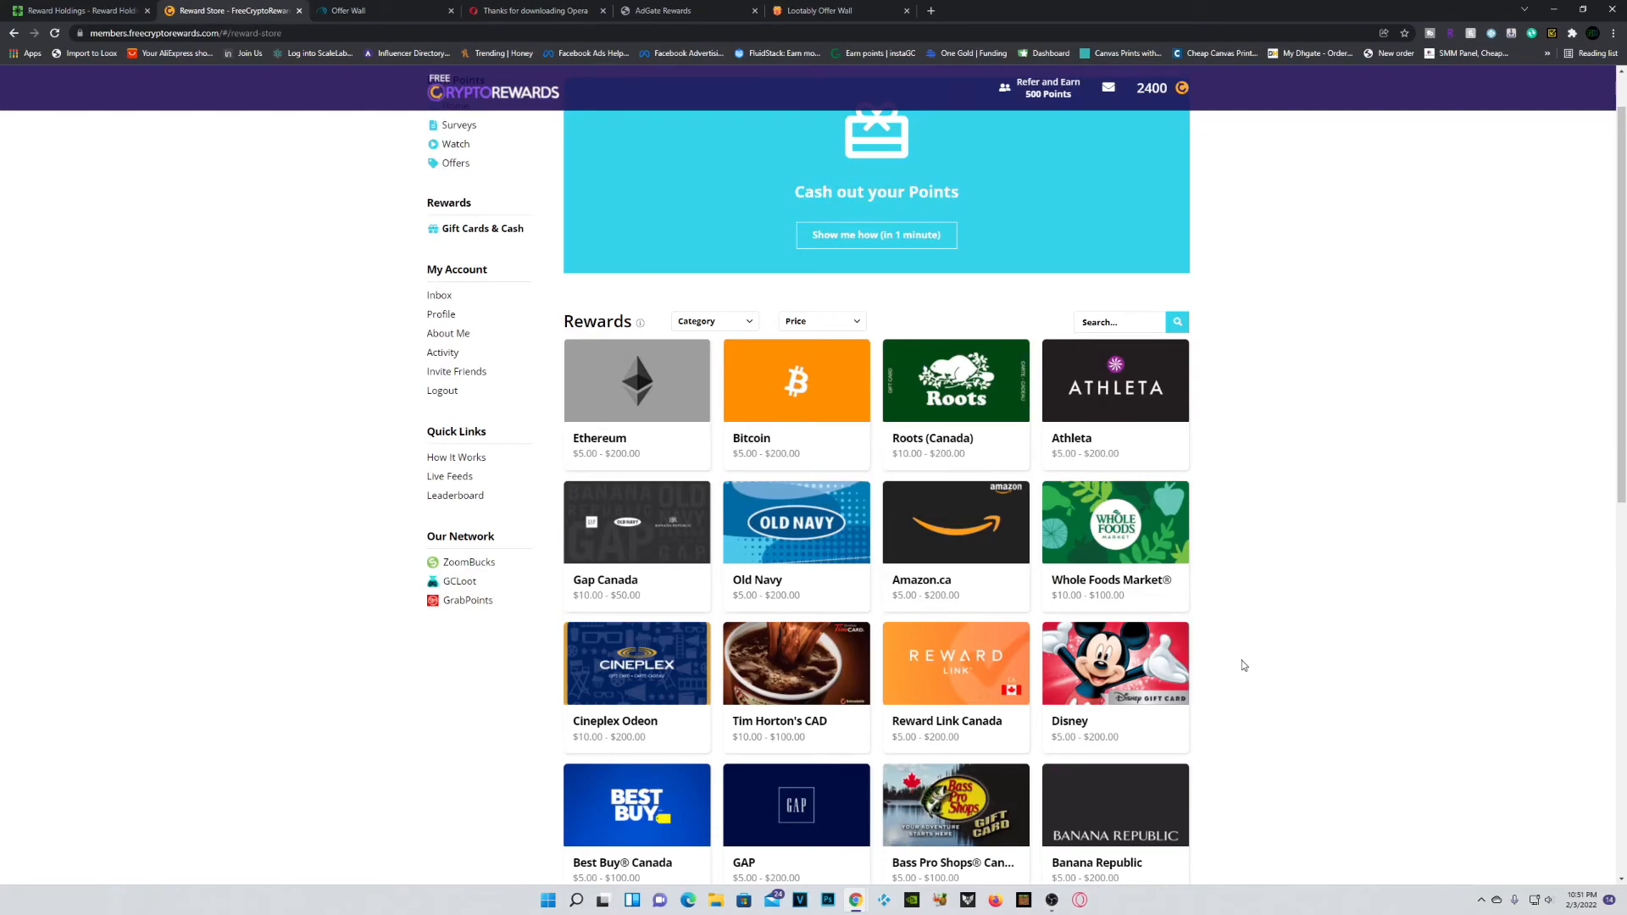
click(456, 371)
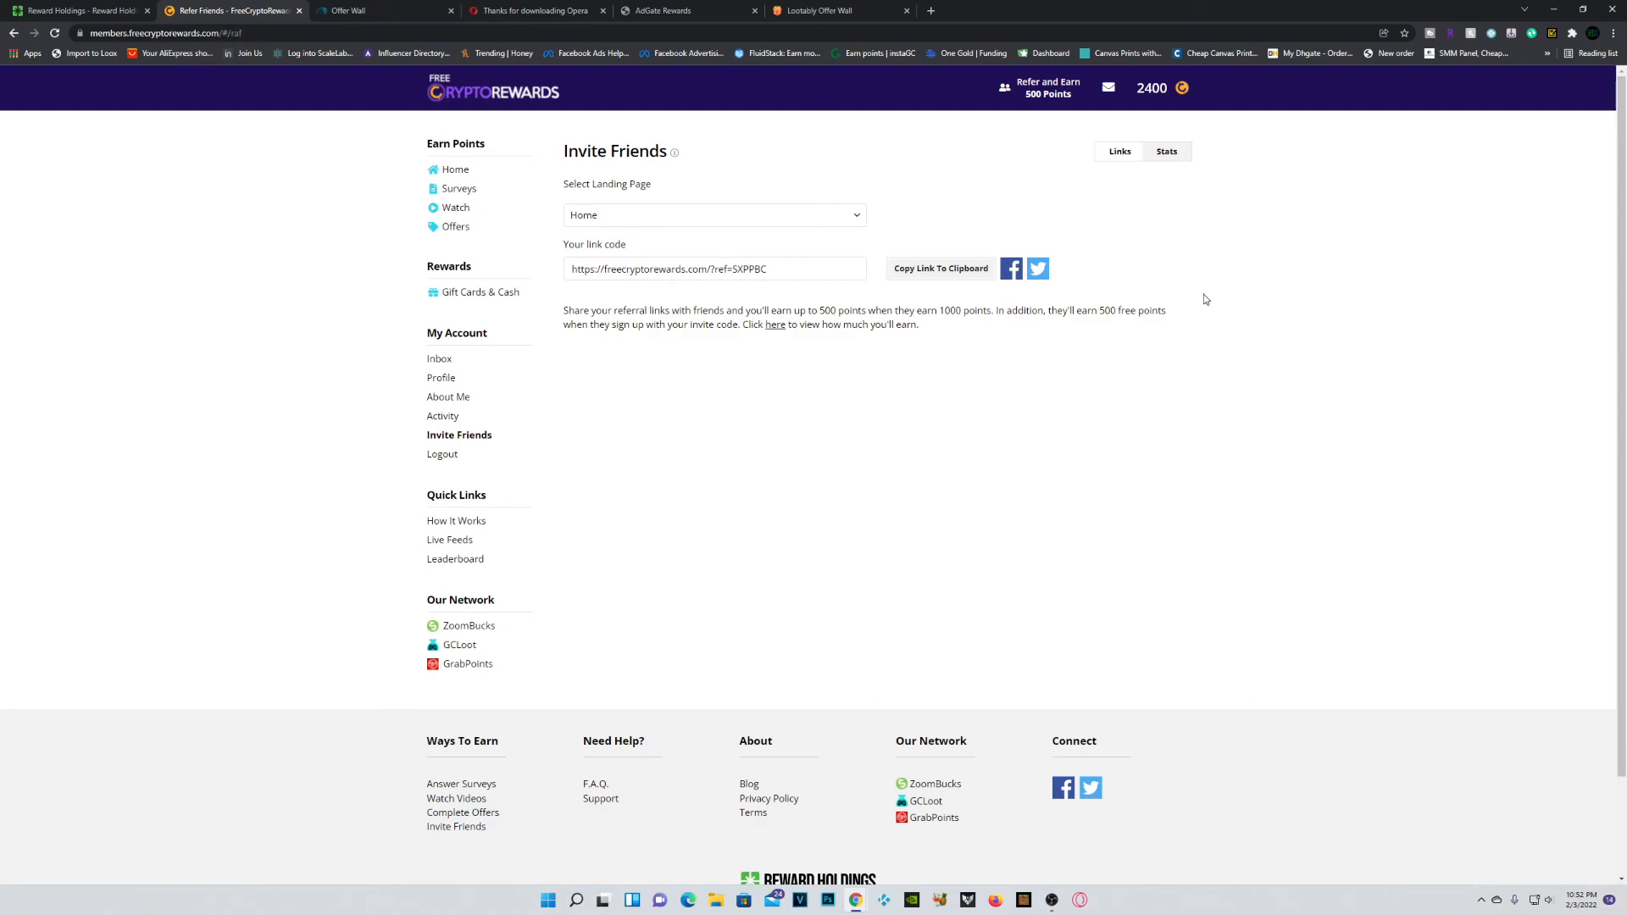
click(455, 169)
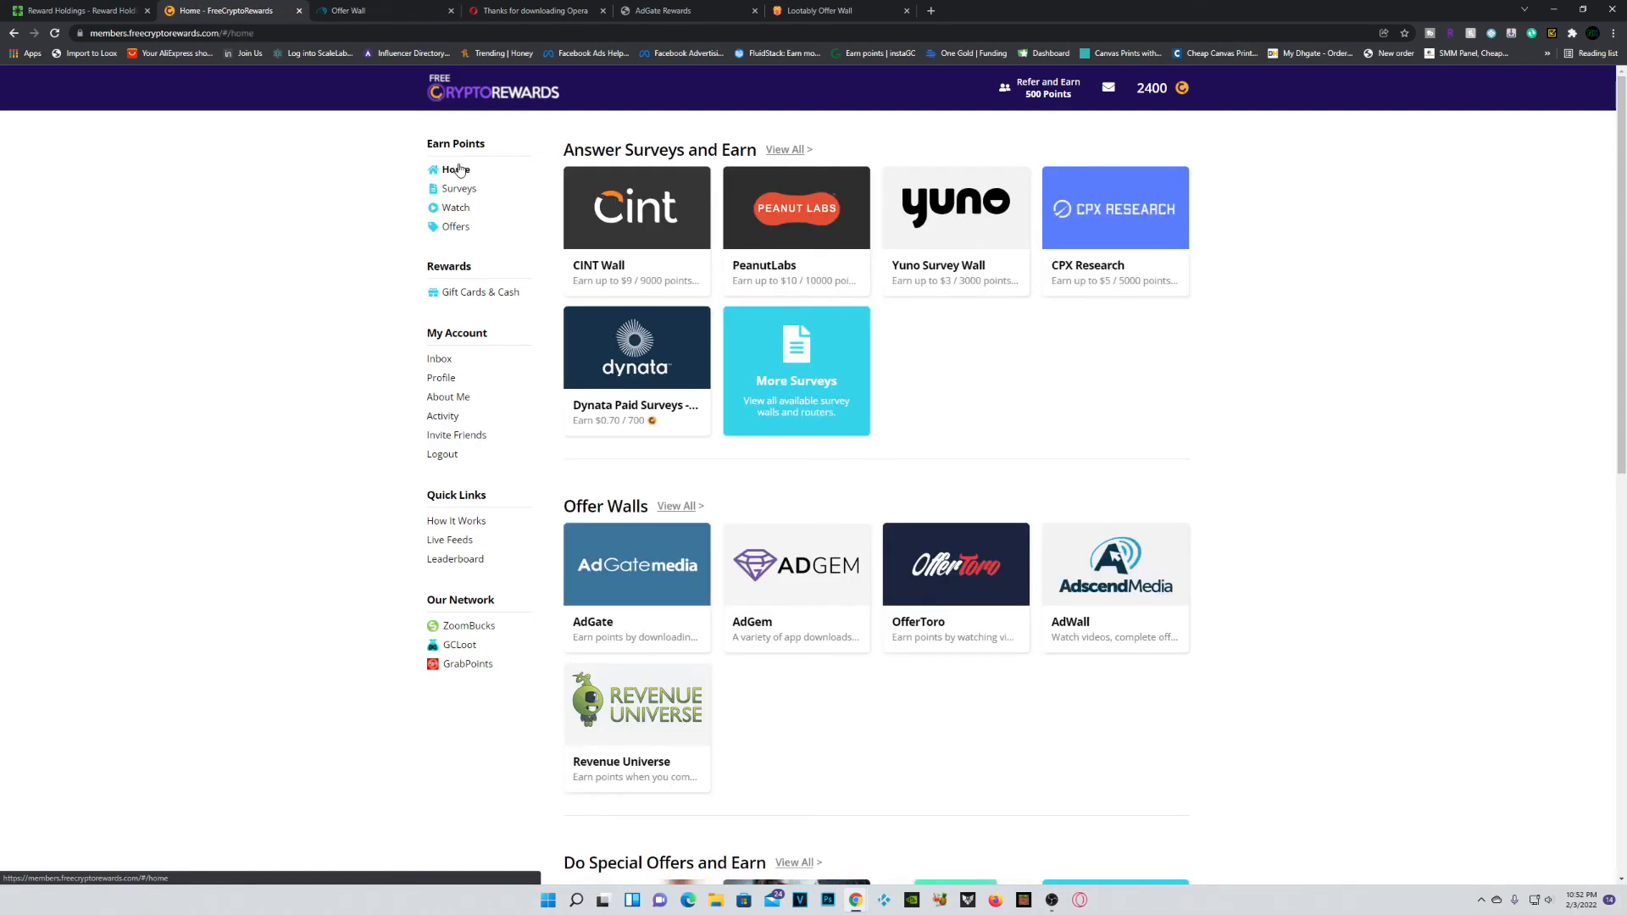